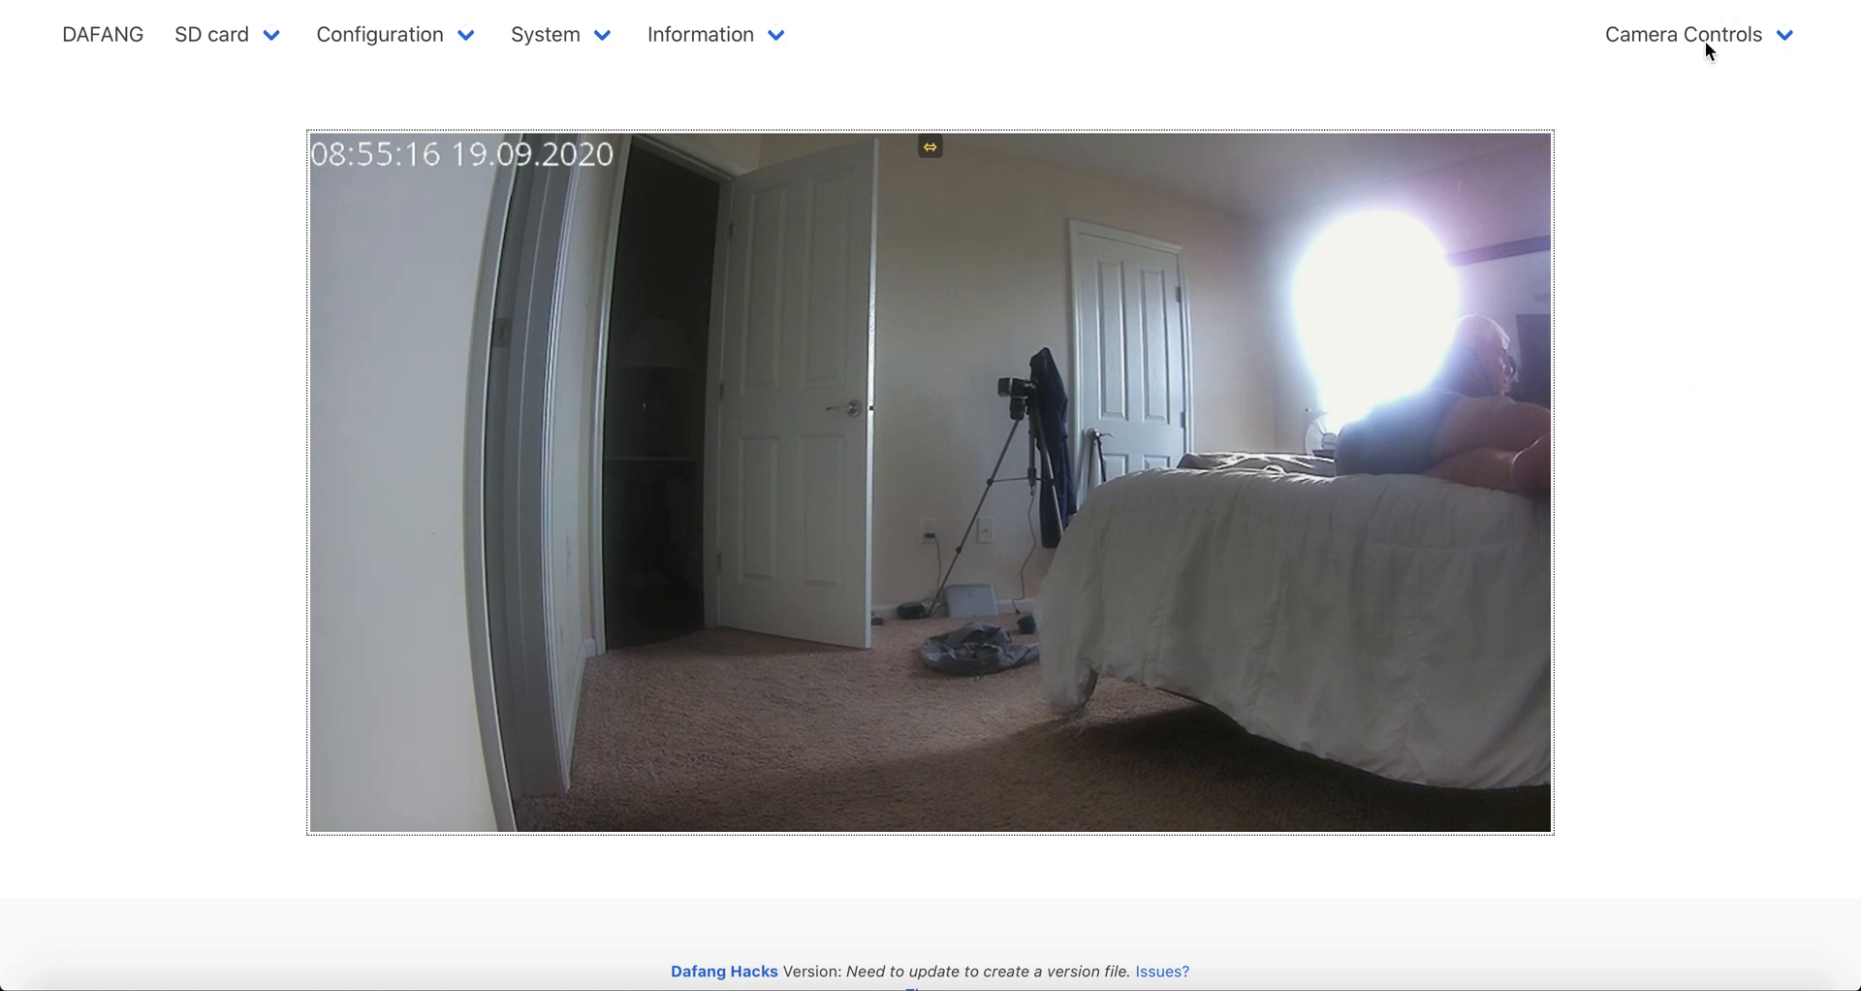
Show the System > Services page and scroll to the running telegram-bot entry.
{"action": "left_click", "coordinate": [1682, 33]}
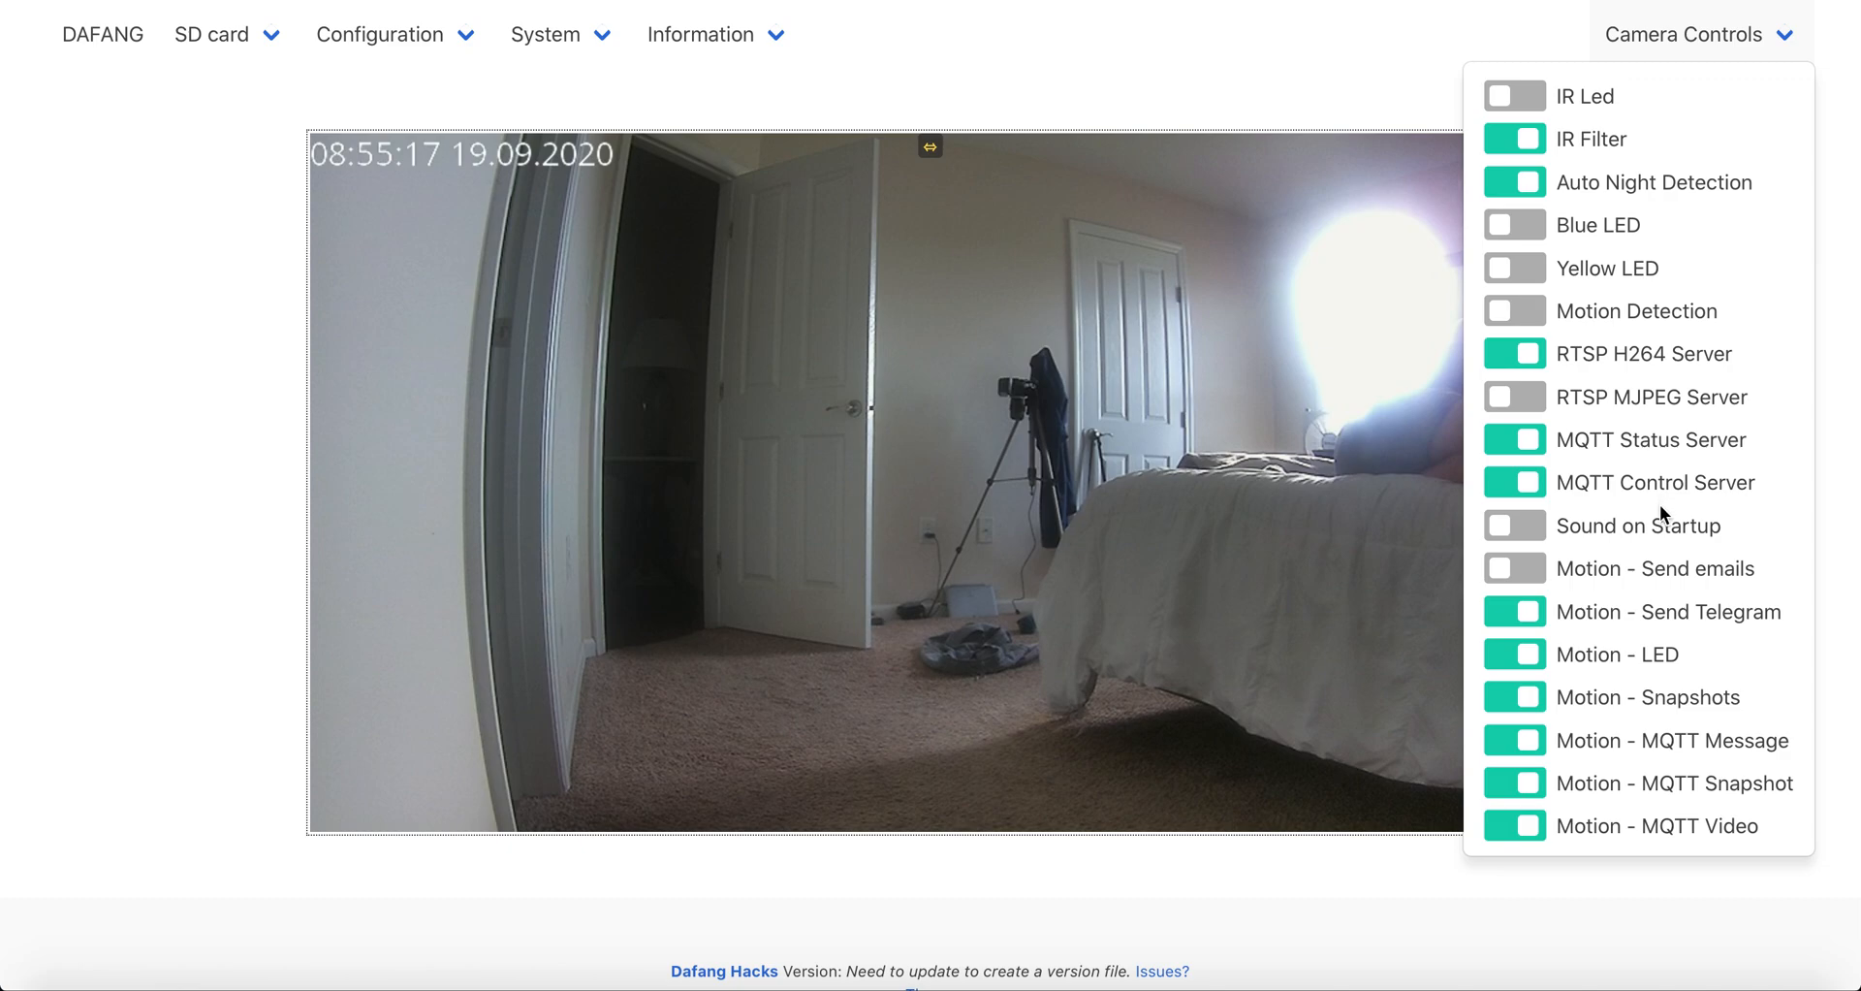
{"action": "mouse_move", "coordinate": [1659, 576]}
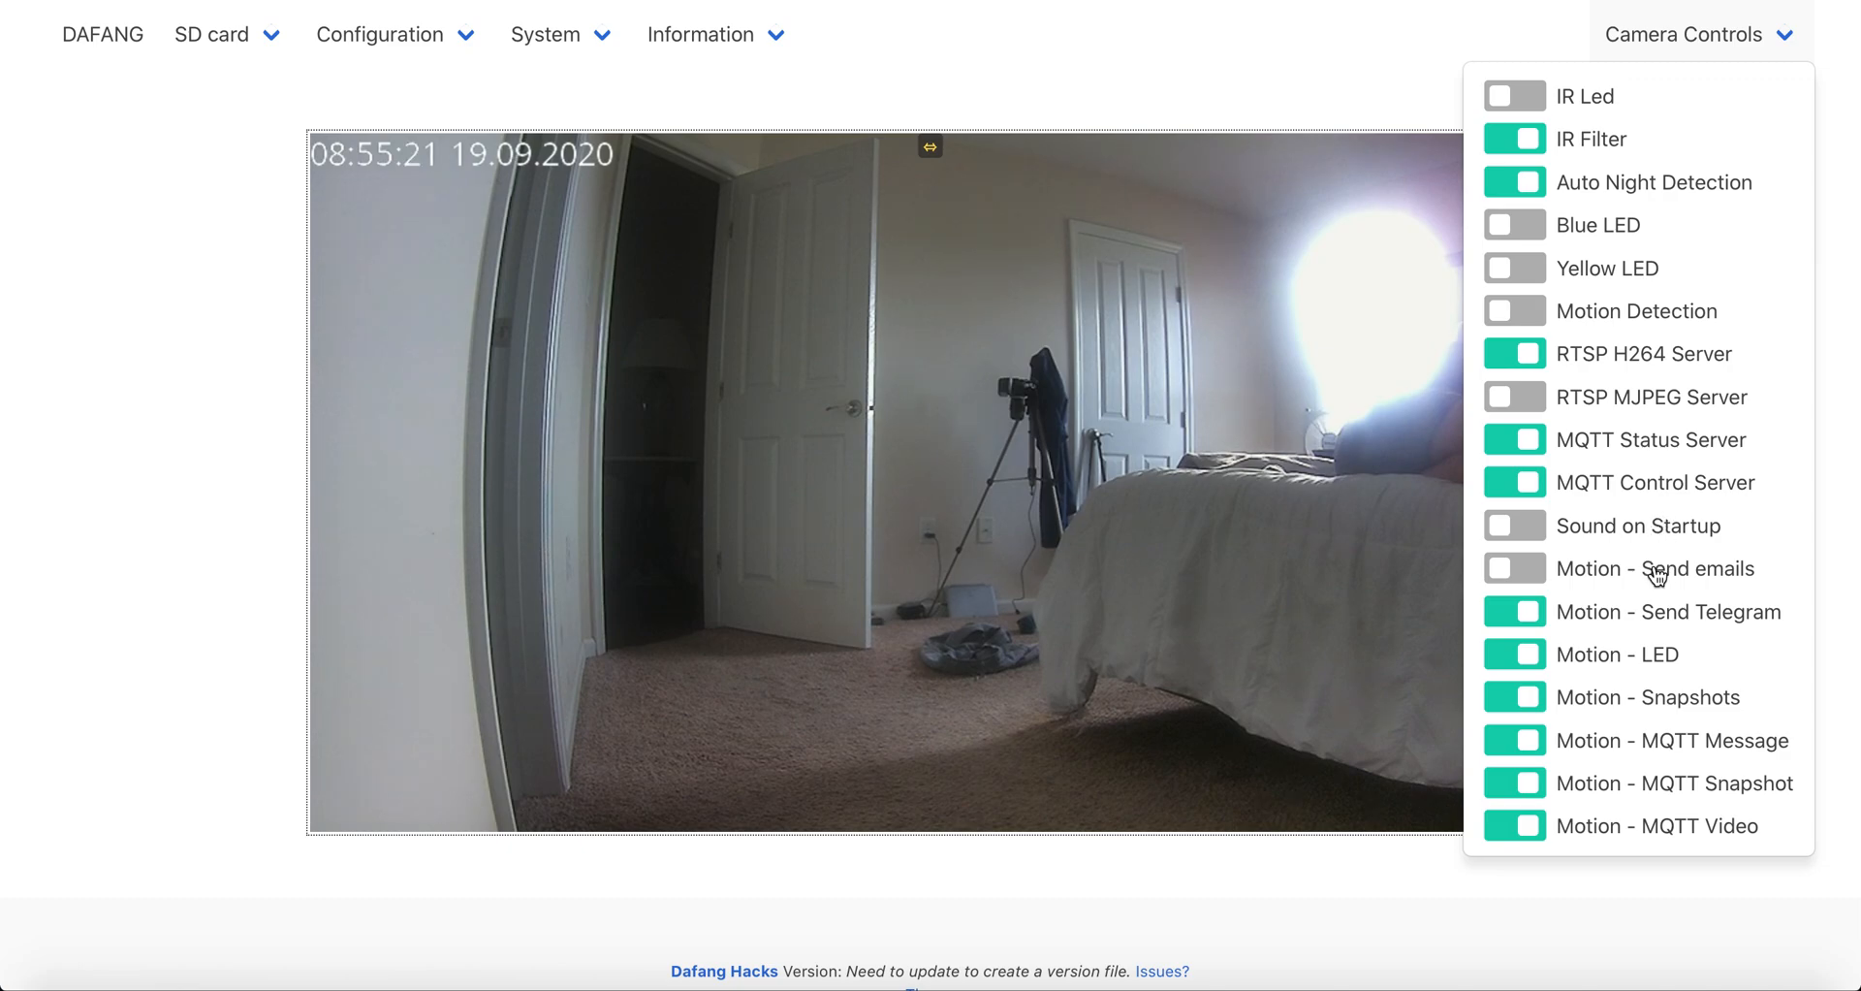
{"action": "mouse_move", "coordinate": [1720, 578]}
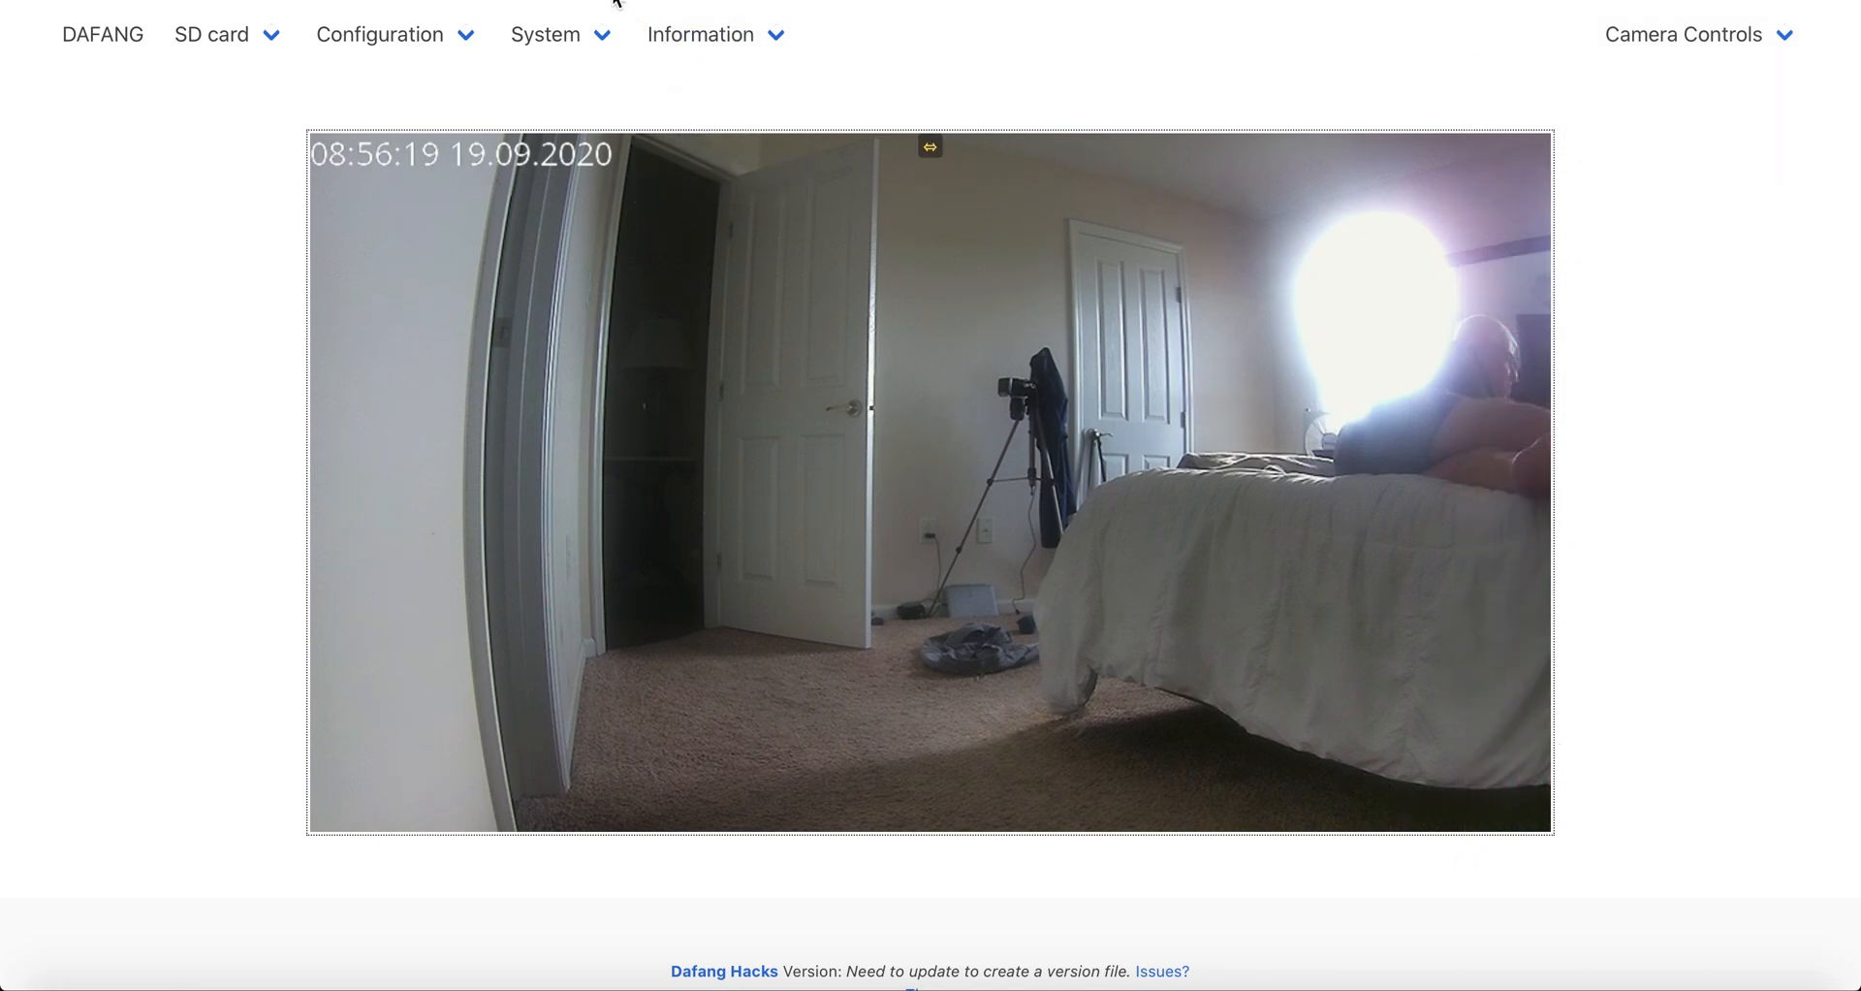
{"action": "left_click", "coordinate": [547, 33]}
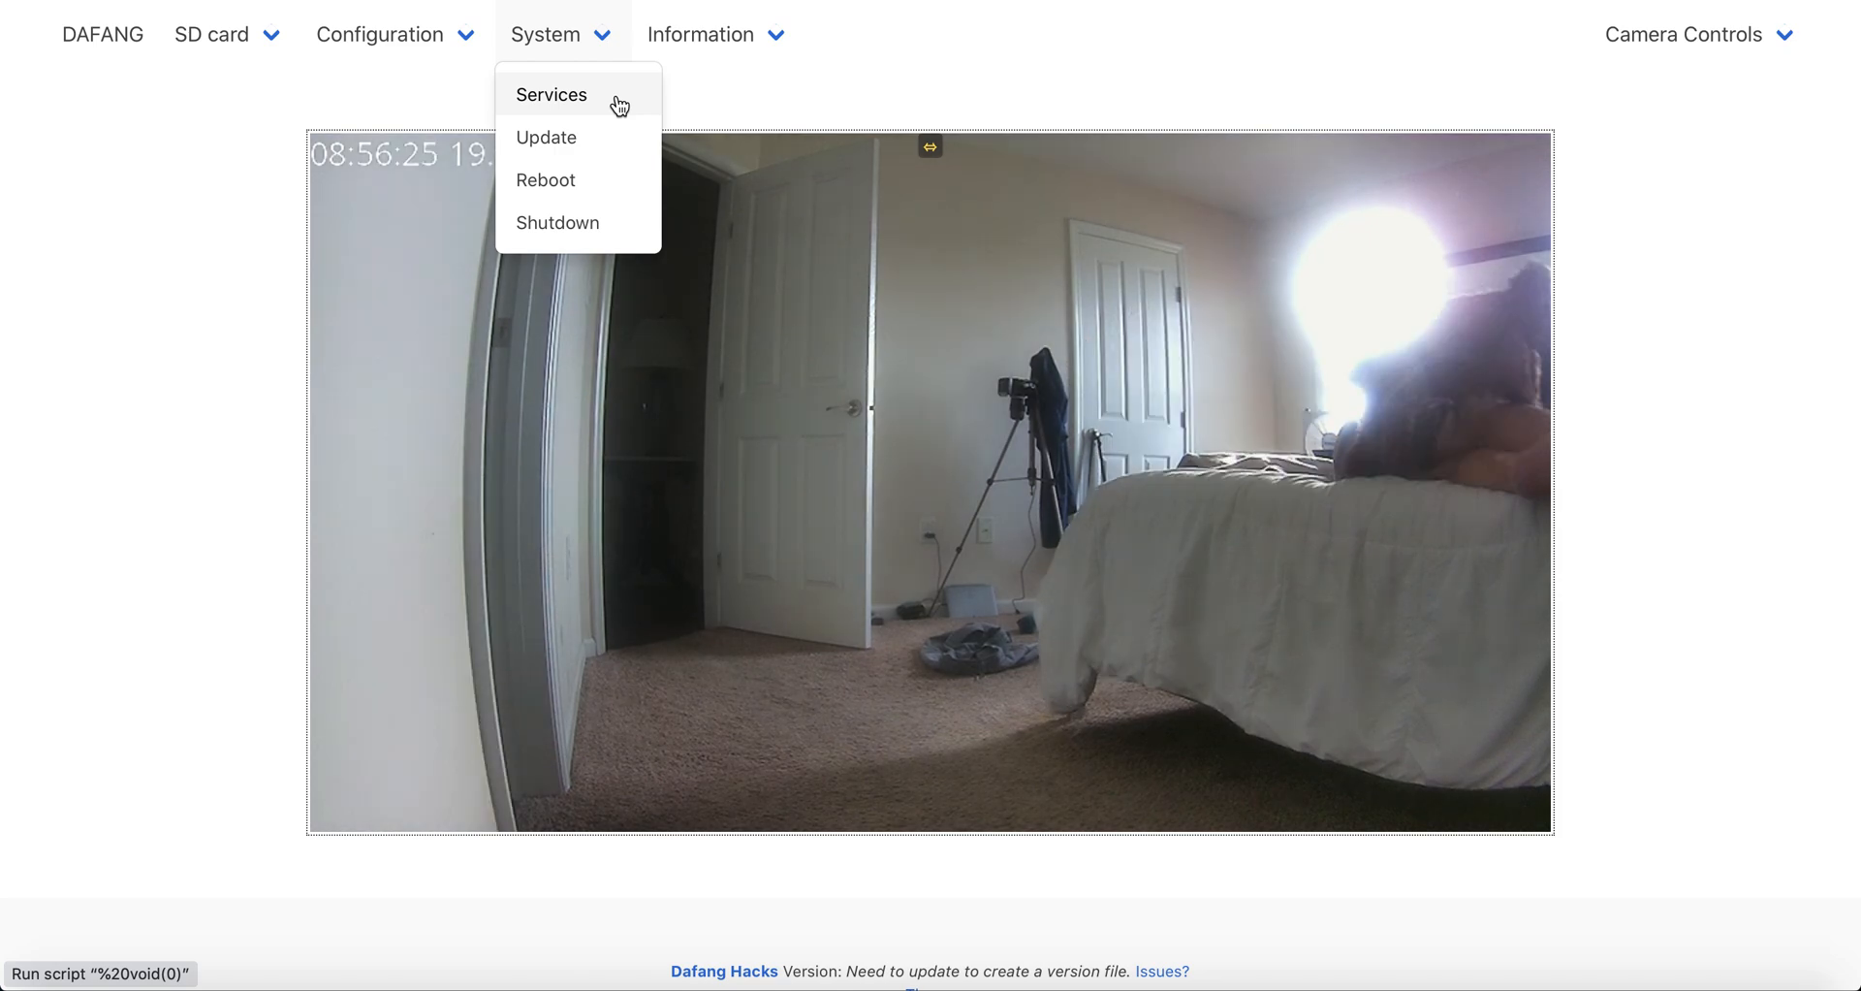
{"action": "left_click", "coordinate": [551, 95]}
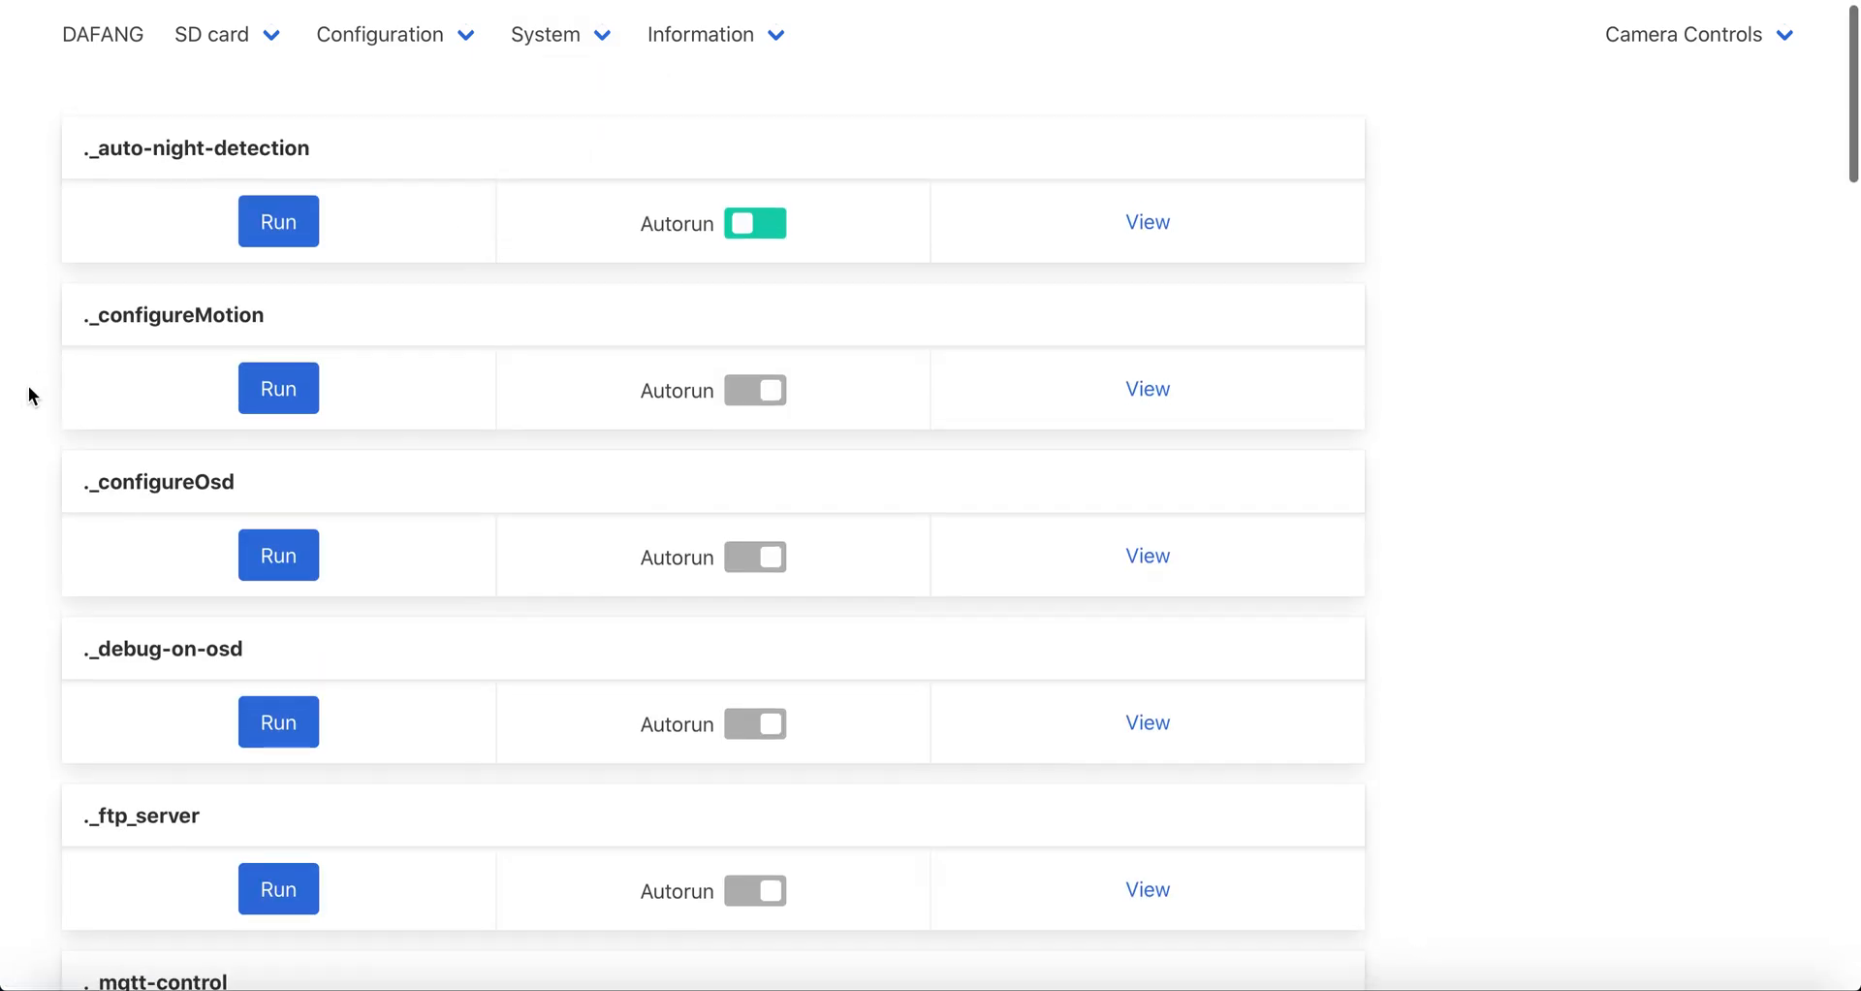
{"action": "scroll", "scroll_direction": "down", "scroll_amount": 3}
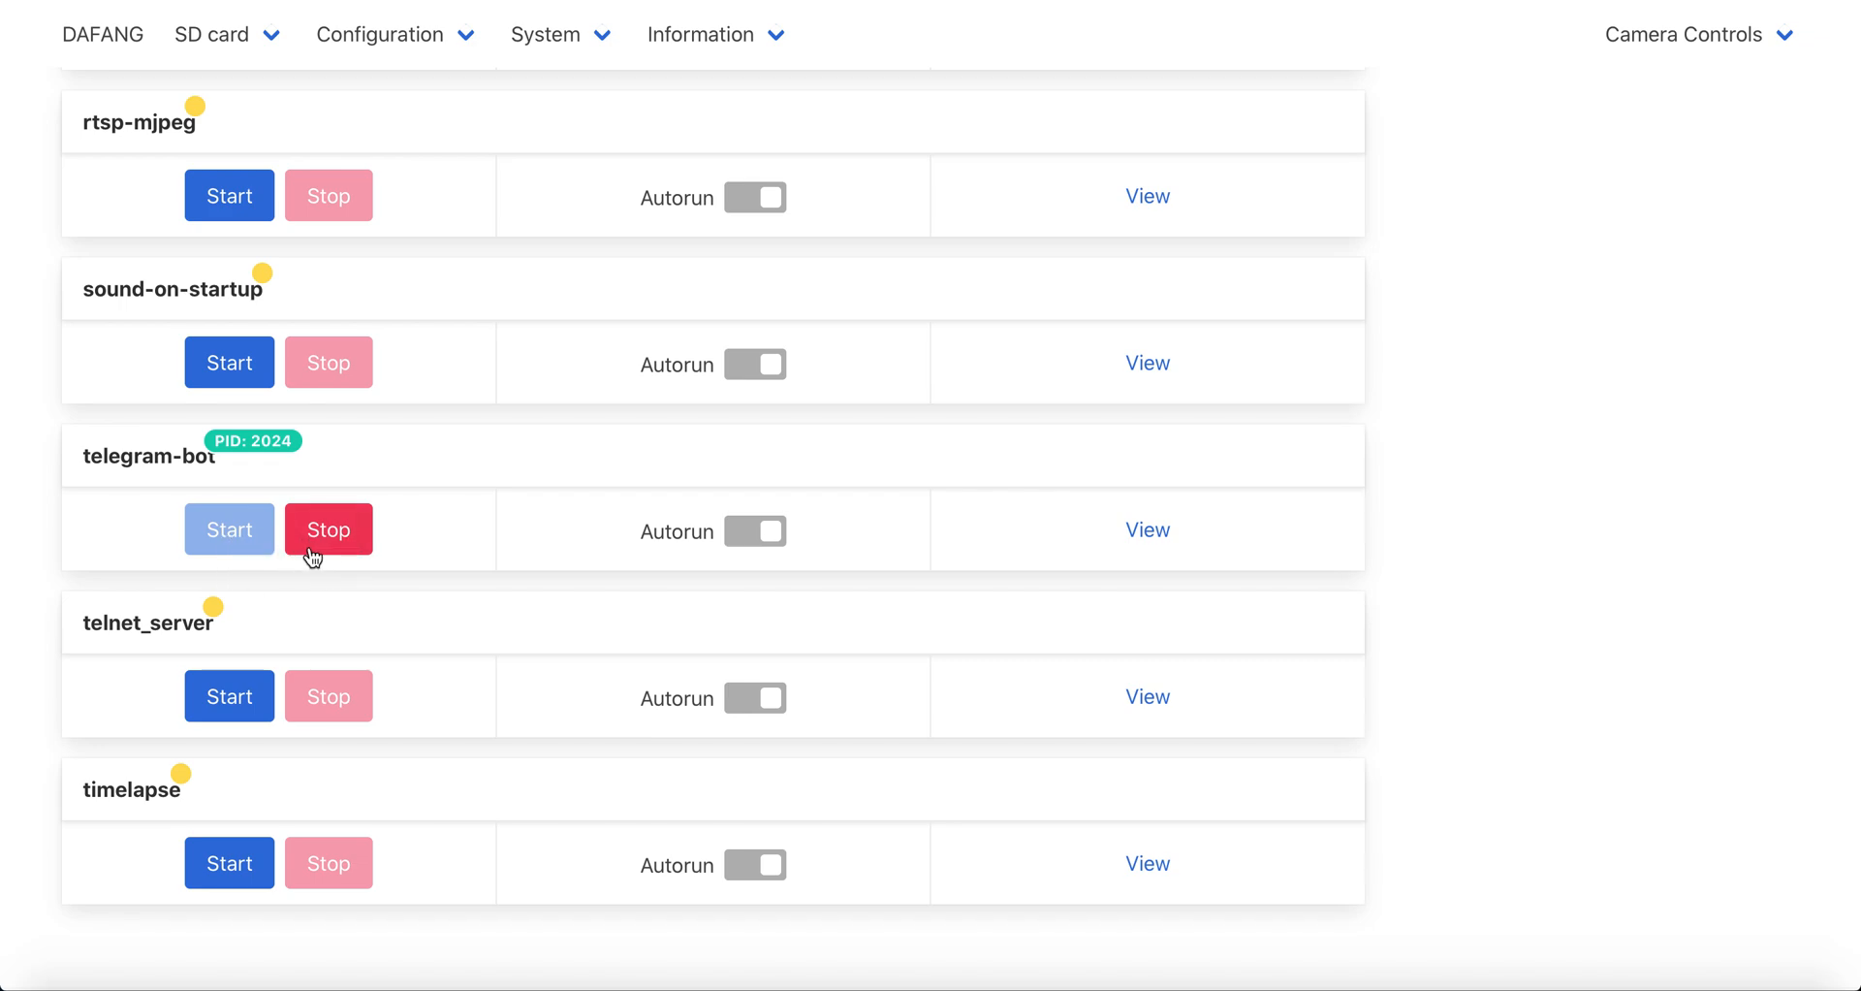
{"action": "mouse_move", "coordinate": [234, 460]}
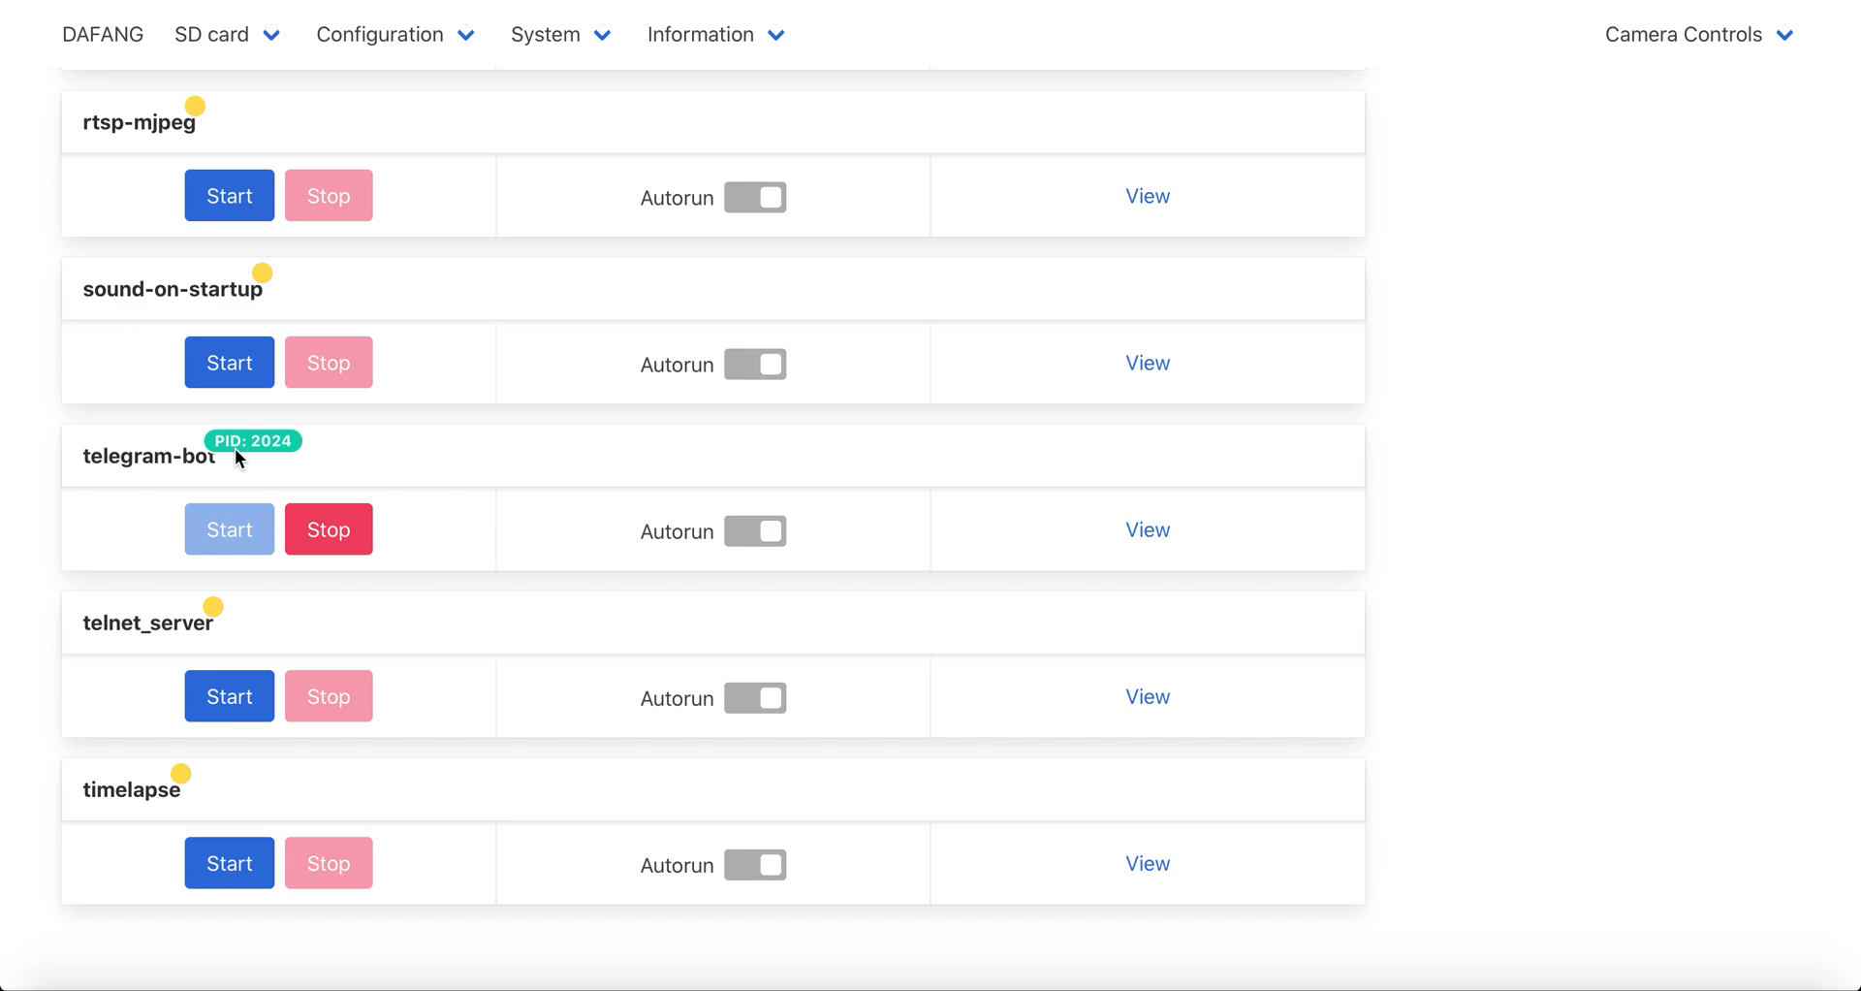
{"action": "mouse_move", "coordinate": [1060, 546]}
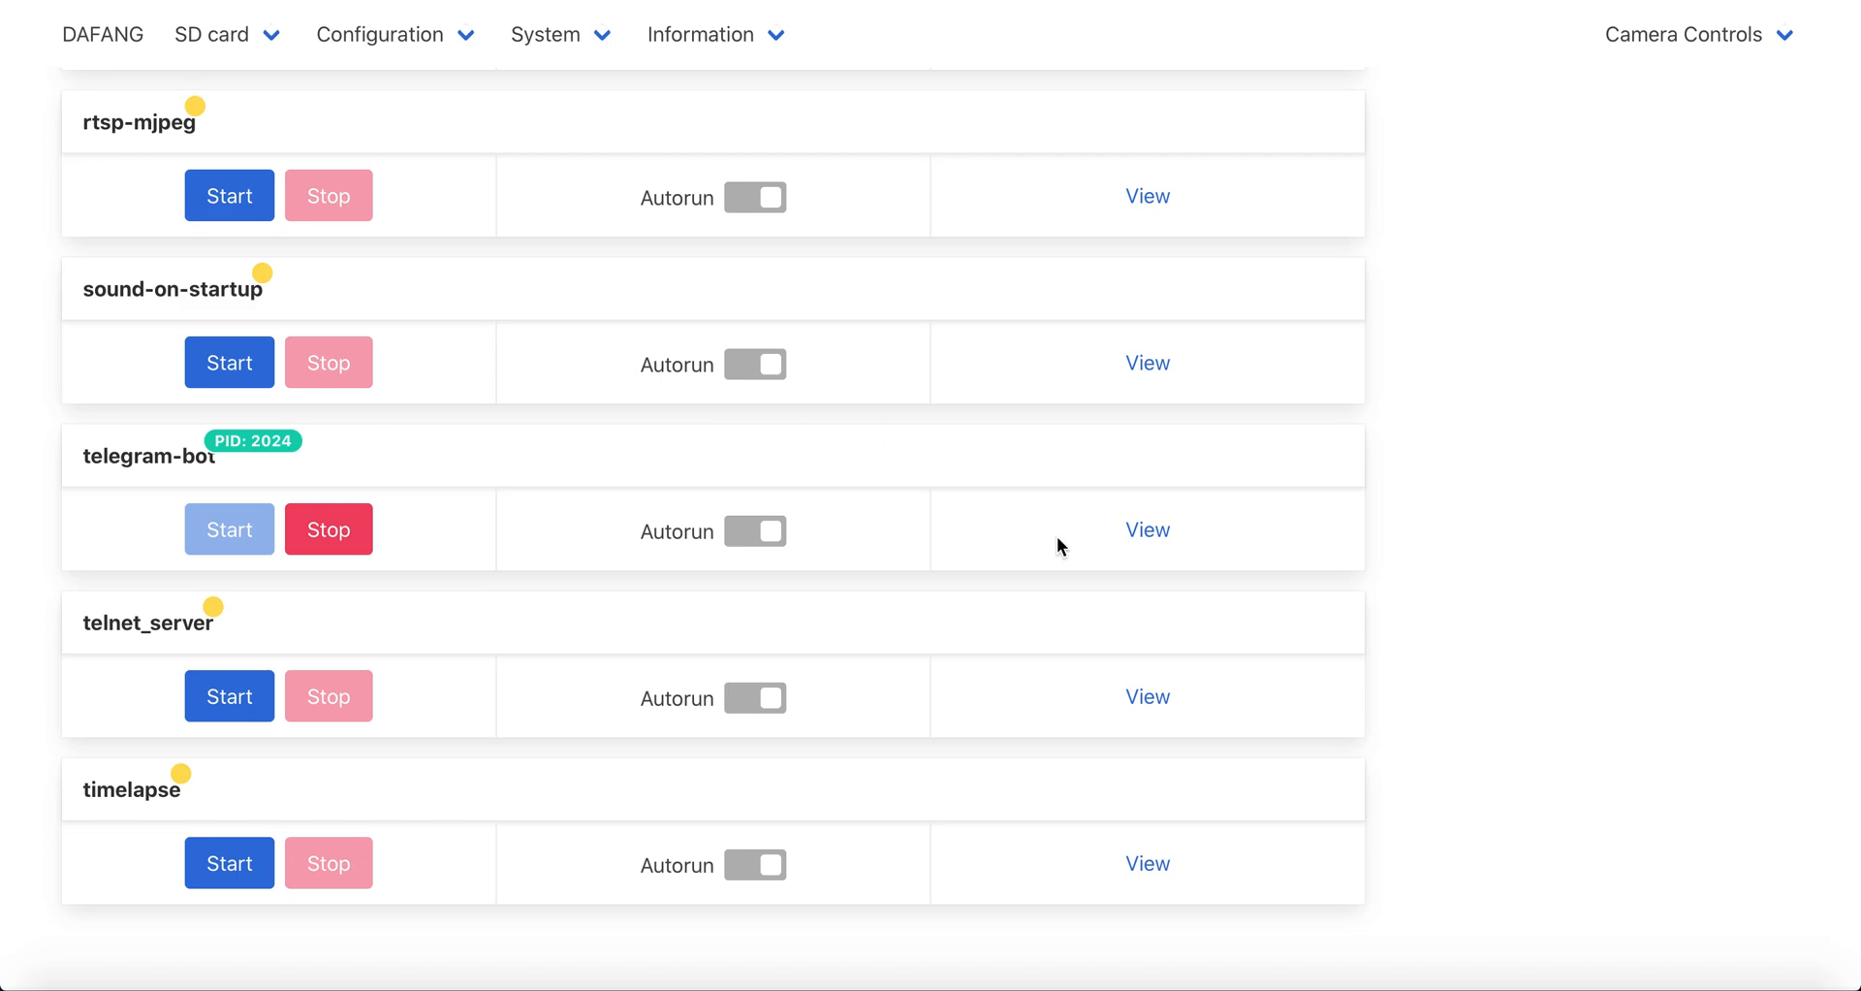
{"action": "mouse_move", "coordinate": [1531, 862]}
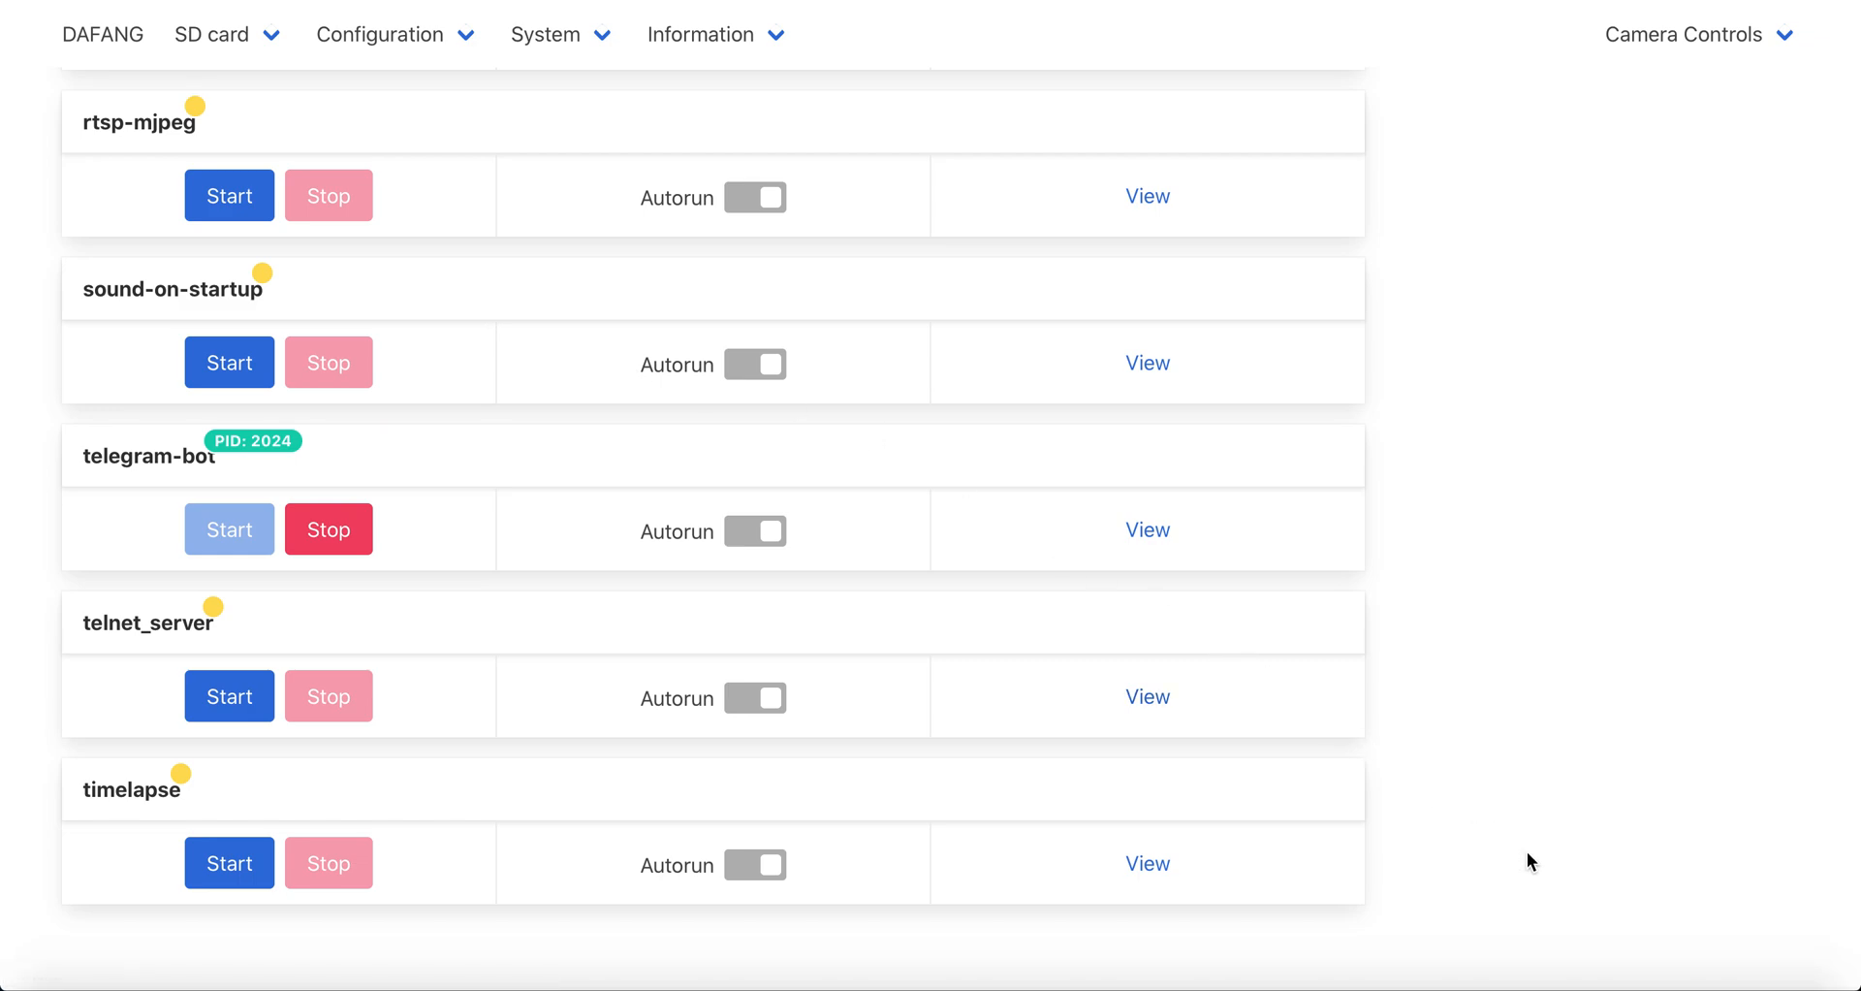
{"action": "mouse_move", "coordinate": [1444, 871]}
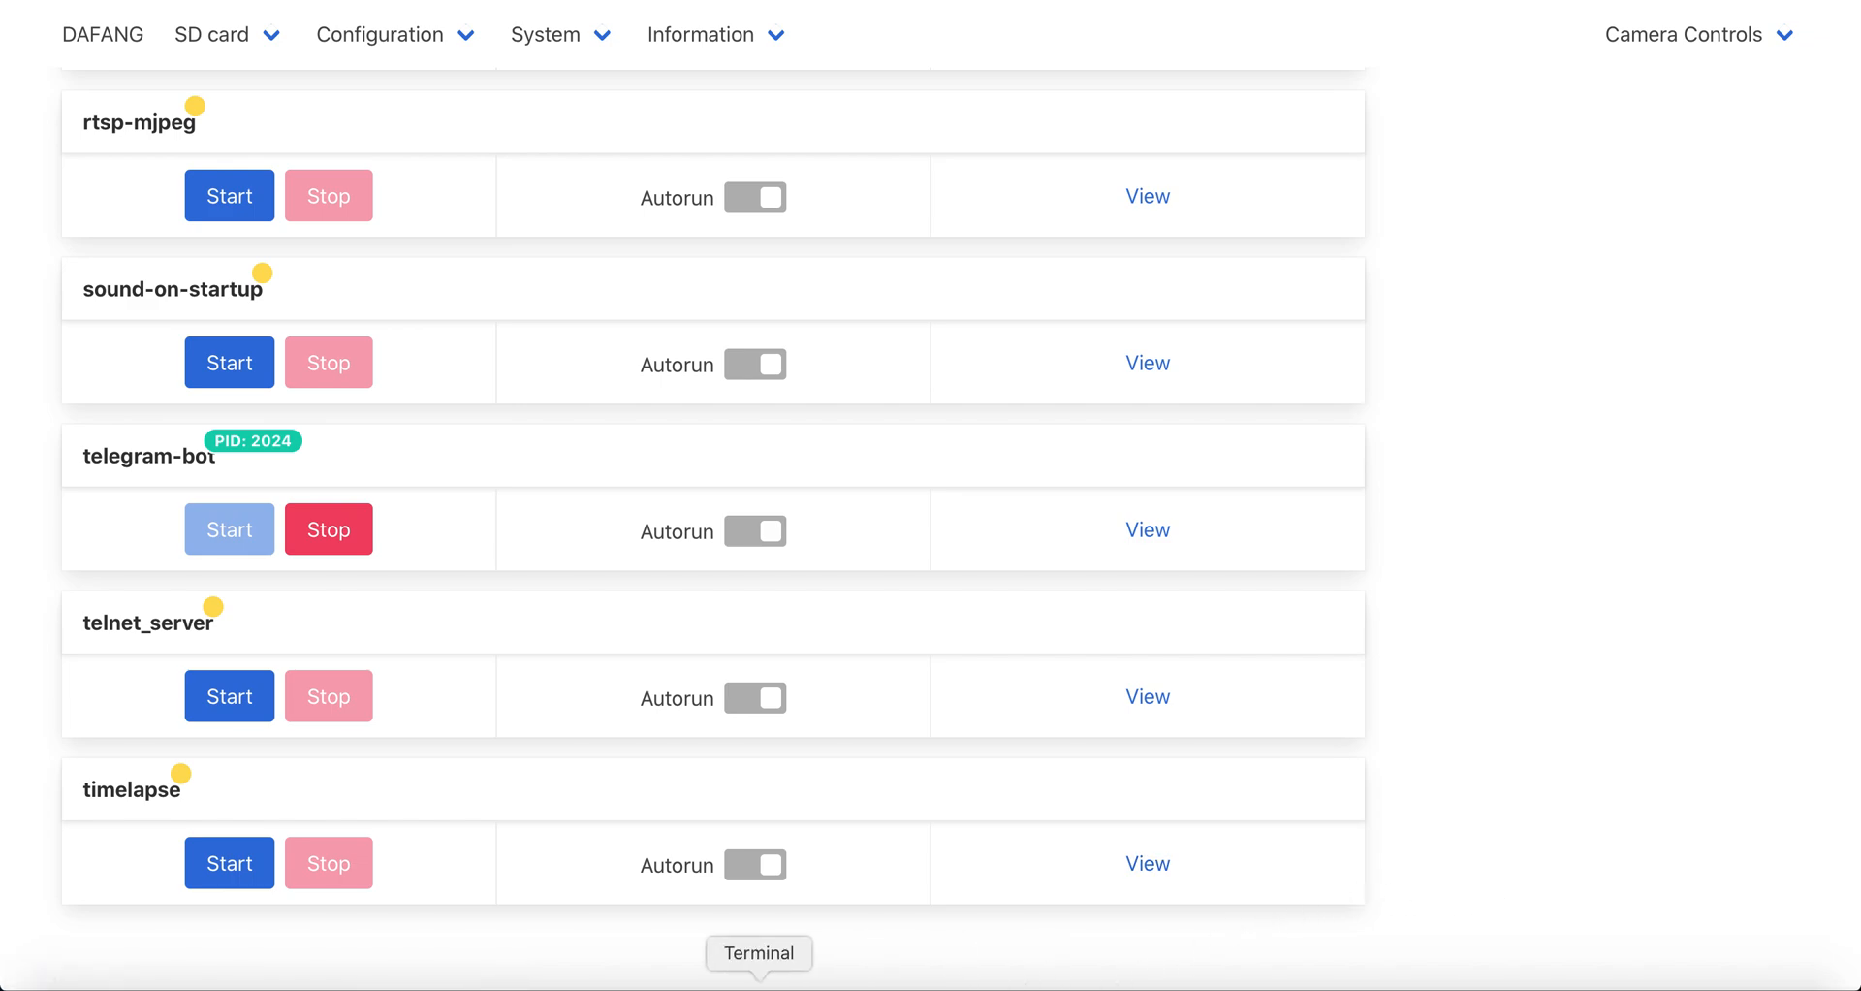
In the camera SSH session, clear the screen and change to /system/sdcard/config/.
{"action": "left_click", "coordinate": [758, 951]}
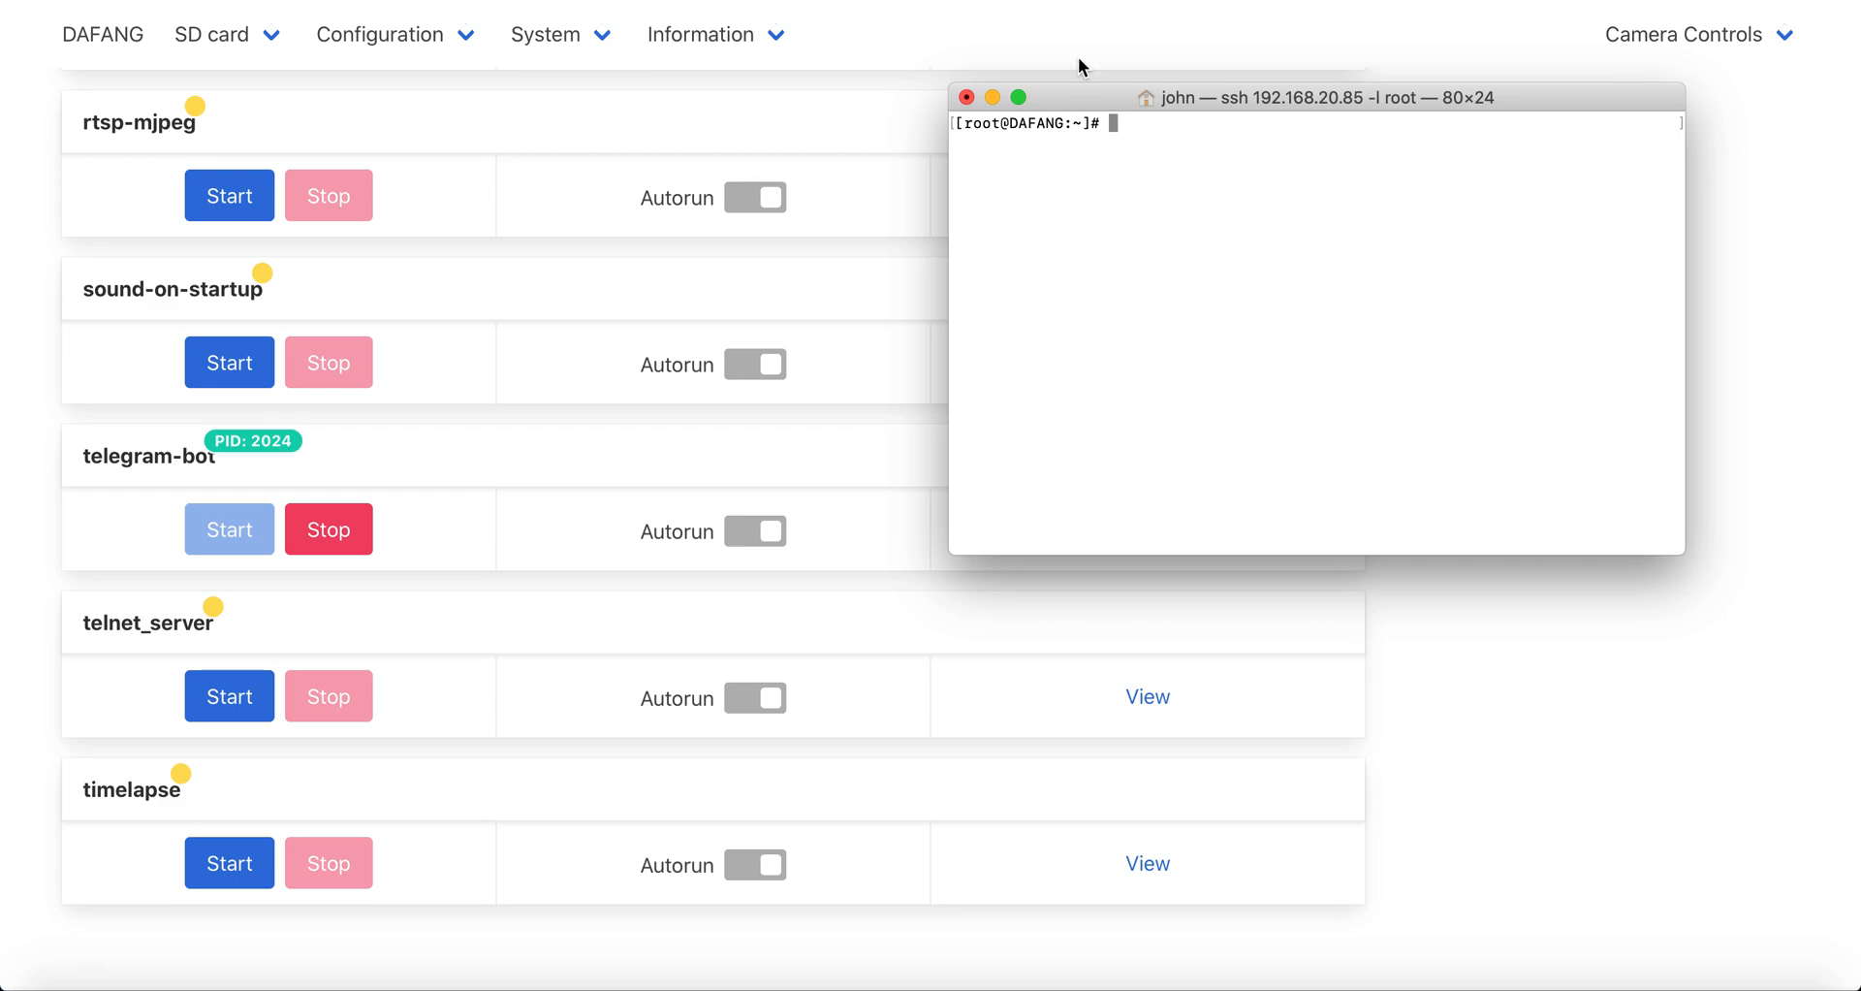
{"action": "mouse_move", "coordinate": [961, 15]}
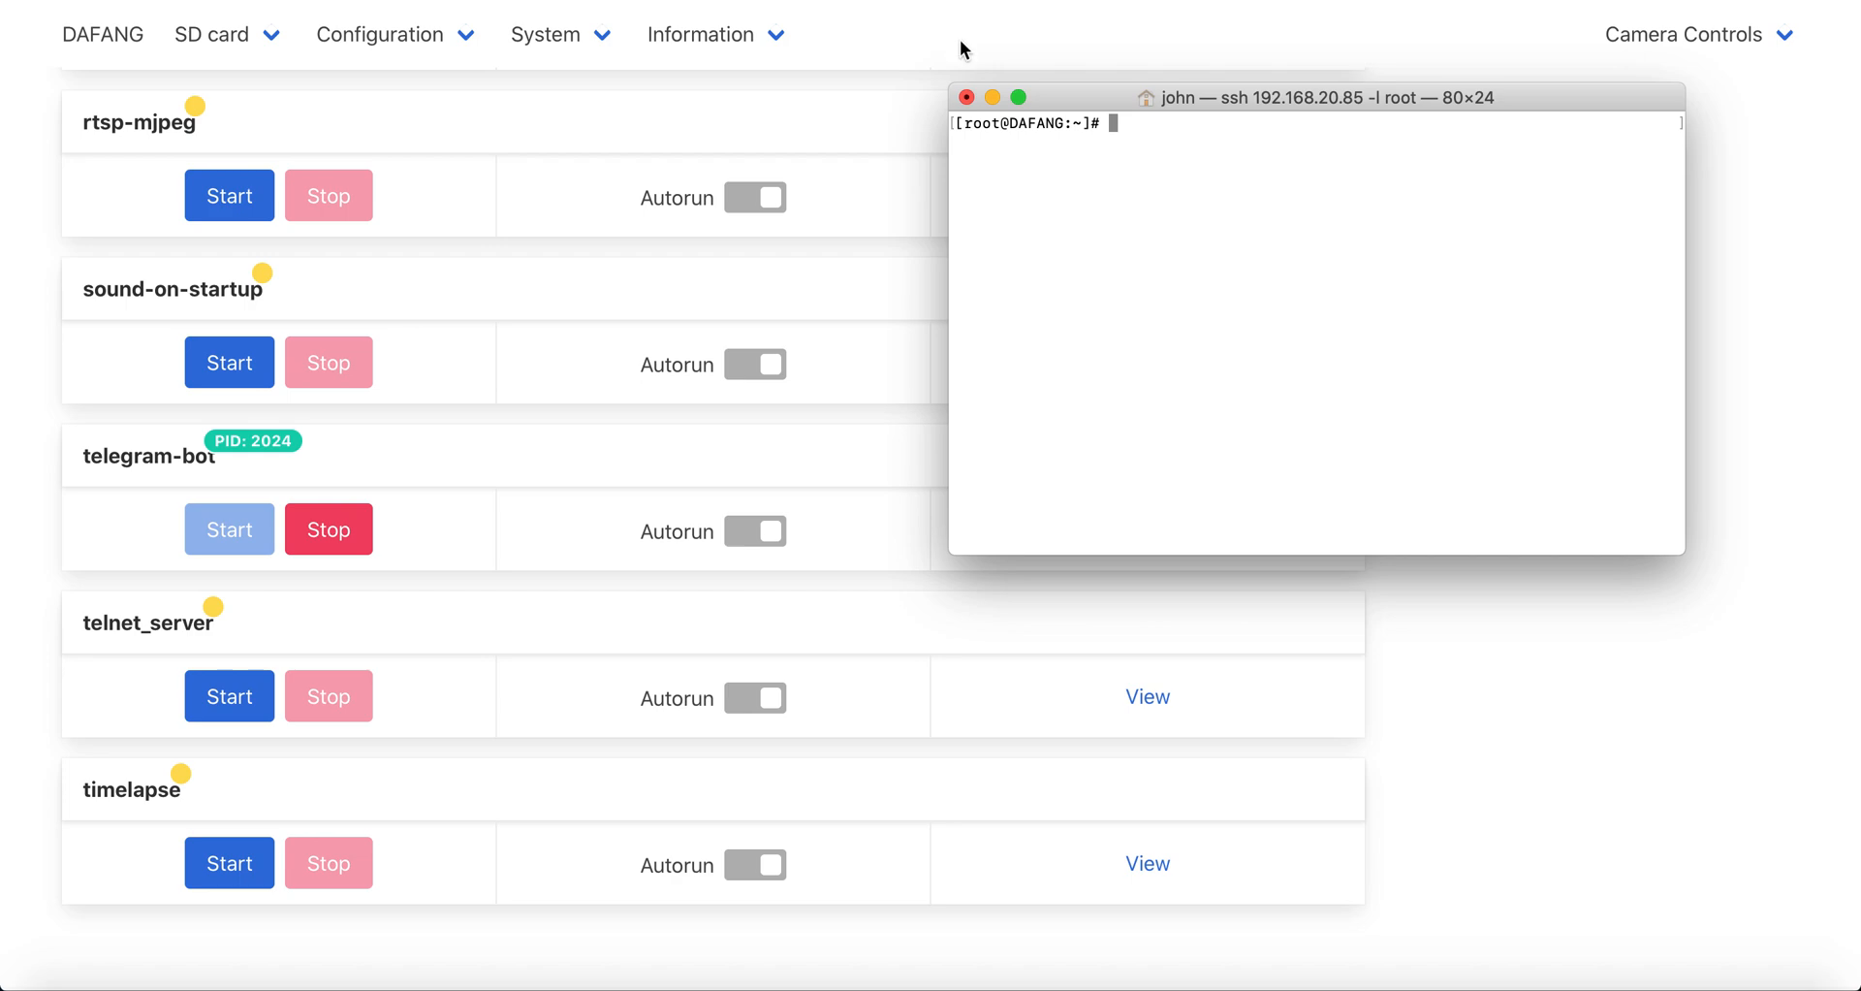
{"action": "mouse_move", "coordinate": [1342, 112]}
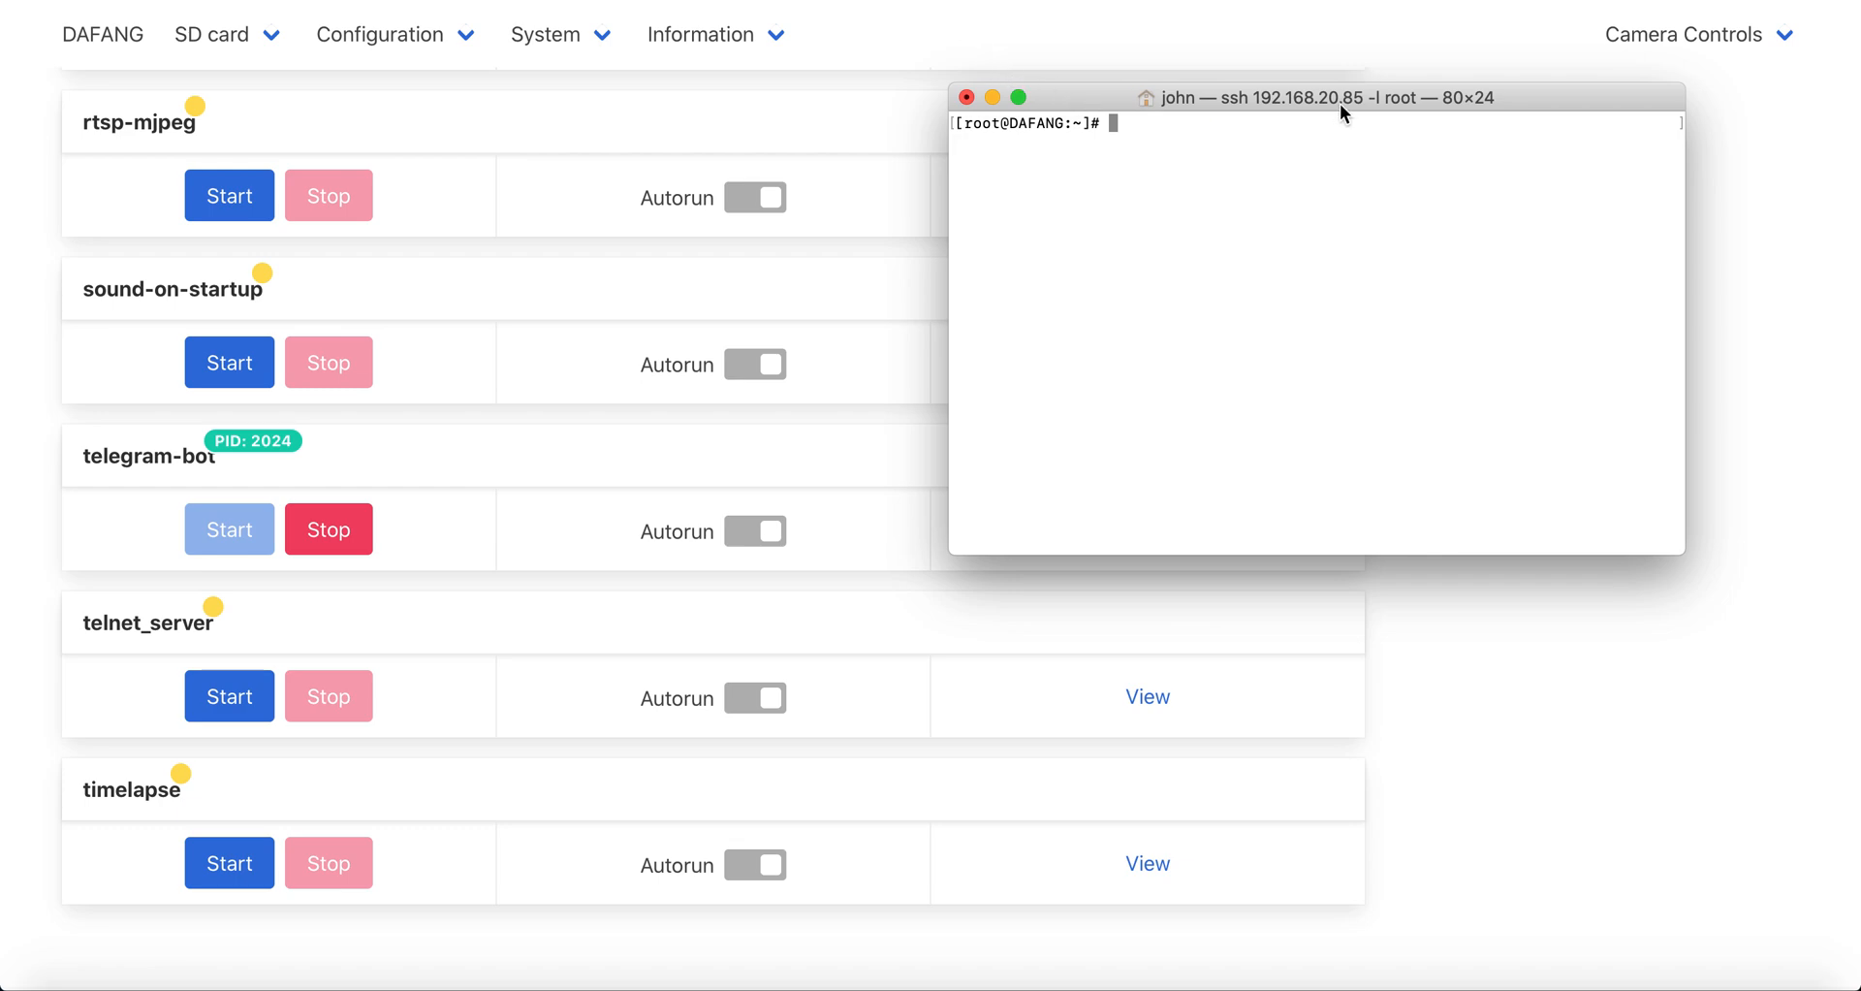
{"action": "mouse_move", "coordinate": [1324, 155]}
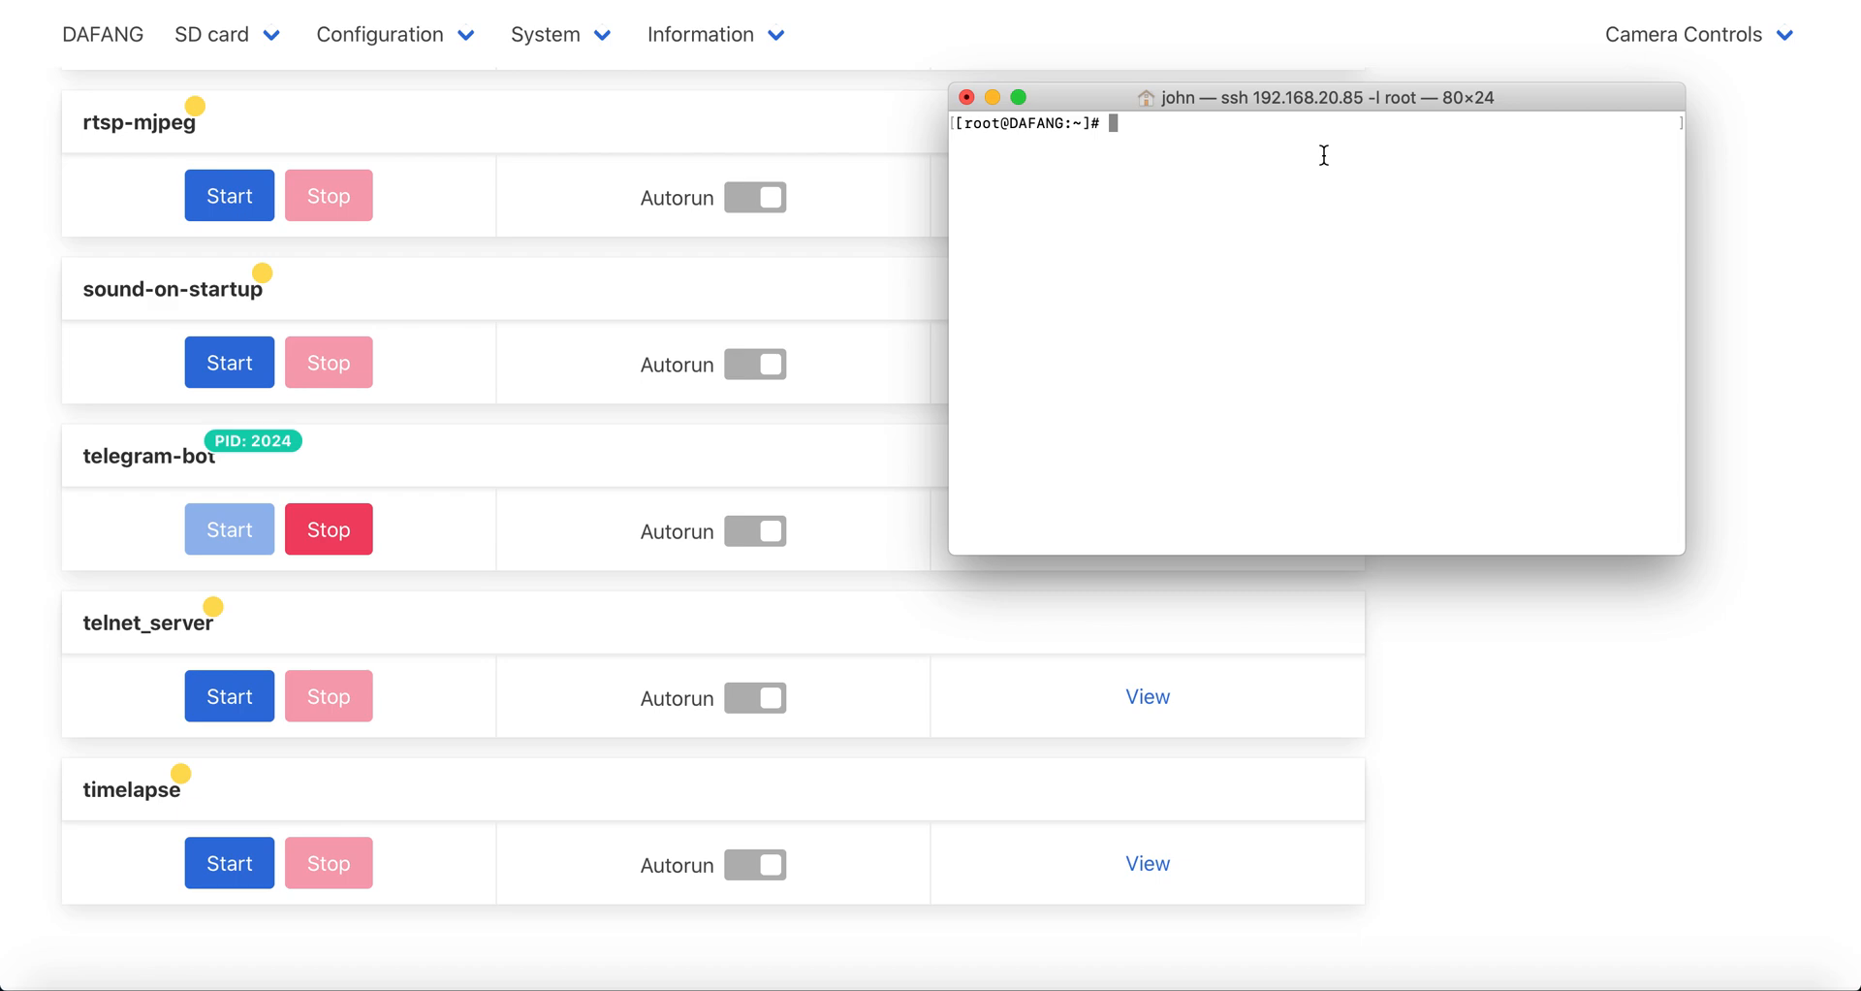
{"action": "type", "text": "clear"}
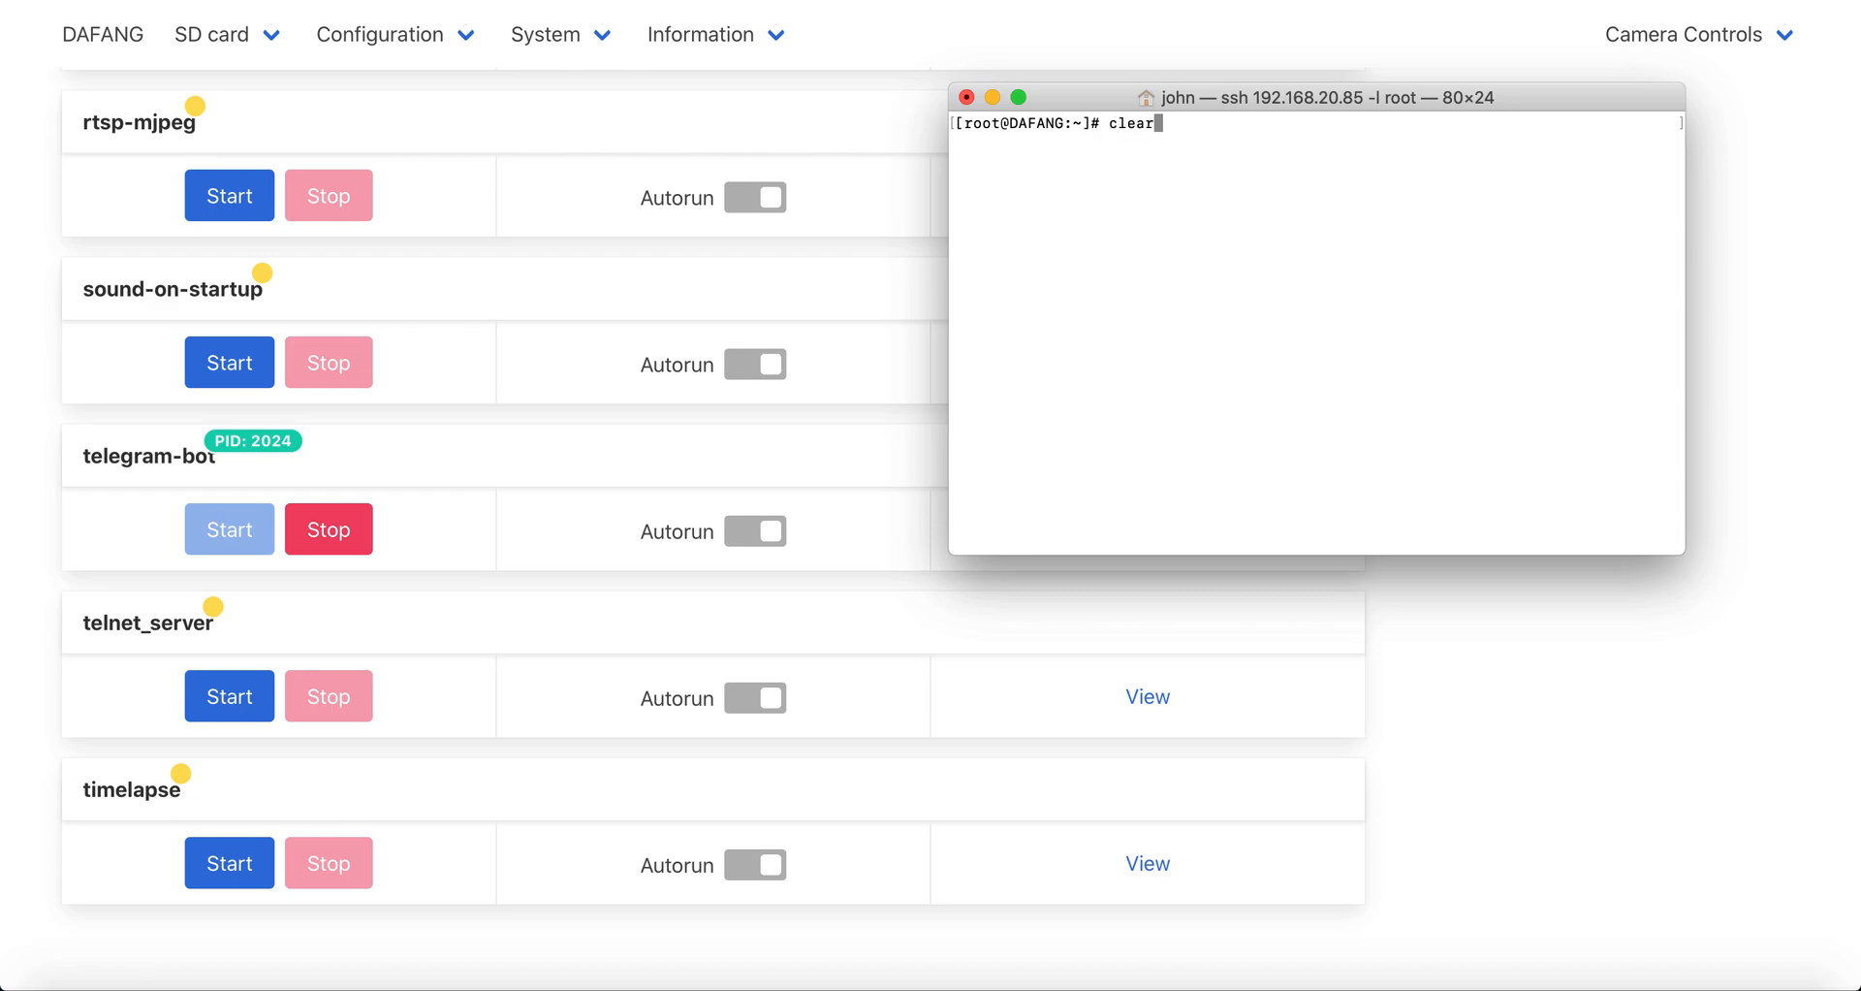
{"action": "type", "text": "cd /system/sdcard/config/"}
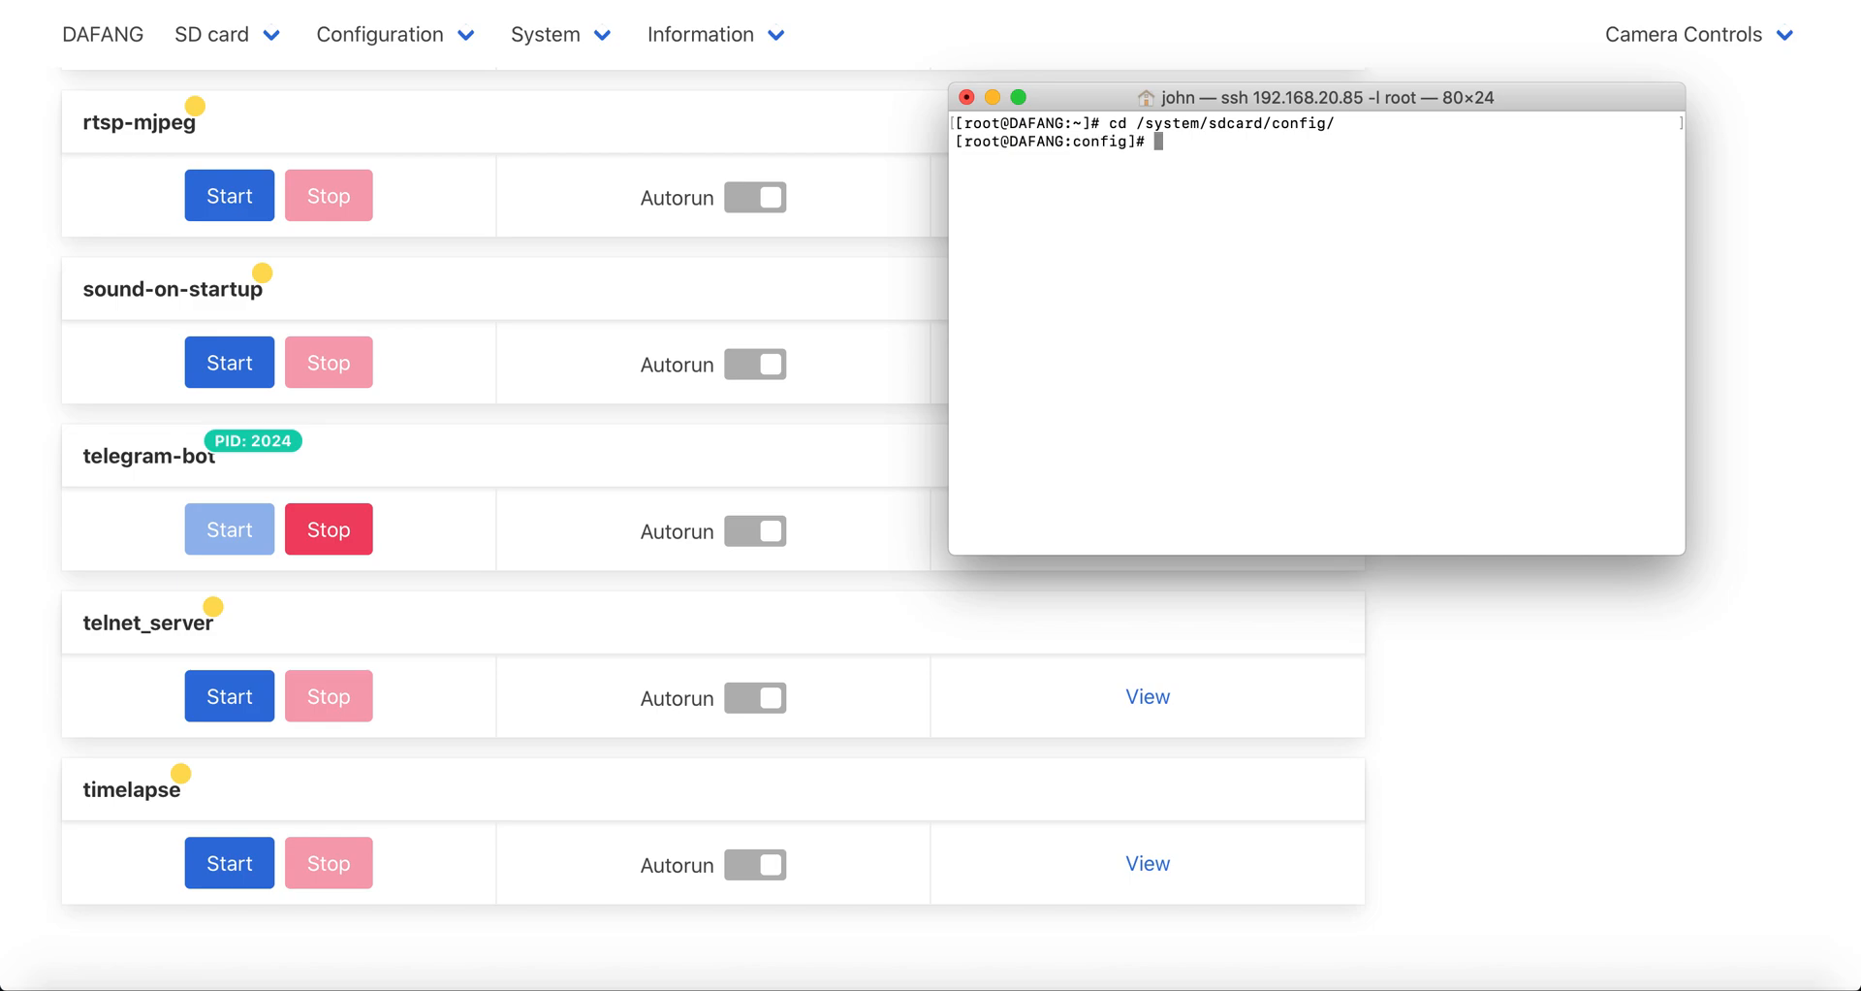
Enter the command 'vi telegram.conf' without running it yet.
{"action": "type", "text": "vi"}
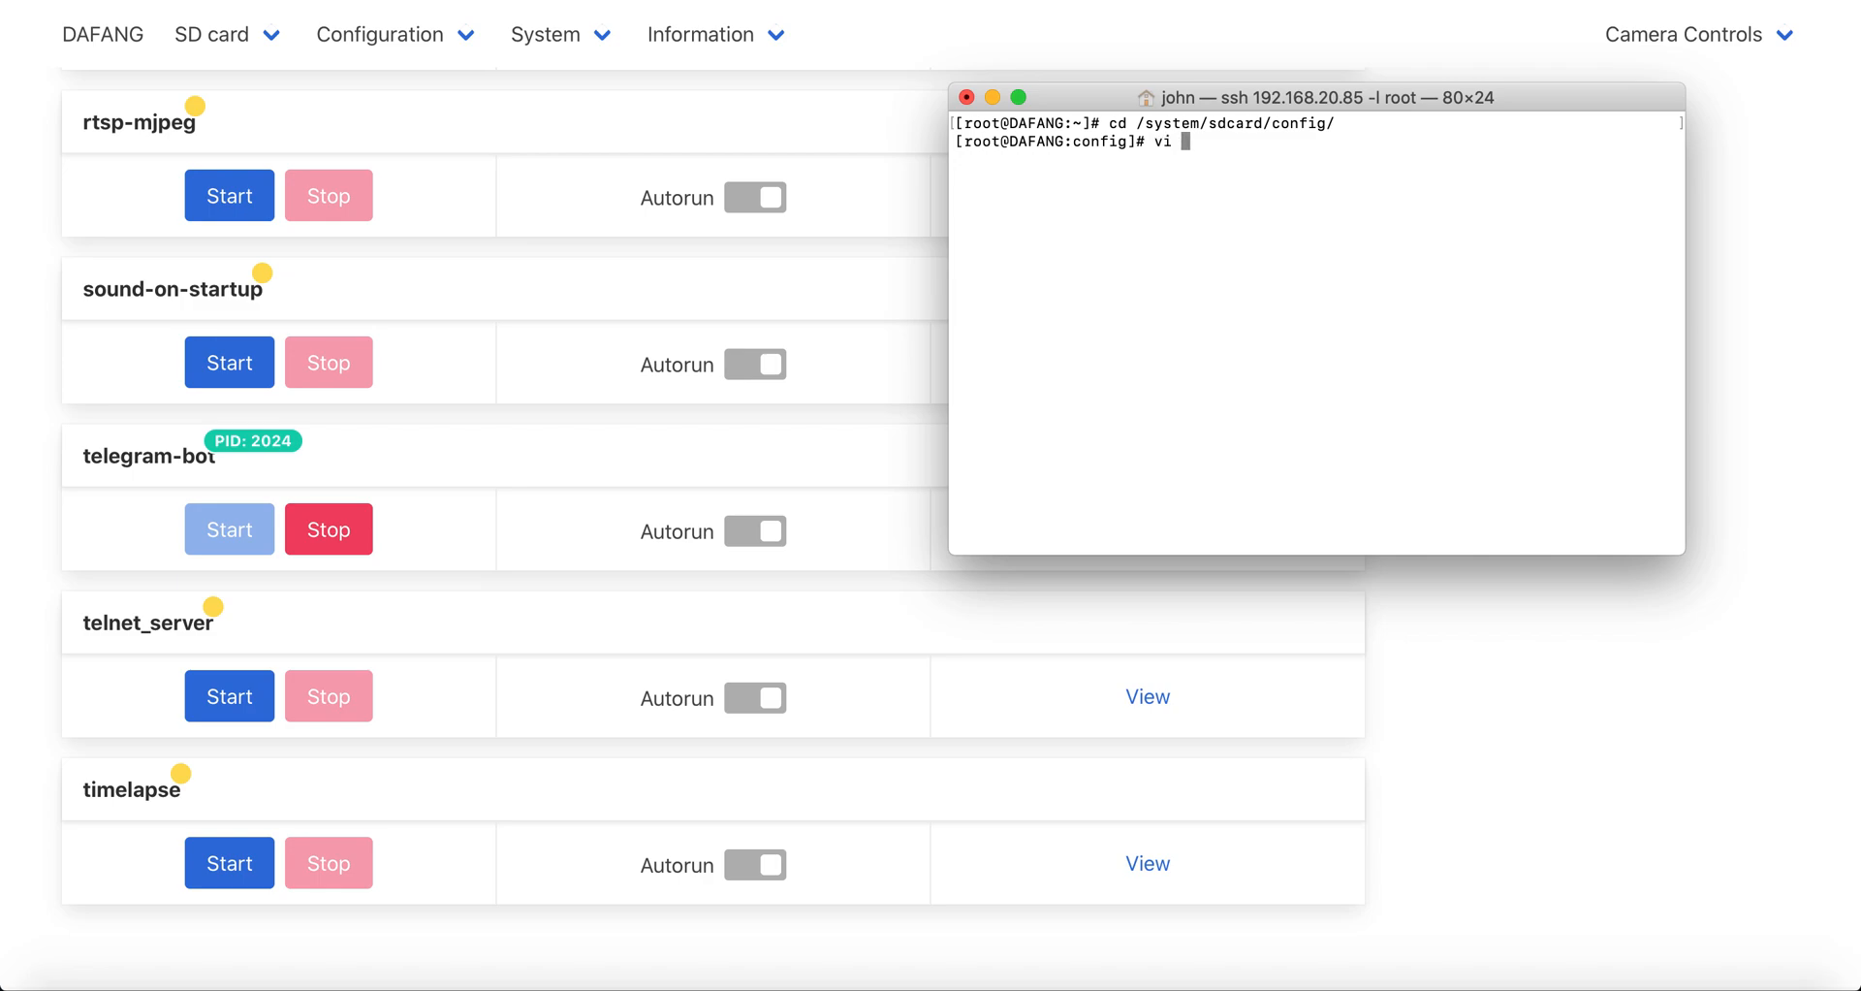
{"action": "type", "text": "tel"}
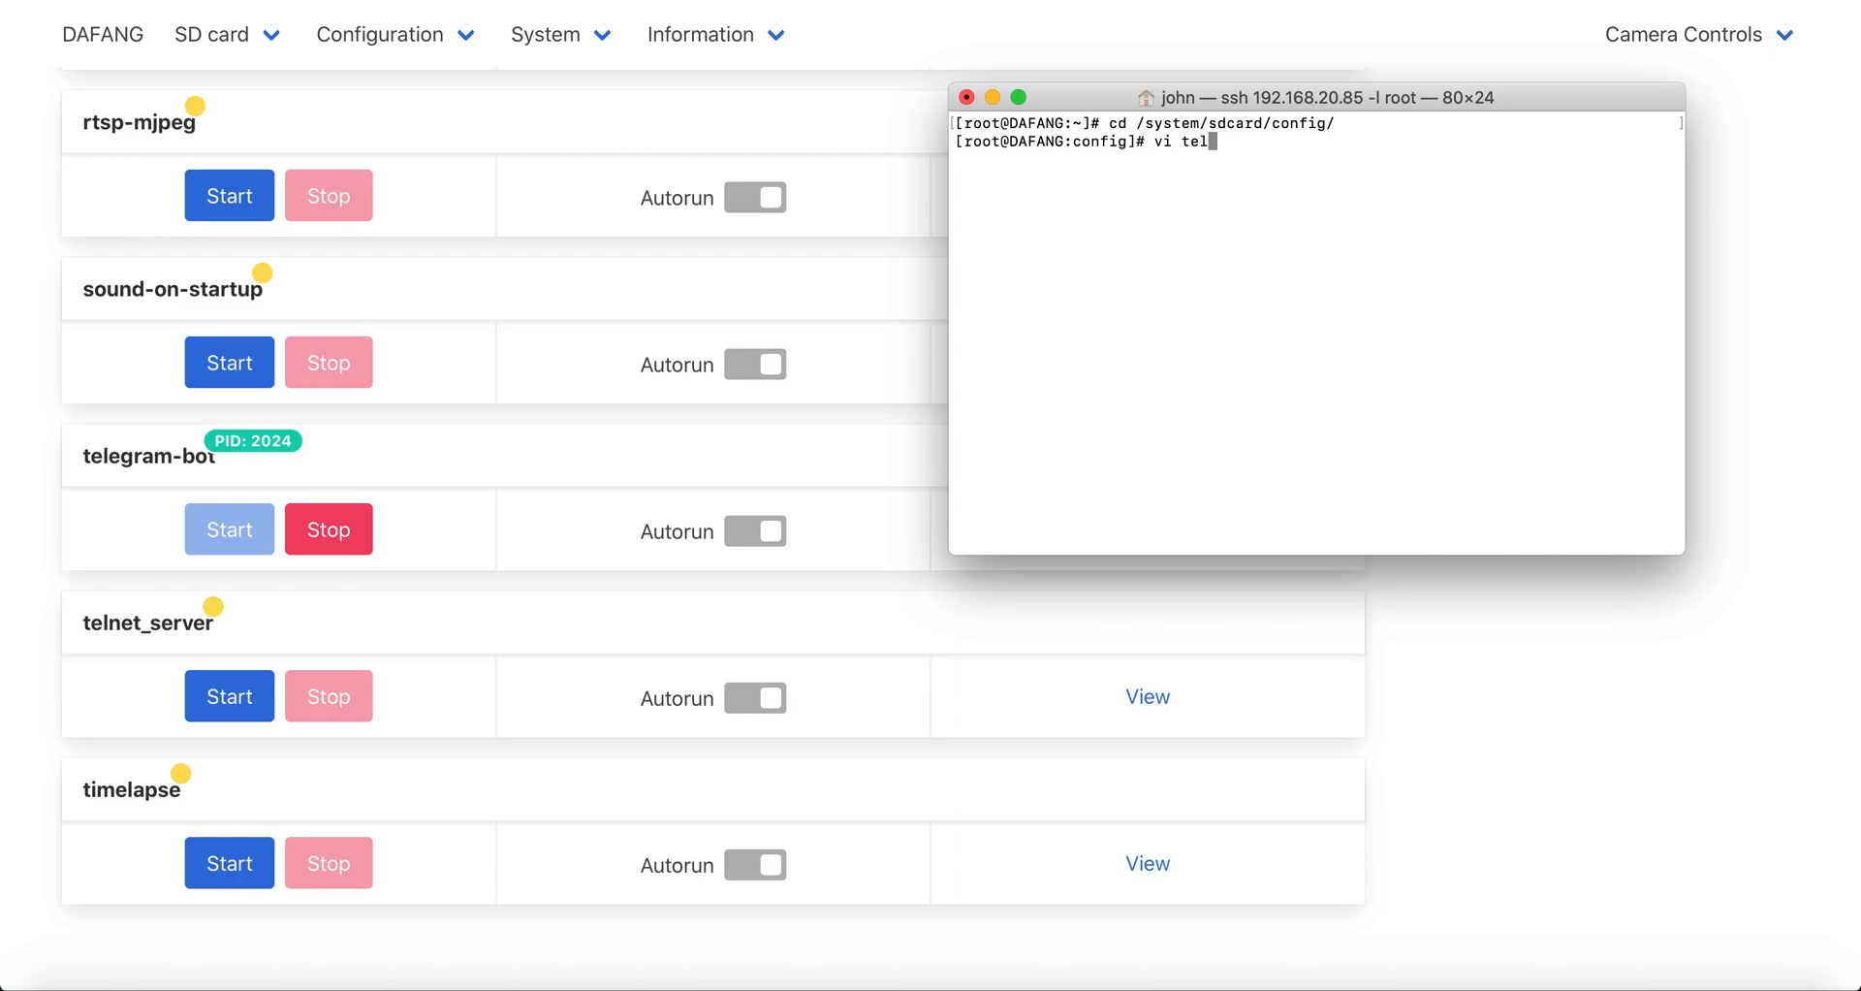
{"action": "type", "text": "egram."}
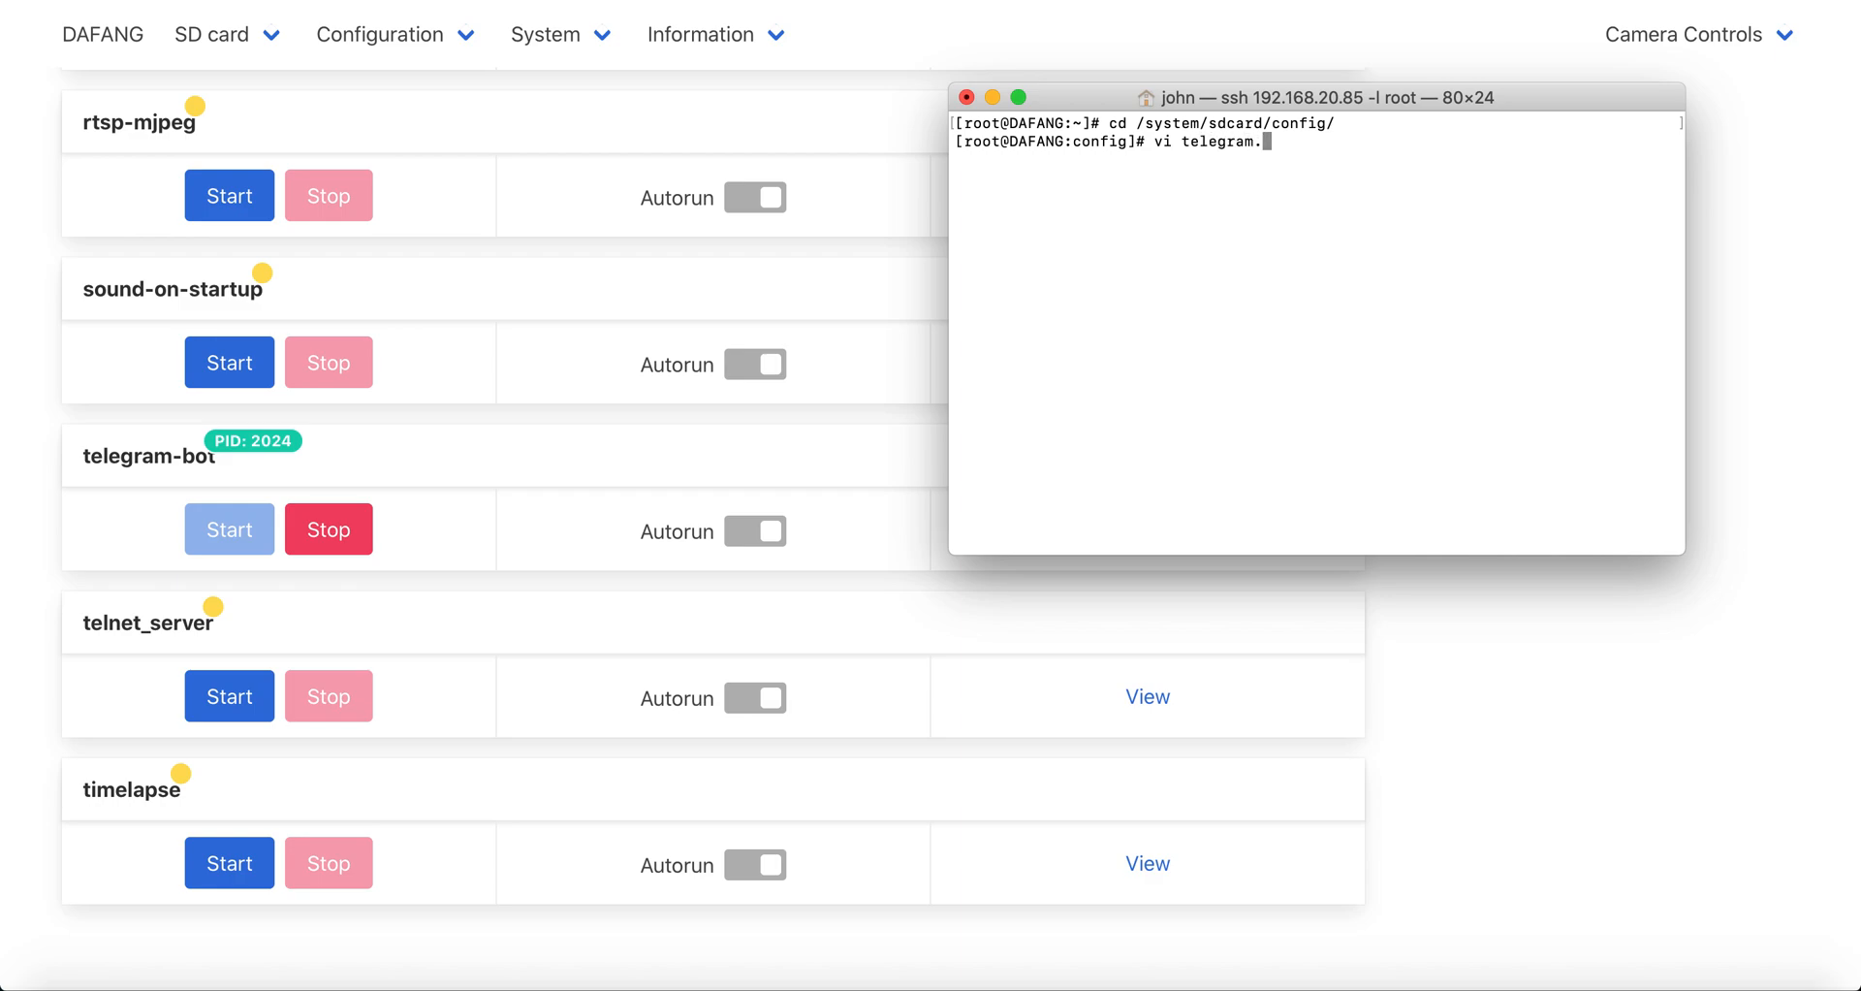
{"action": "type", "text": "conf"}
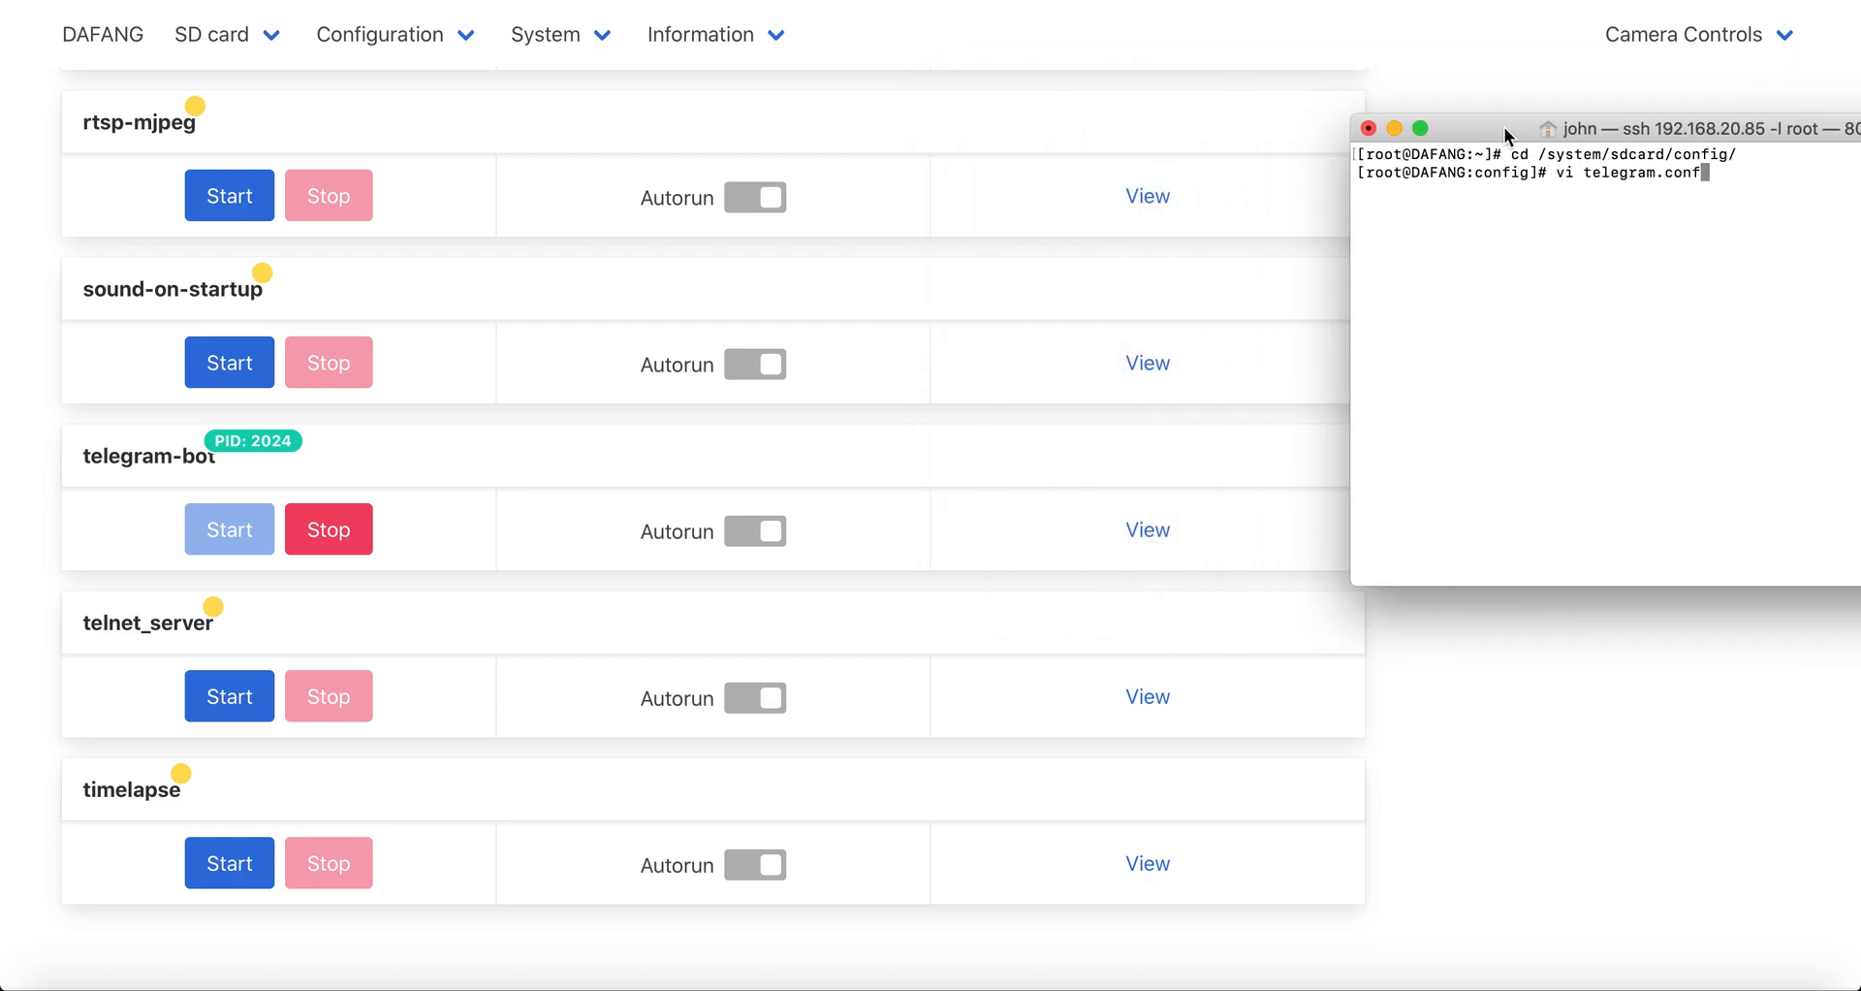
Move the Terminal window showing telegram.conf toward the right edge of the screen.
{"action": "left_click_drag", "start_coordinate": [1508, 128], "coordinate": [1804, 173]}
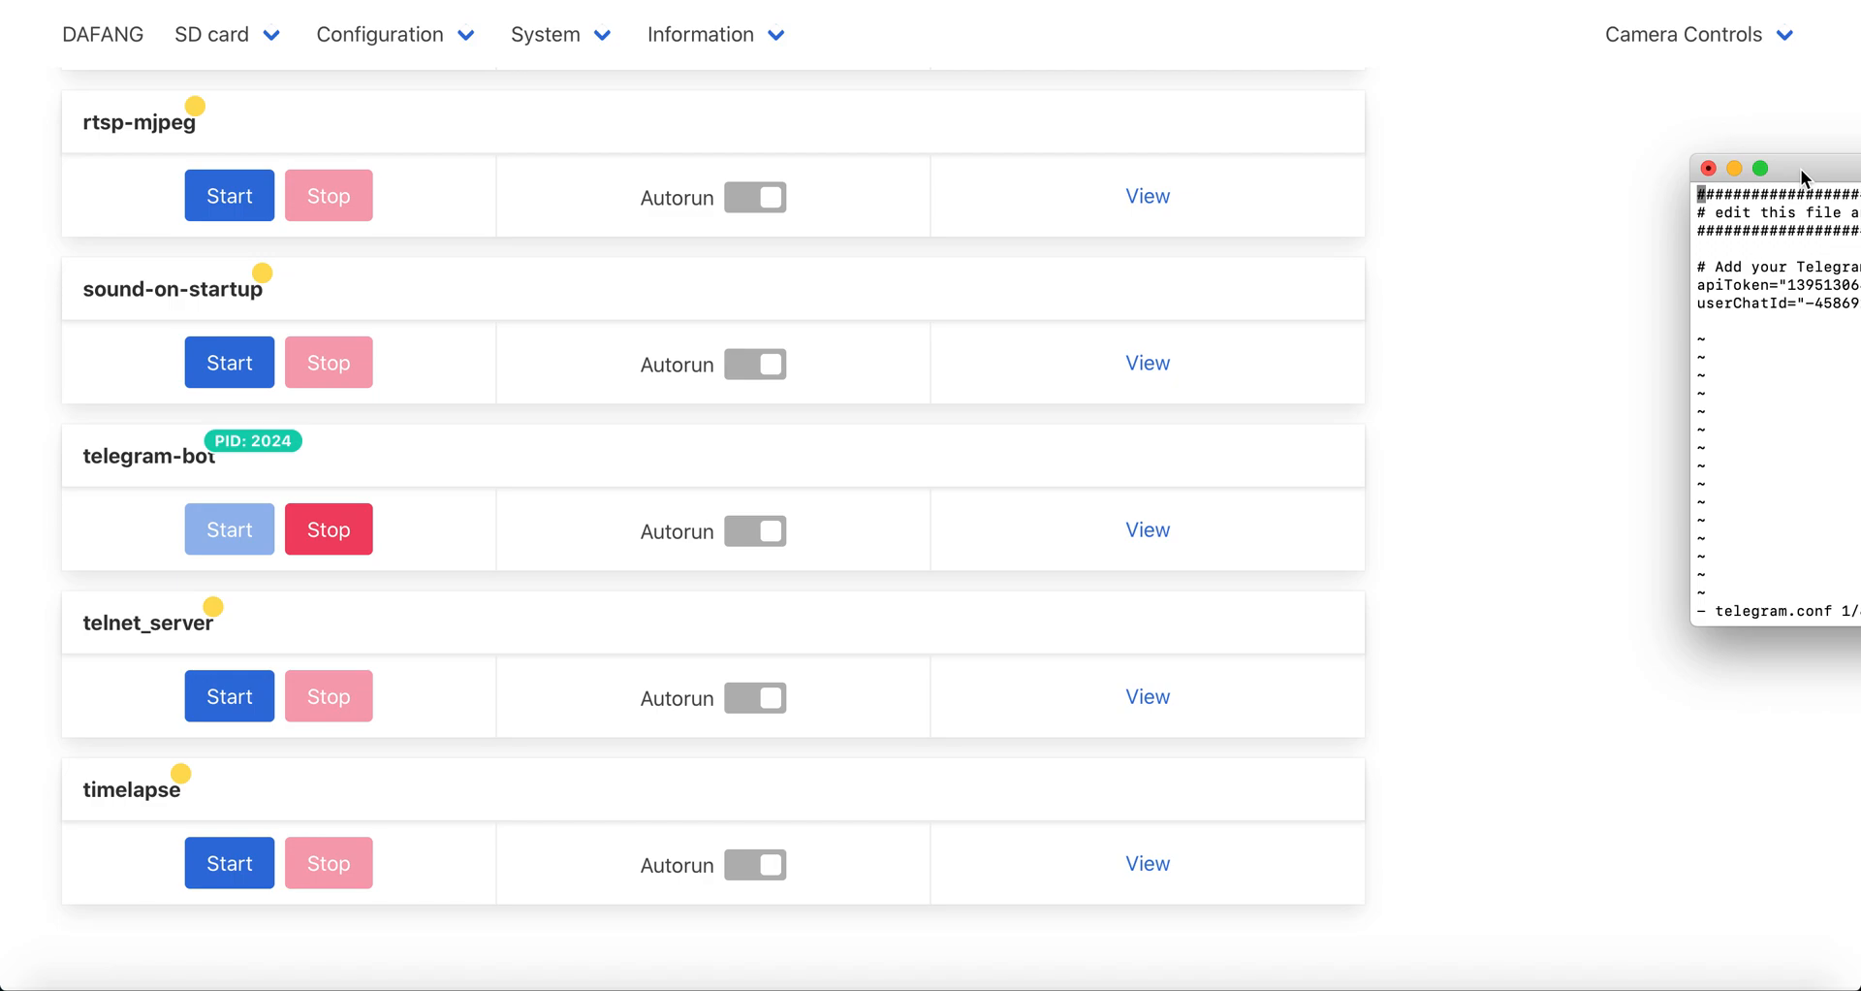
{"action": "mouse_move", "coordinate": [1541, 399]}
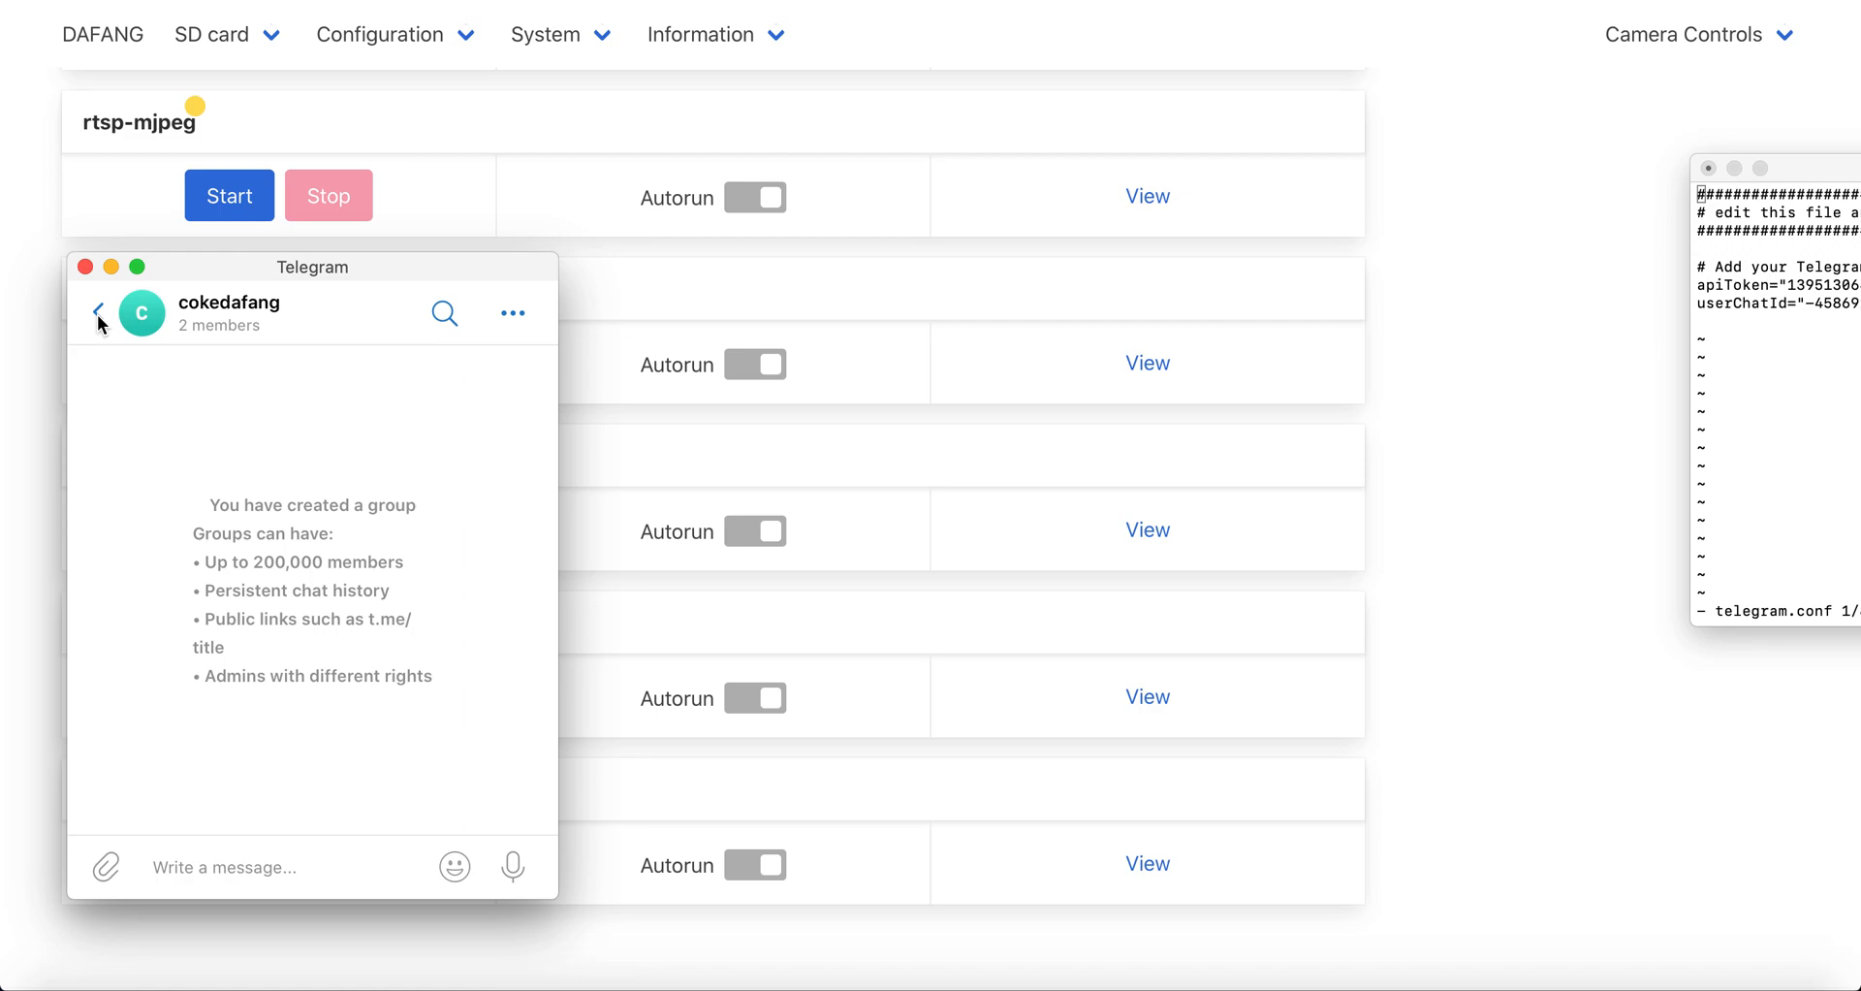
{"action": "mouse_move", "coordinate": [202, 320]}
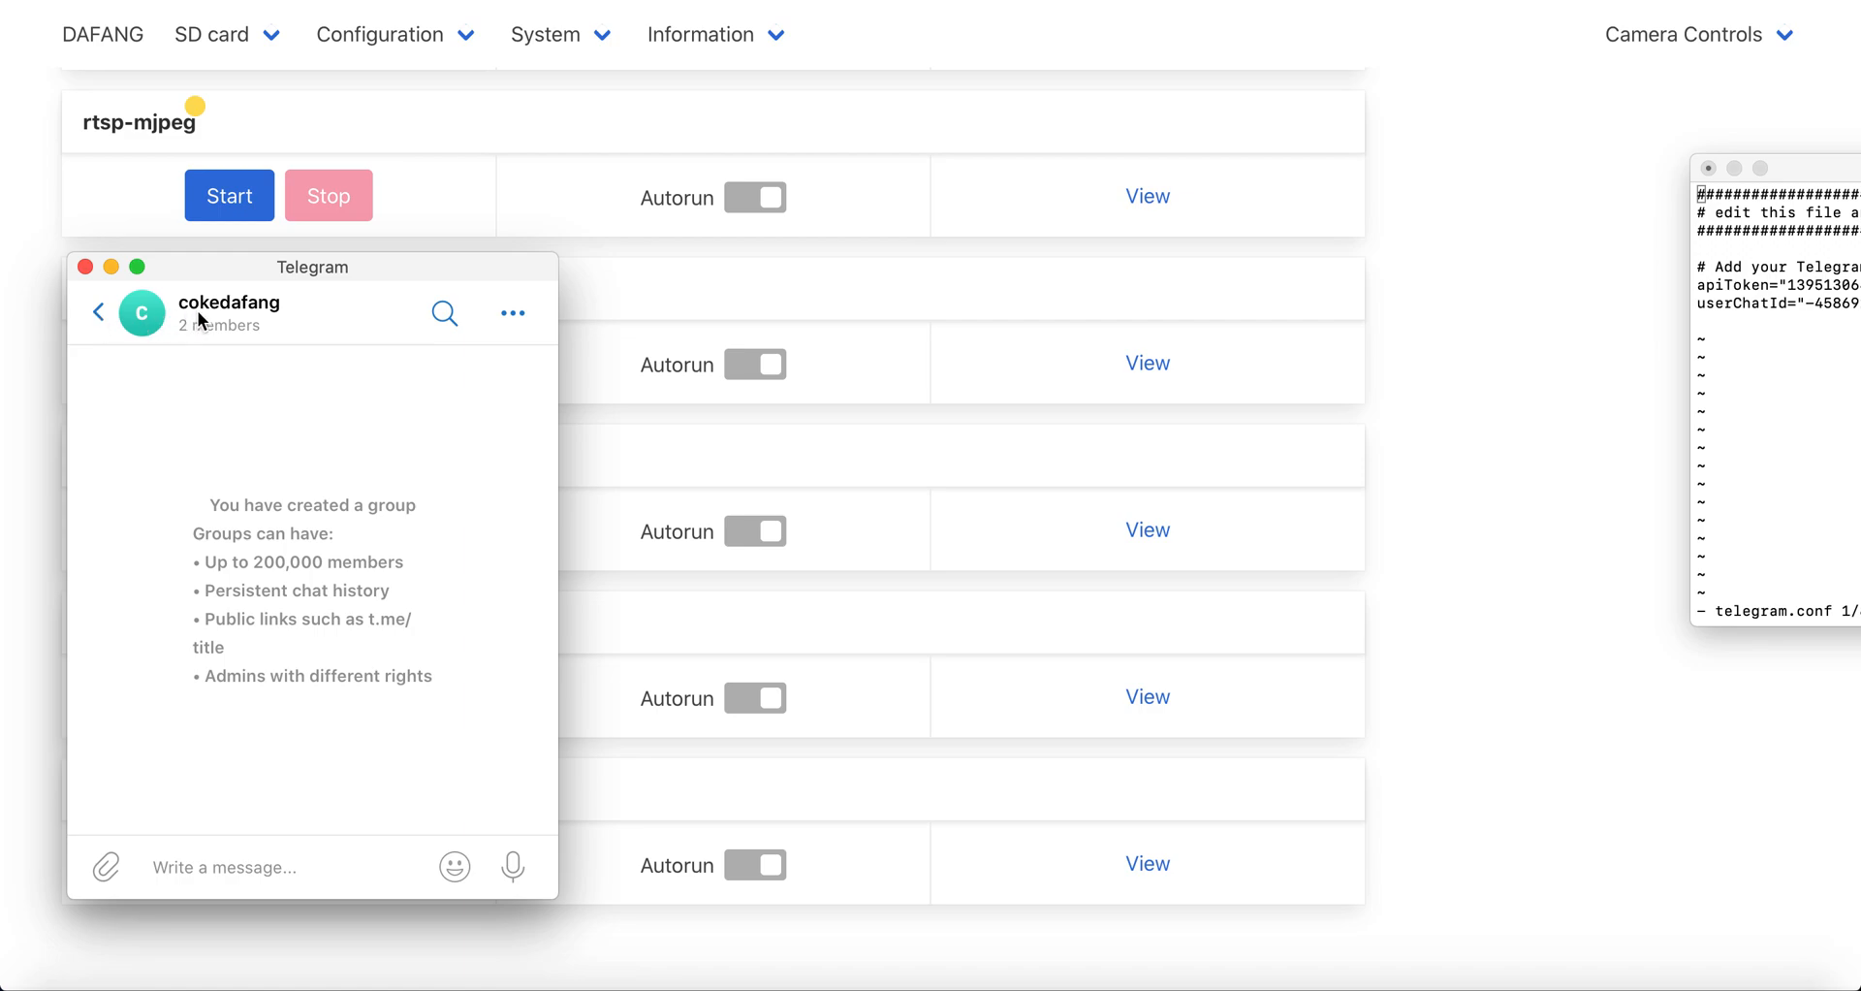
{"action": "mouse_move", "coordinate": [283, 320]}
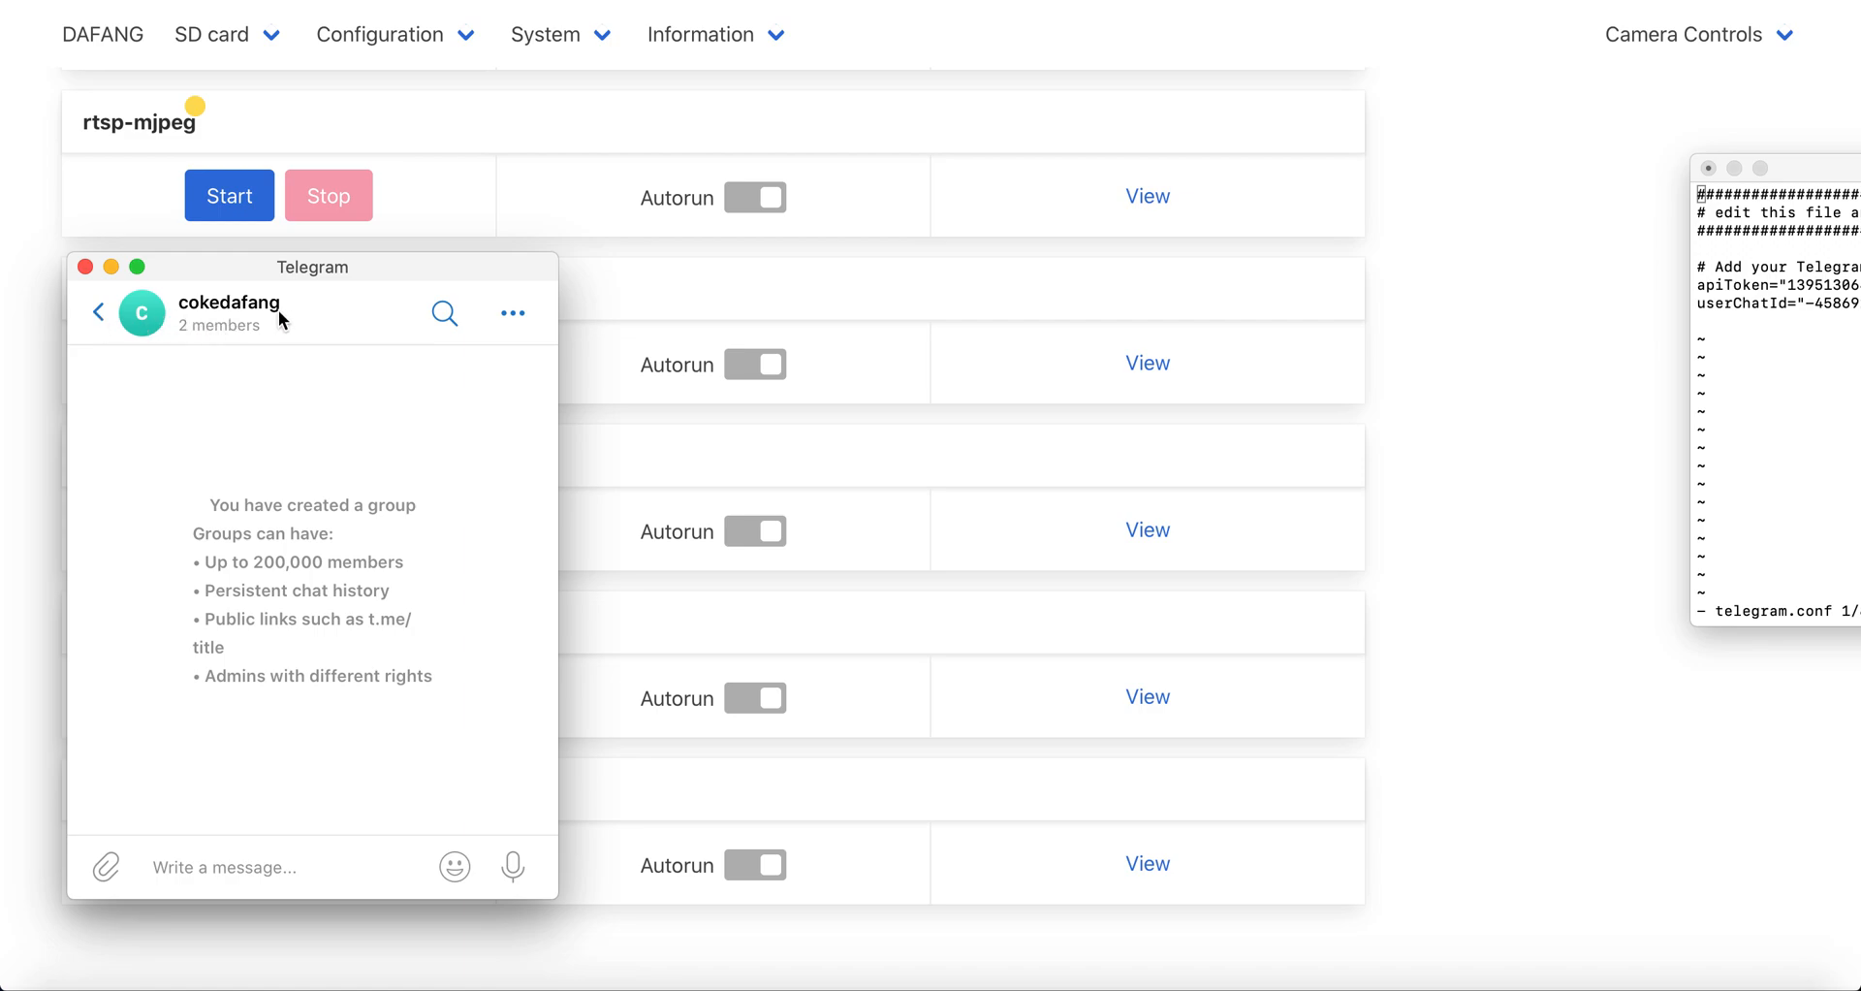
{"action": "mouse_move", "coordinate": [238, 324]}
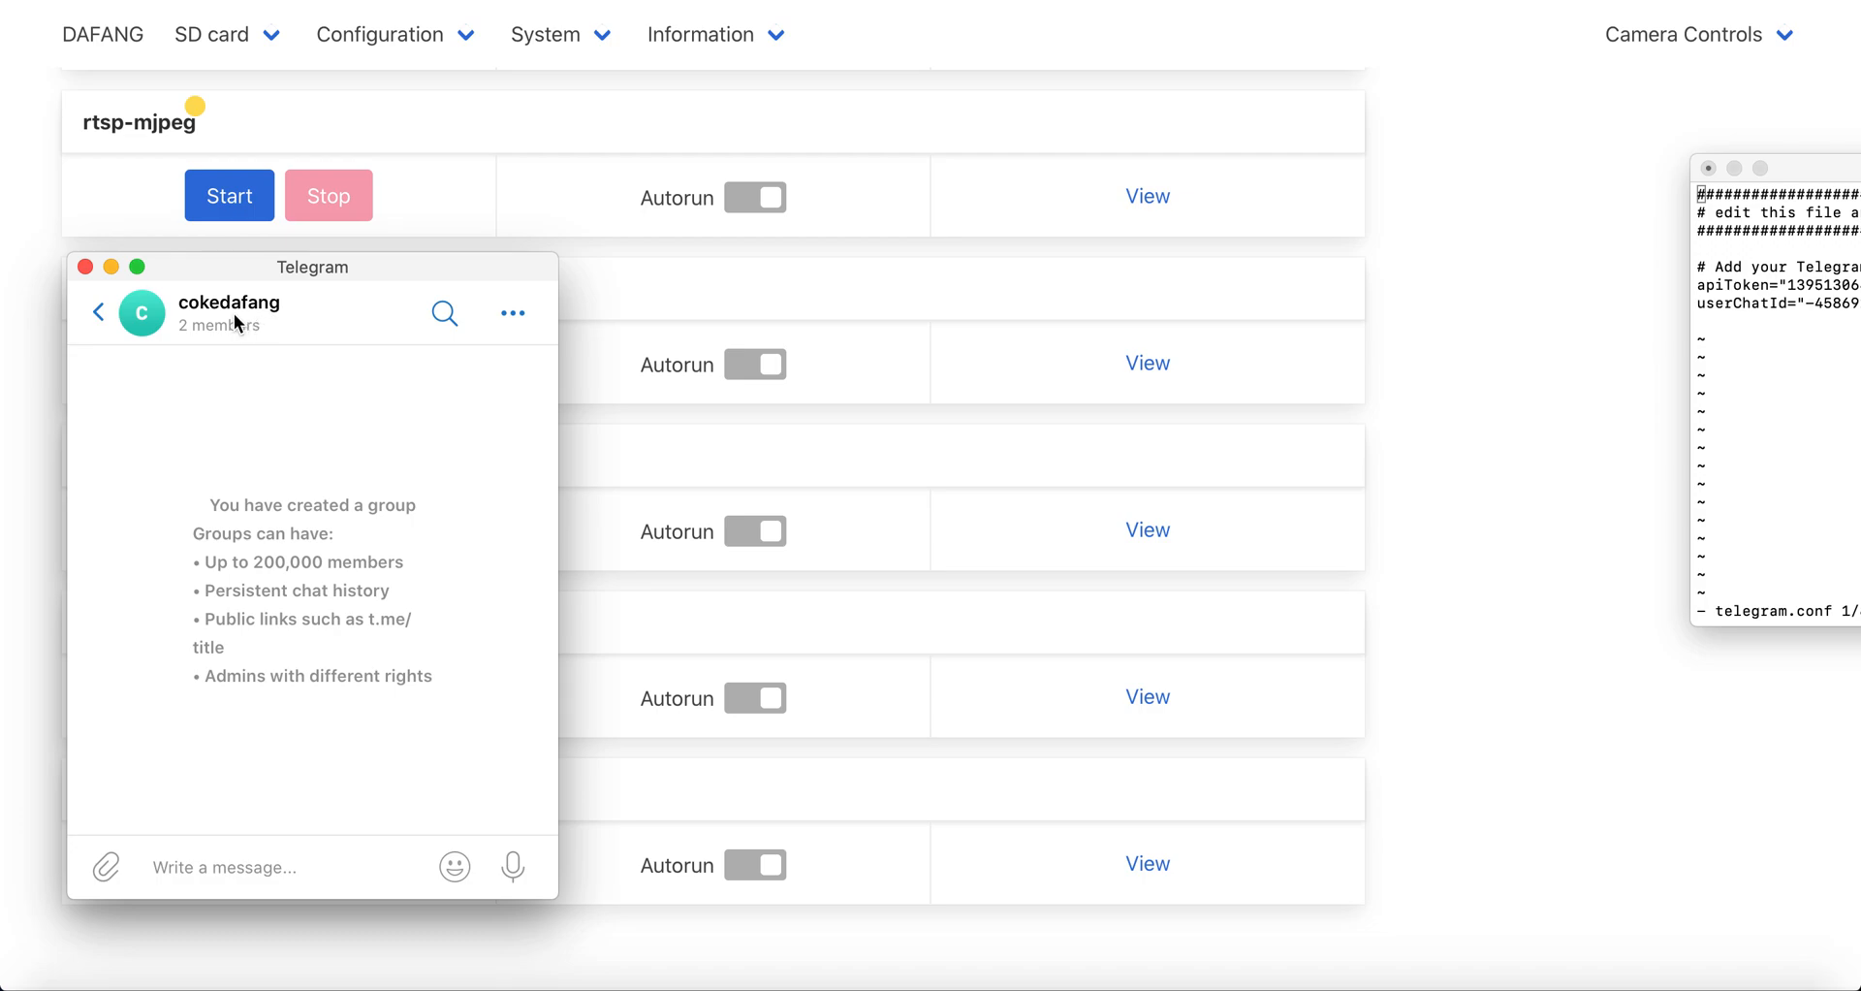
{"action": "mouse_move", "coordinate": [252, 323]}
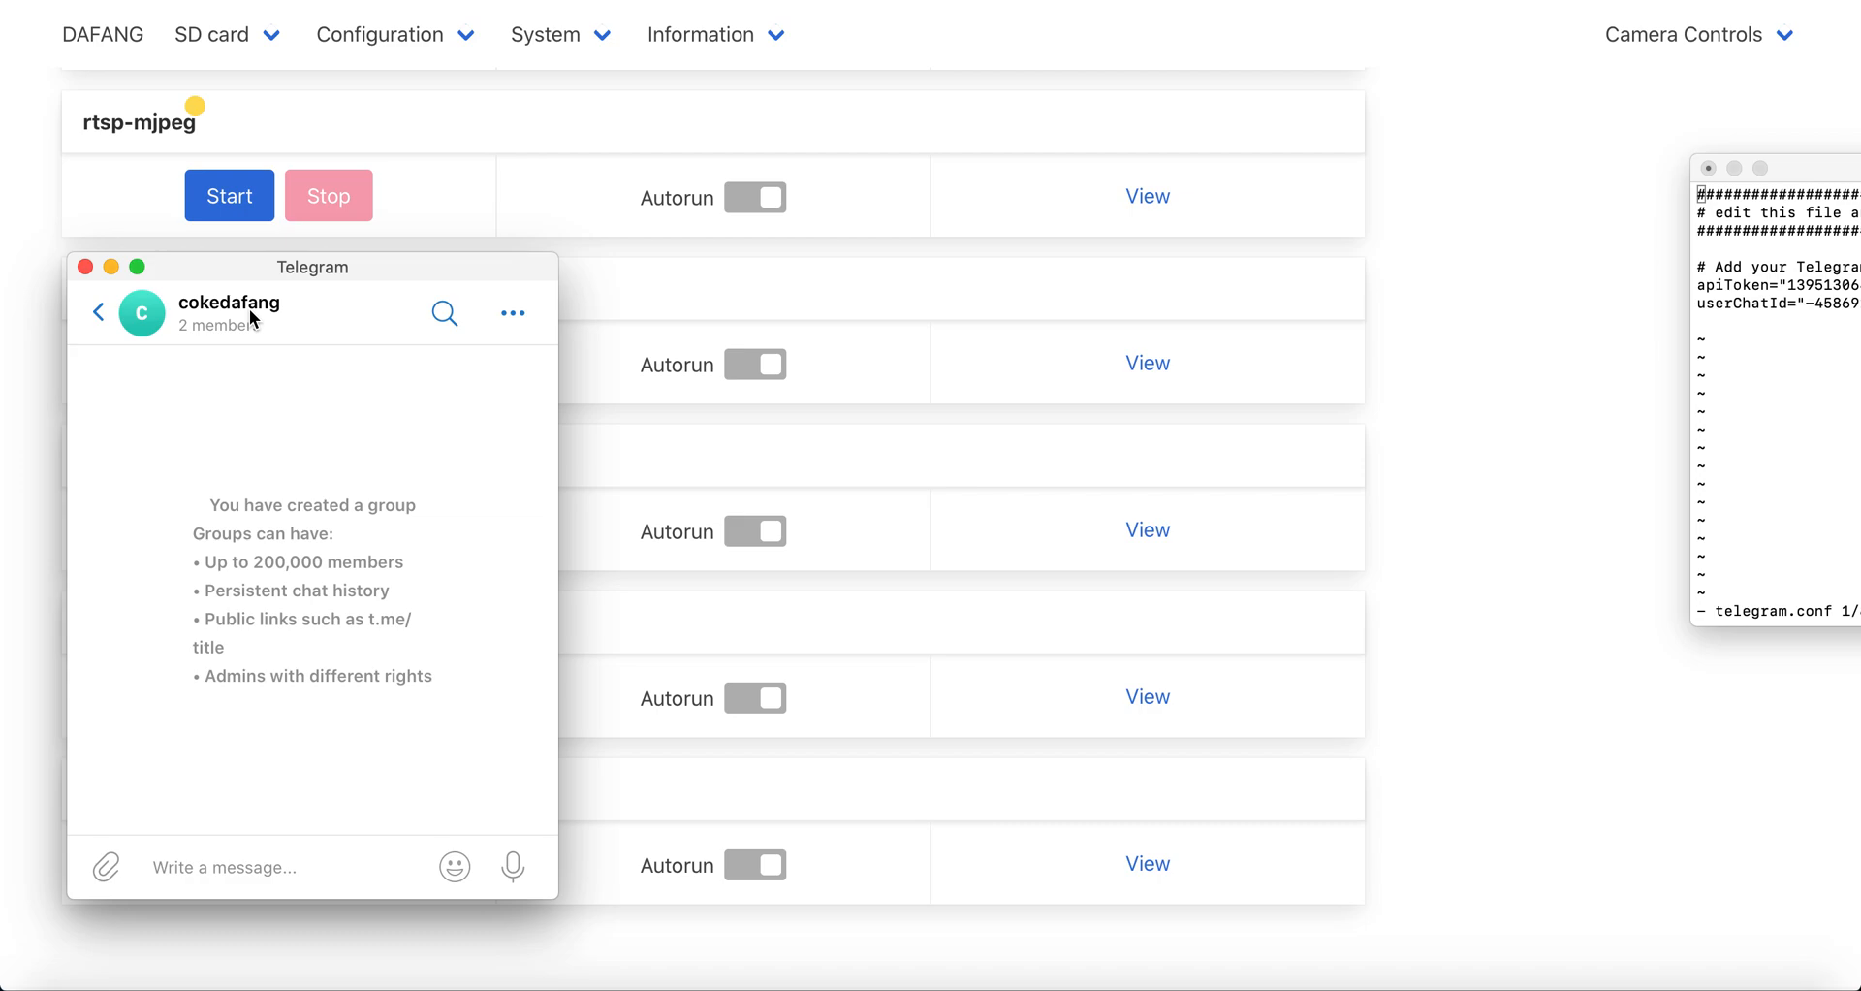
{"action": "mouse_move", "coordinate": [227, 748]}
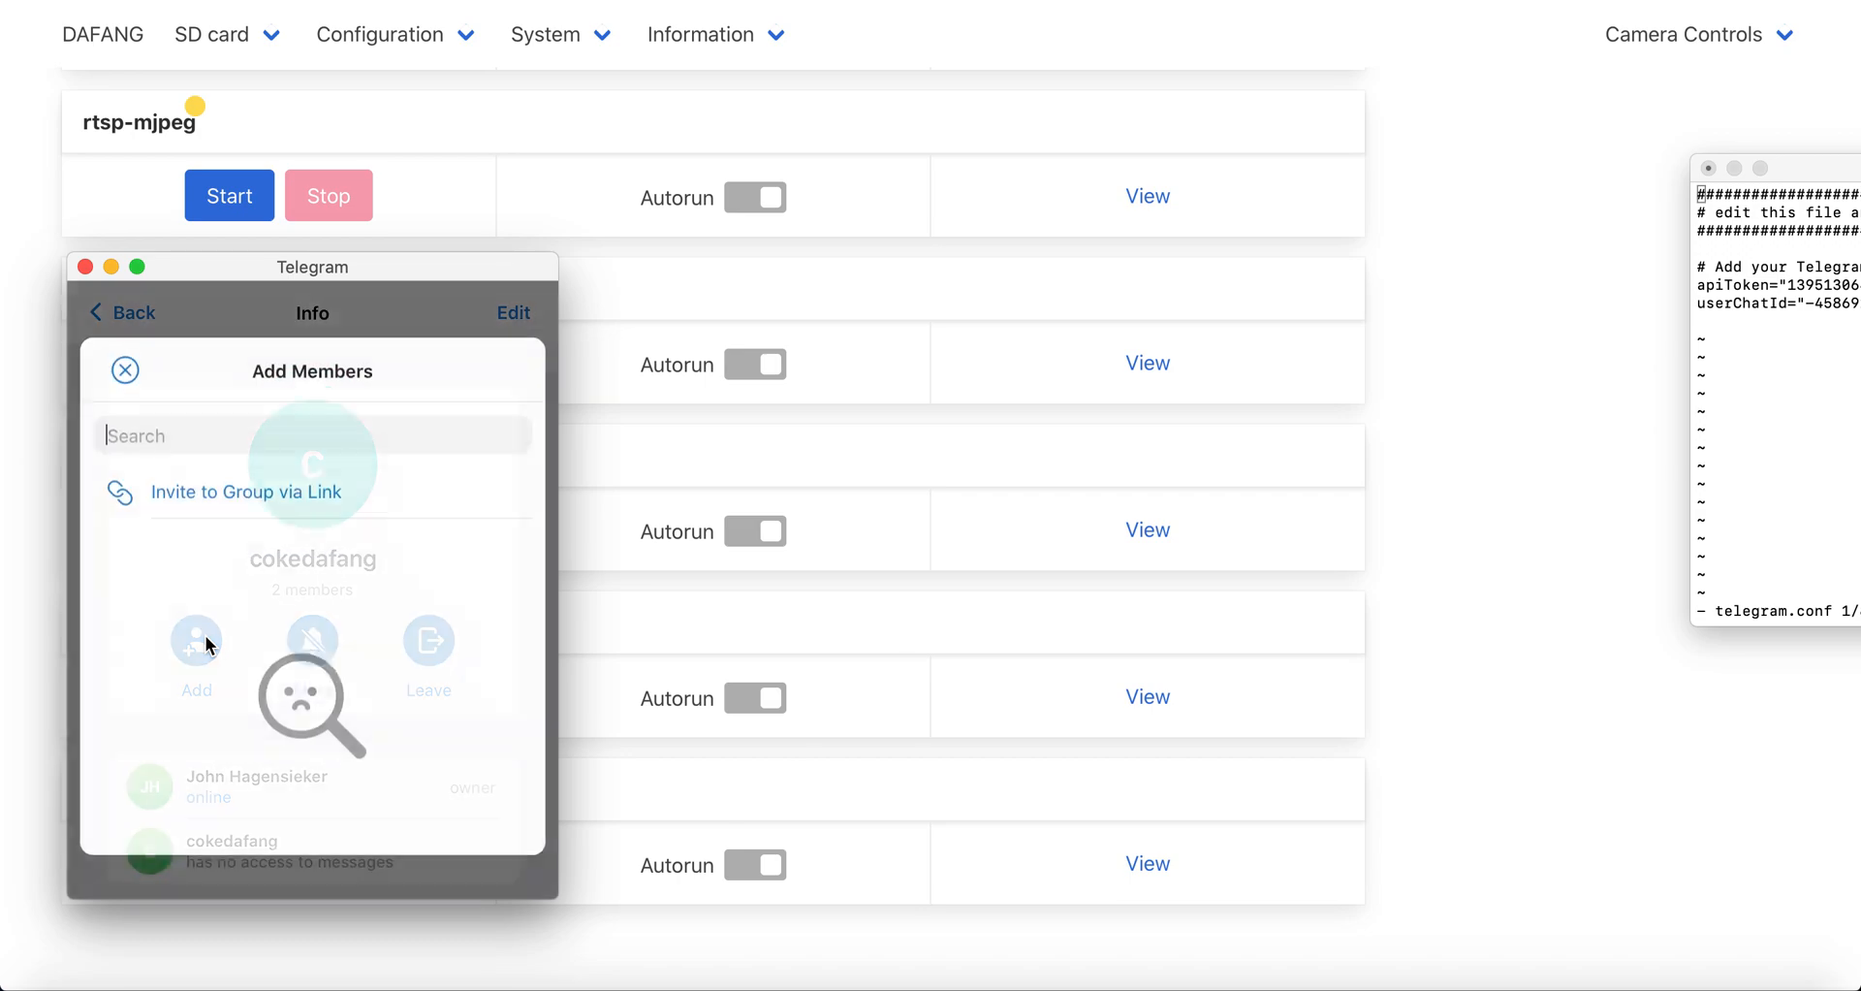
{"action": "type", "text": "@"}
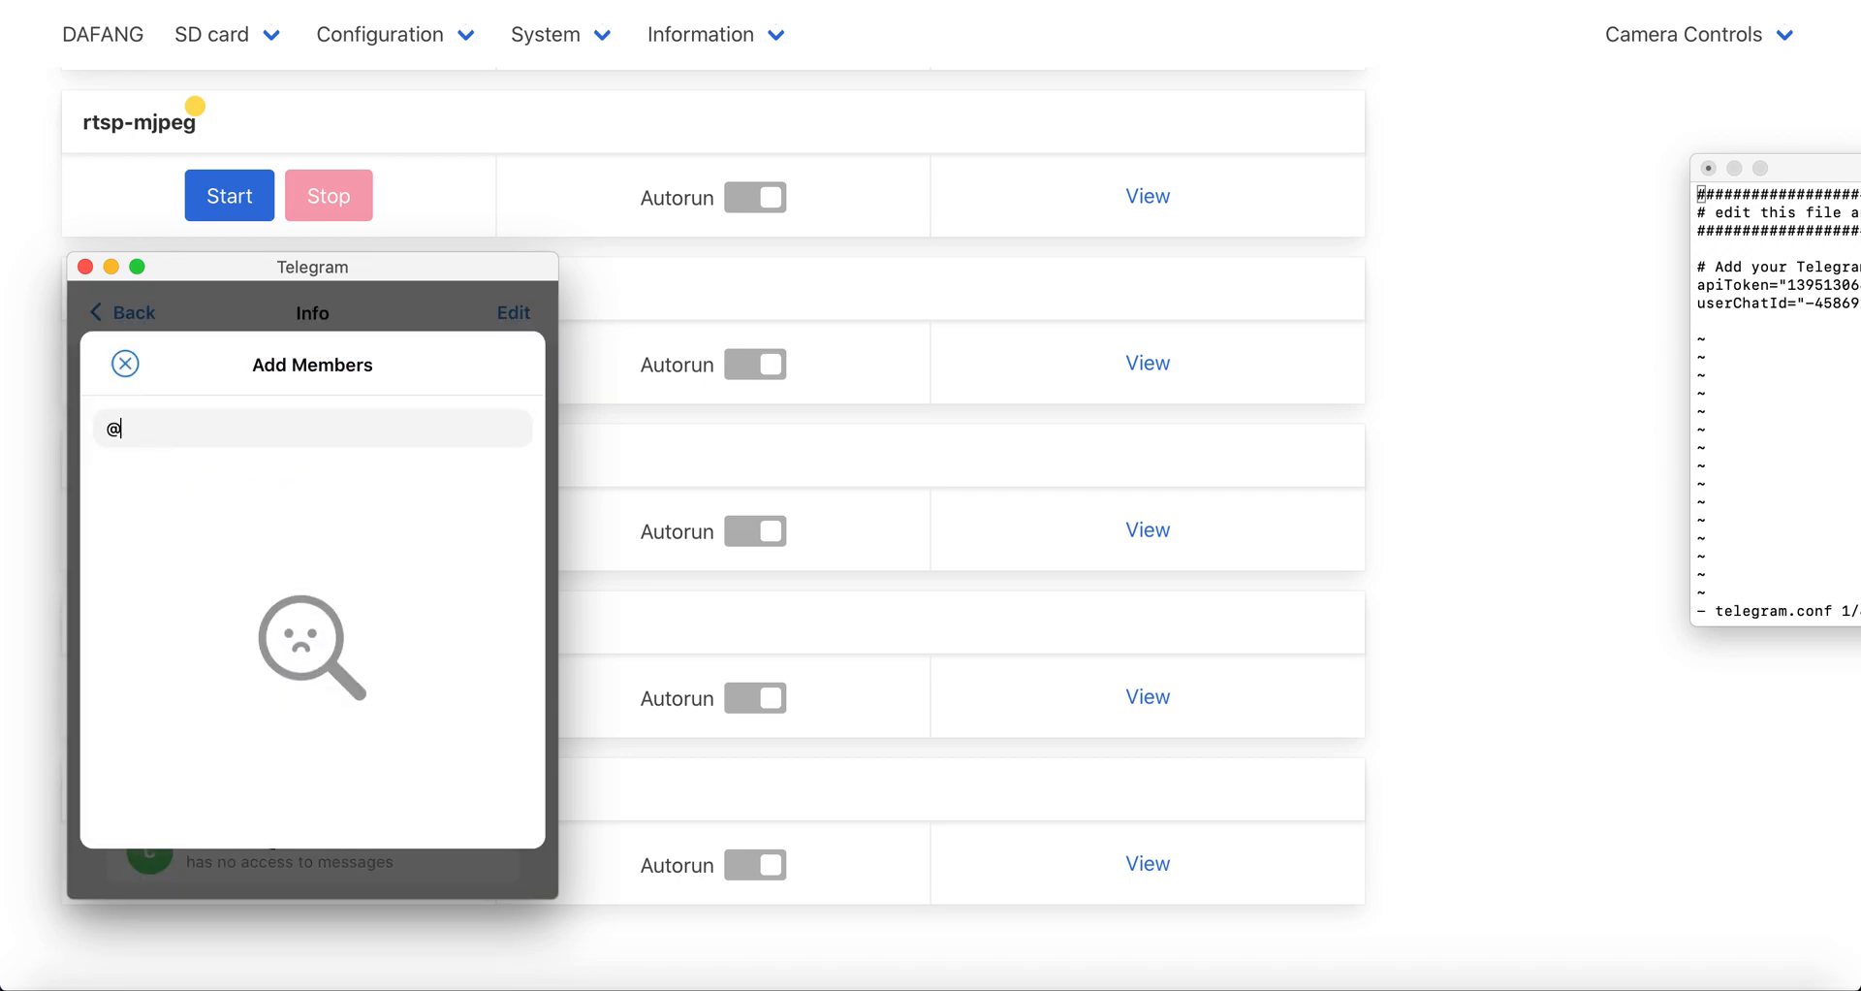
{"action": "type", "text": "getbot"}
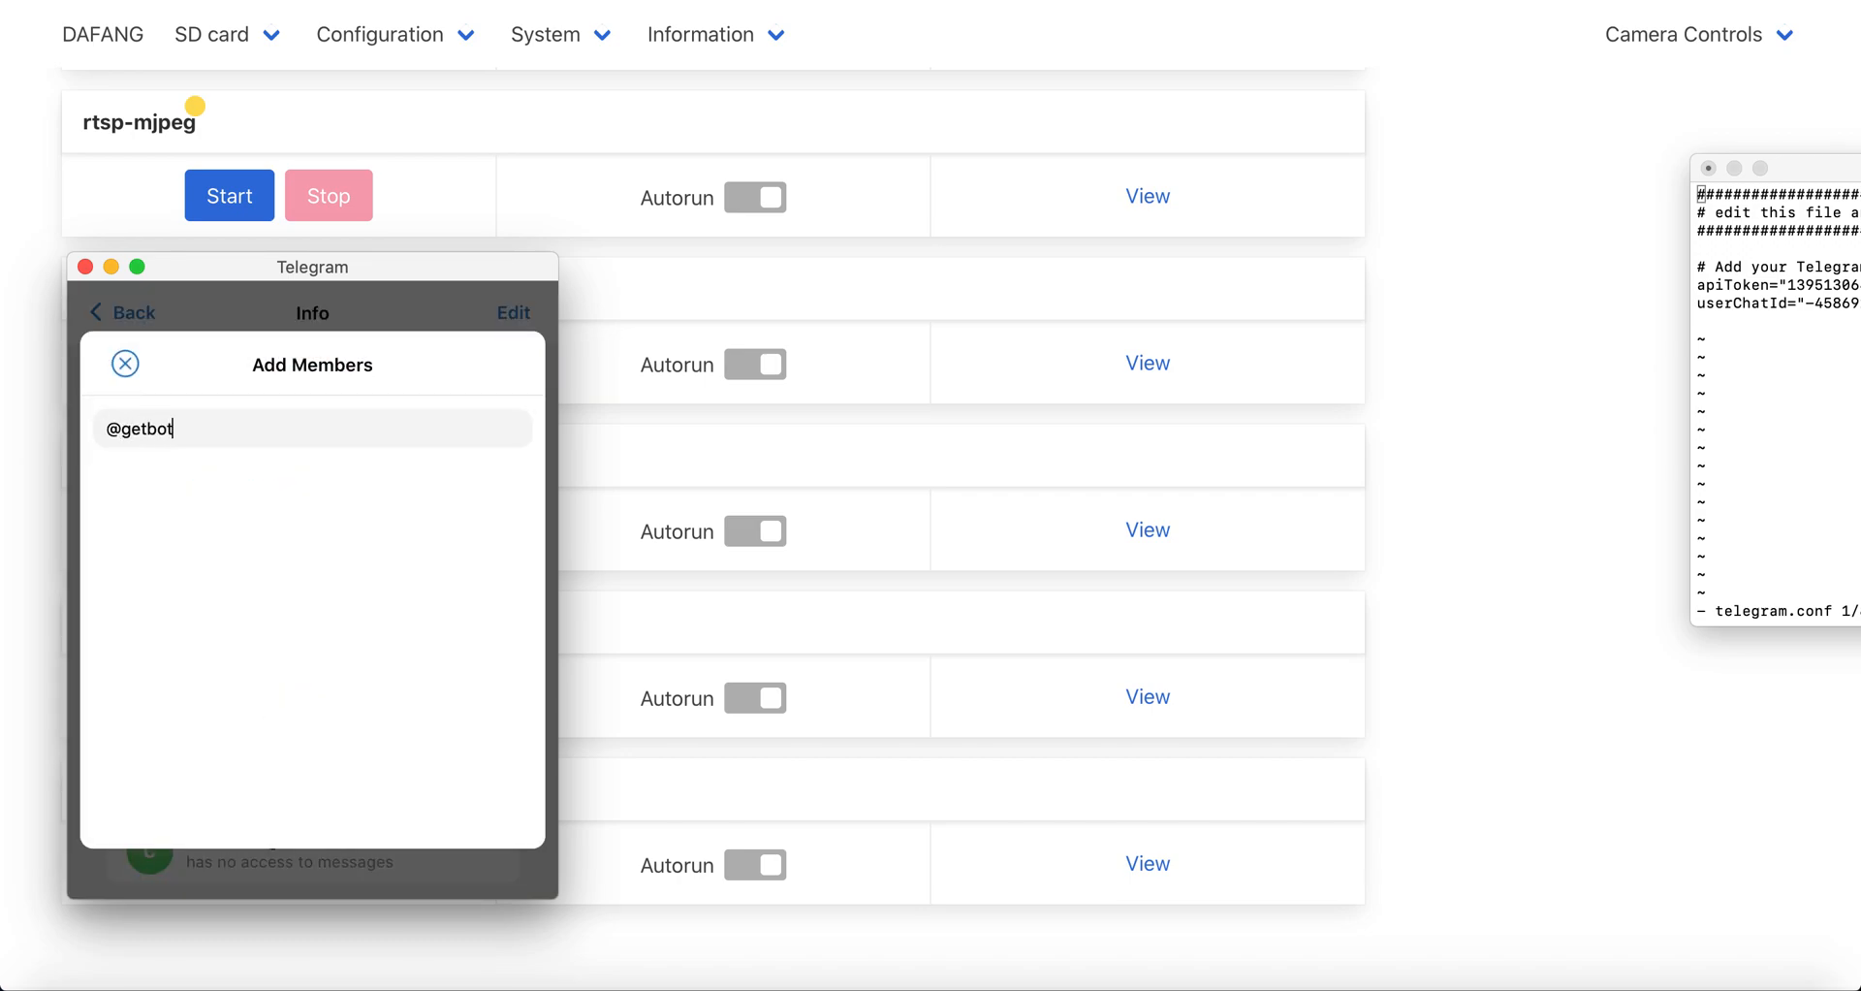
{"action": "type", "text": "id"}
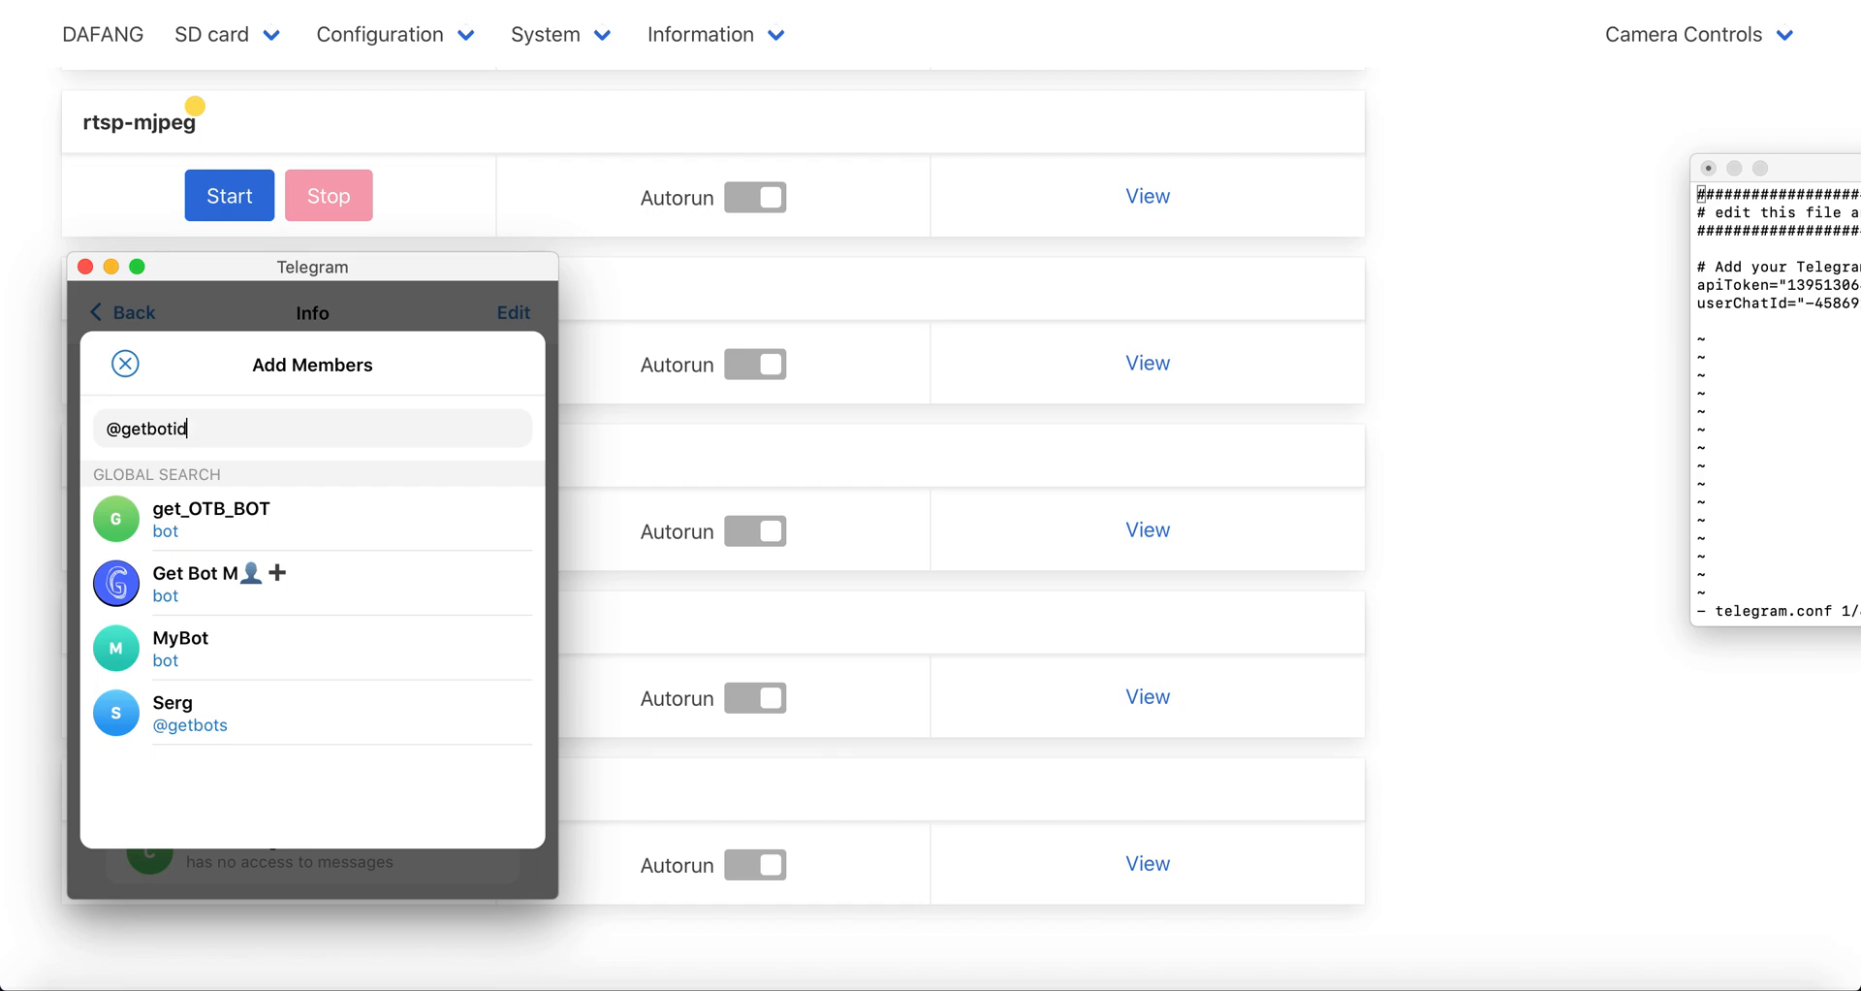
{"action": "type", "text": "s"}
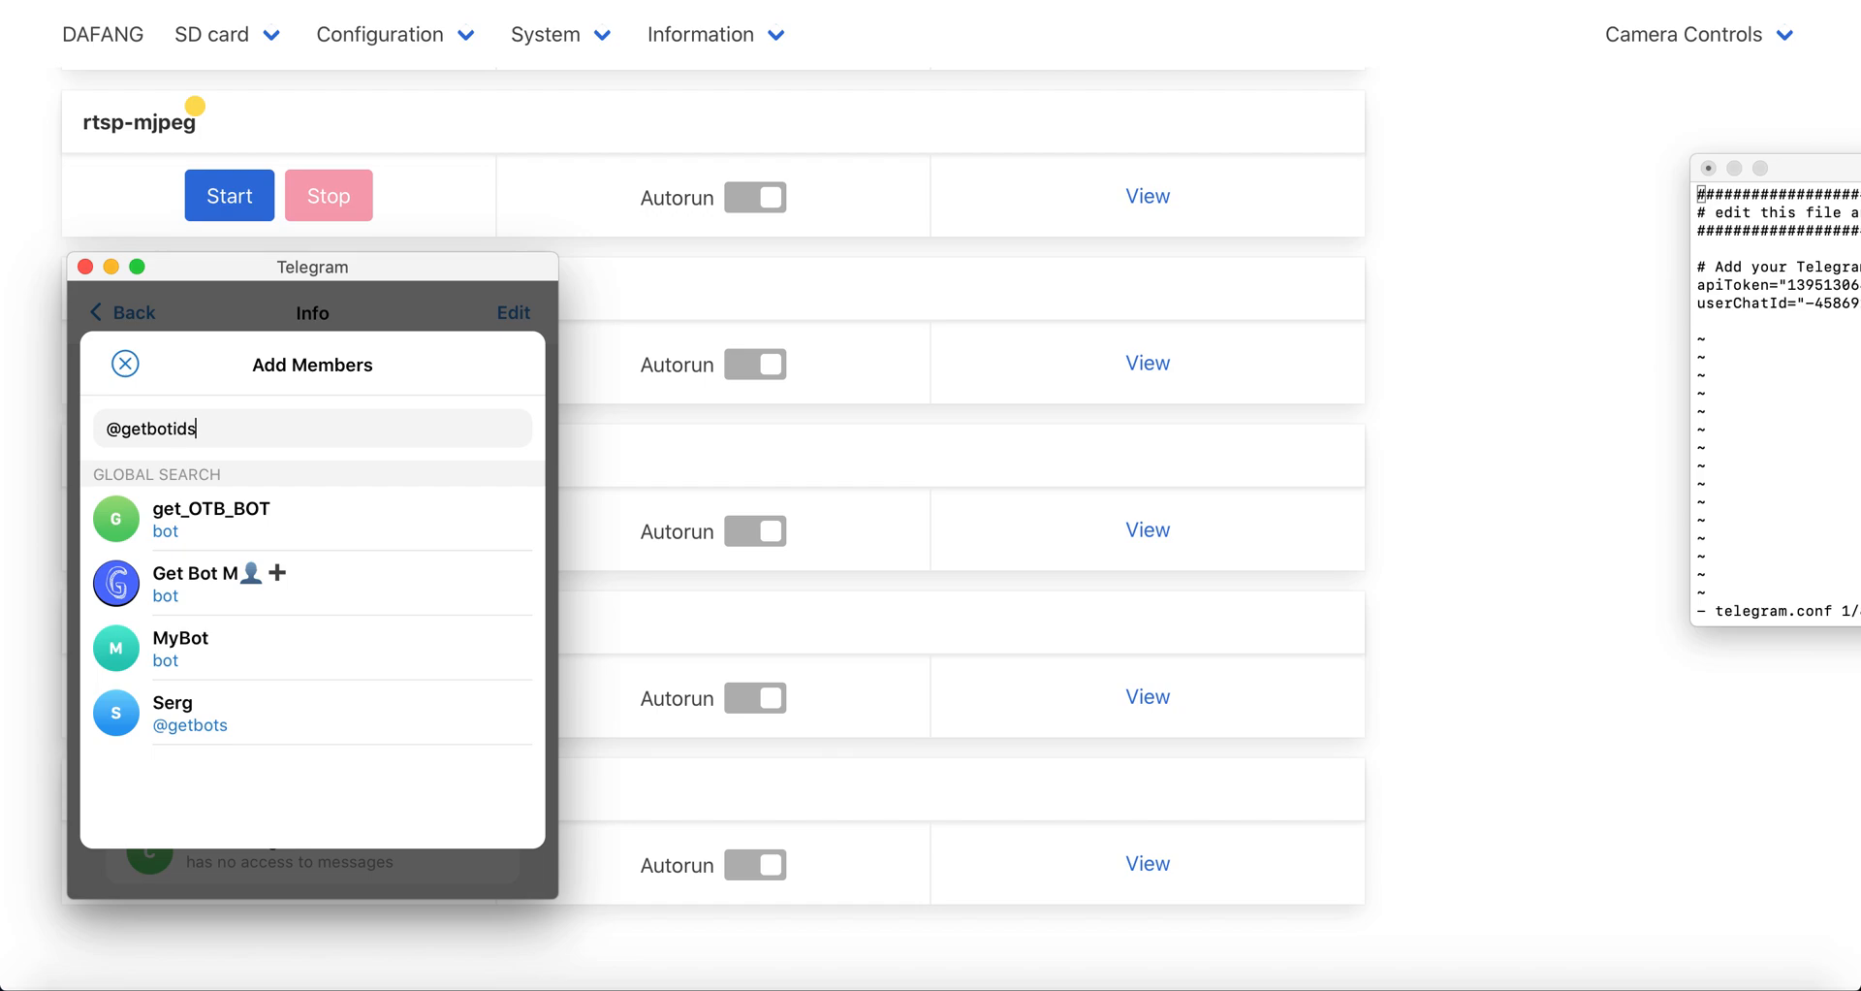
{"action": "key", "text": "Backspace"}
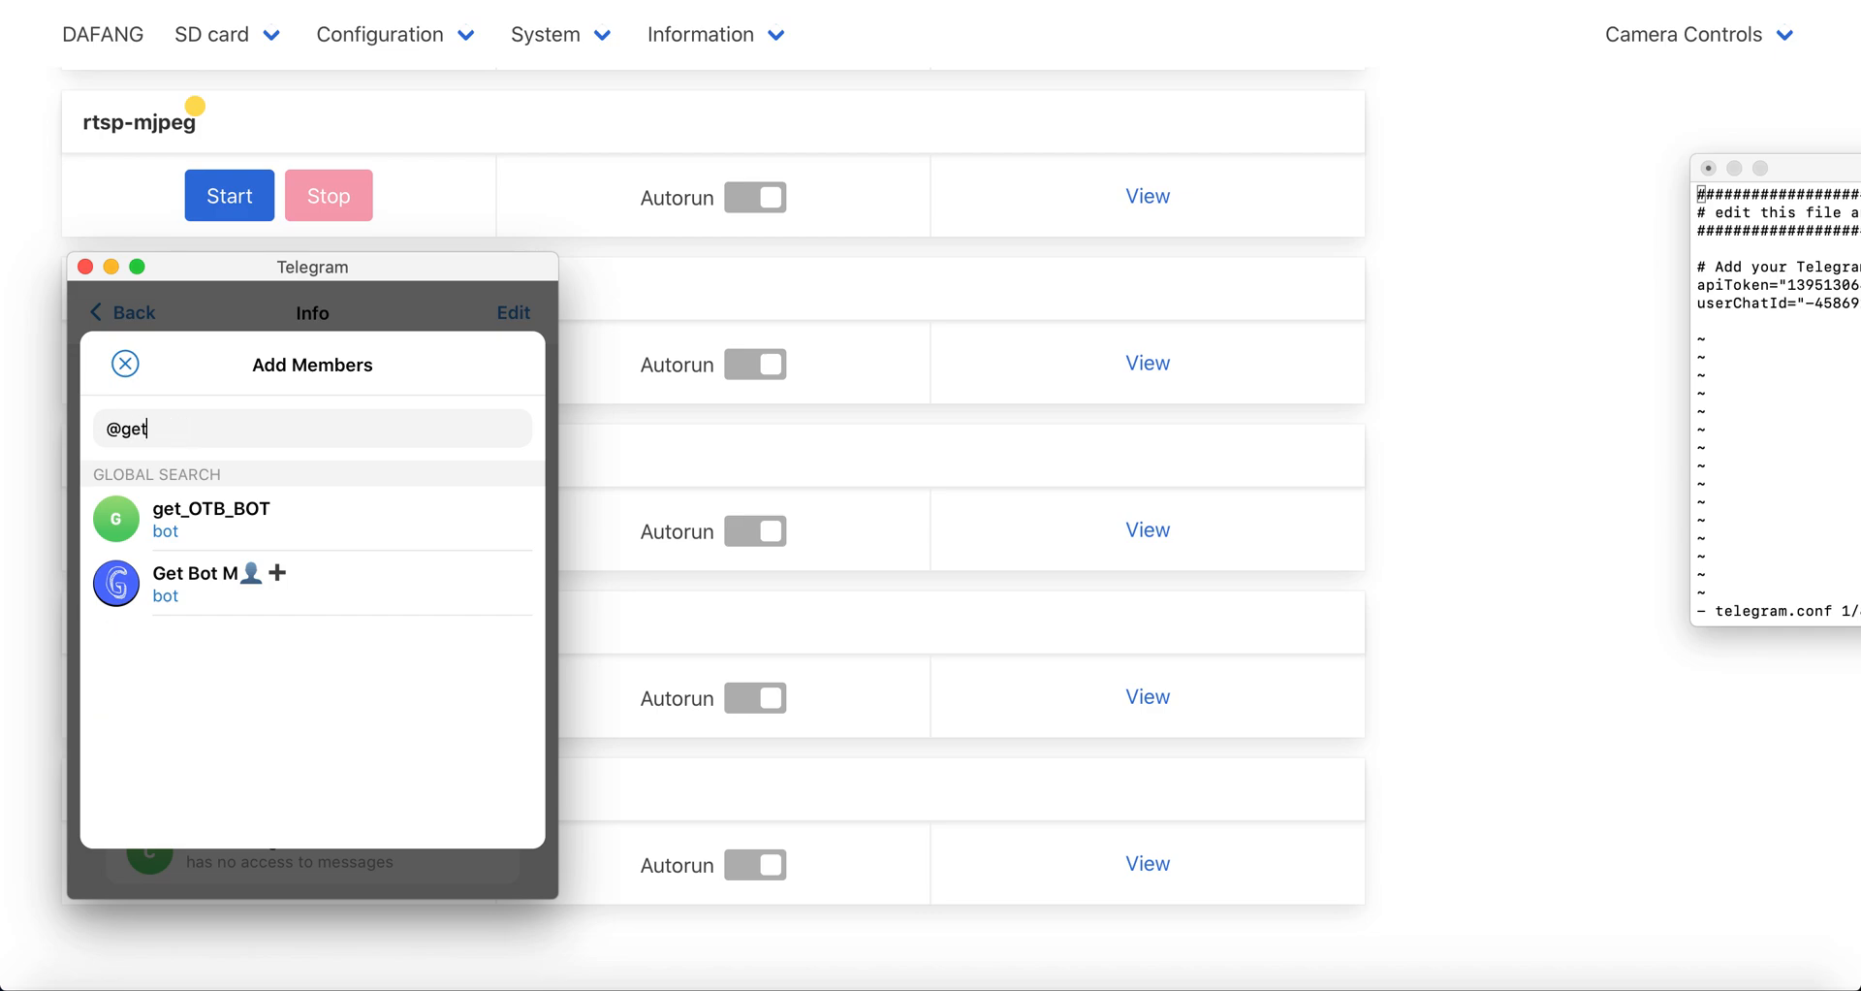
{"action": "type", "text": "bot"}
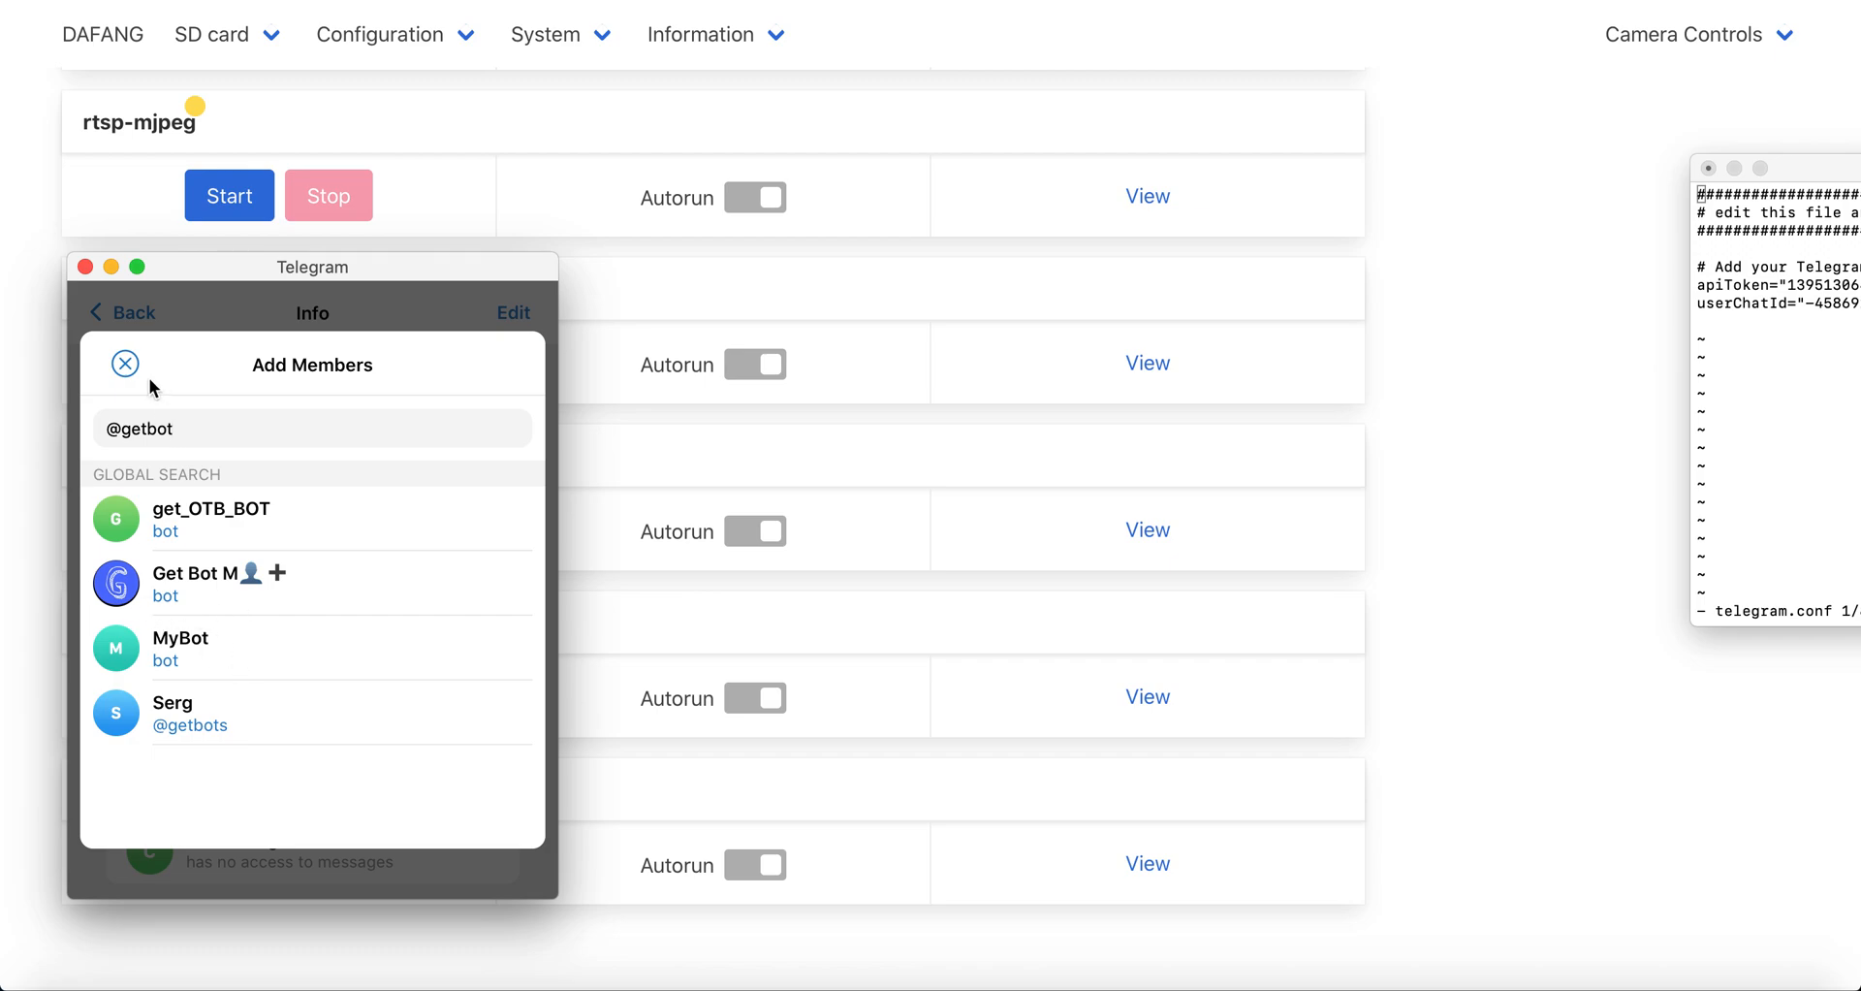
{"action": "left_click", "coordinate": [124, 362]}
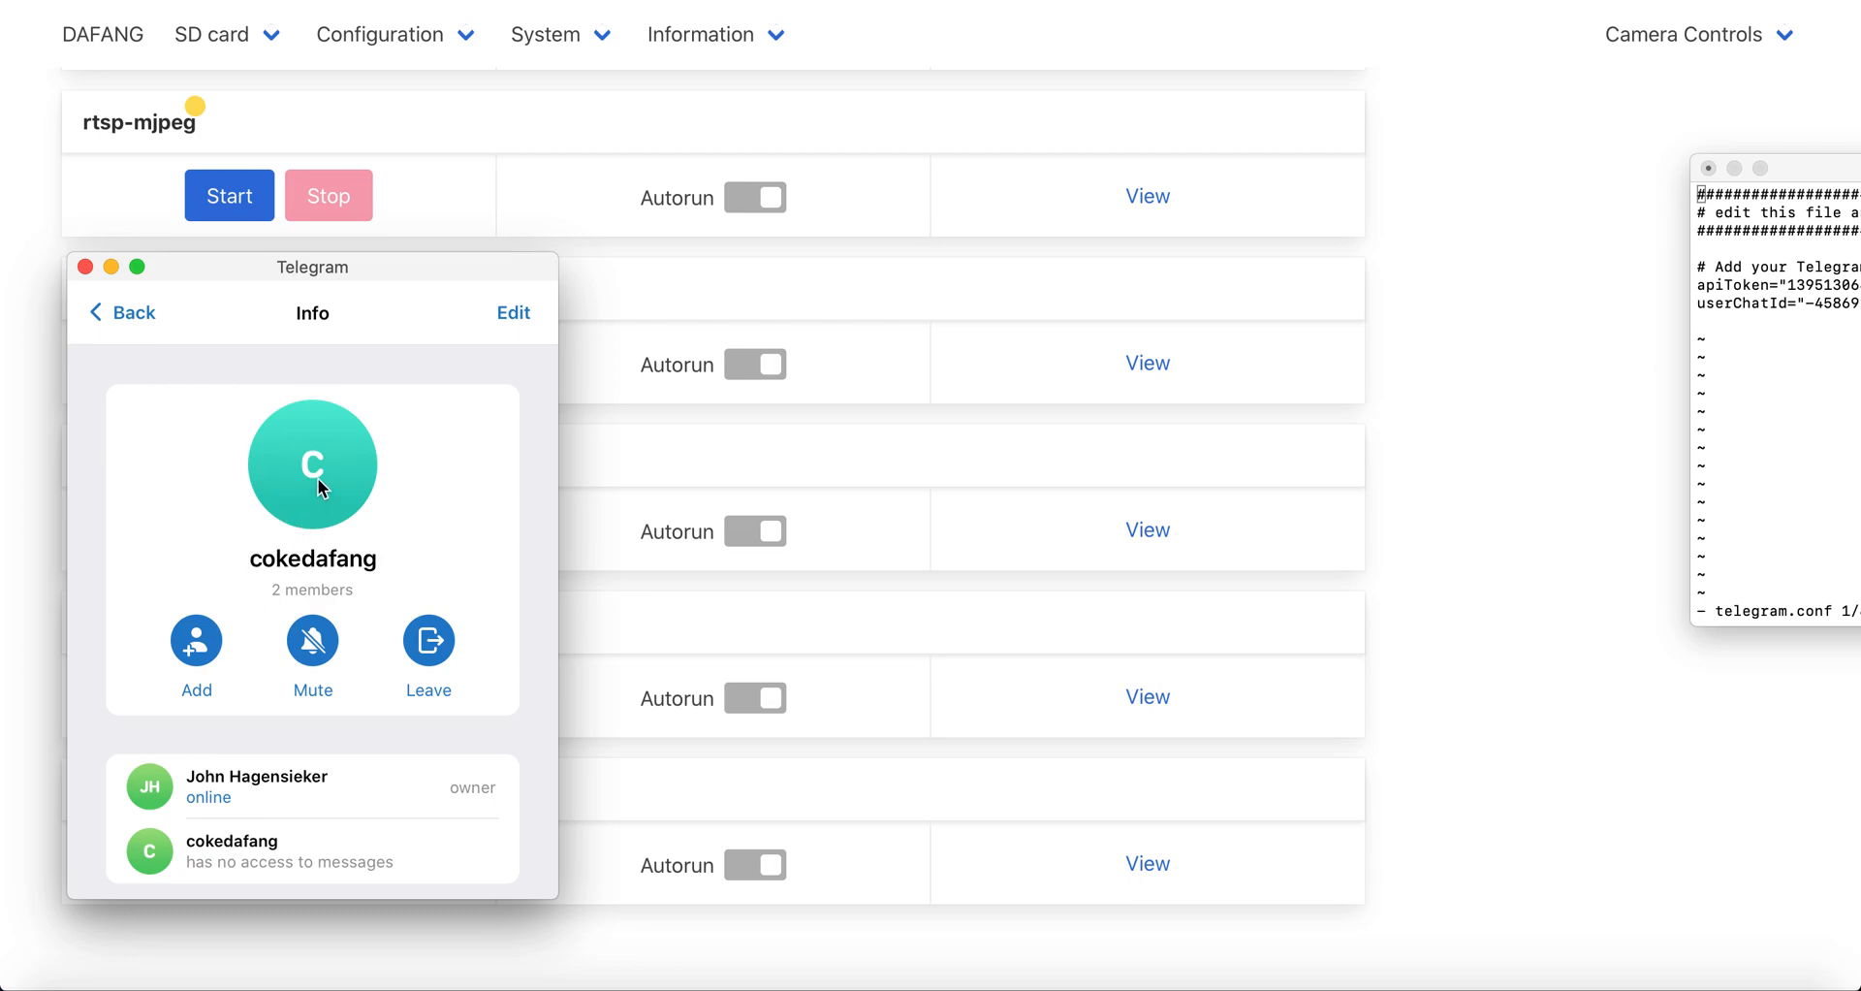
{"action": "left_click", "coordinate": [120, 312]}
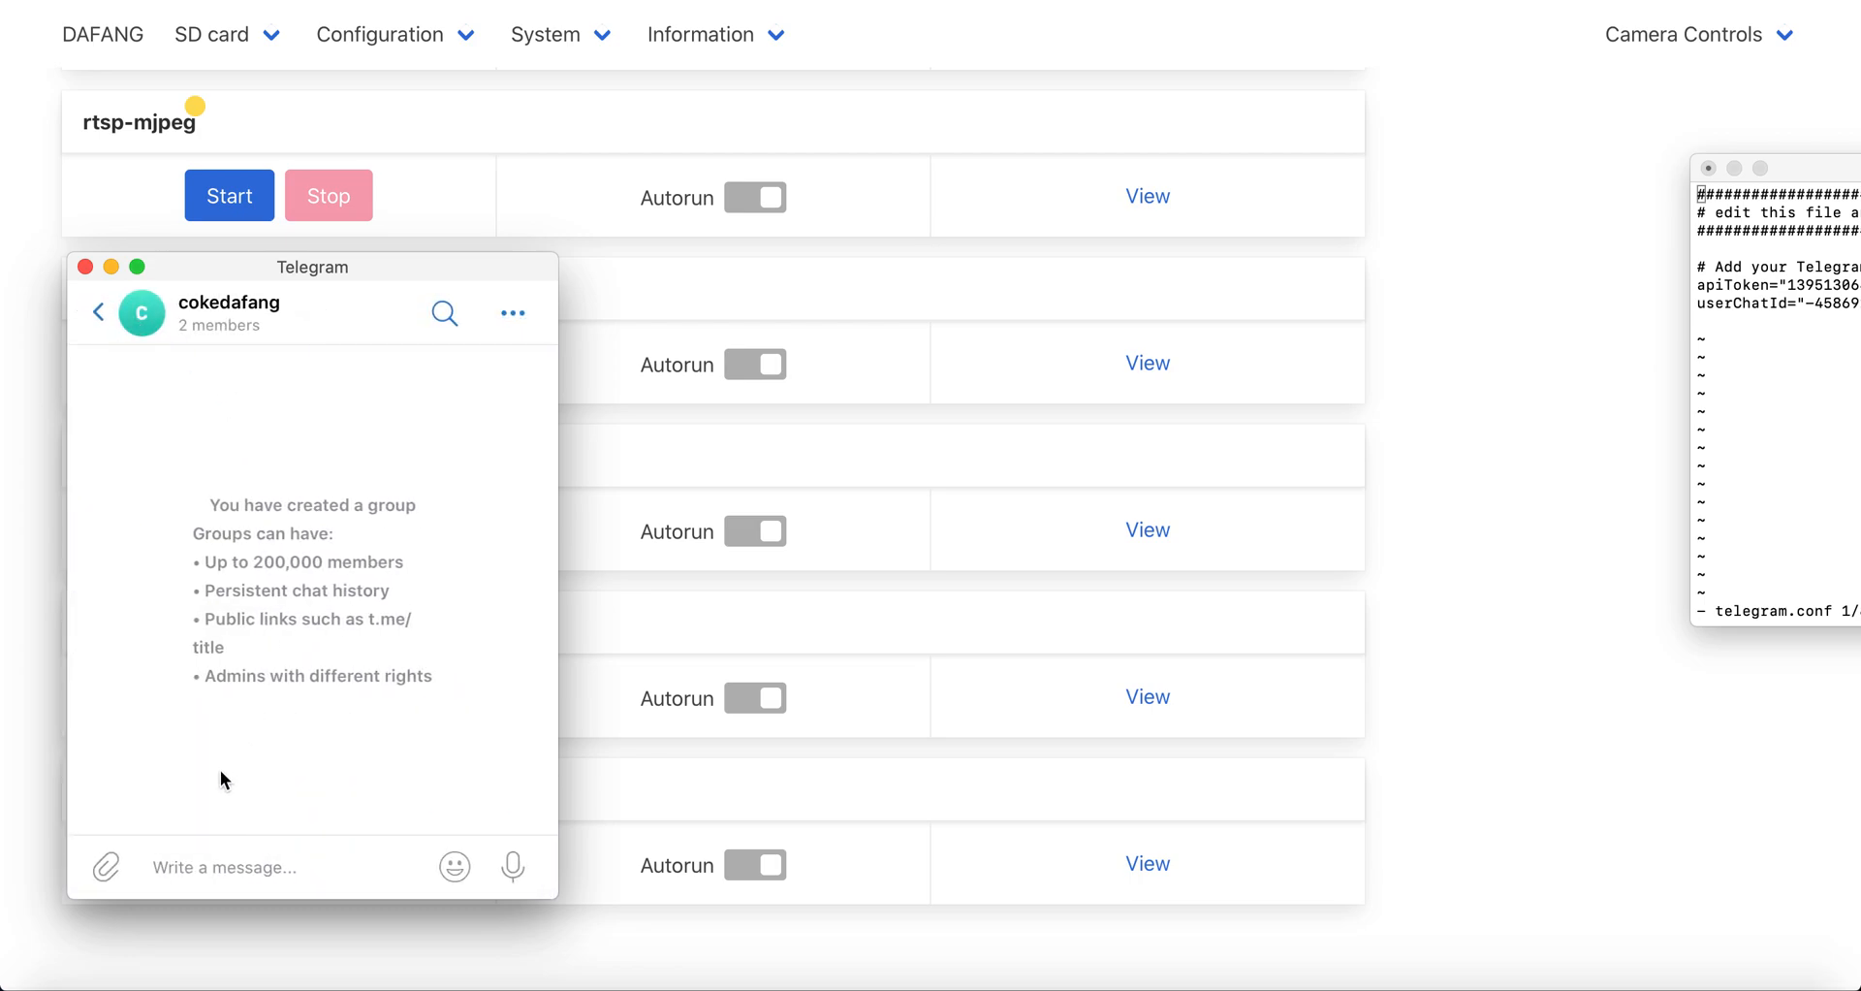
{"action": "type", "text": "@"}
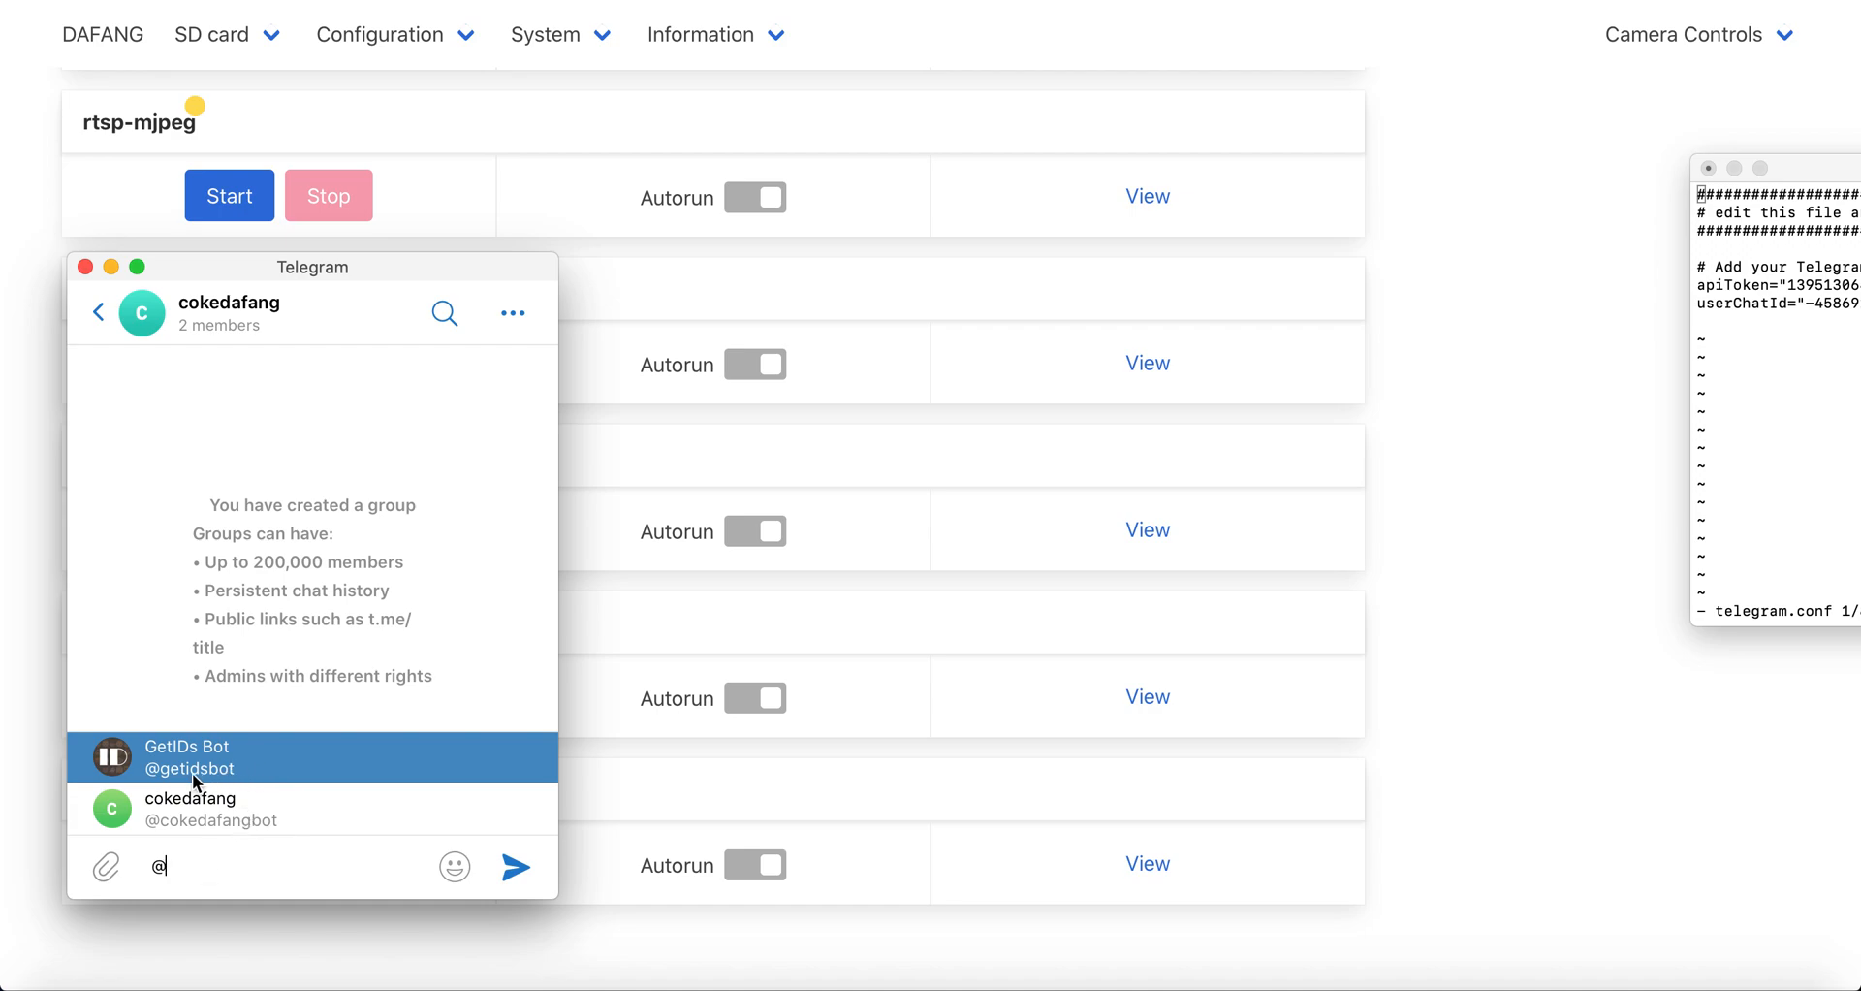
{"action": "mouse_move", "coordinate": [200, 789]}
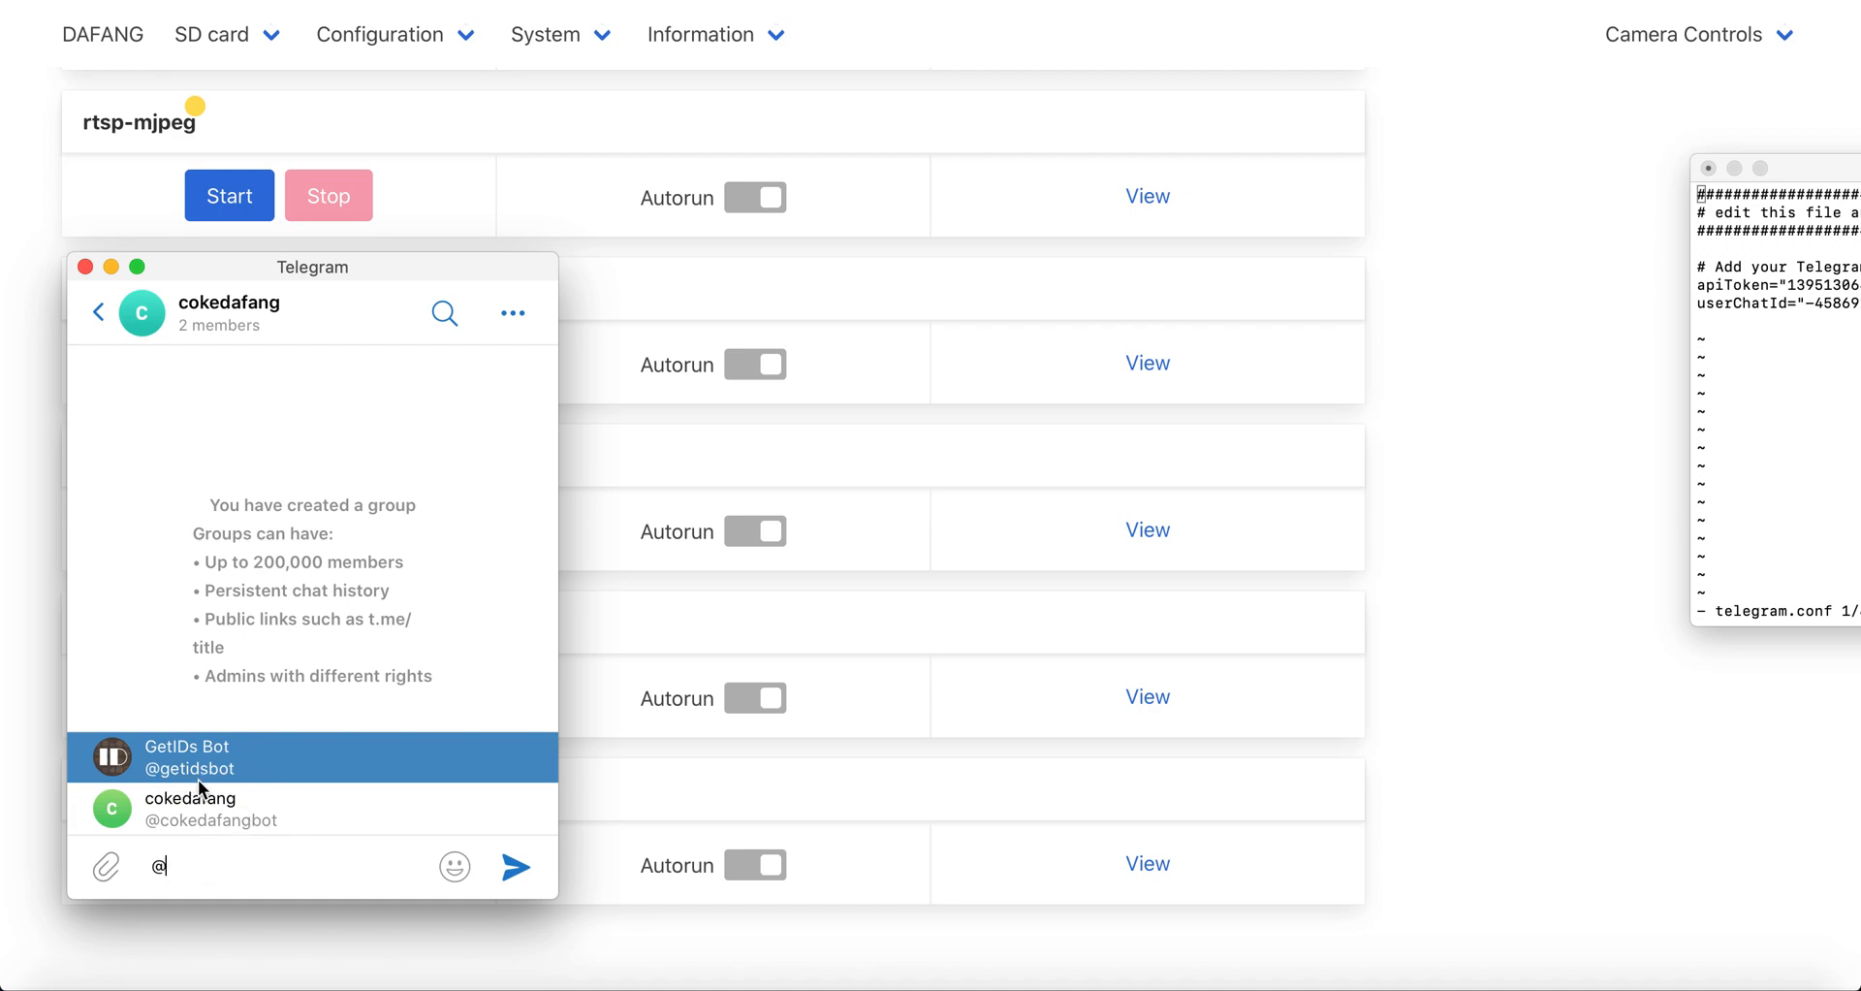
{"action": "mouse_move", "coordinate": [235, 762]}
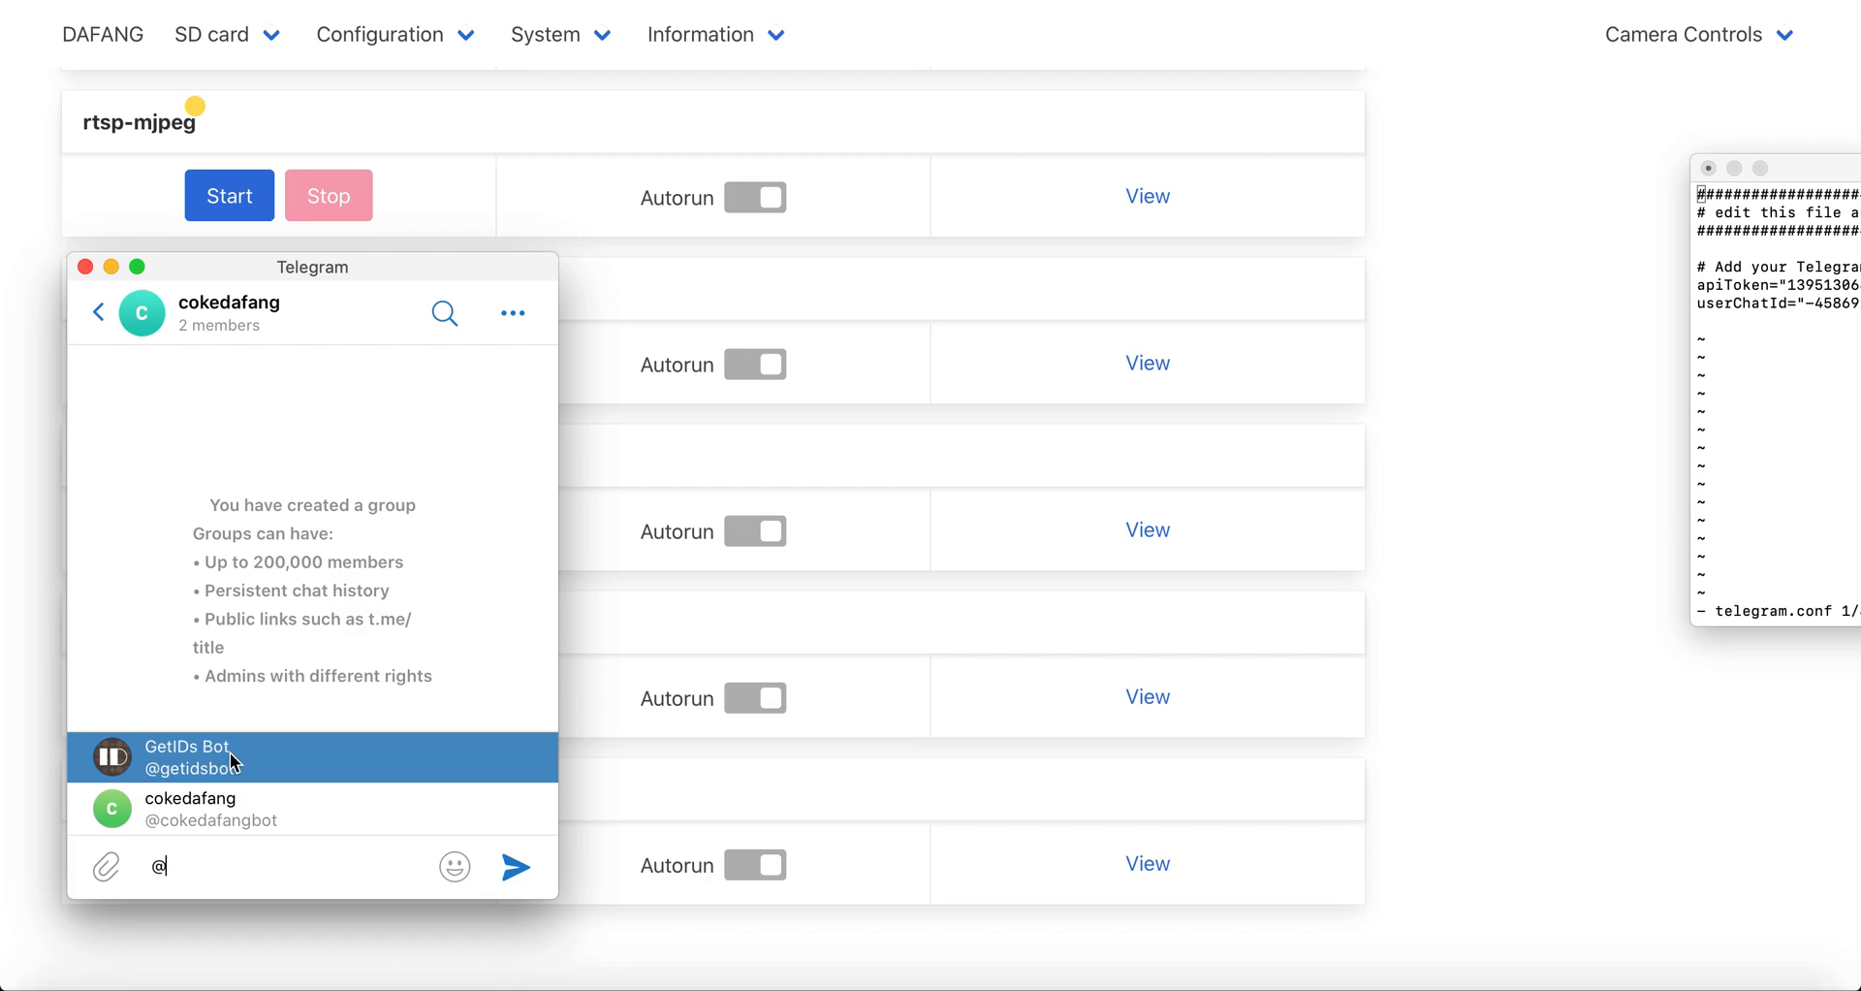
{"action": "left_click", "coordinate": [186, 756]}
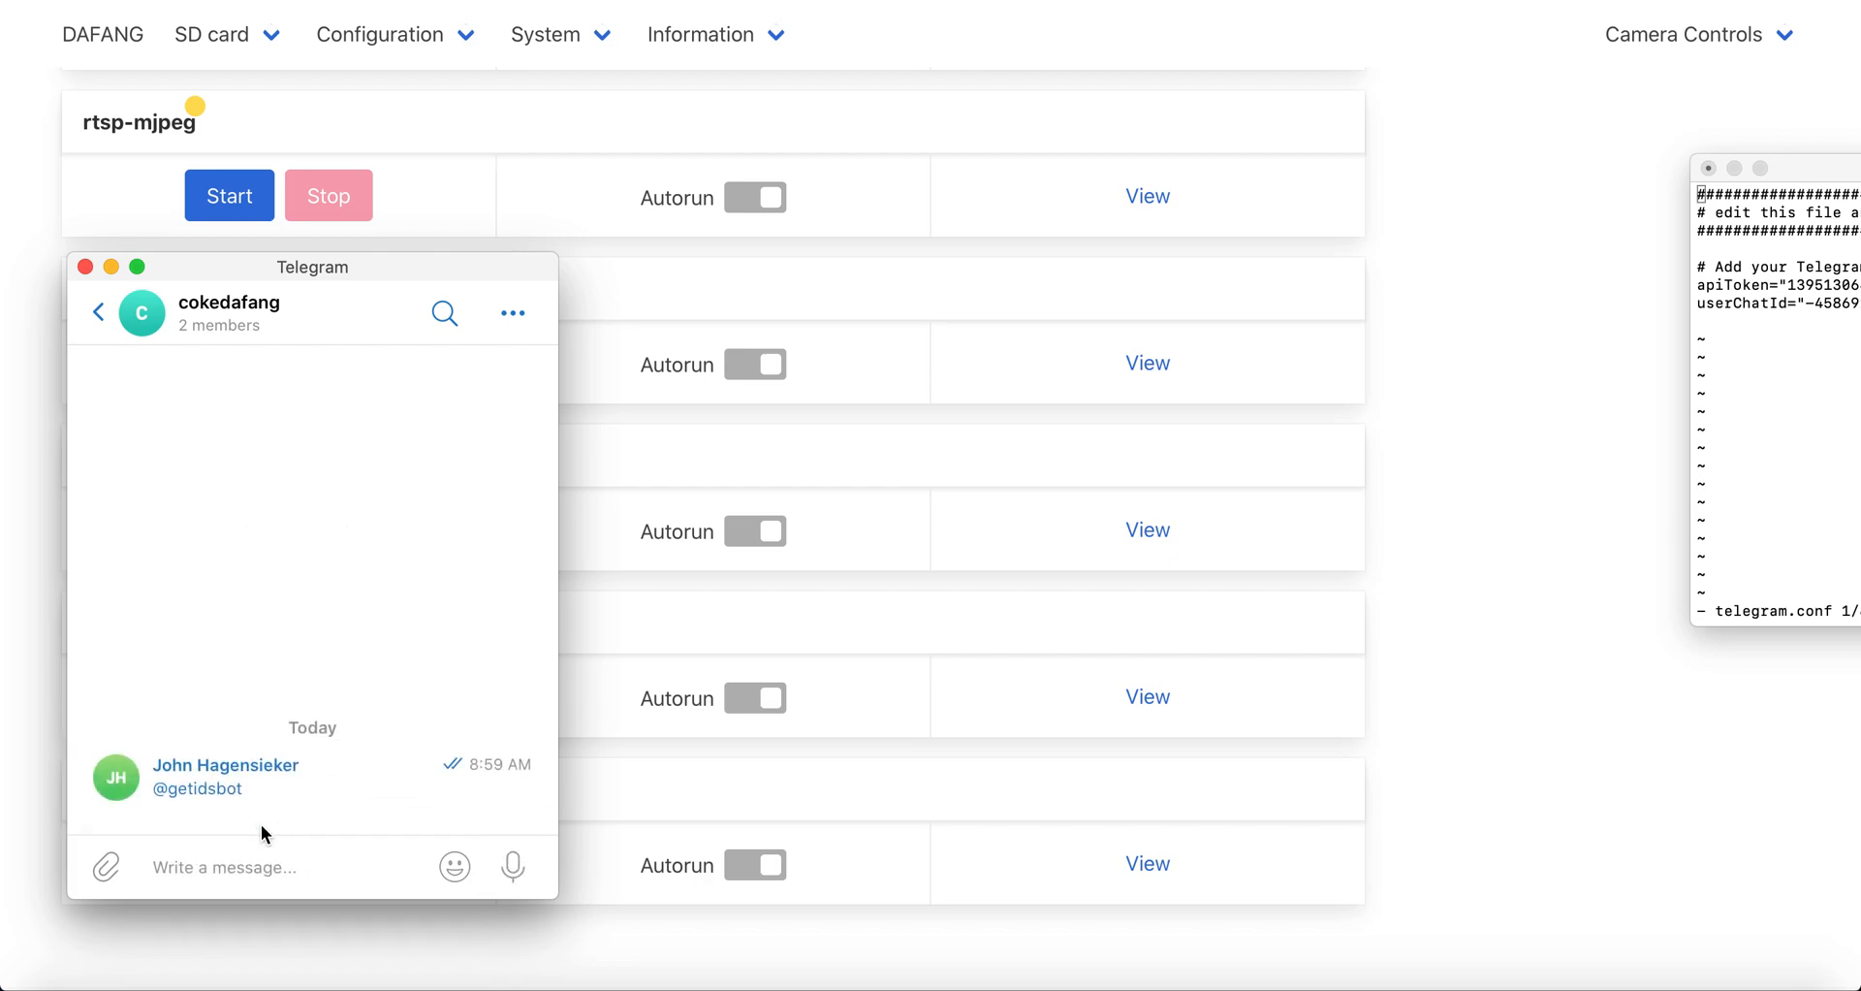
{"action": "mouse_move", "coordinate": [201, 480]}
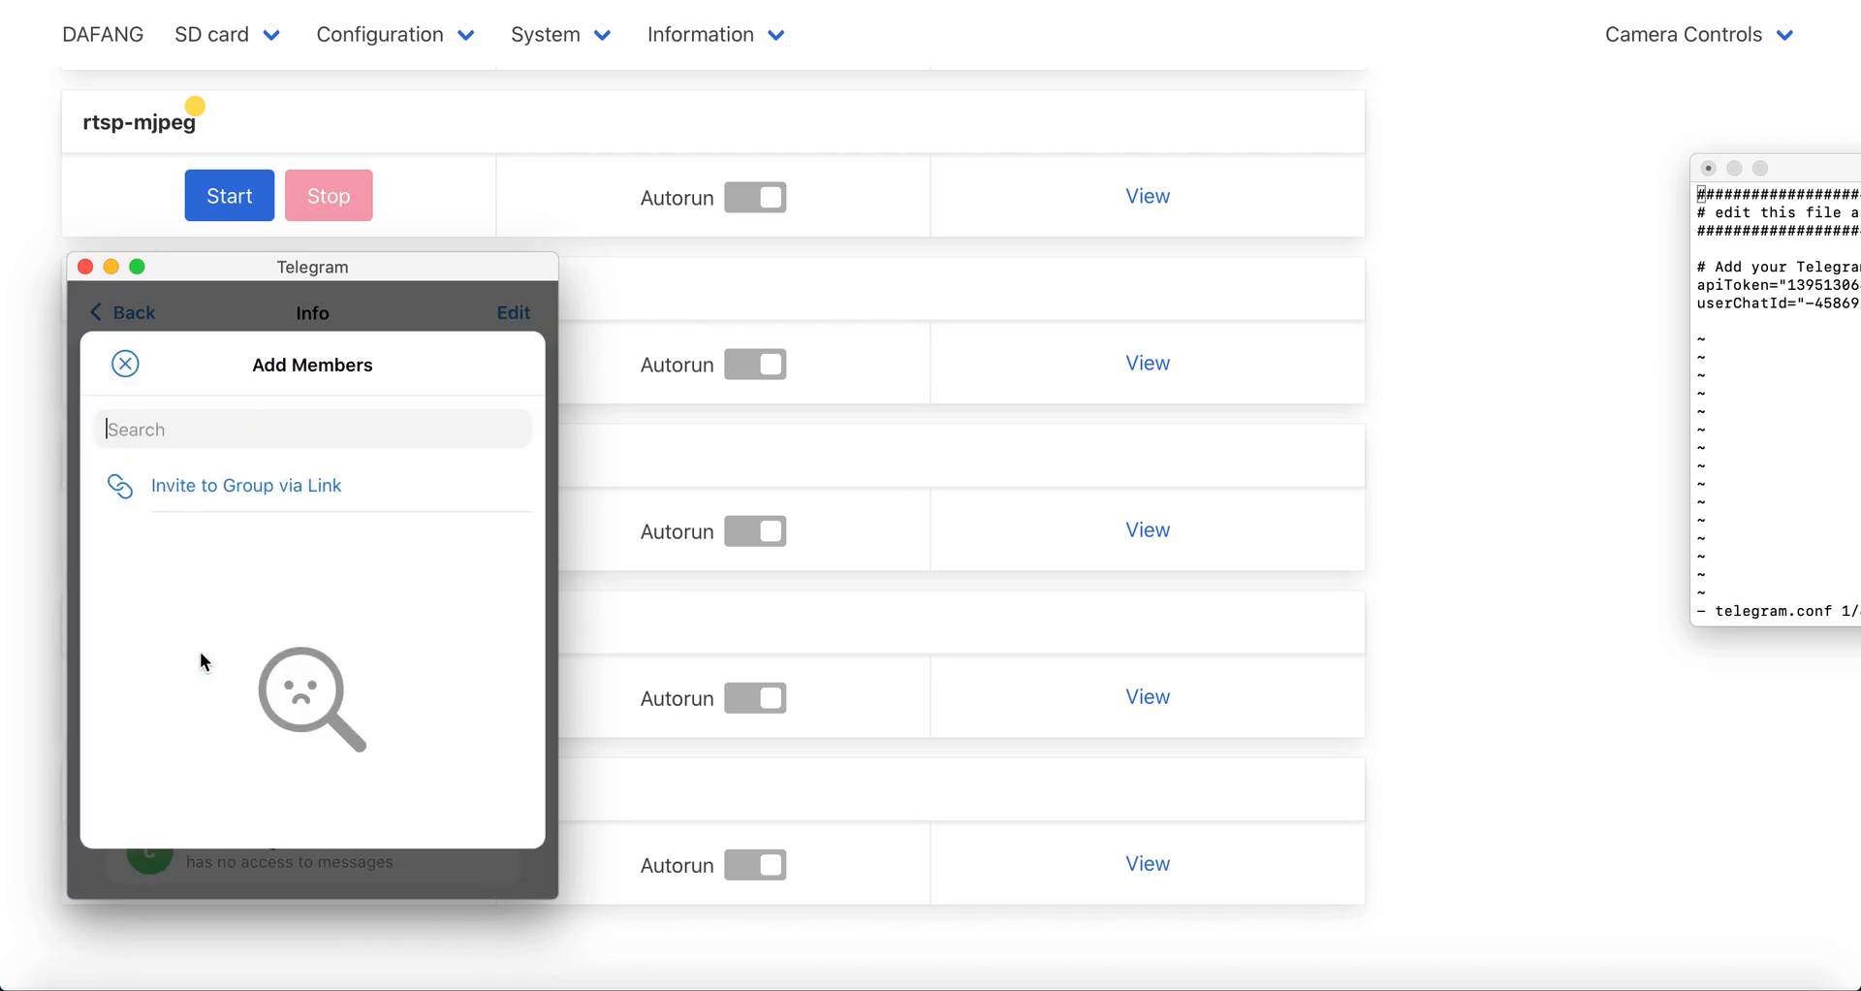
Search members for 'get', clear the text and close the add-members search.
{"action": "type", "text": "getbotids"}
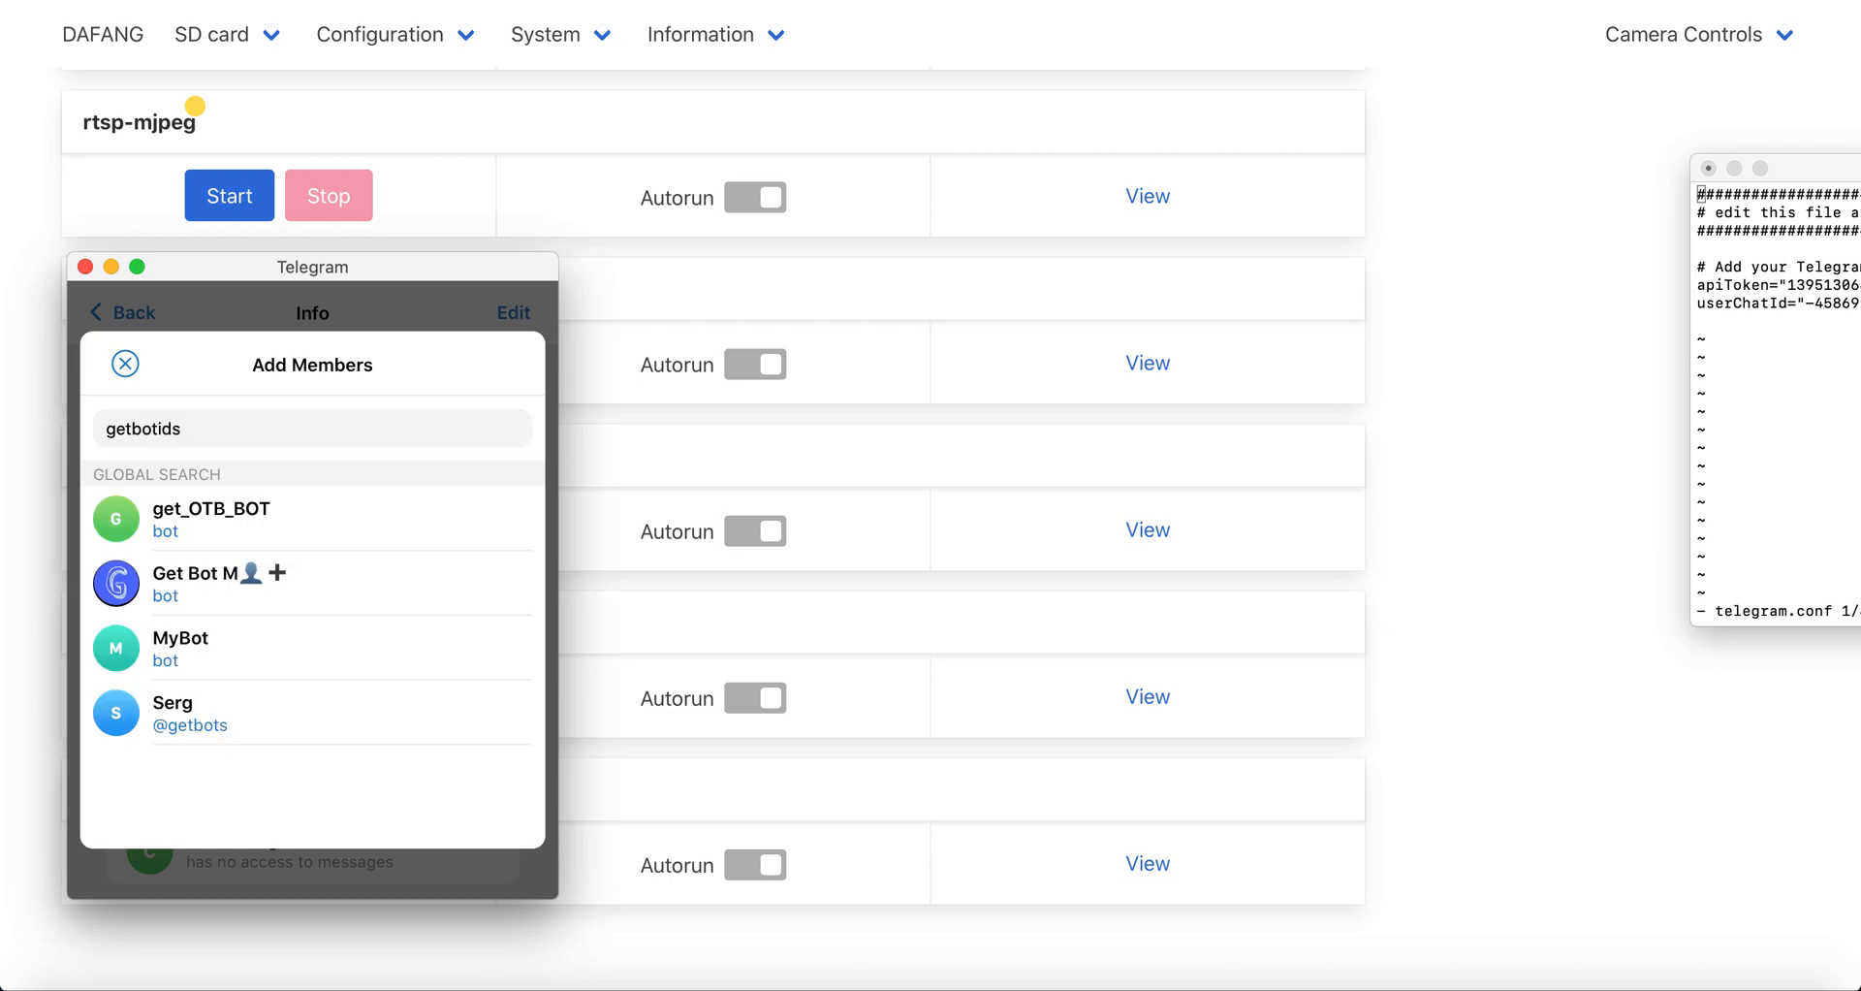
{"action": "left_click", "coordinate": [310, 428]}
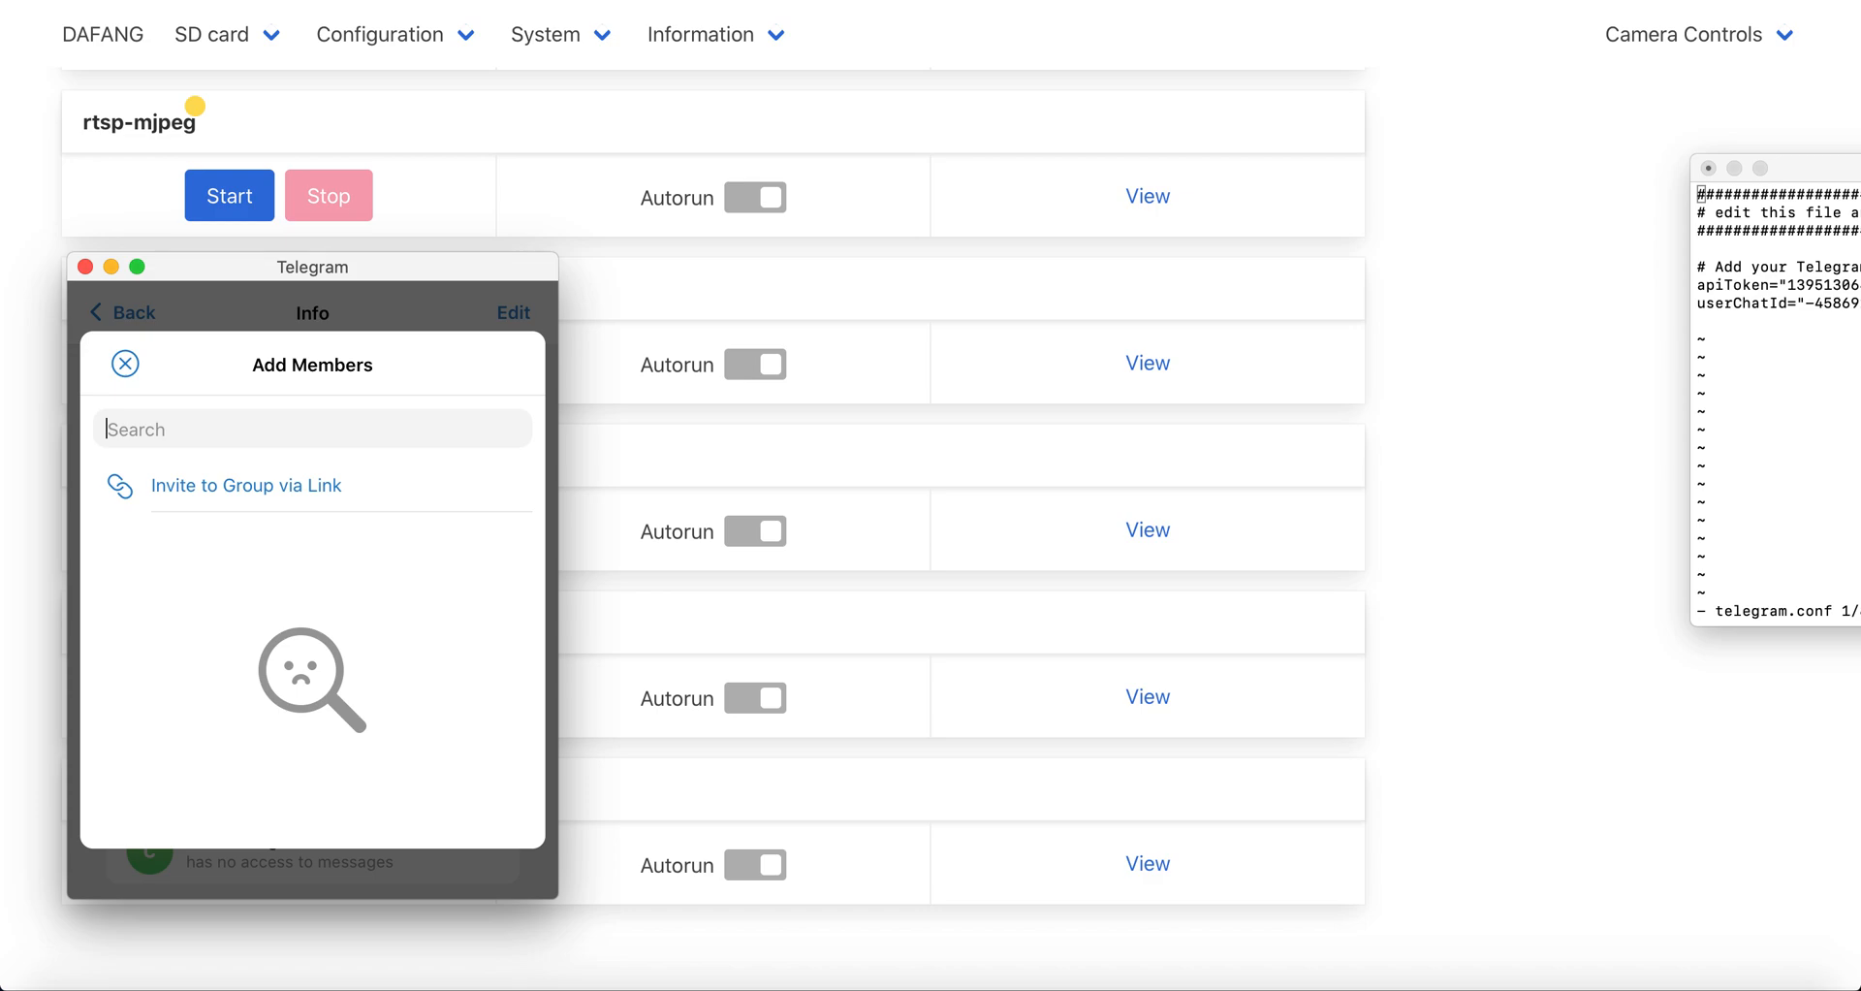
{"action": "left_click", "coordinate": [124, 362]}
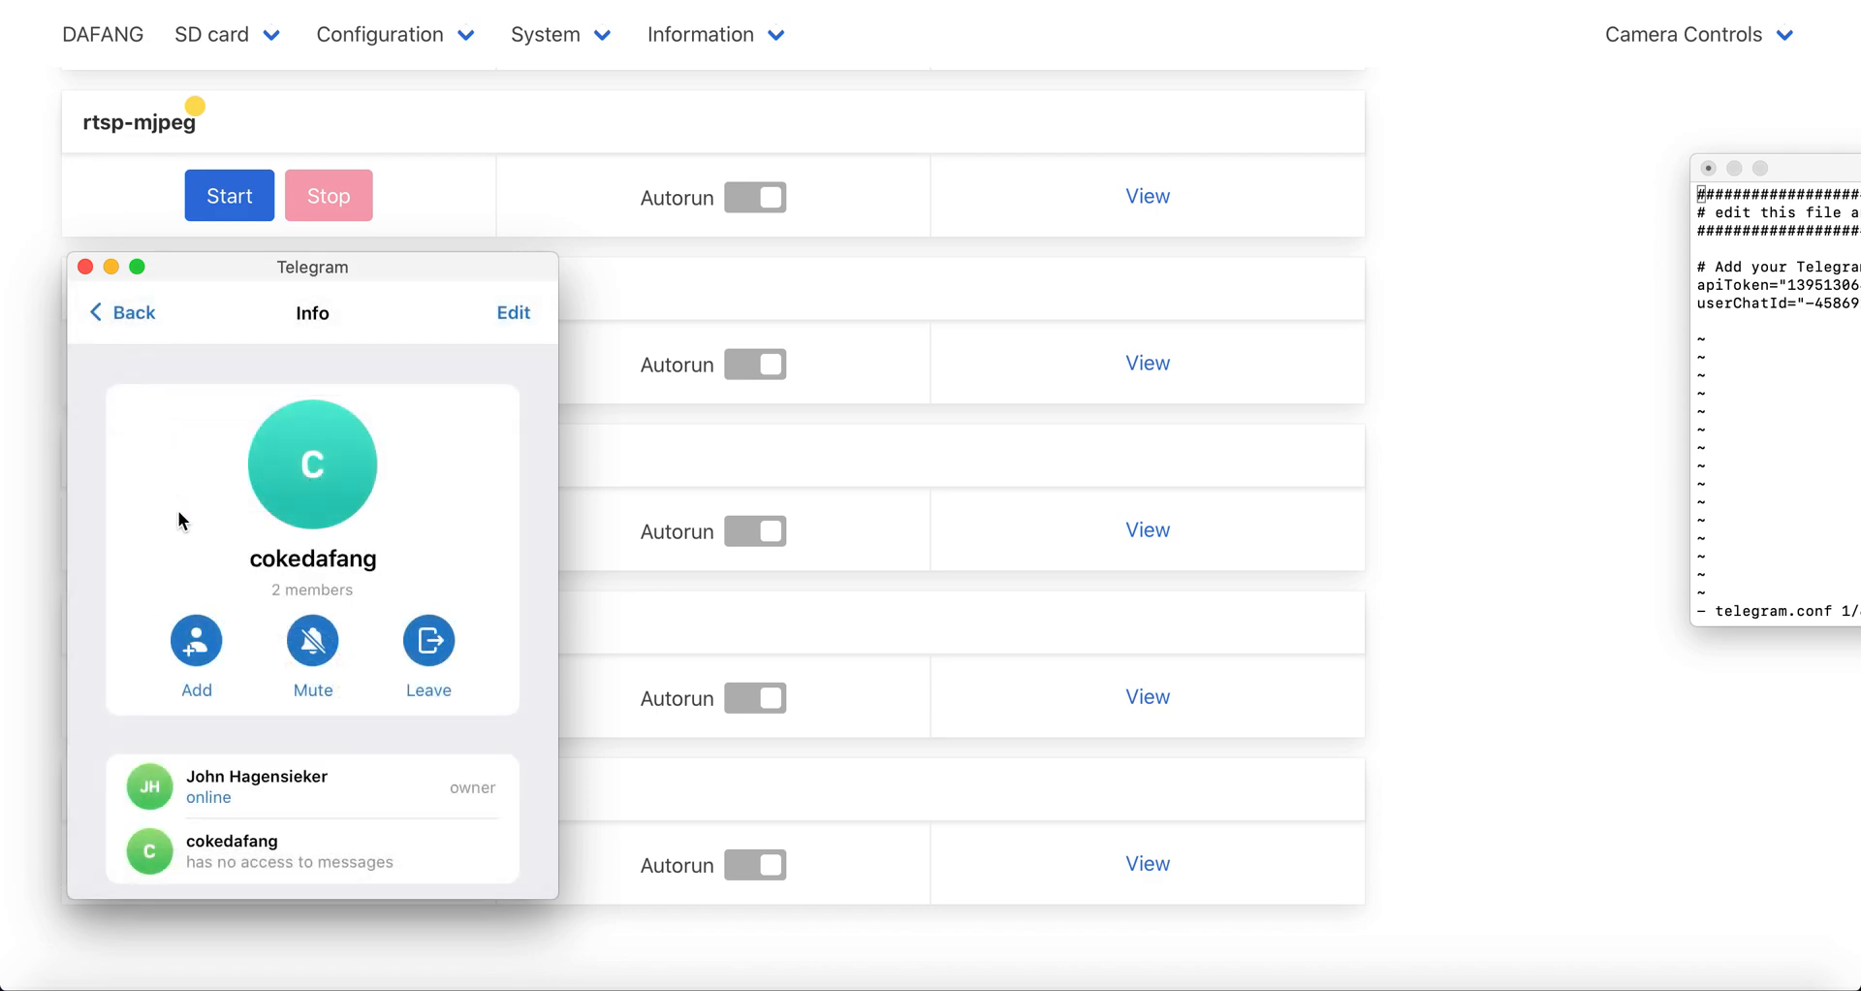
{"action": "mouse_move", "coordinate": [136, 316]}
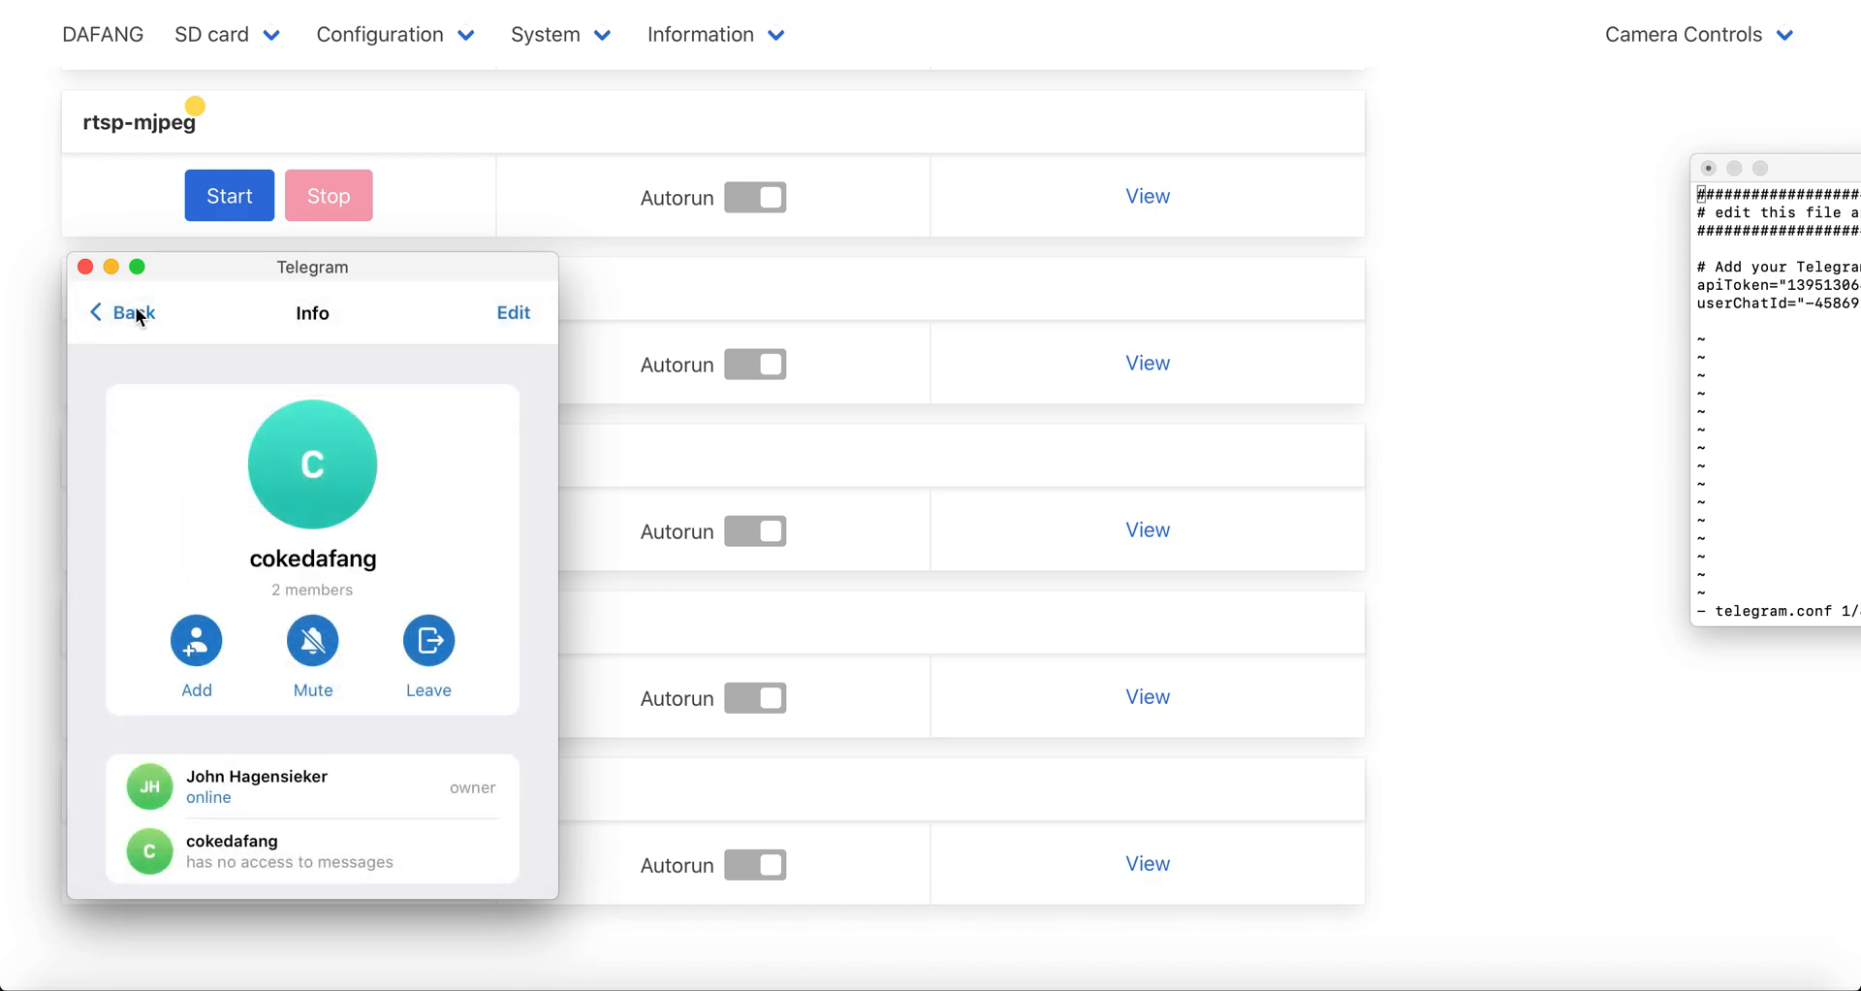
Return to the group chat and start a new message with '@' to bring up GetIDs Bot.
{"action": "left_click", "coordinate": [120, 312]}
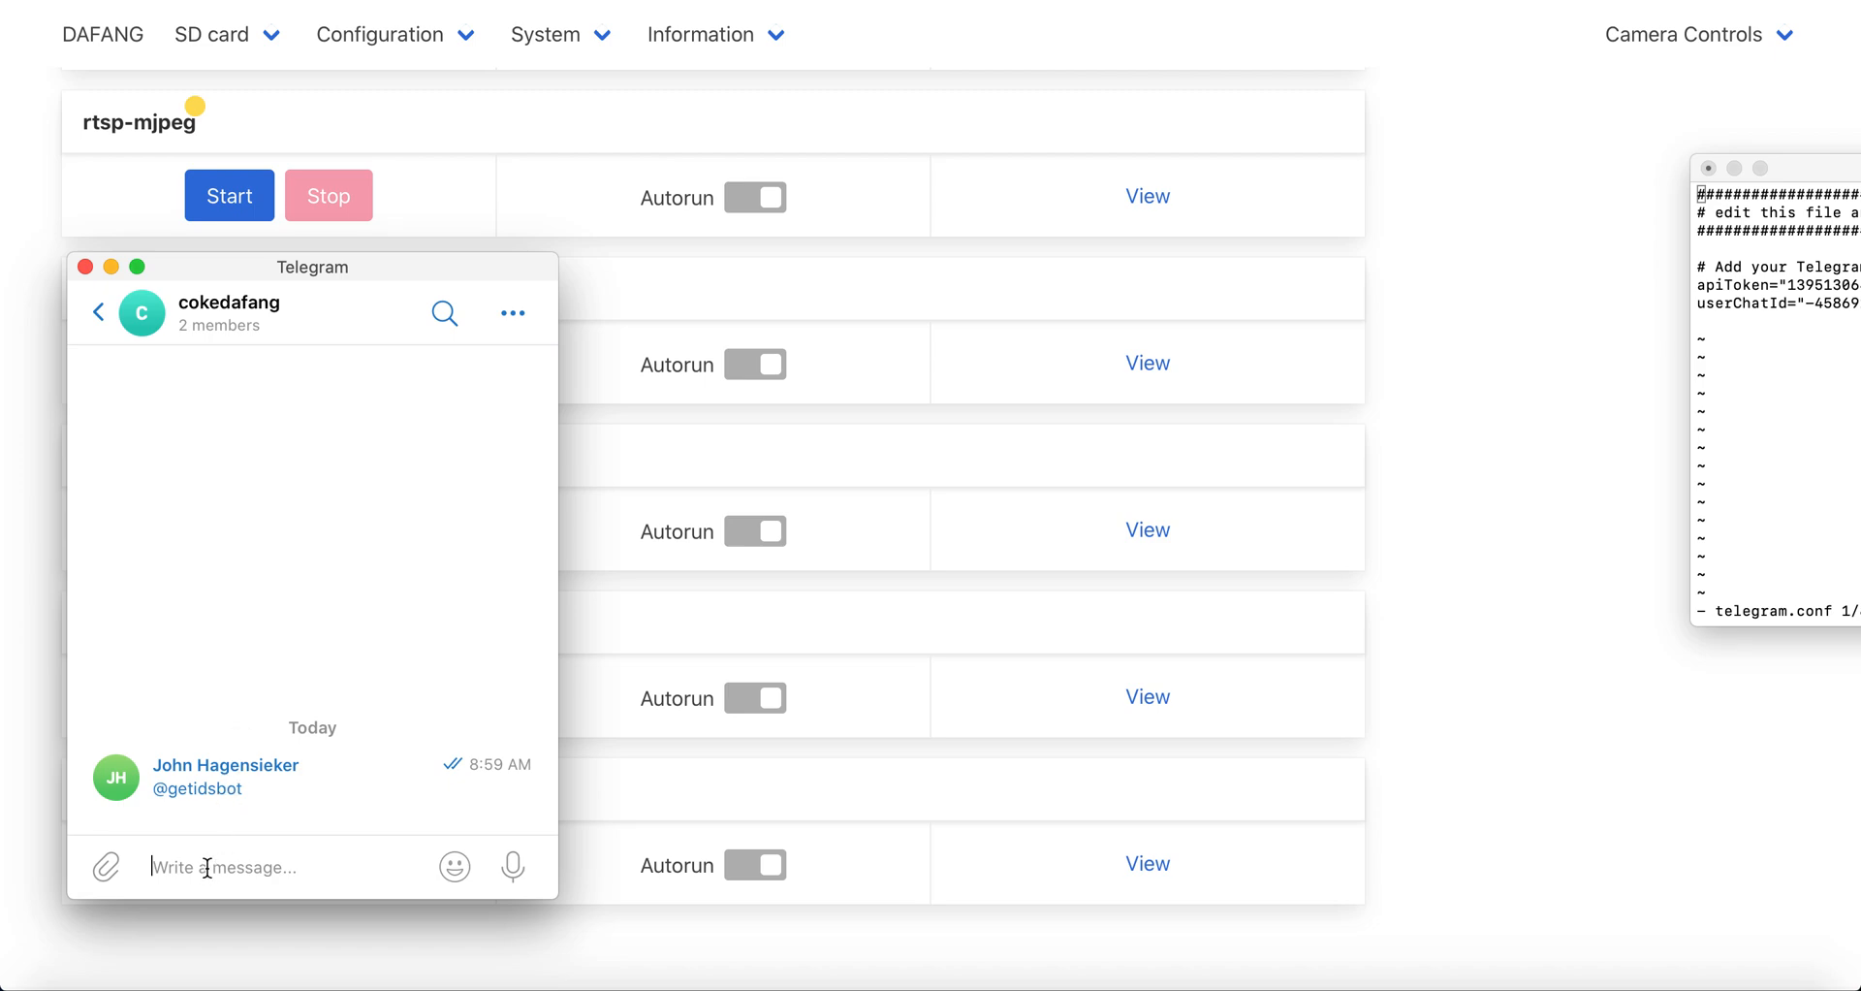
{"action": "left_click", "coordinate": [225, 867]}
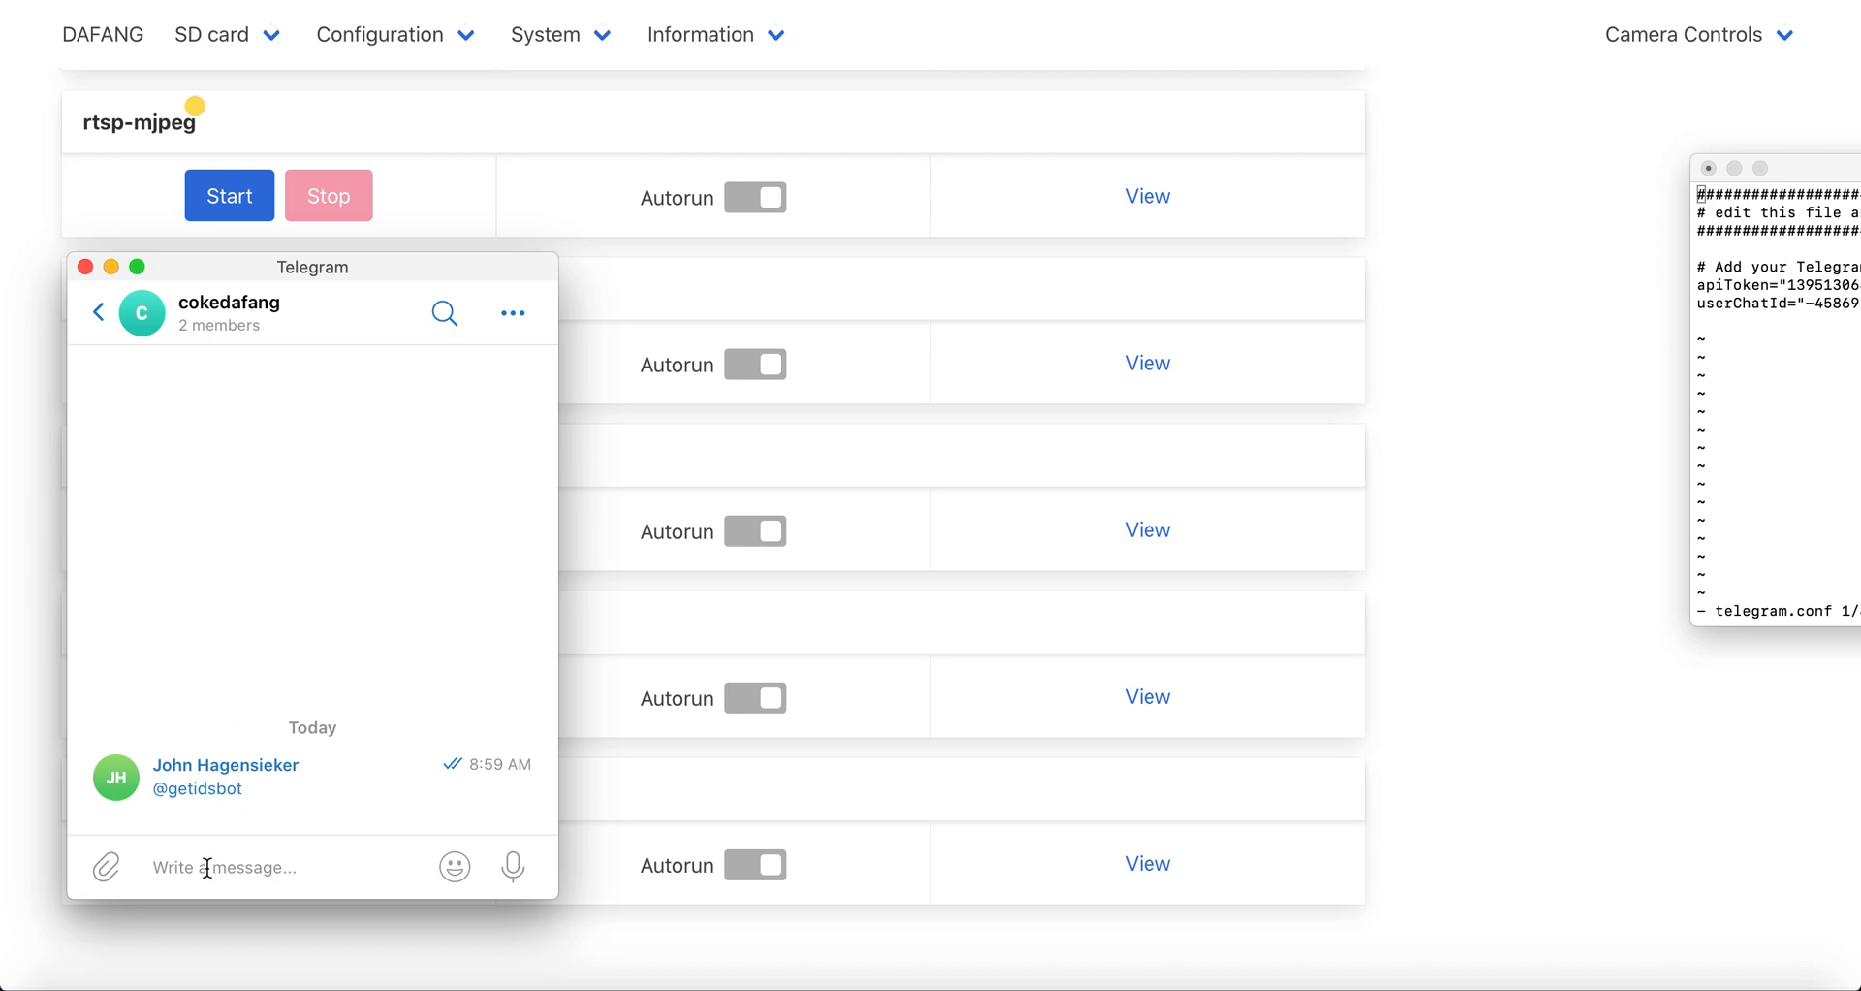
{"action": "type", "text": "@"}
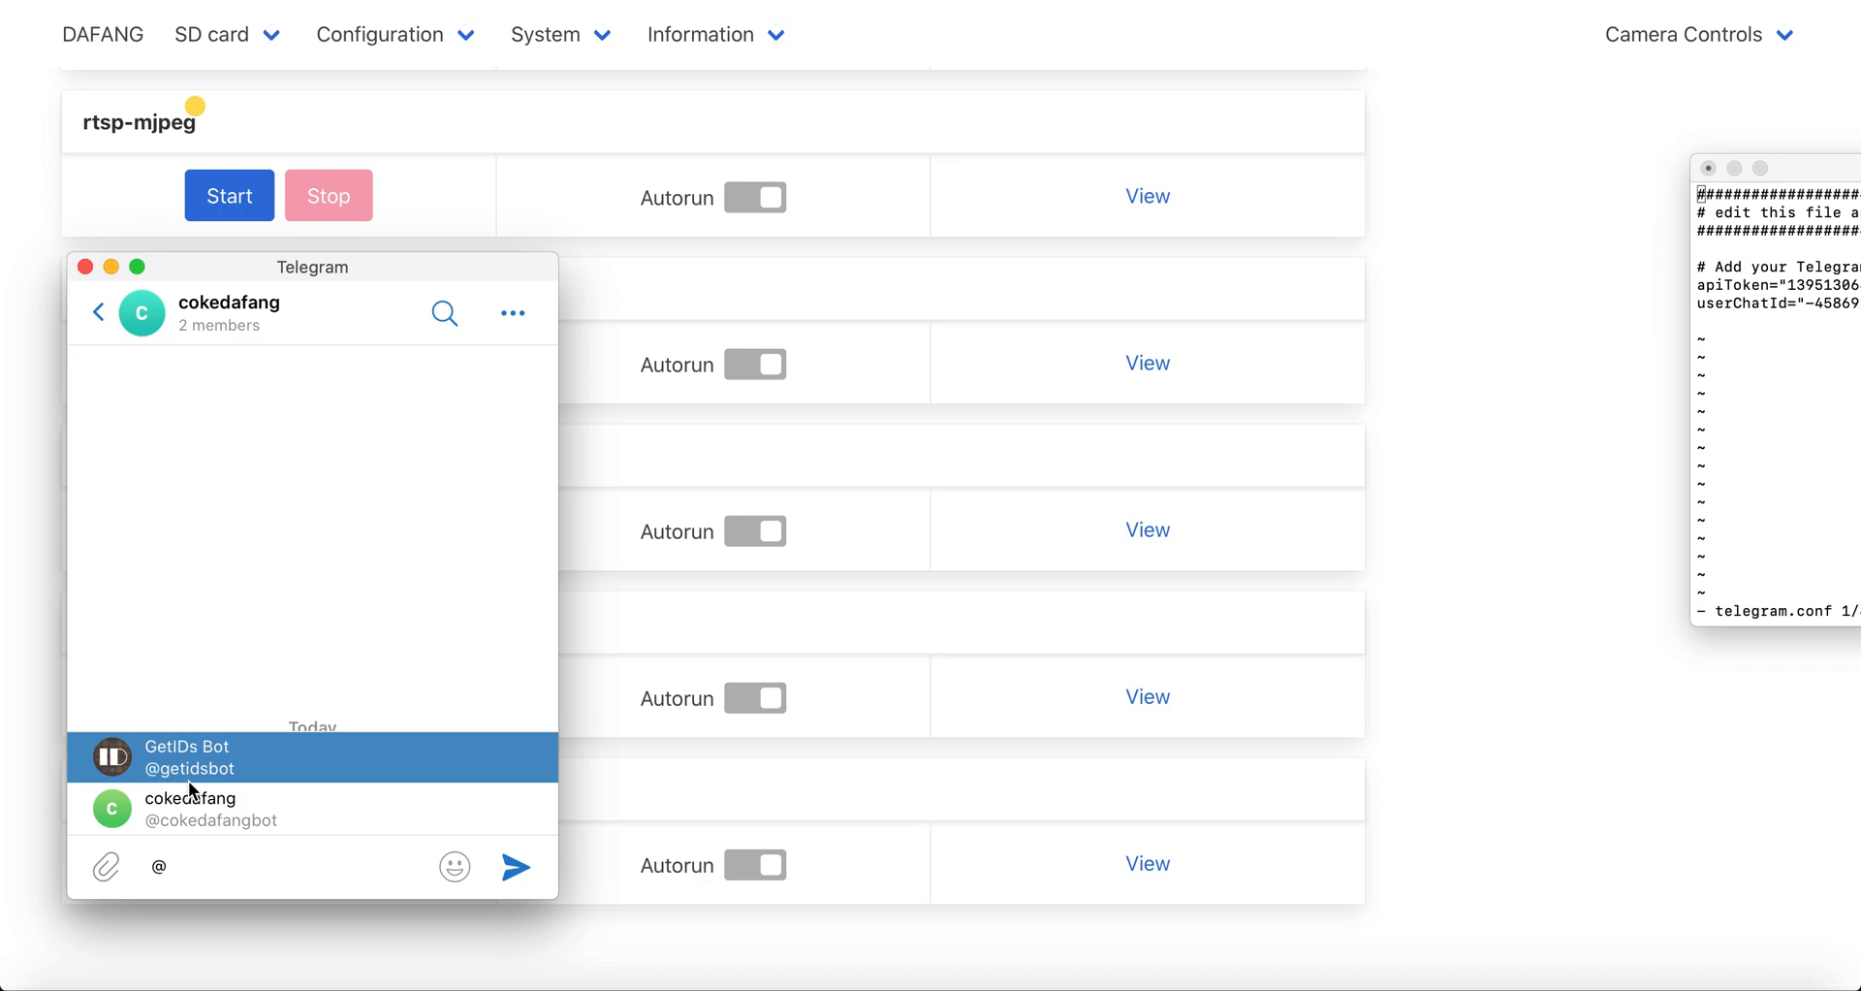
{"action": "mouse_move", "coordinate": [128, 335]}
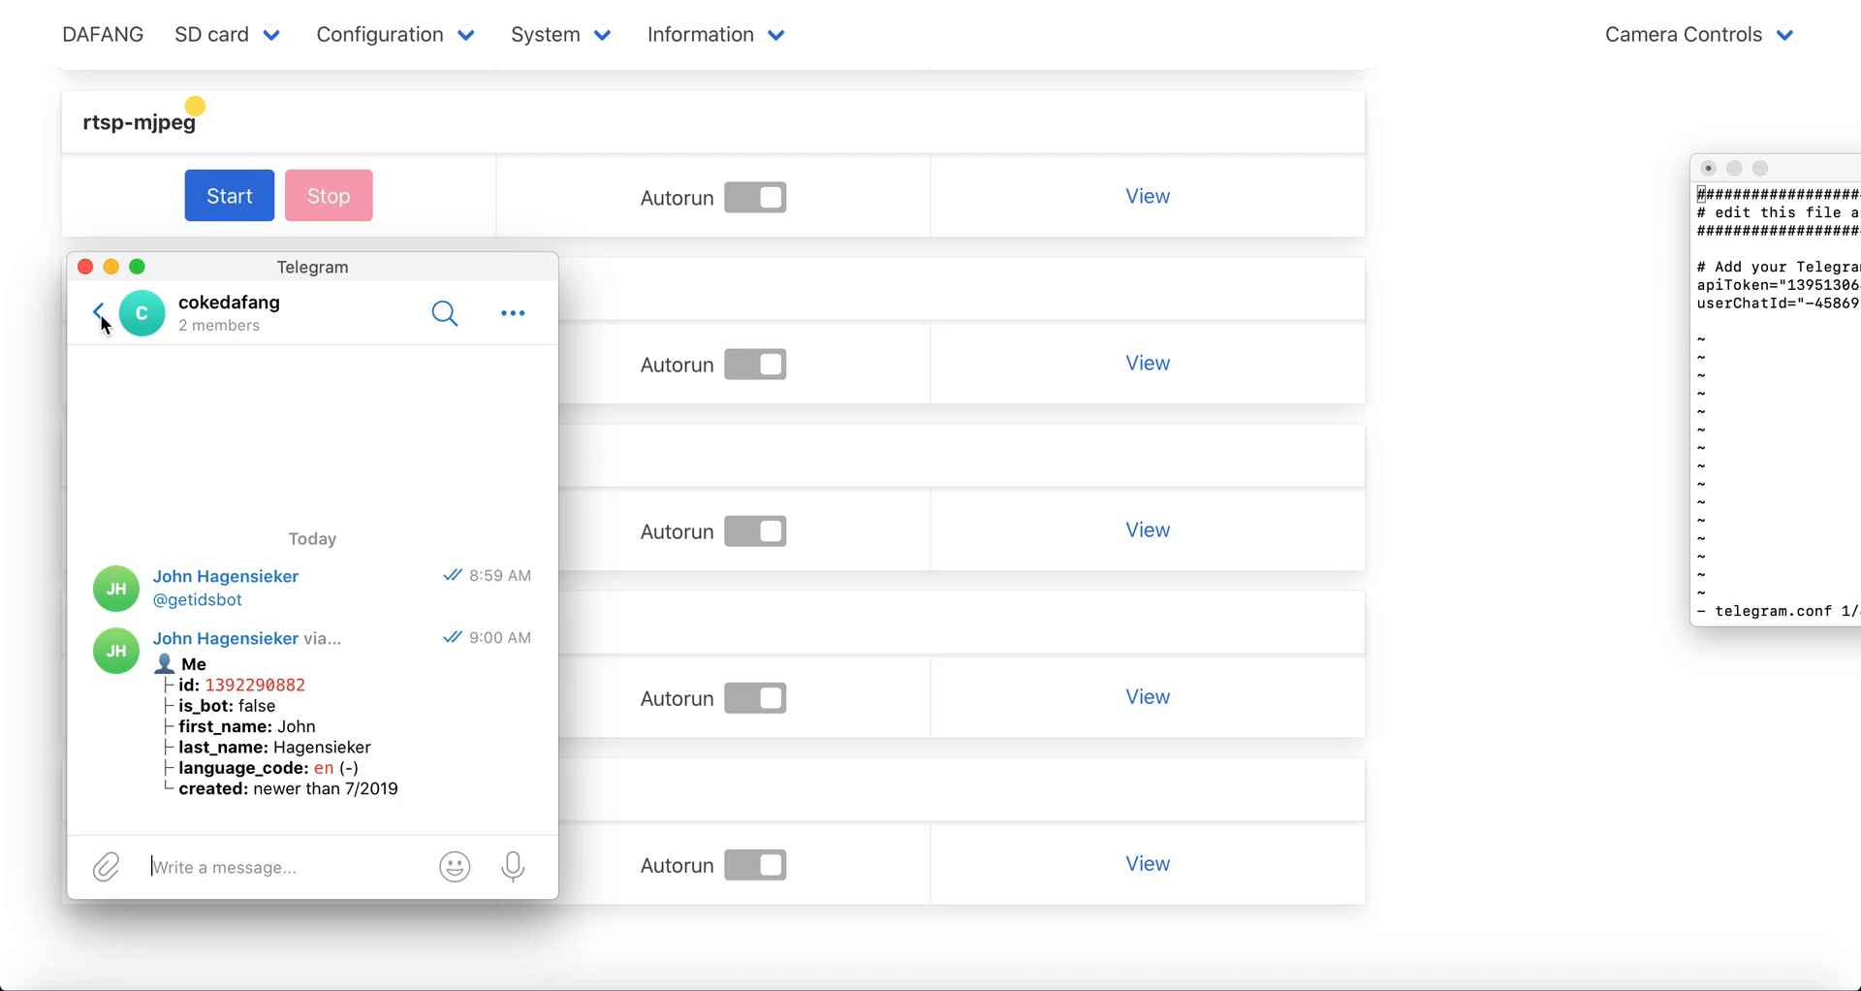
Add GetIDs Bot to the cokedafang group via the member search 'ge', making 3 members.
{"action": "left_click", "coordinate": [101, 316]}
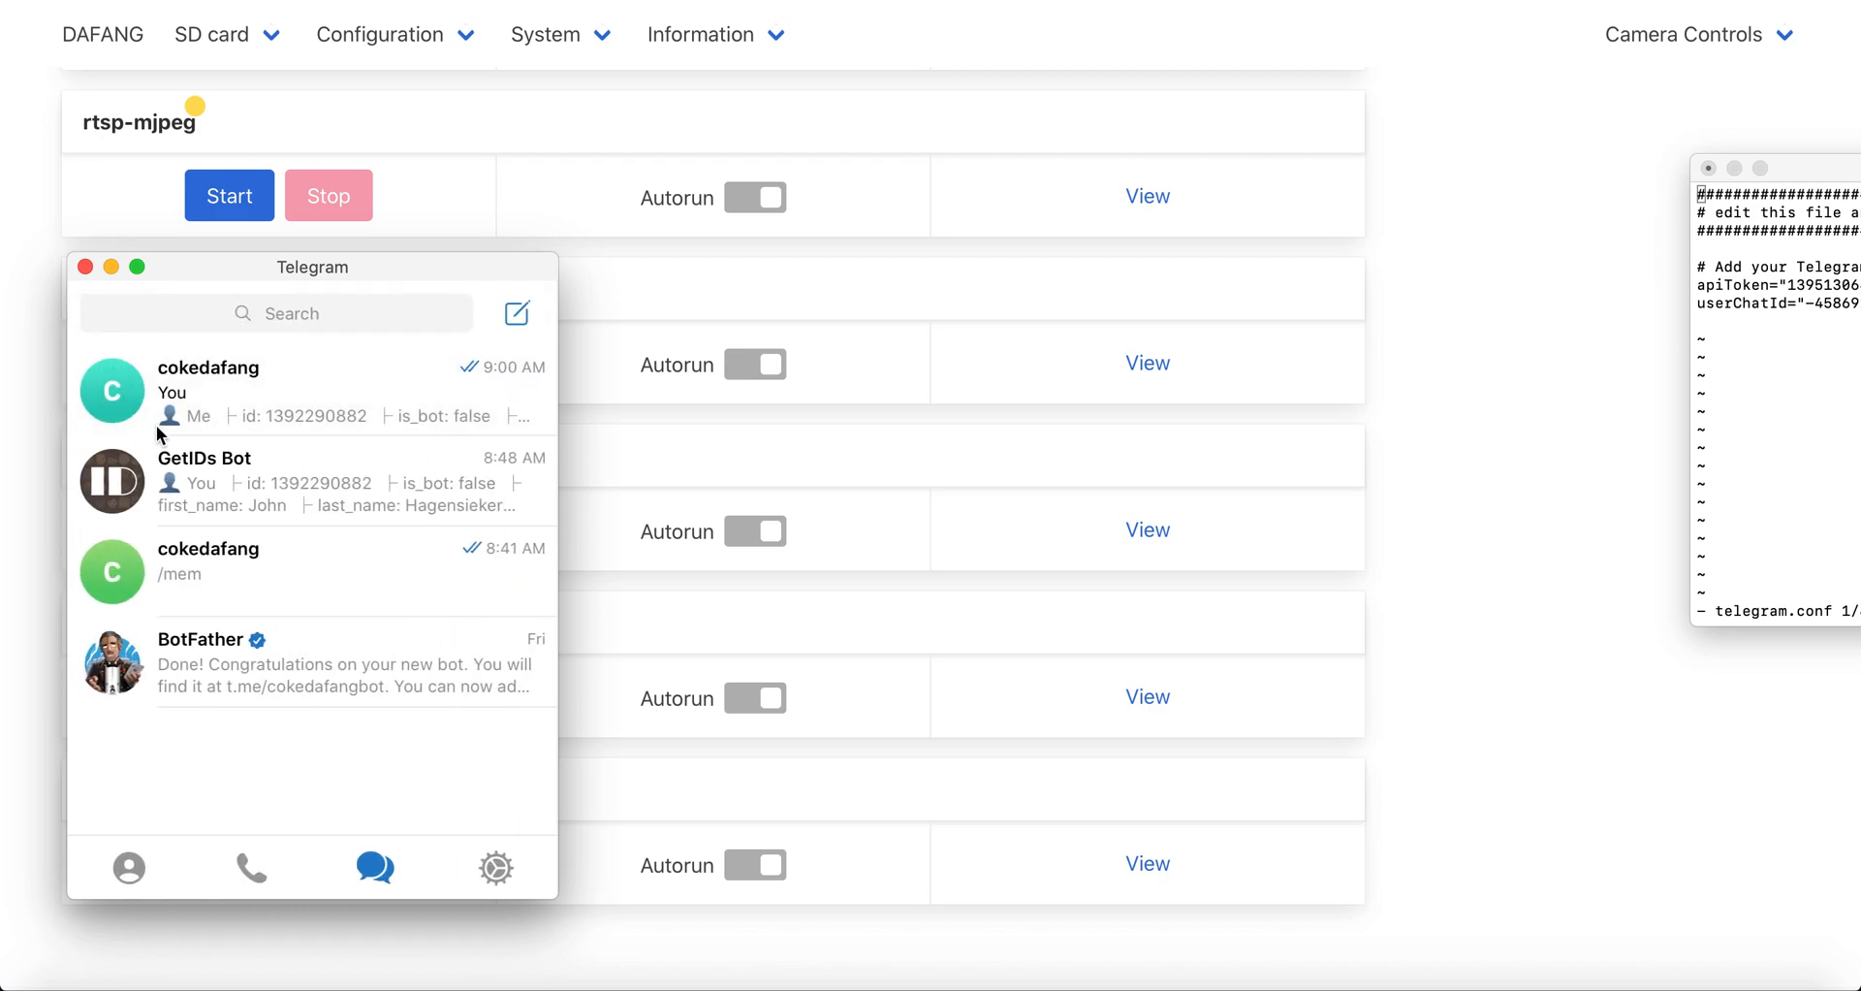
{"action": "left_click", "coordinate": [208, 391]}
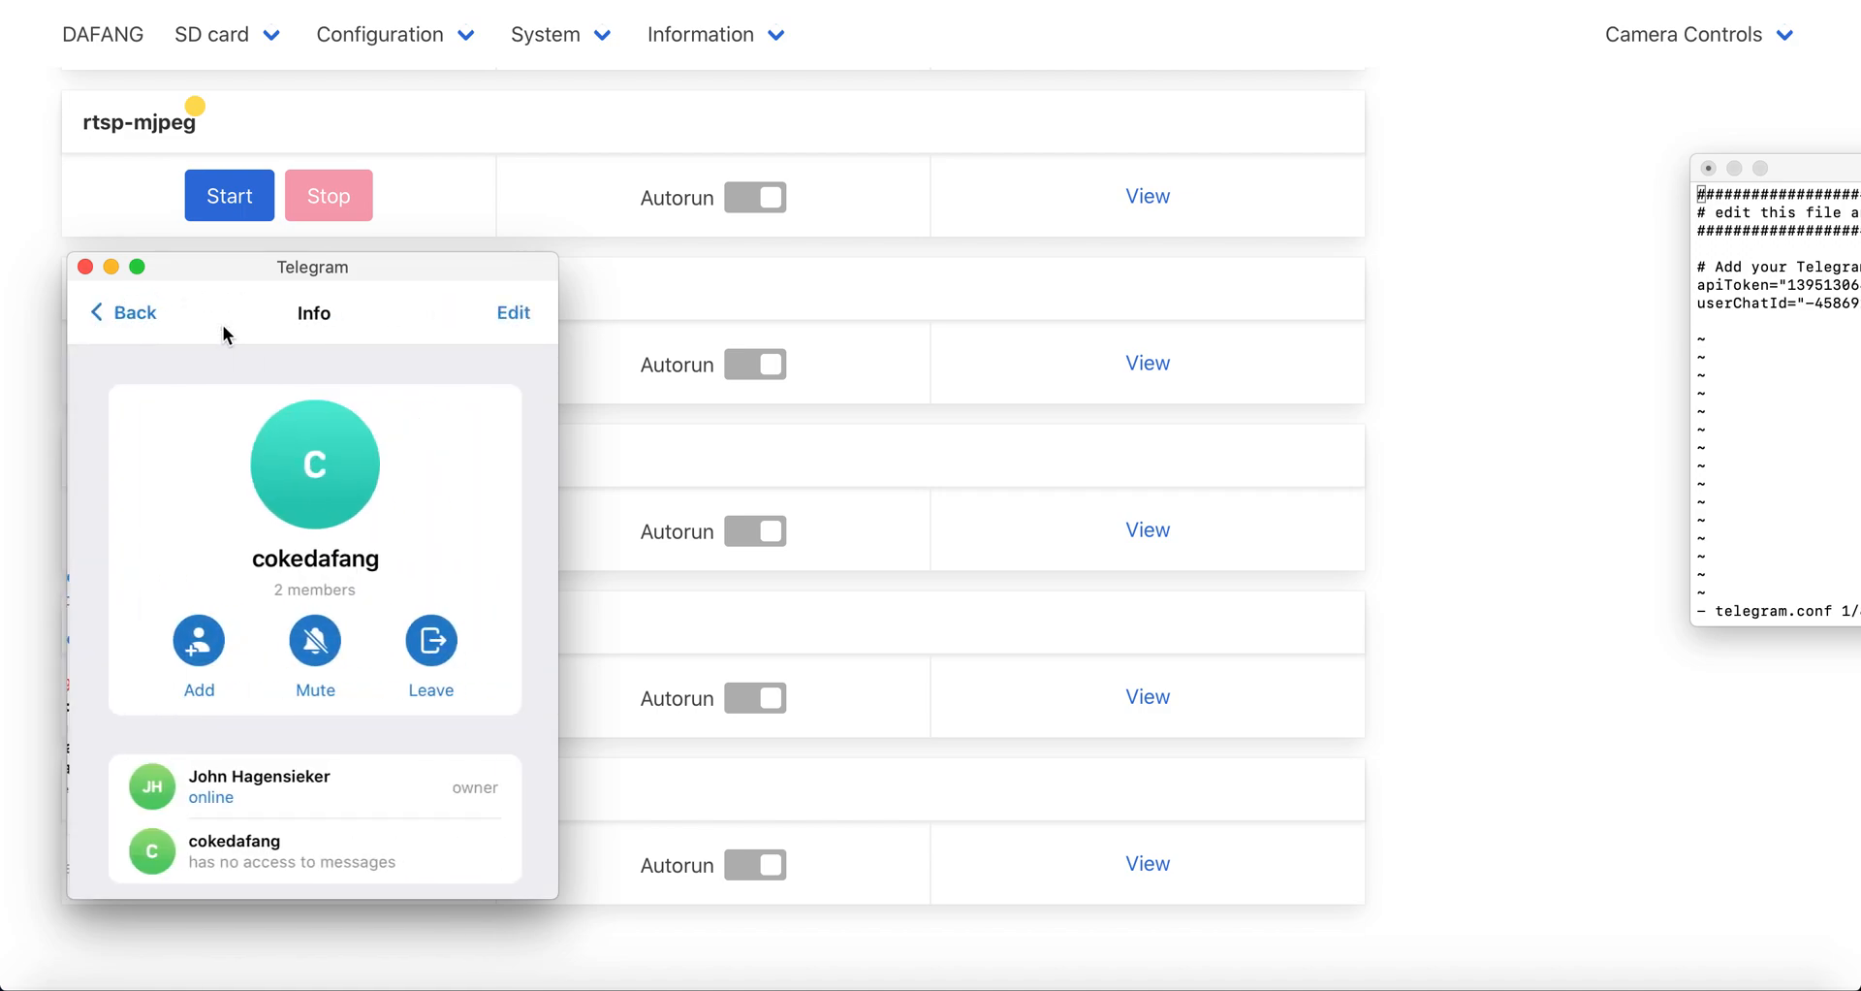
{"action": "left_click", "coordinate": [197, 638]}
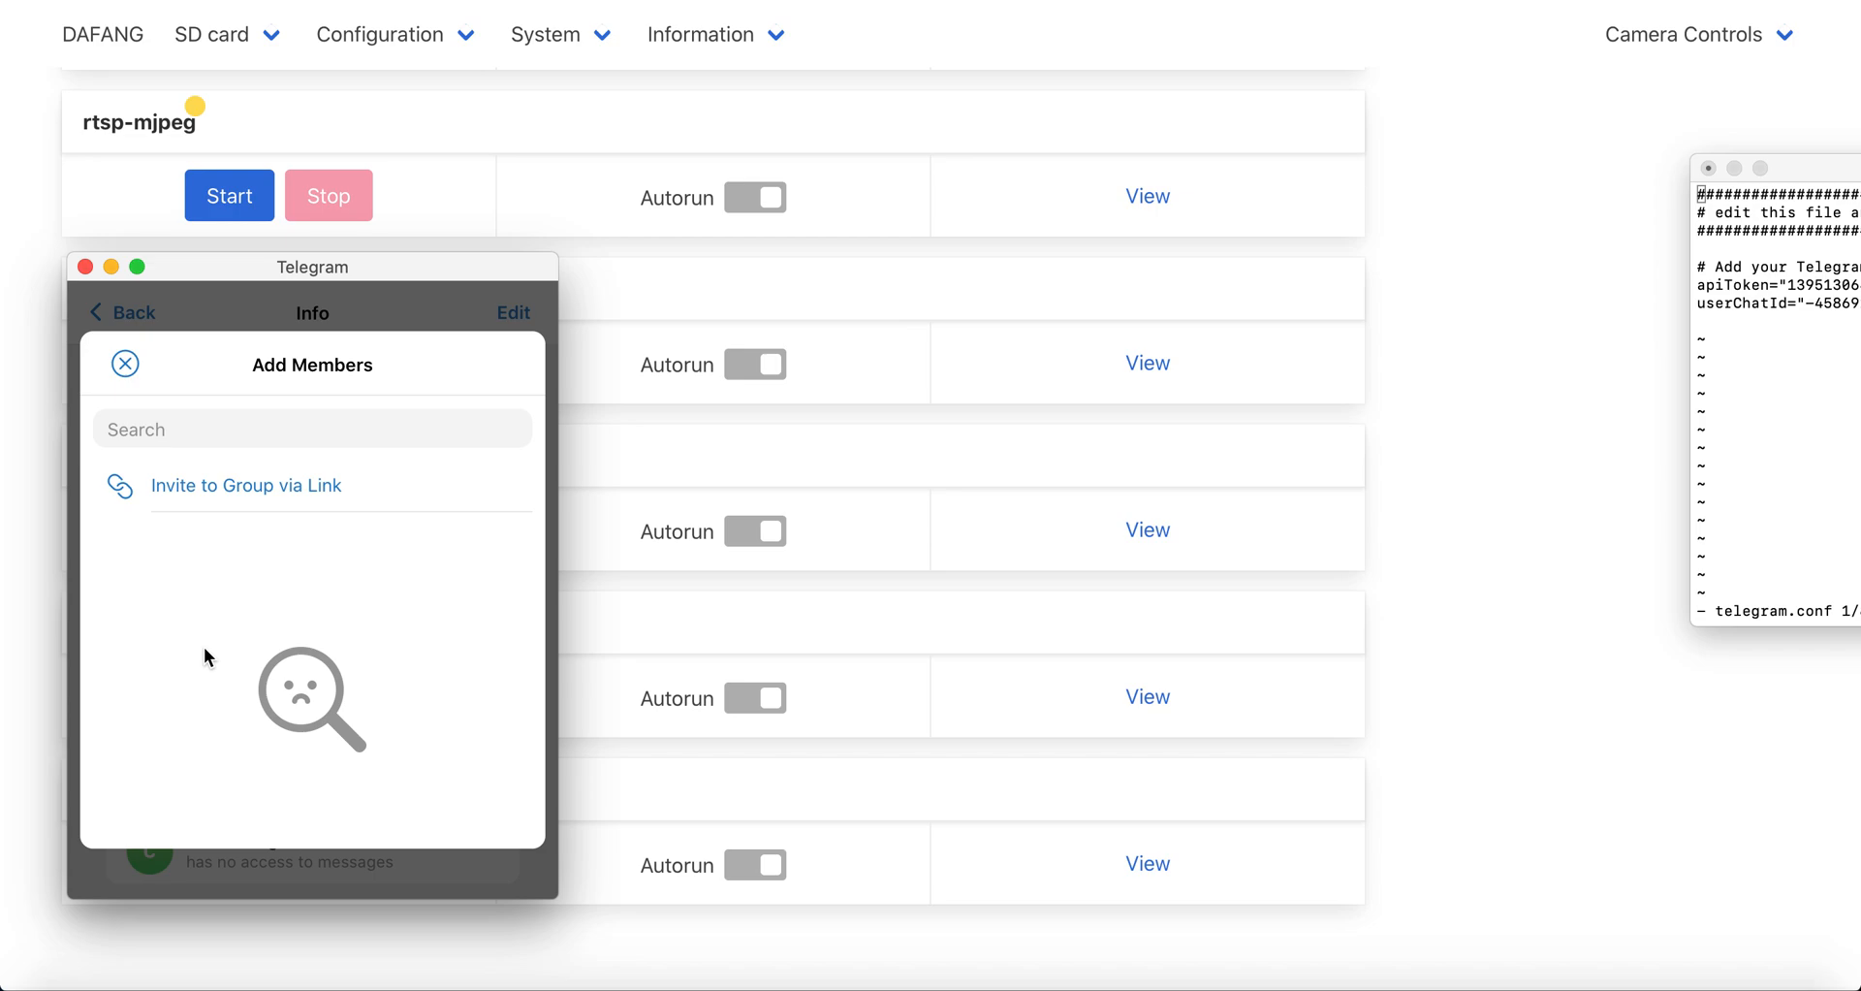
{"action": "type", "text": "ge"}
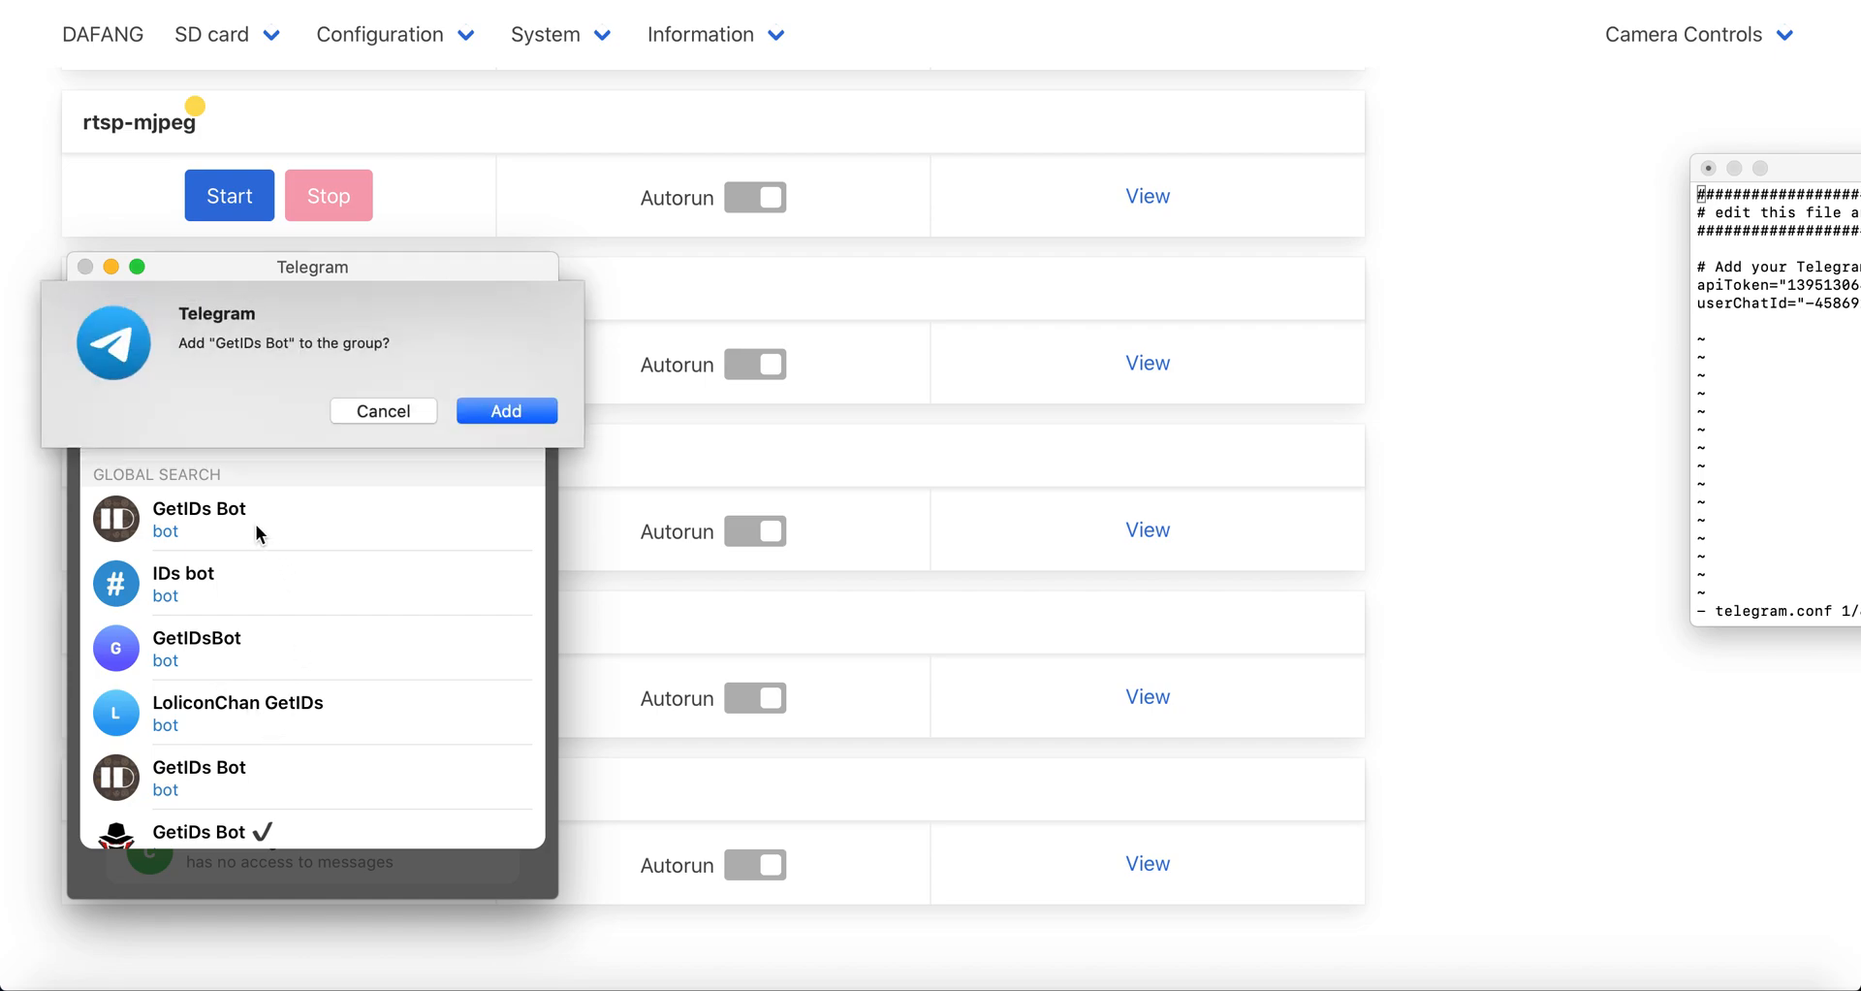
{"action": "left_click", "coordinate": [506, 411]}
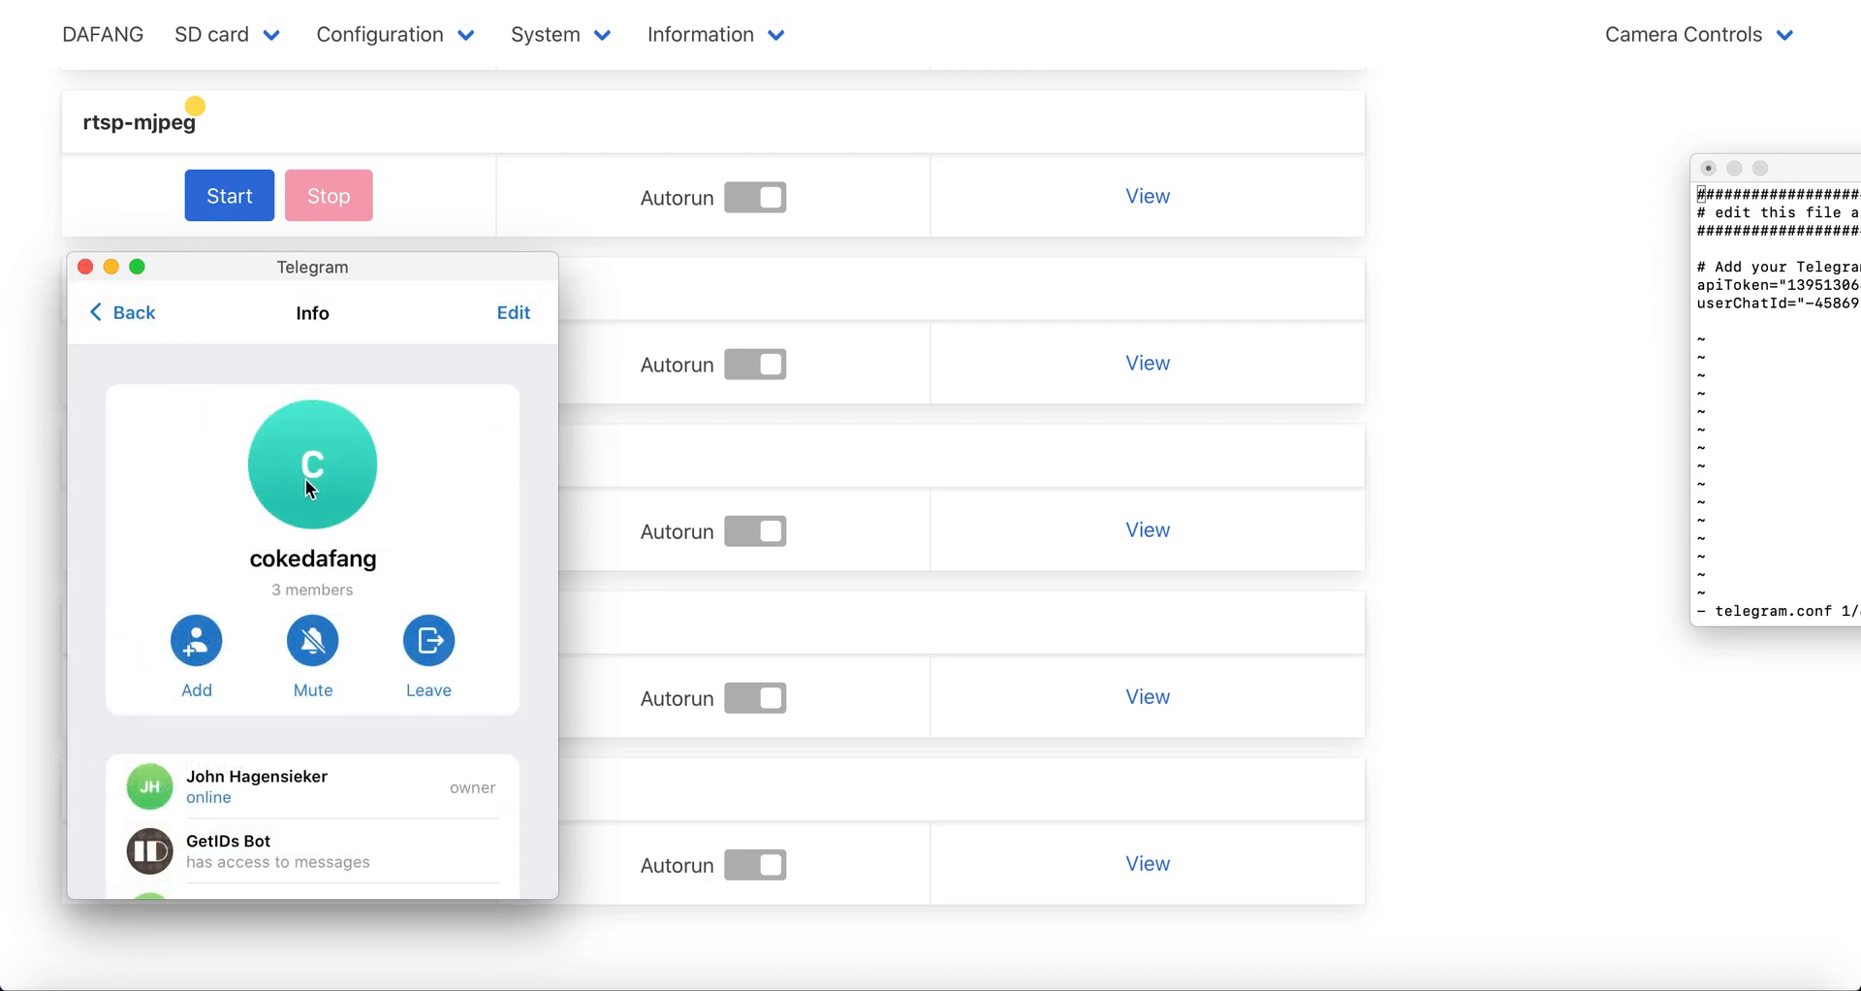
{"action": "left_click", "coordinate": [120, 312]}
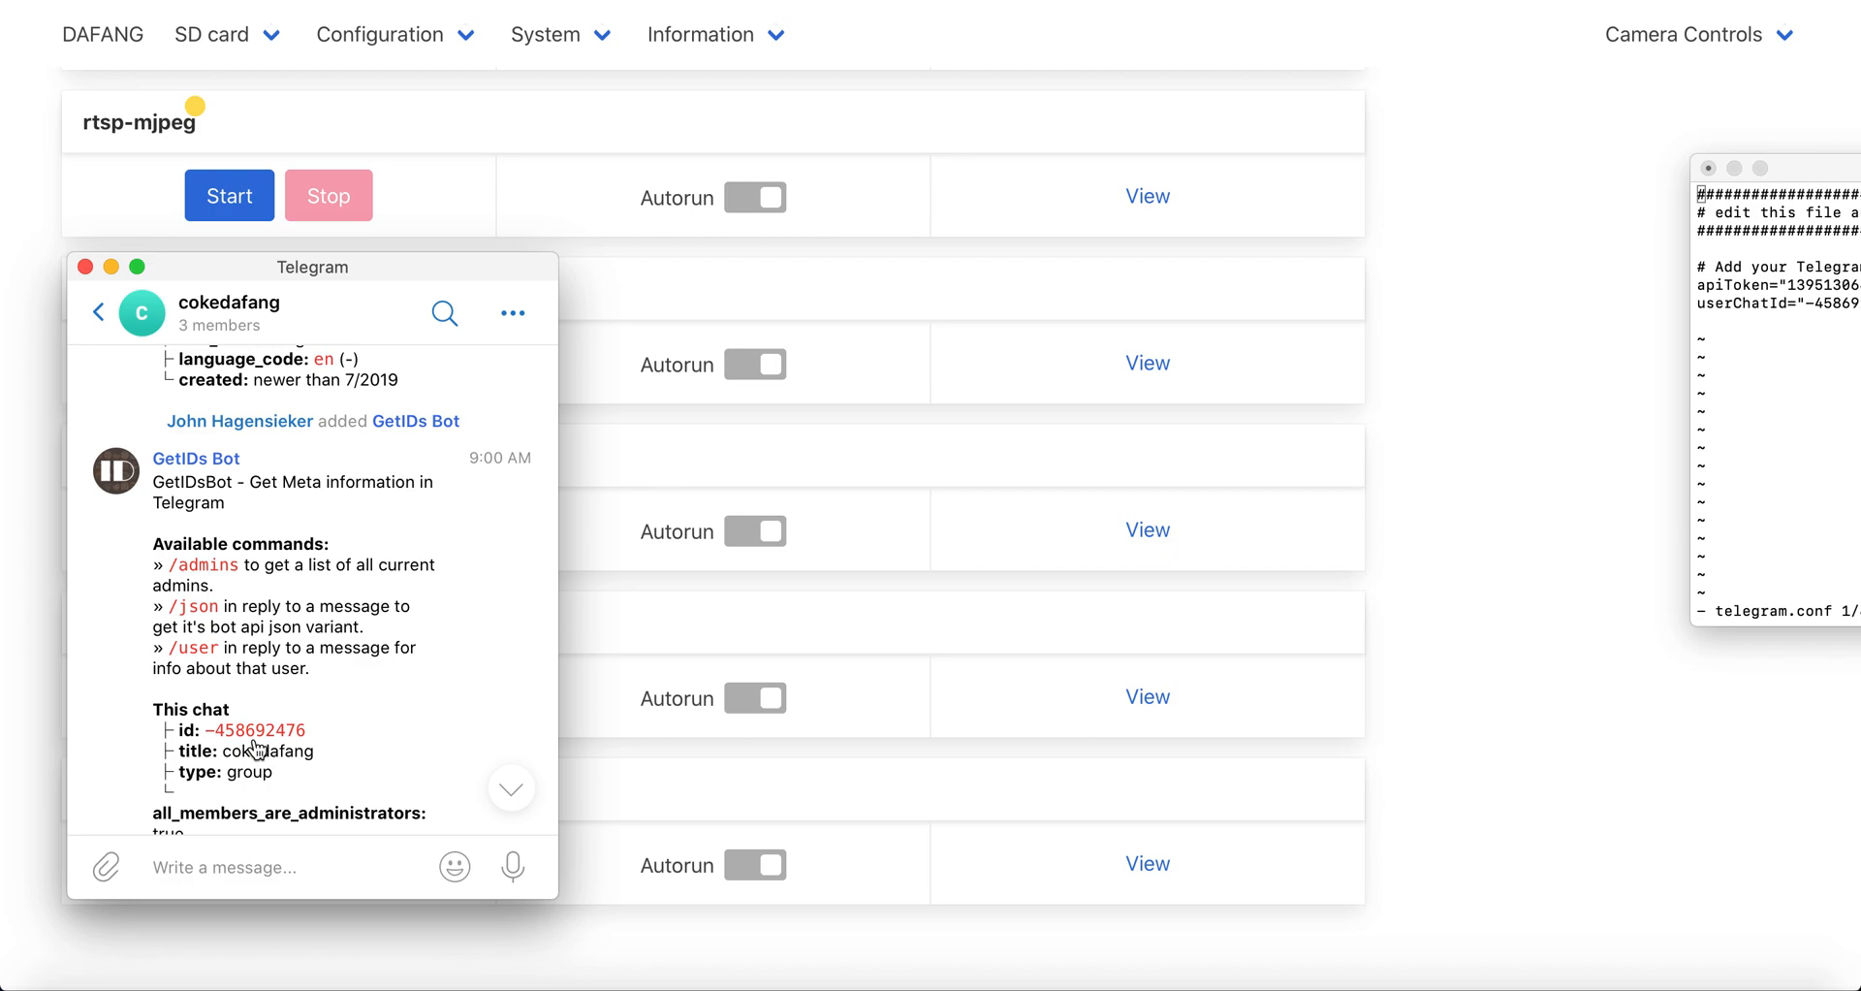
{"action": "mouse_move", "coordinate": [207, 699]}
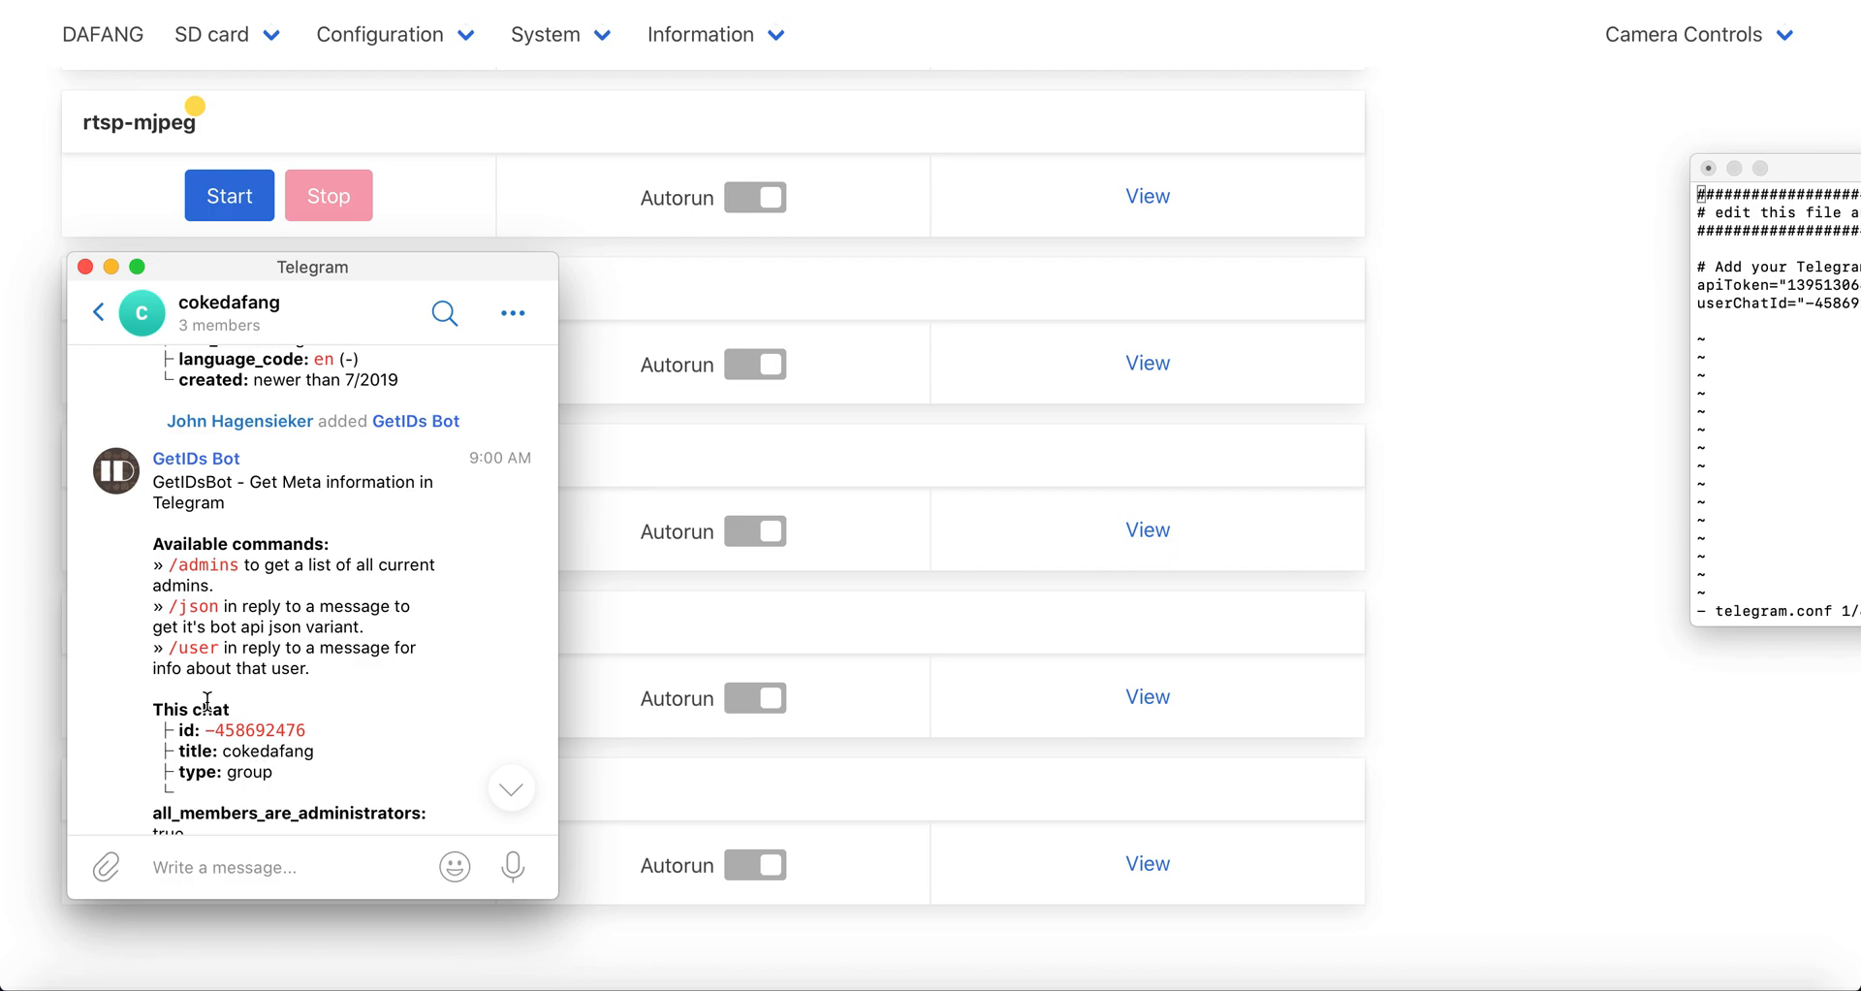
{"action": "mouse_move", "coordinate": [229, 475]}
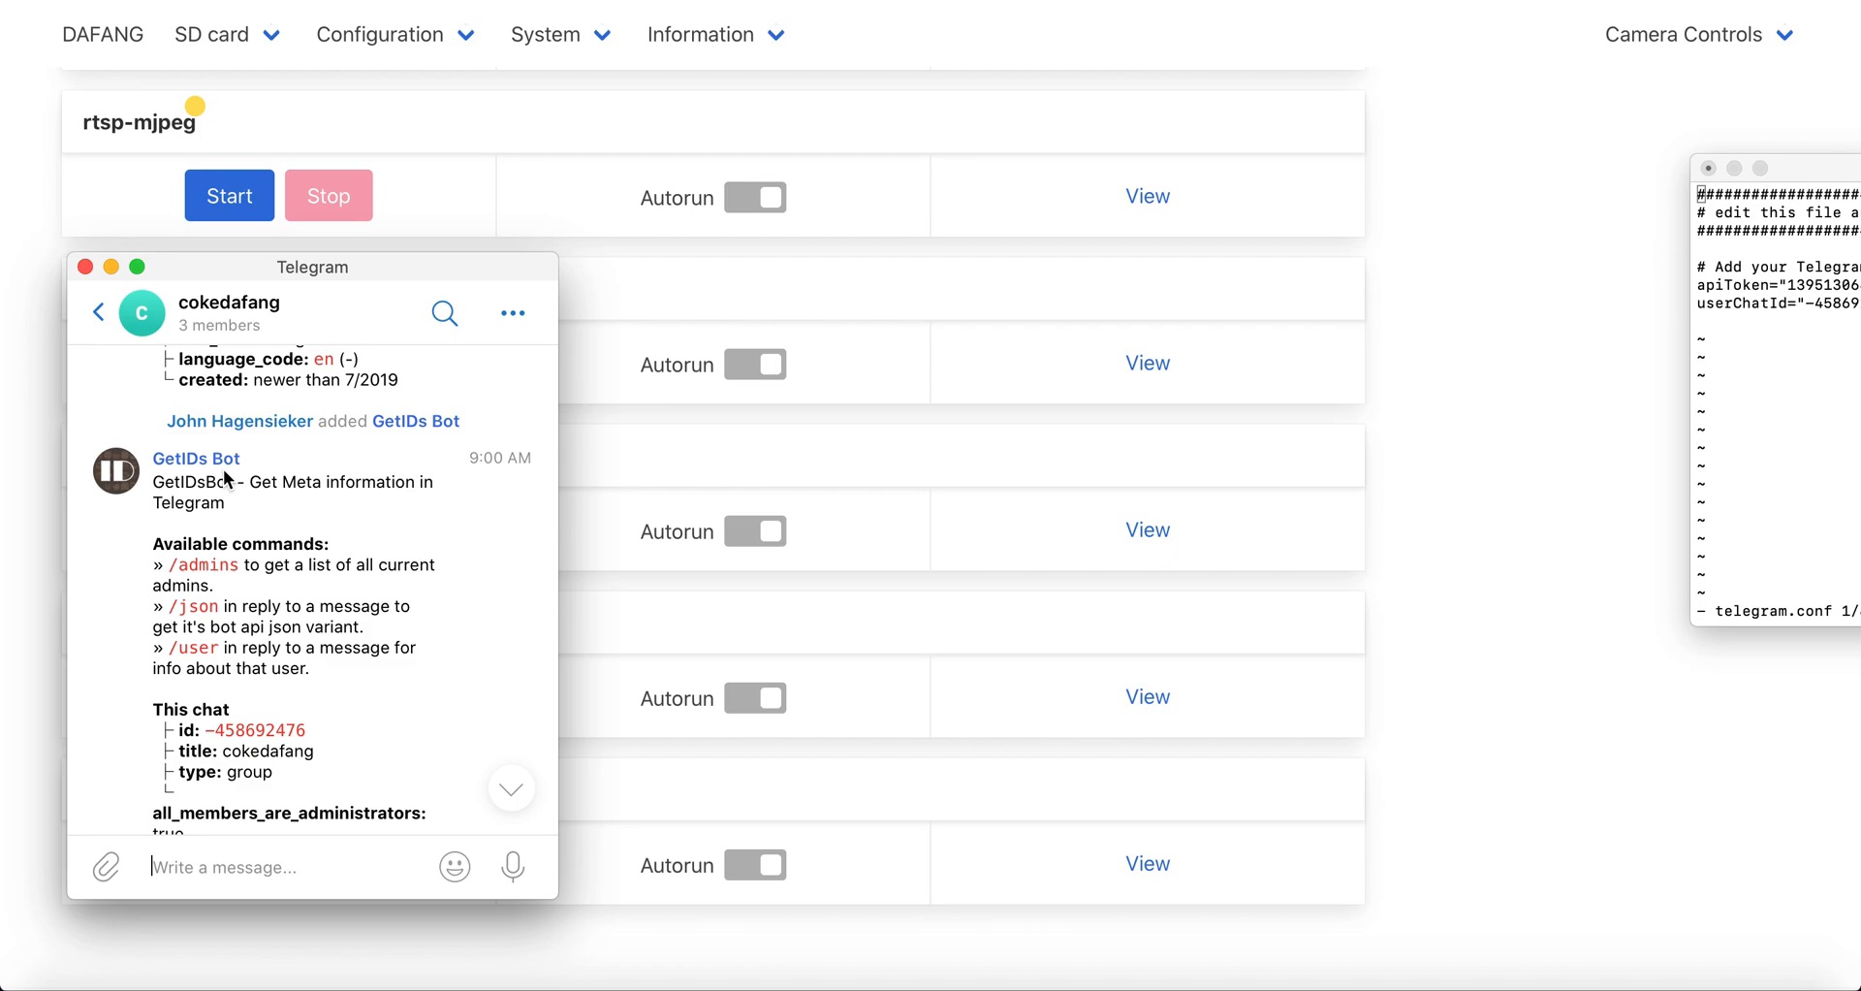
{"action": "mouse_move", "coordinate": [240, 712]}
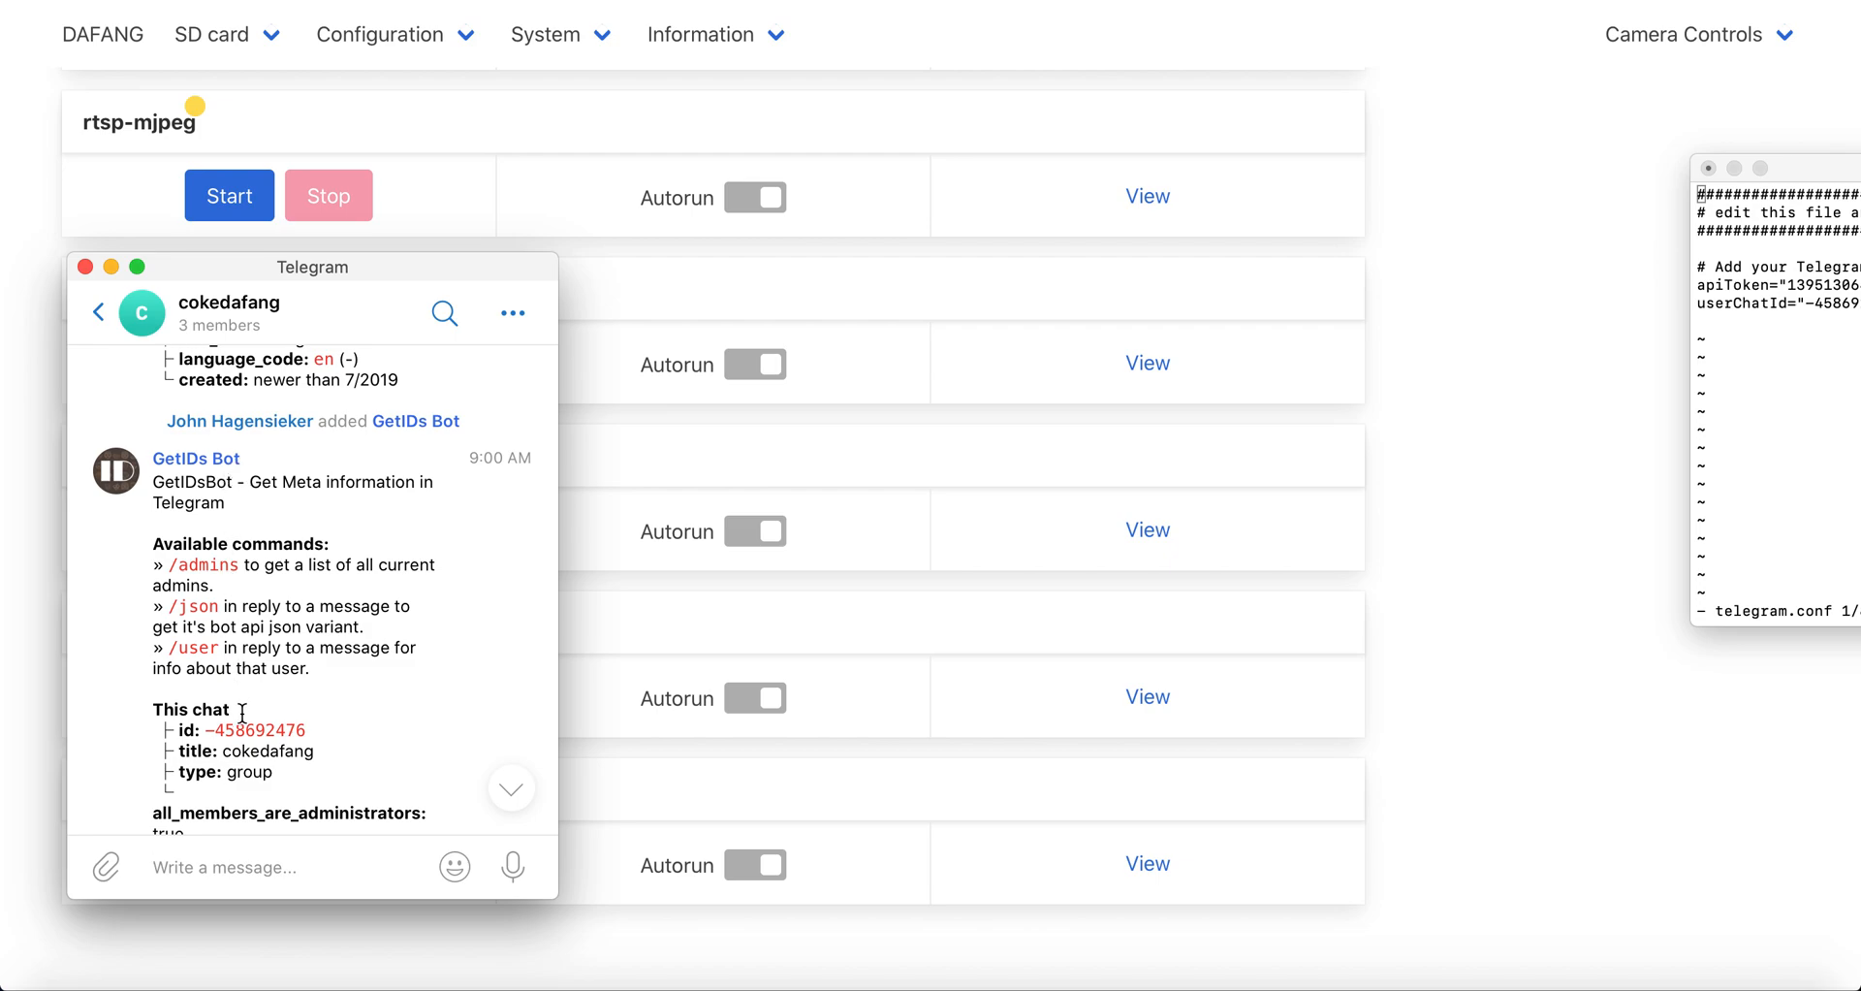
{"action": "mouse_move", "coordinate": [225, 754]}
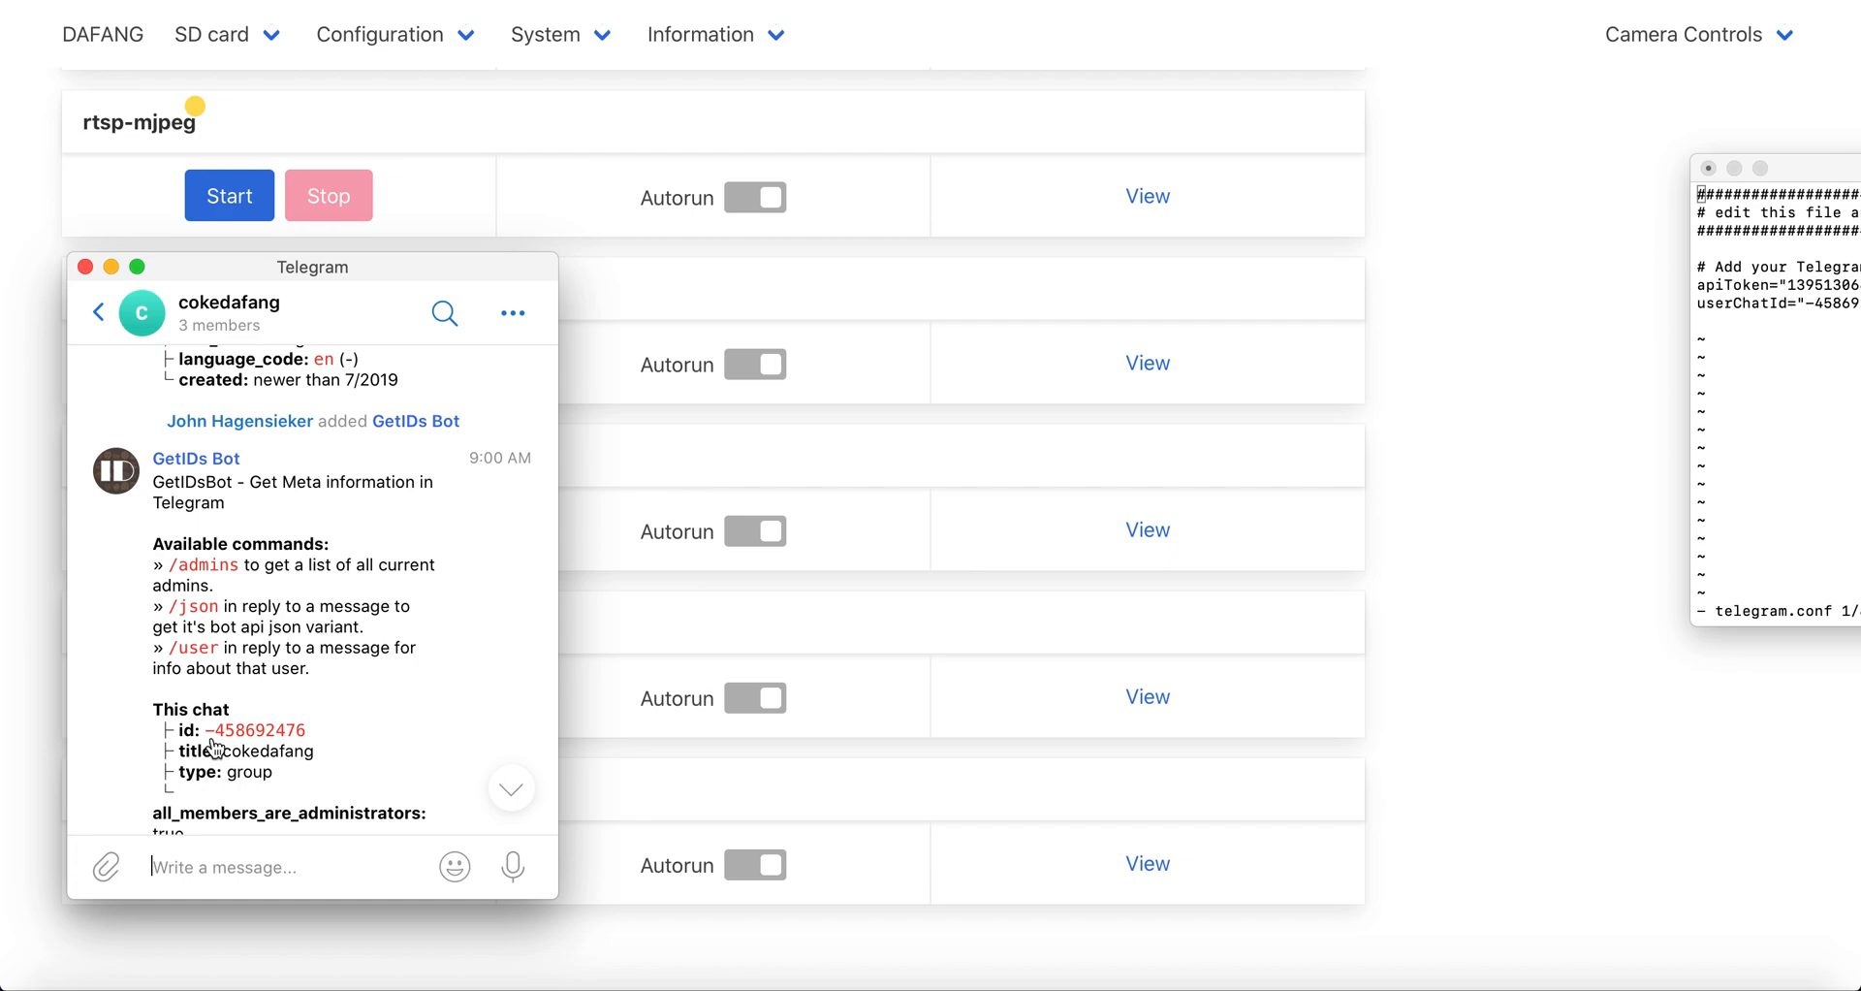
{"action": "mouse_move", "coordinate": [1480, 463]}
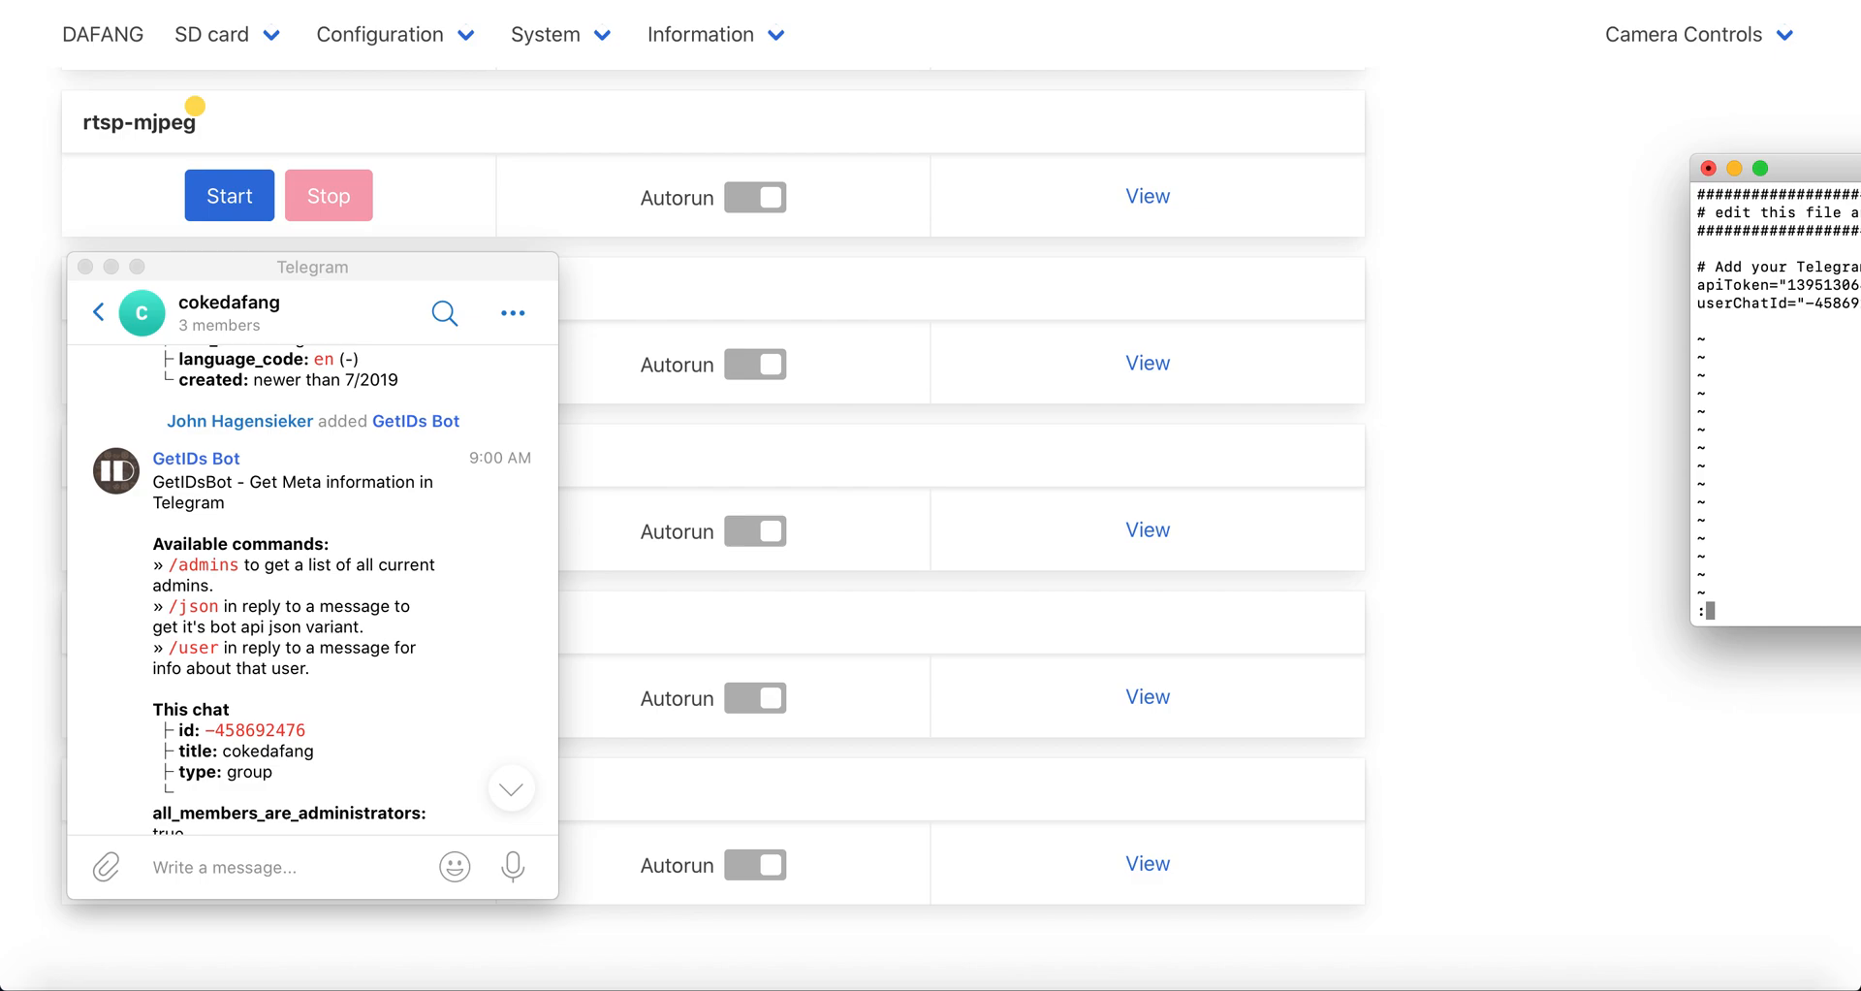
Quit vi without saving using :q!
{"action": "type", "text": "q!"}
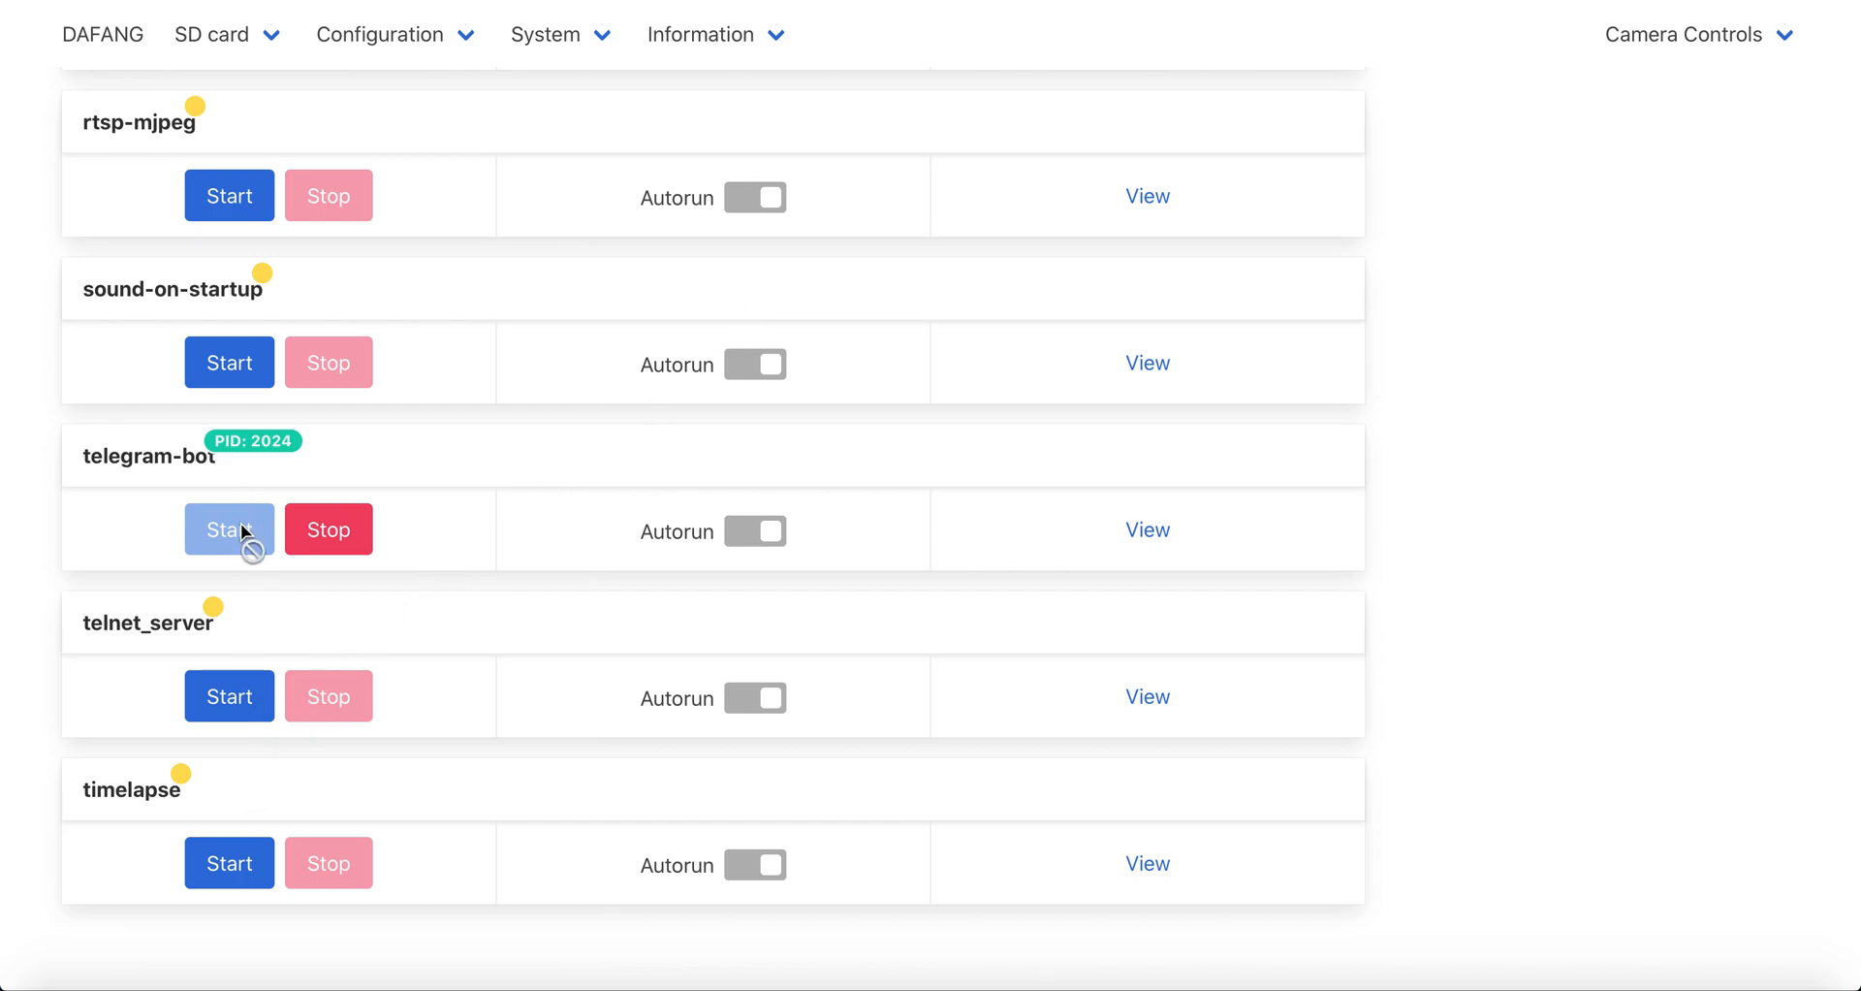
{"action": "mouse_move", "coordinate": [698, 637]}
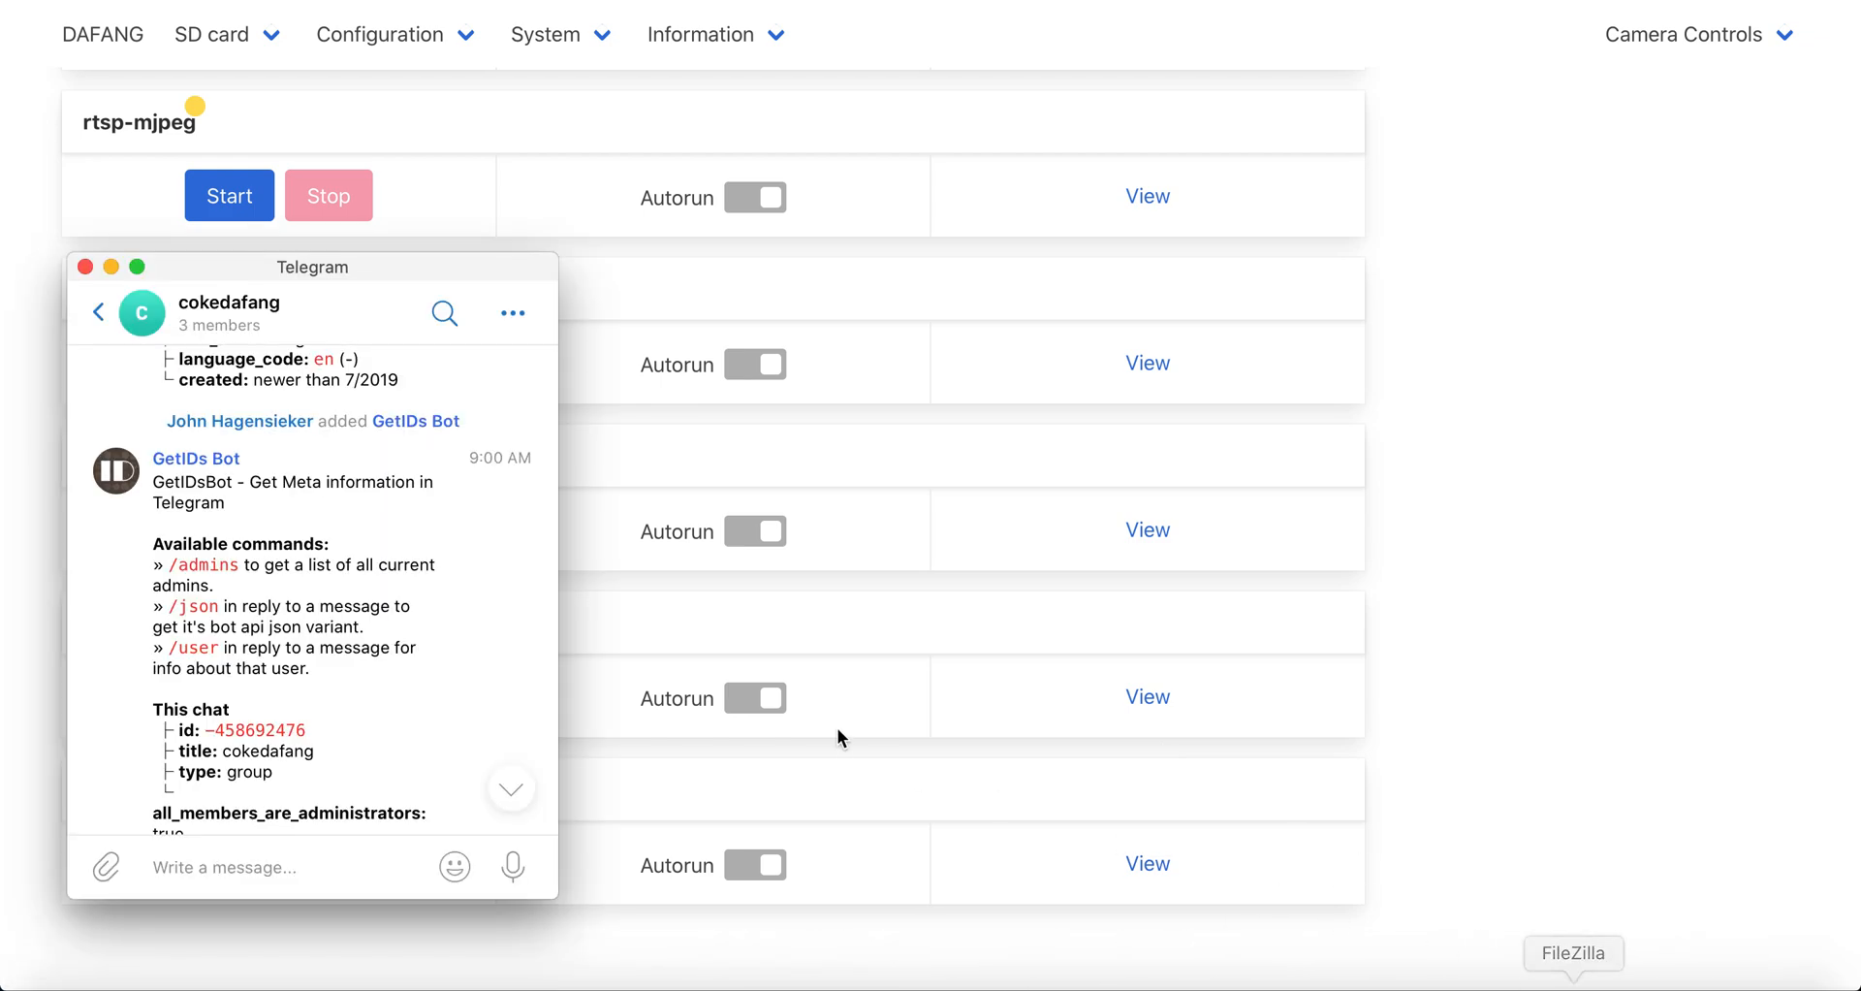
Send the /mem command to the group and get the bot's memory usage reply.
{"action": "left_click", "coordinate": [99, 312]}
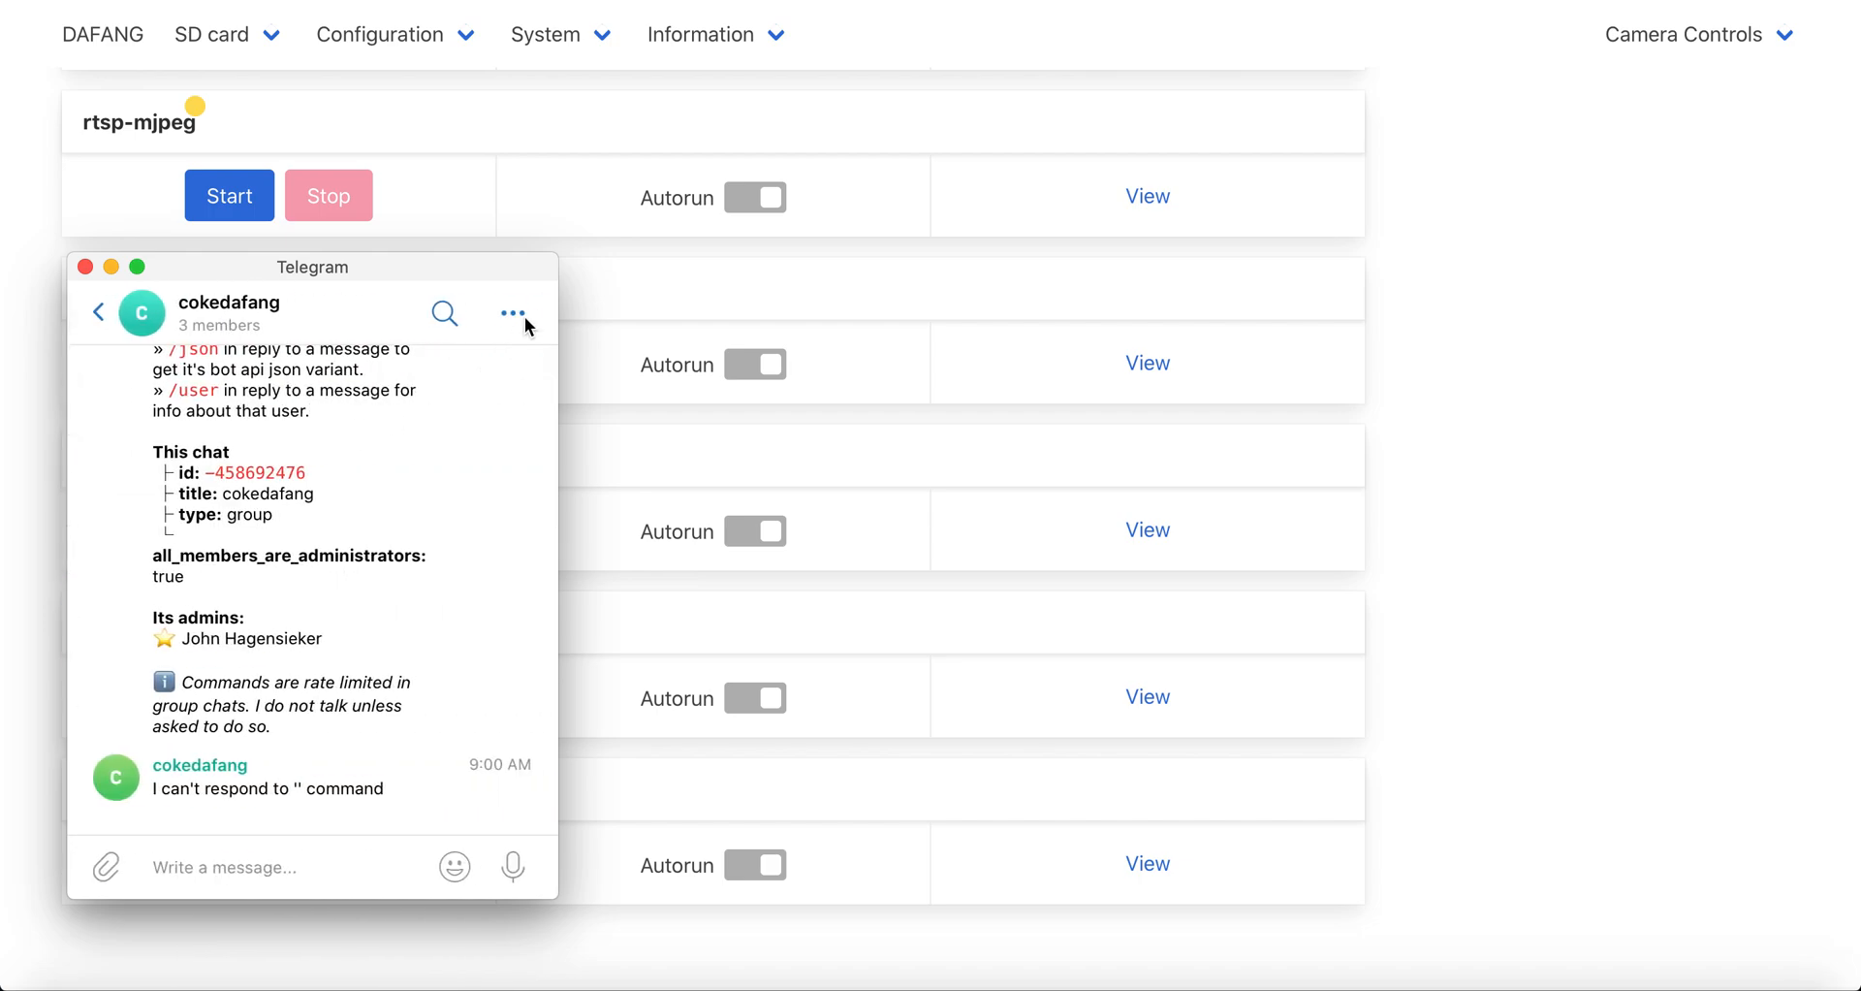
{"action": "left_click", "coordinate": [511, 314]}
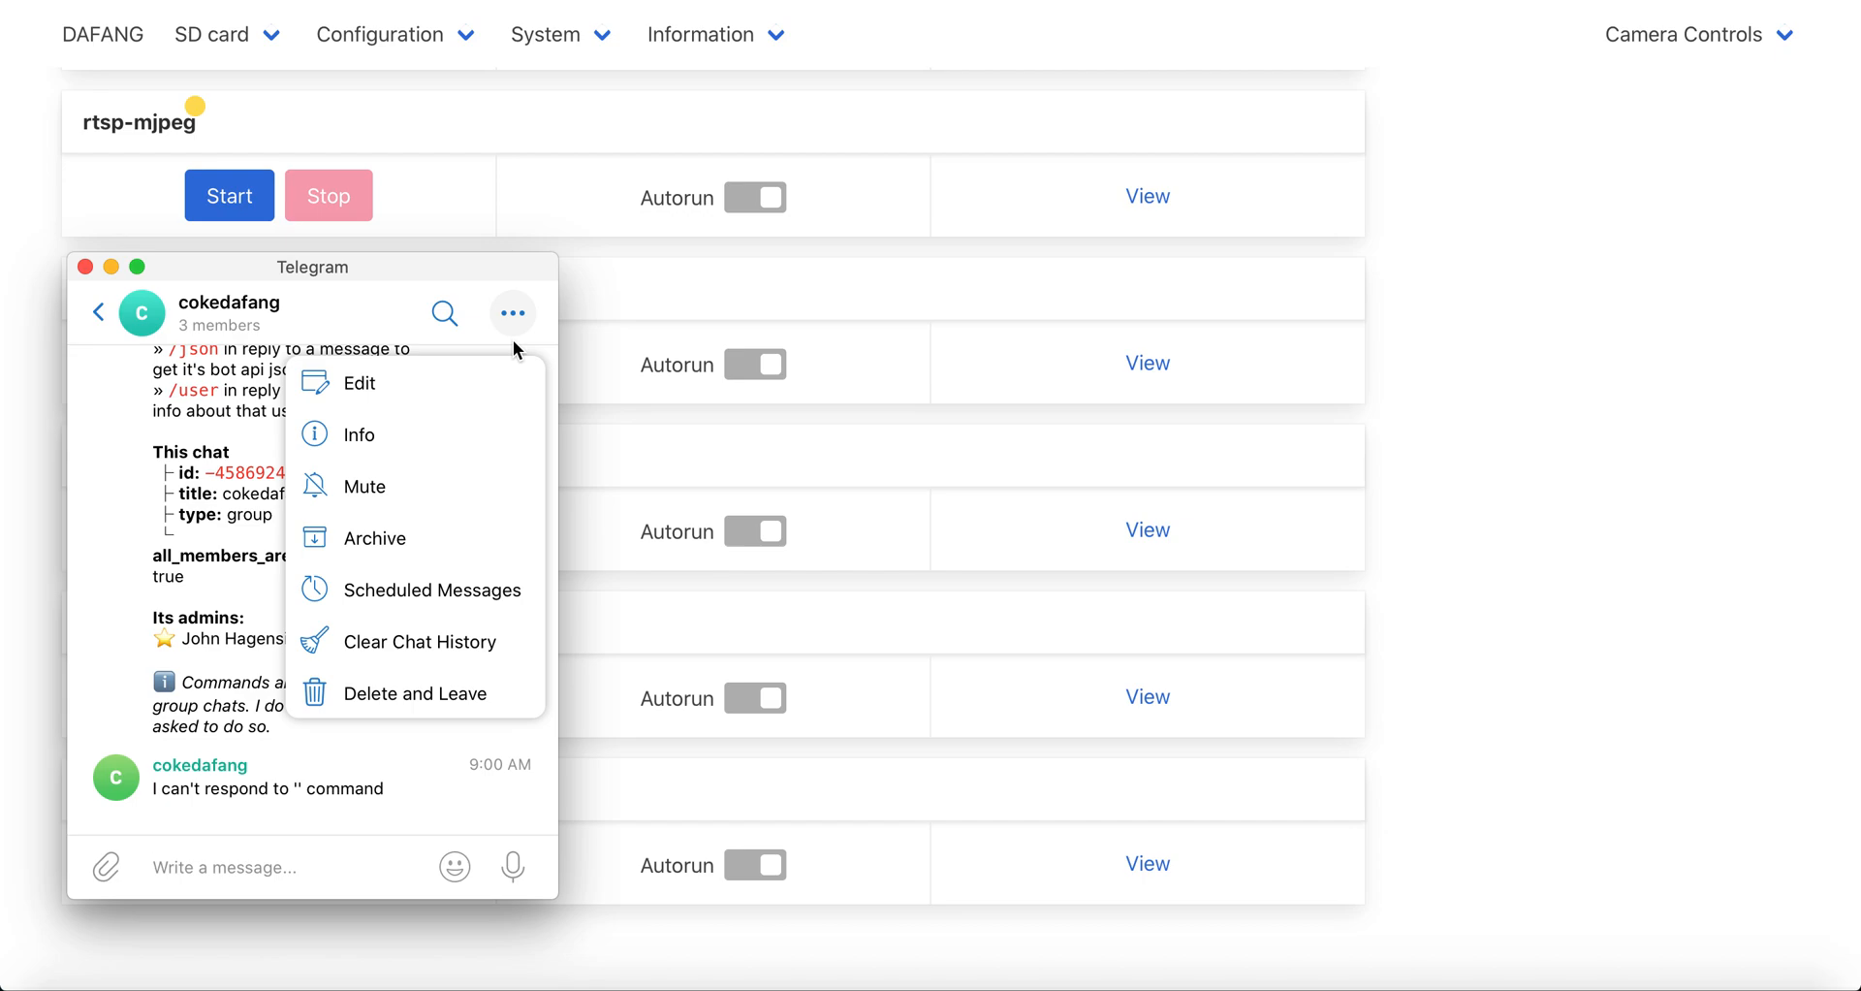
{"action": "left_click", "coordinate": [225, 866]}
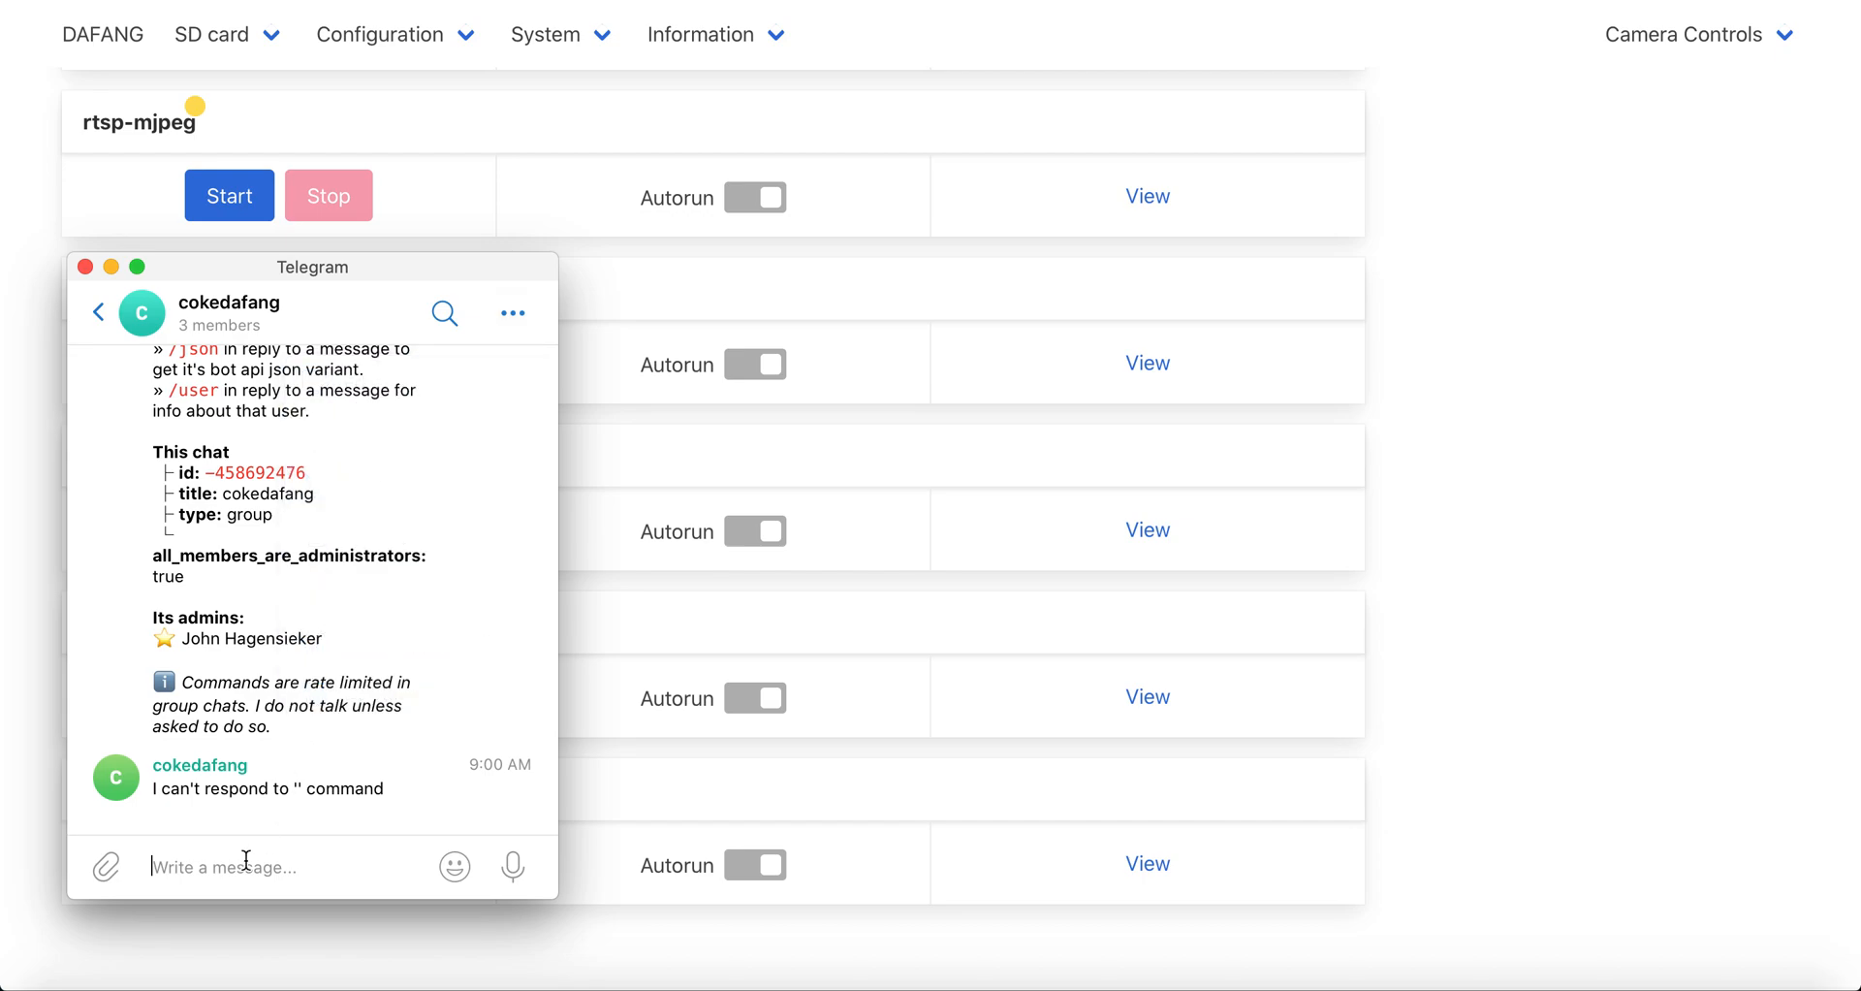
{"action": "type", "text": "/"}
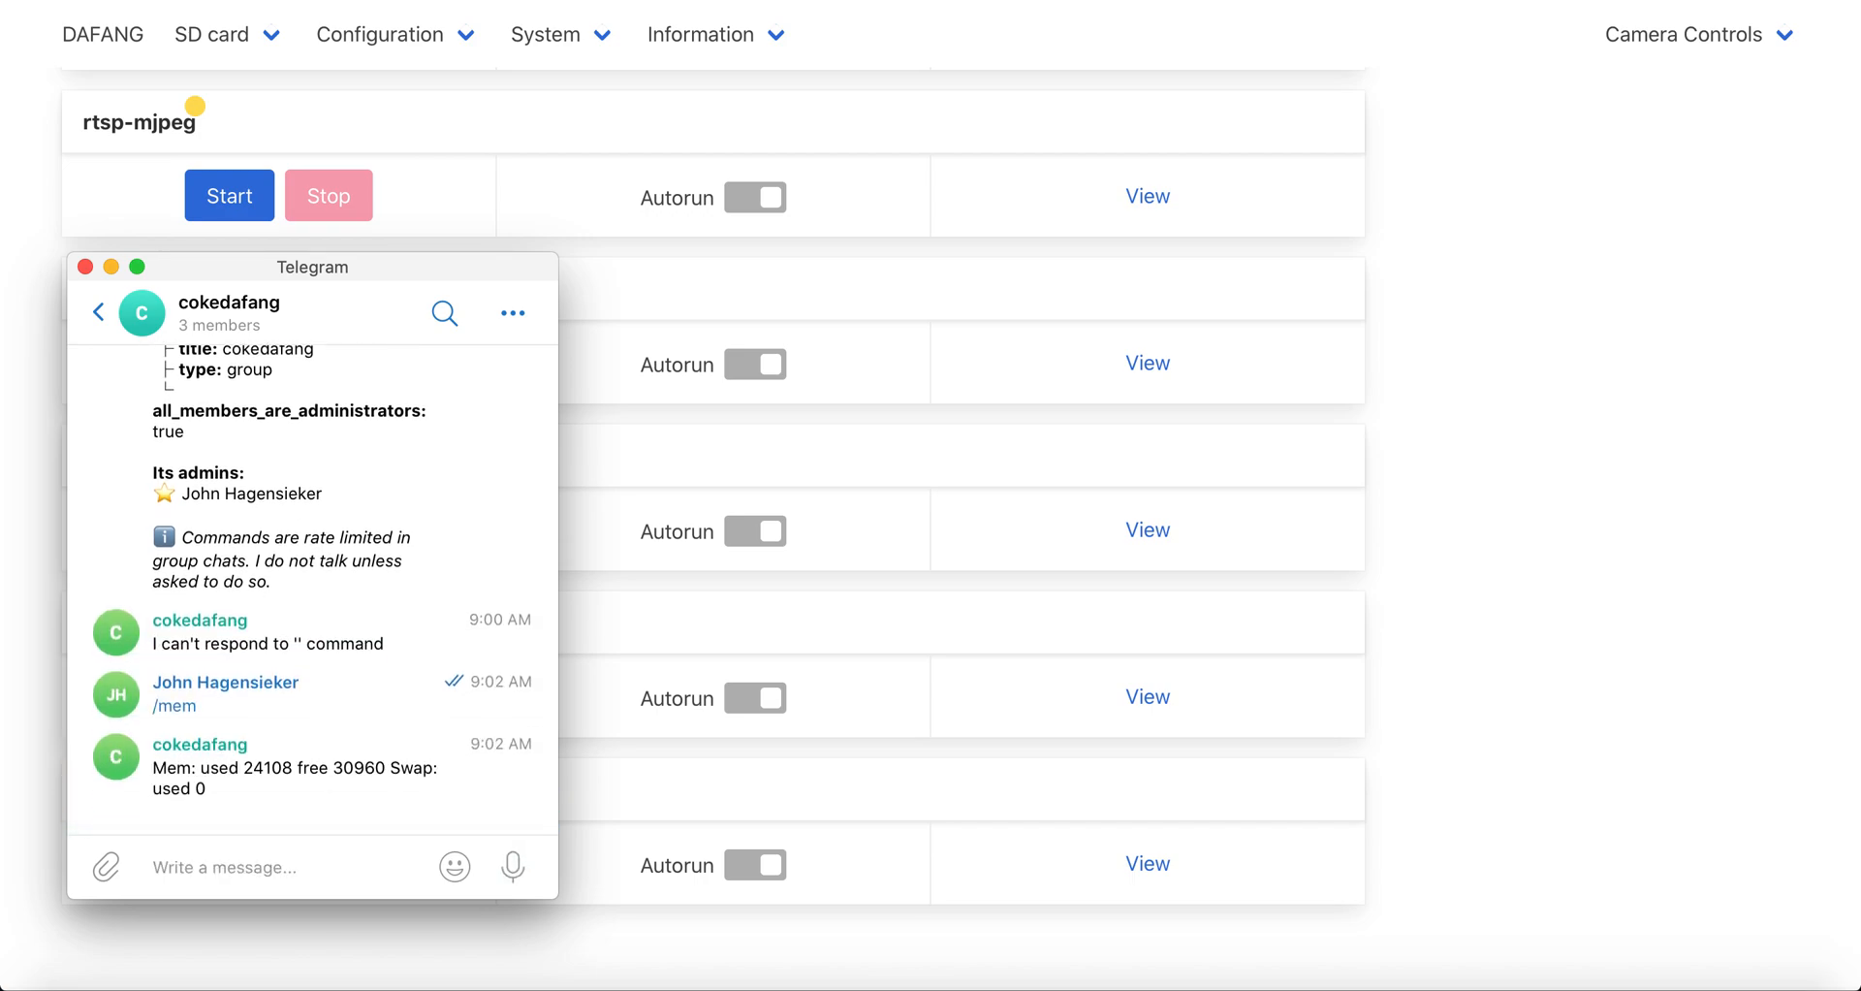
{"action": "left_click", "coordinate": [237, 866]}
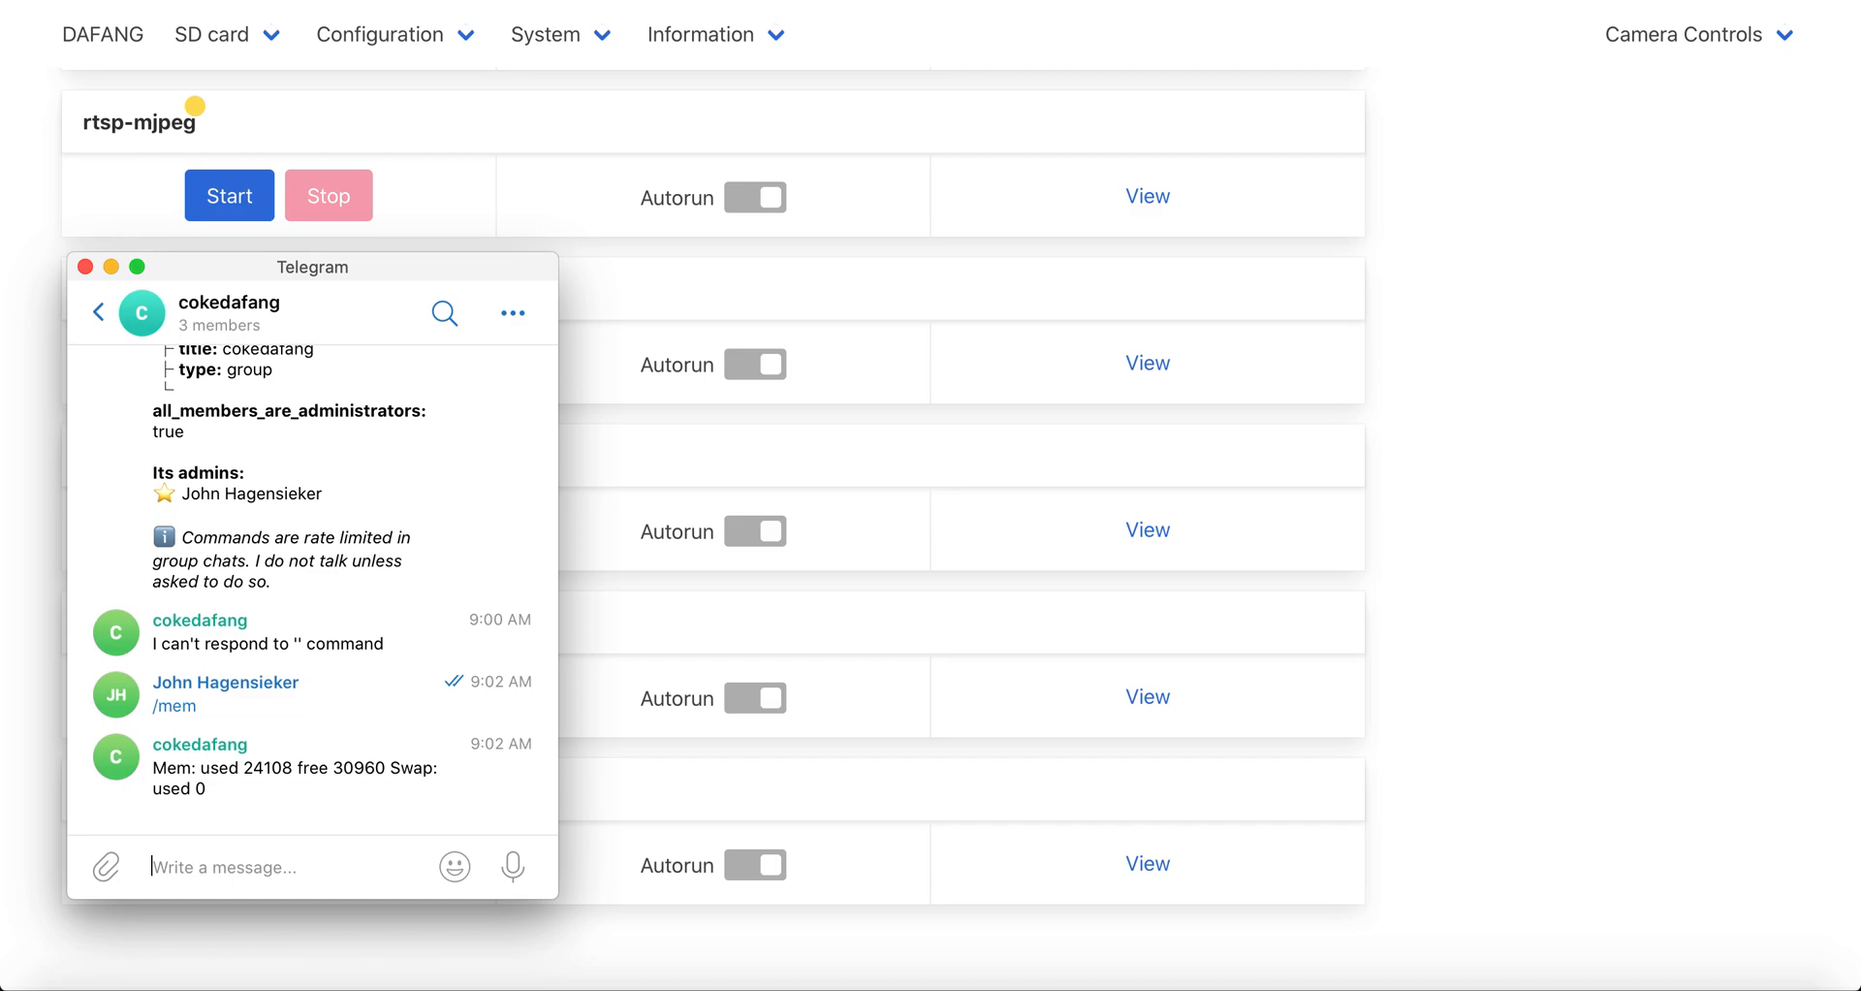
{"action": "mouse_move", "coordinate": [229, 814]}
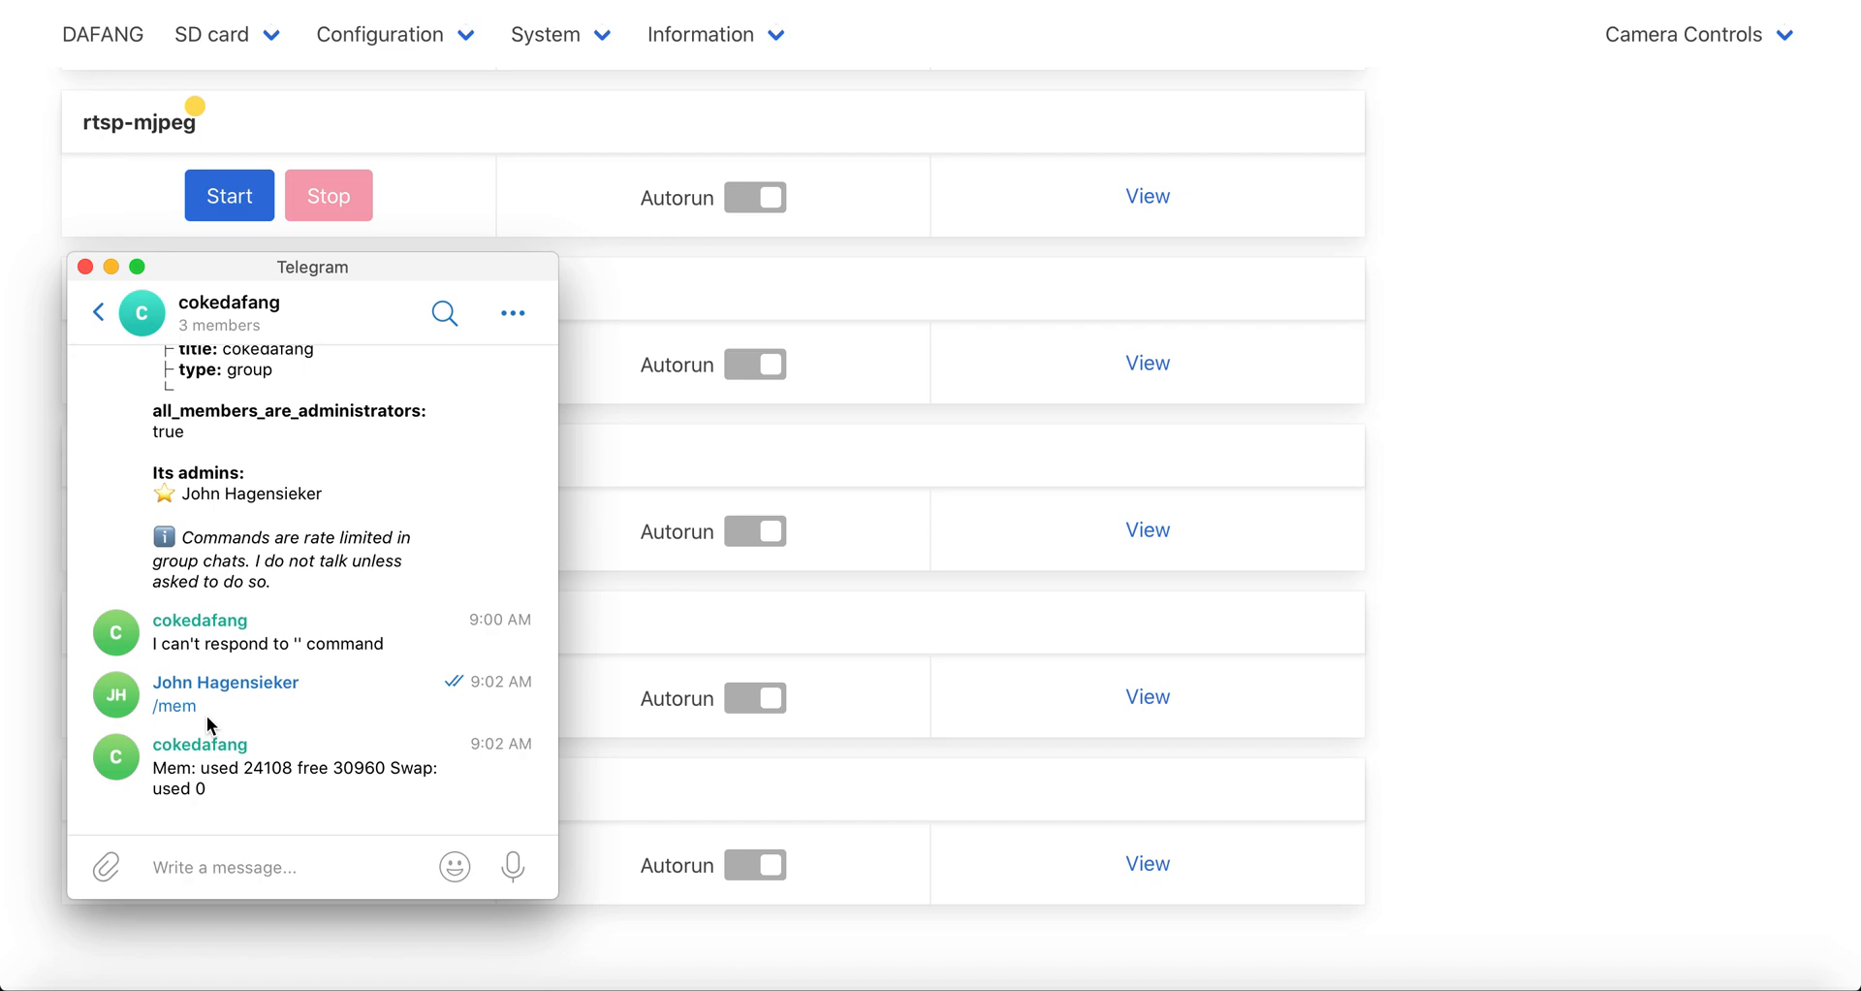
{"action": "left_click", "coordinate": [223, 866]}
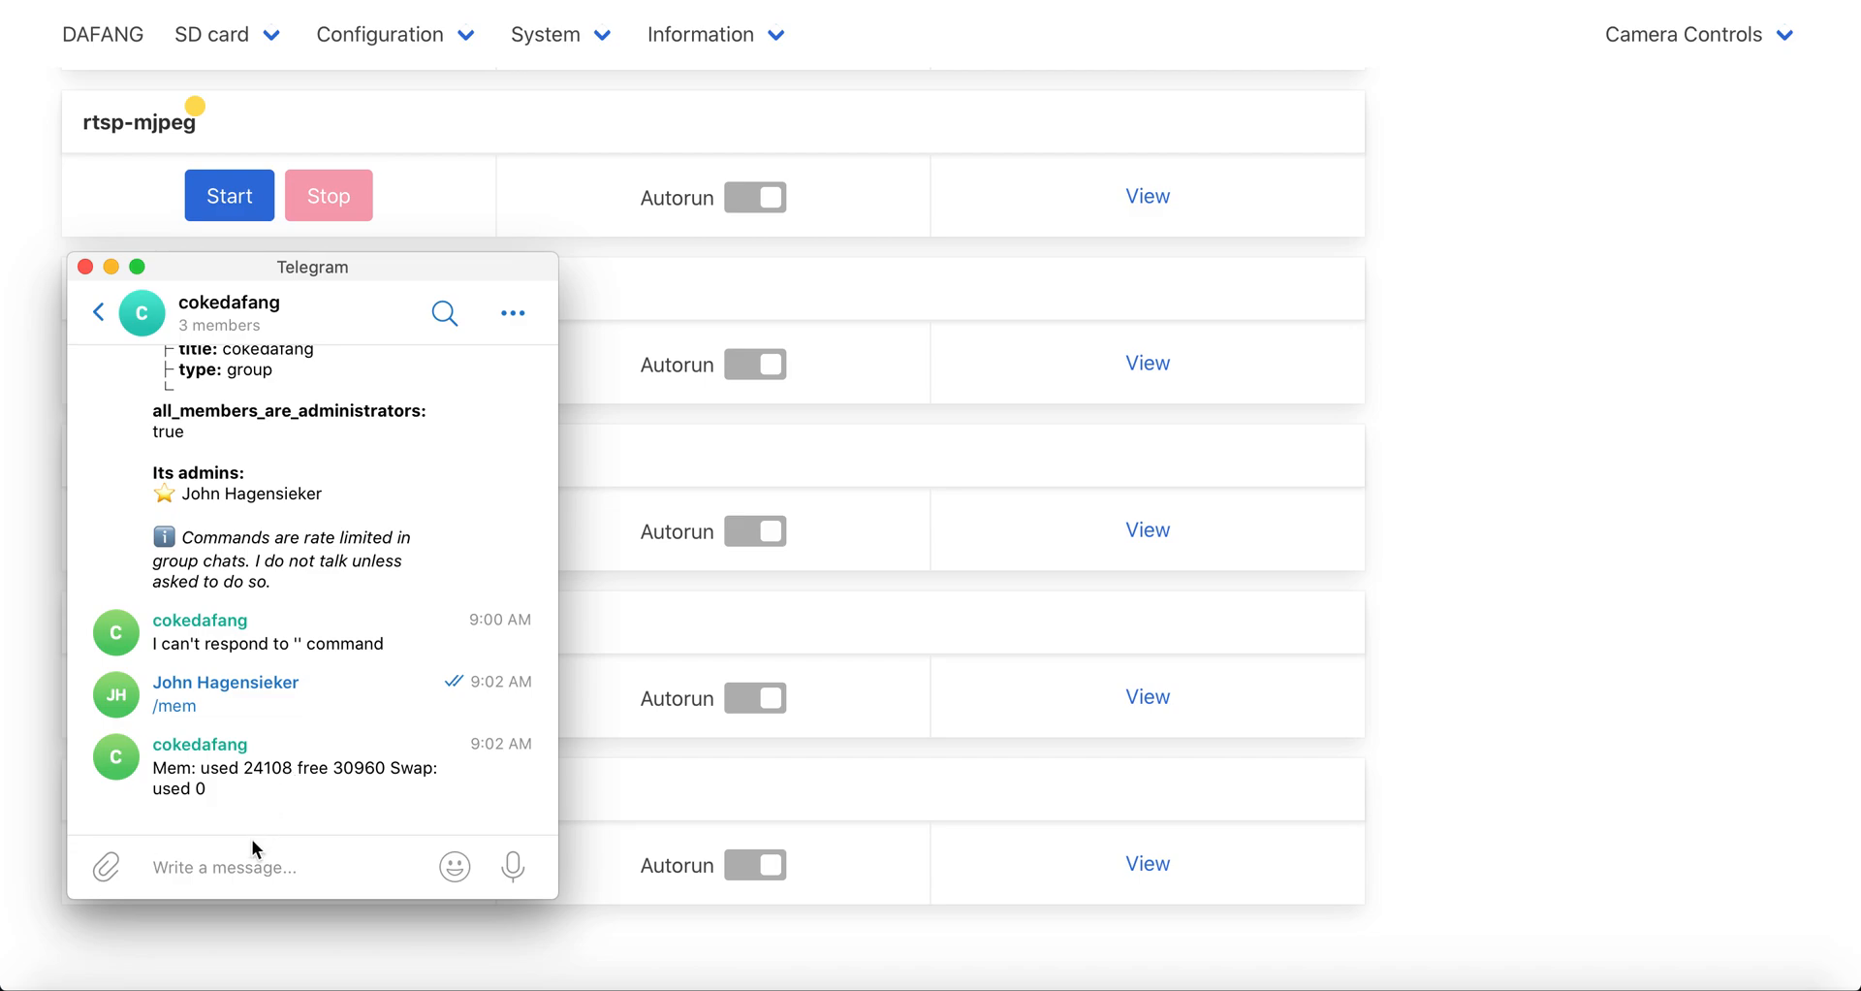
Send the /shot command to the cokedafang group.
{"action": "left_click", "coordinate": [225, 866]}
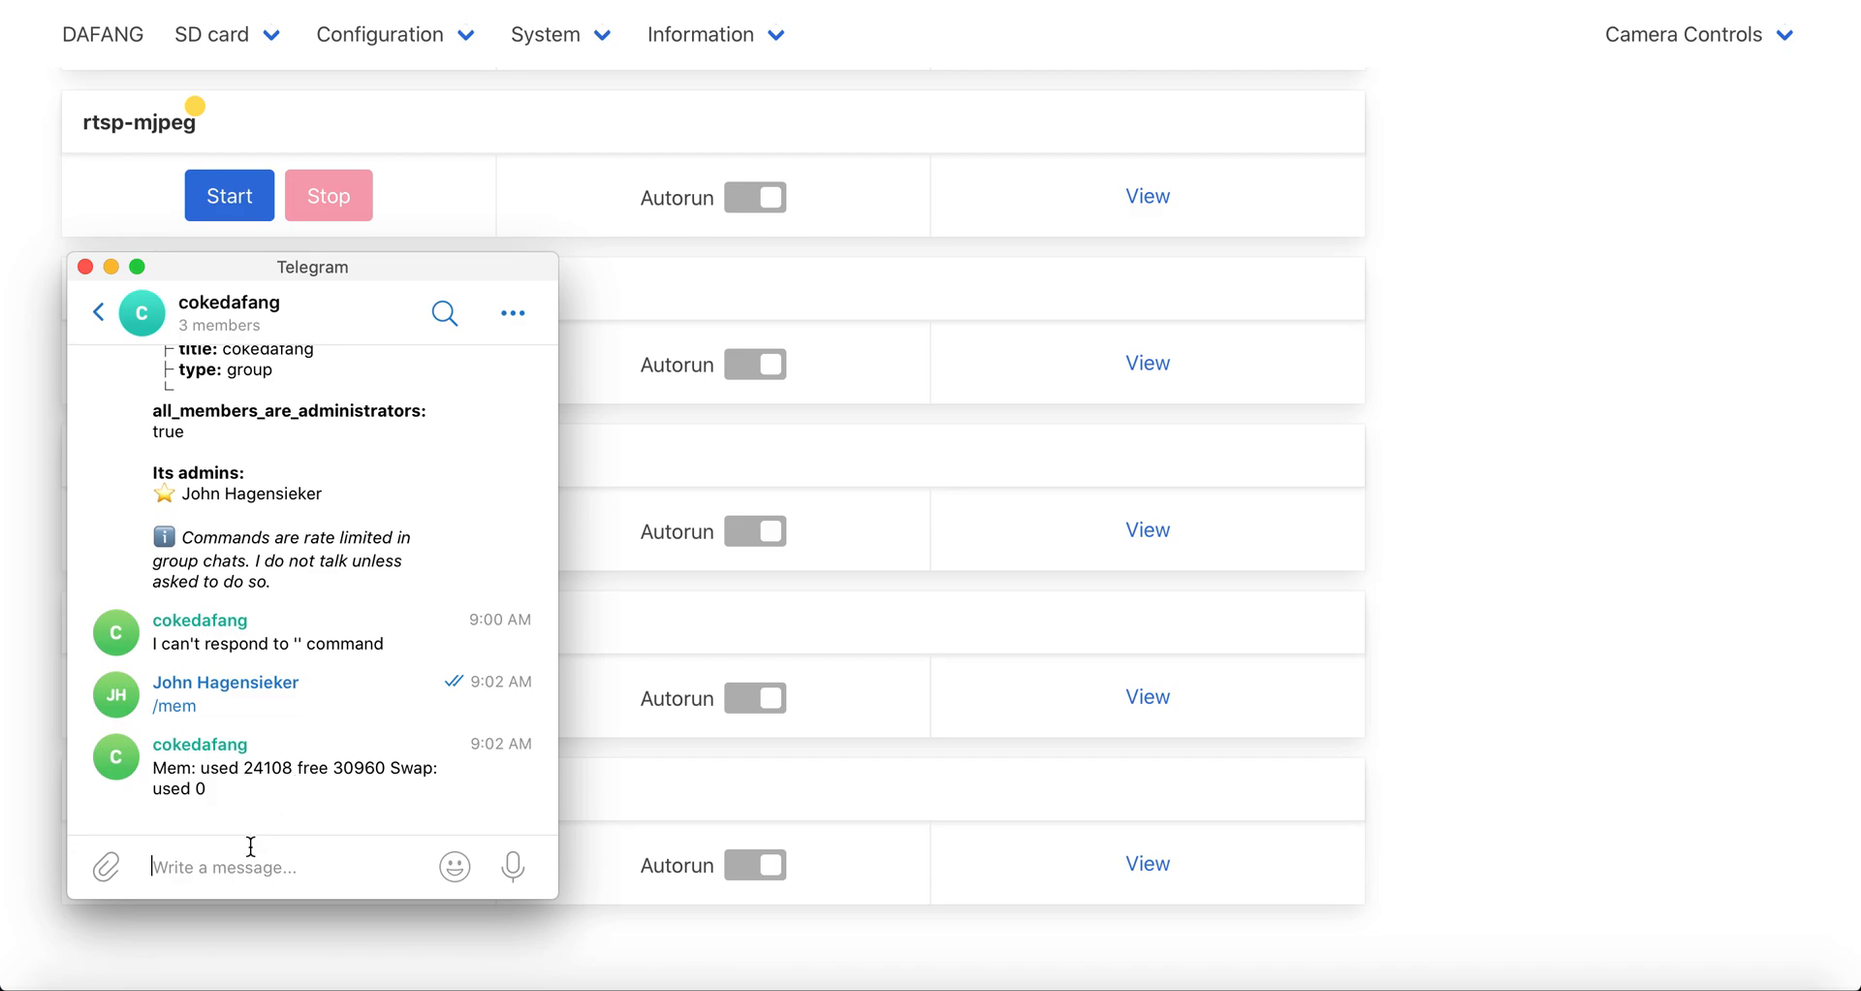
{"action": "type", "text": "/"}
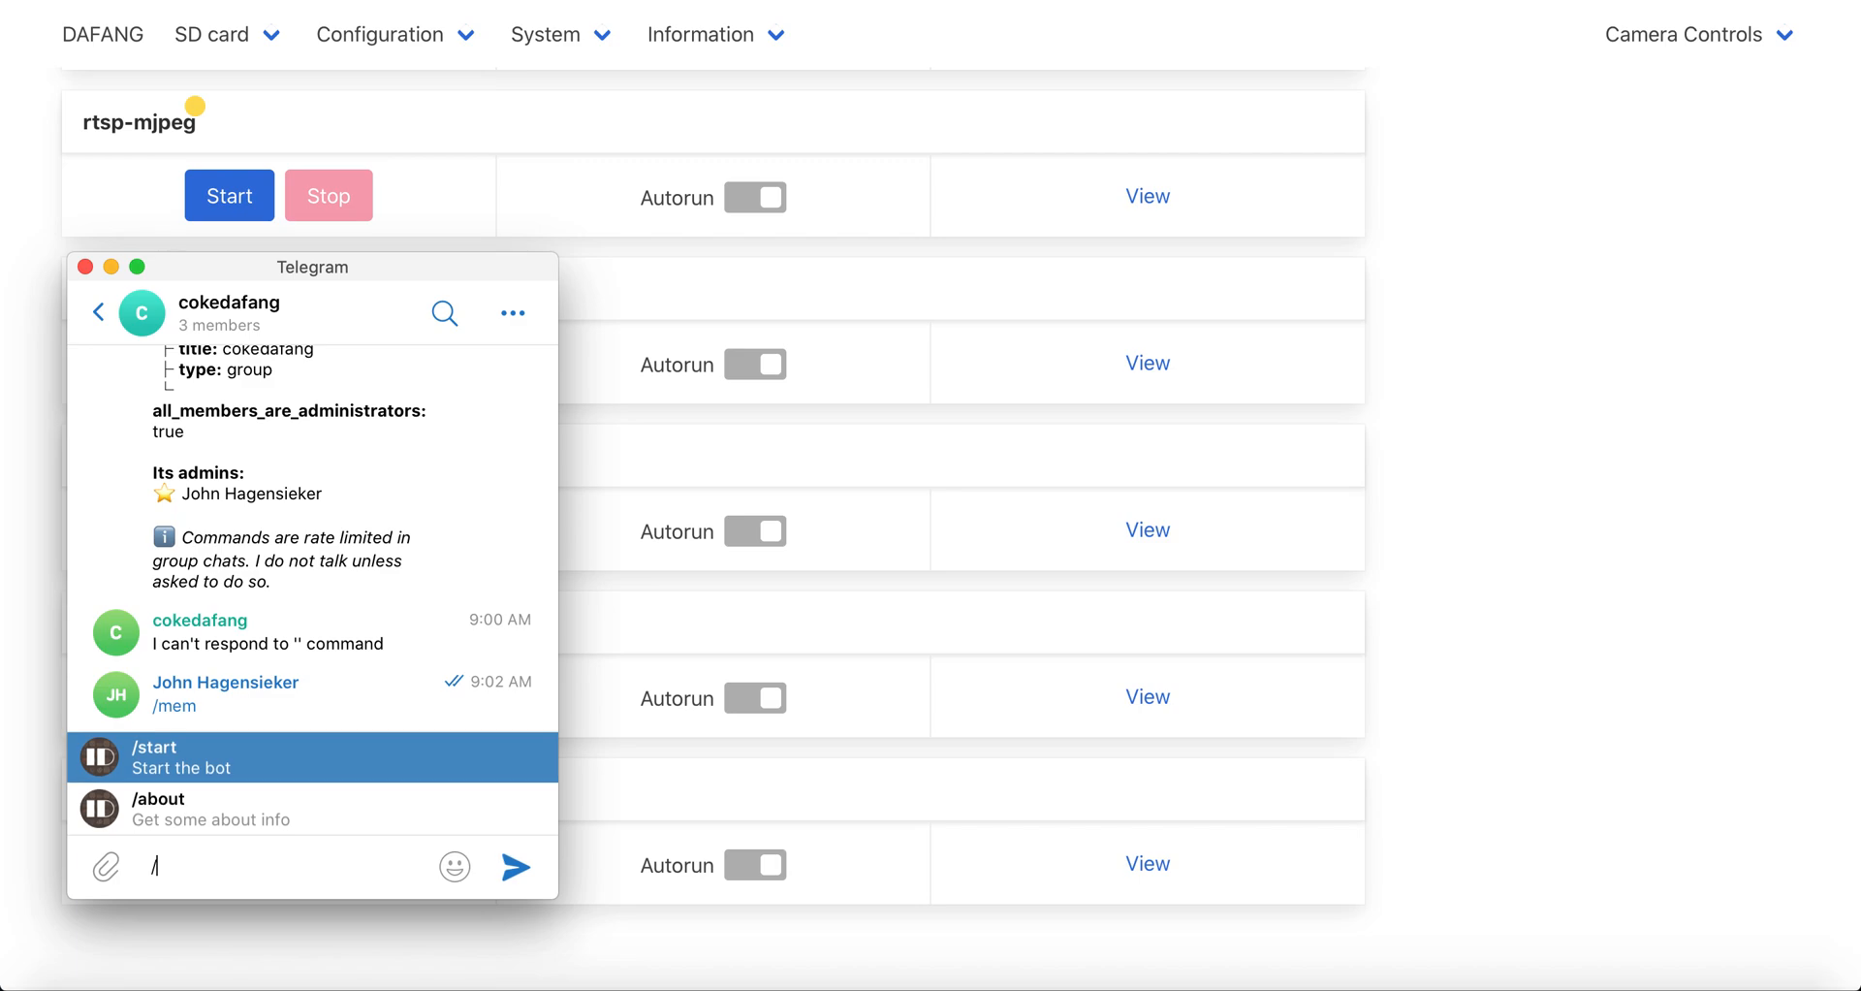
{"action": "type", "text": "shot"}
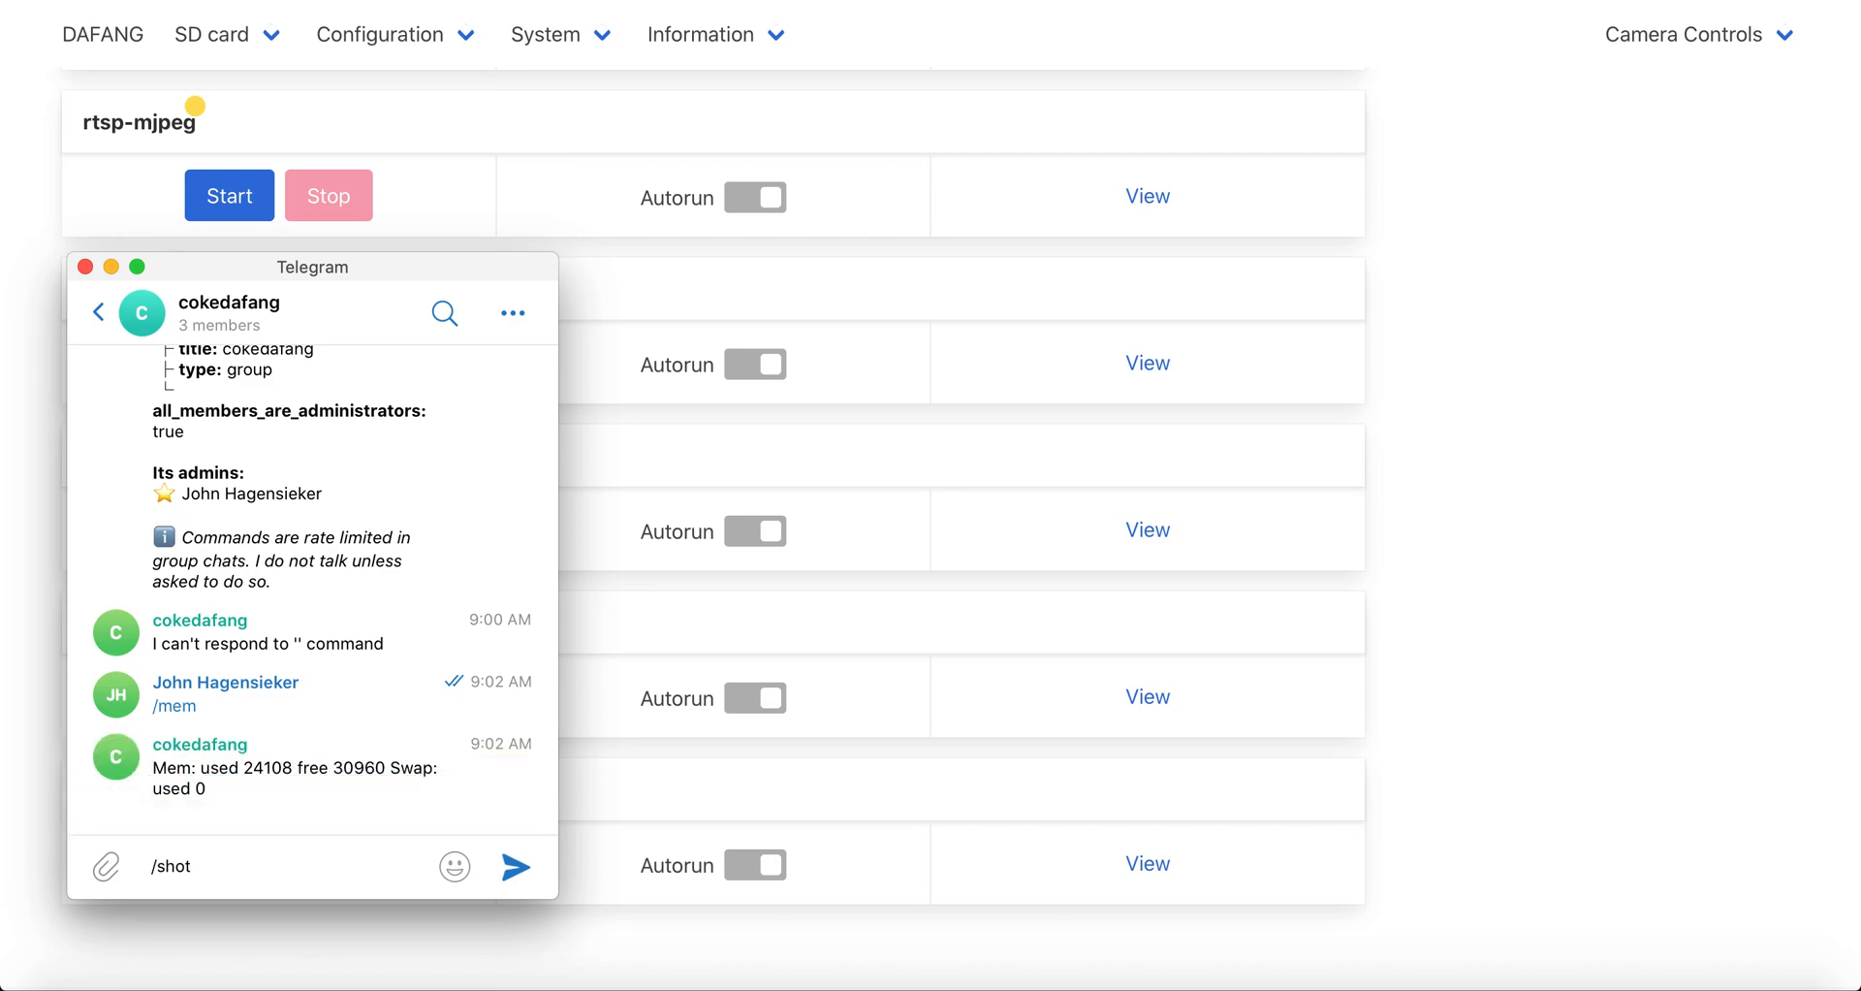
{"action": "left_click", "coordinate": [516, 865]}
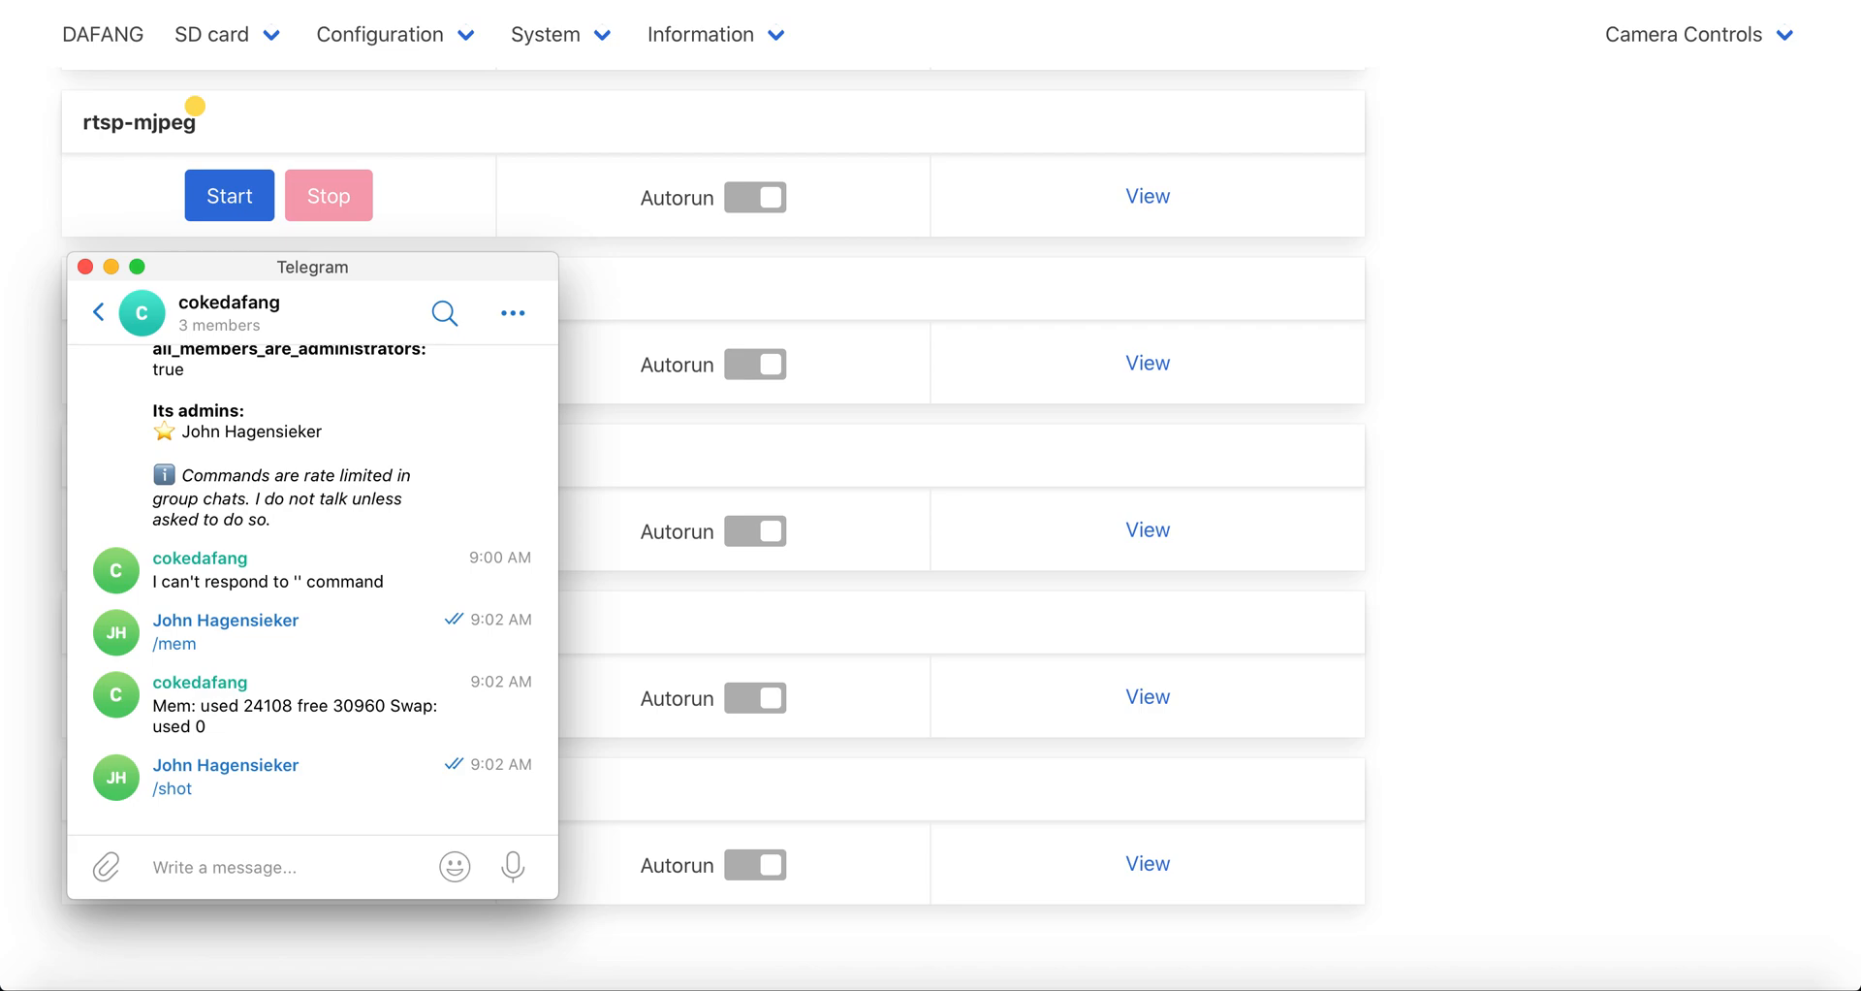
View the bot's /shot reply snapshot DAFANG-19092020_090237 at full size.
{"action": "scroll", "scroll_direction": "down", "scroll_amount": 3}
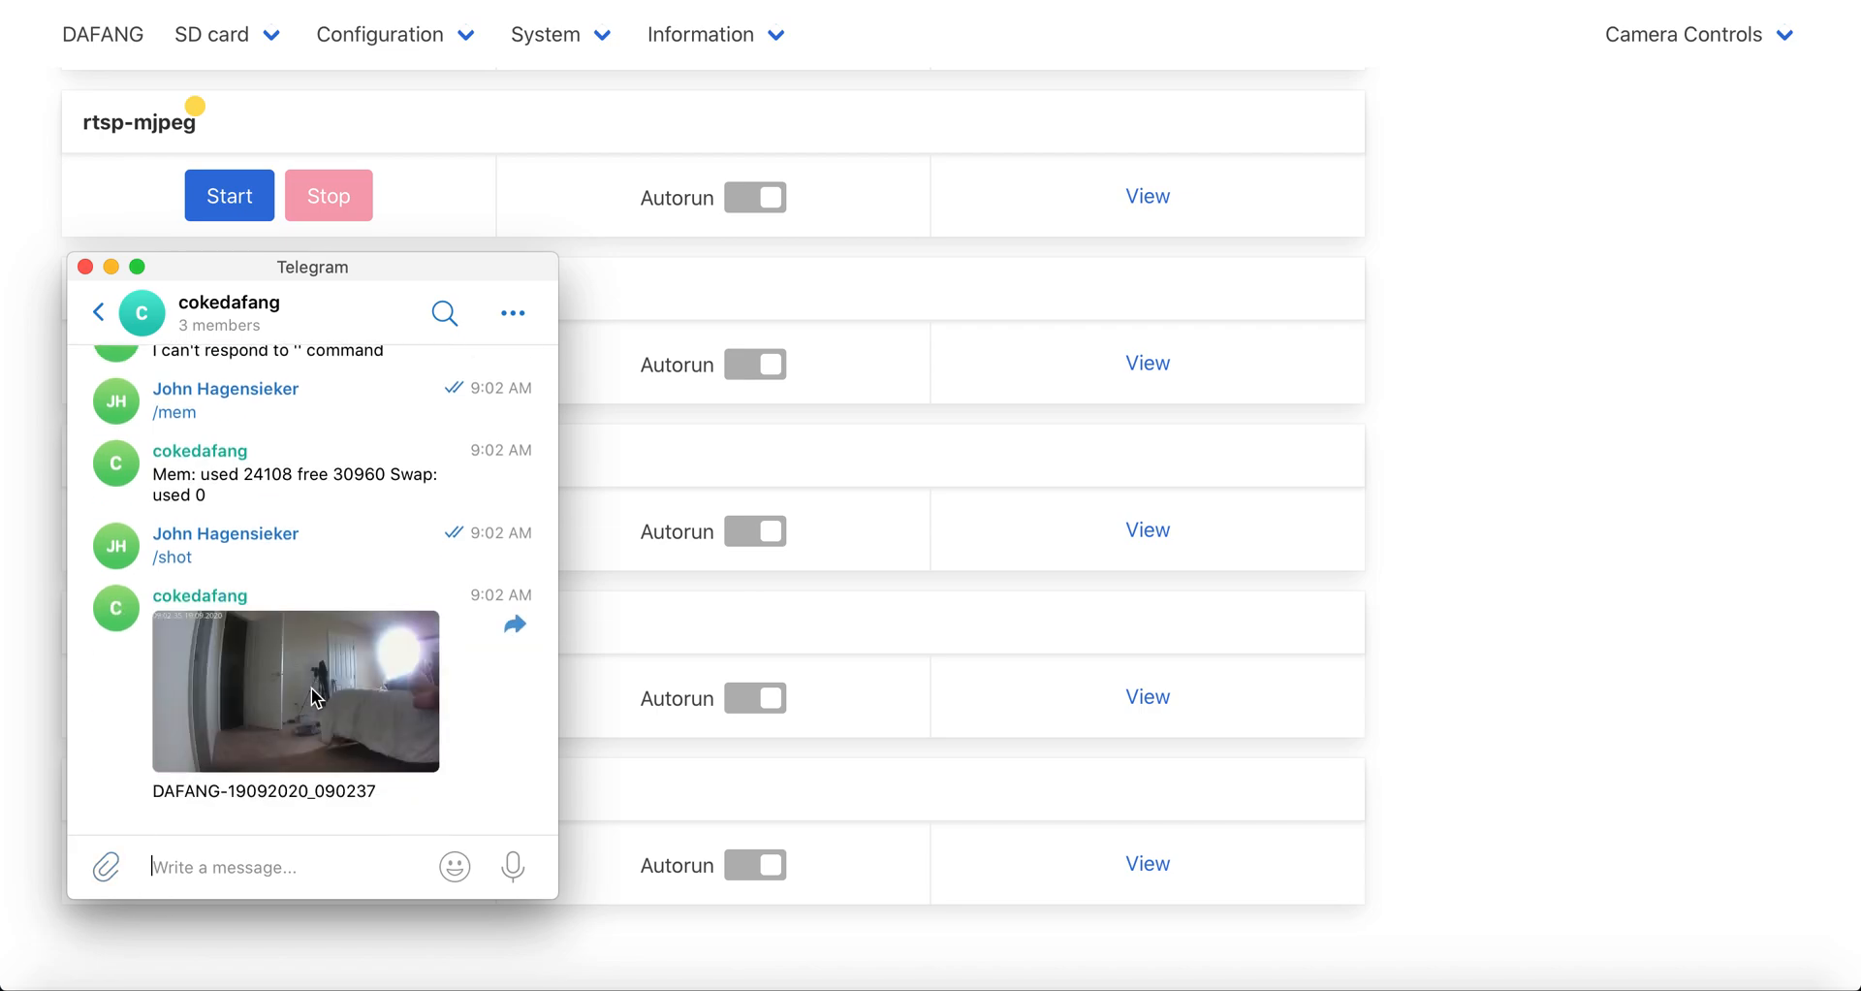
{"action": "left_click", "coordinate": [294, 690]}
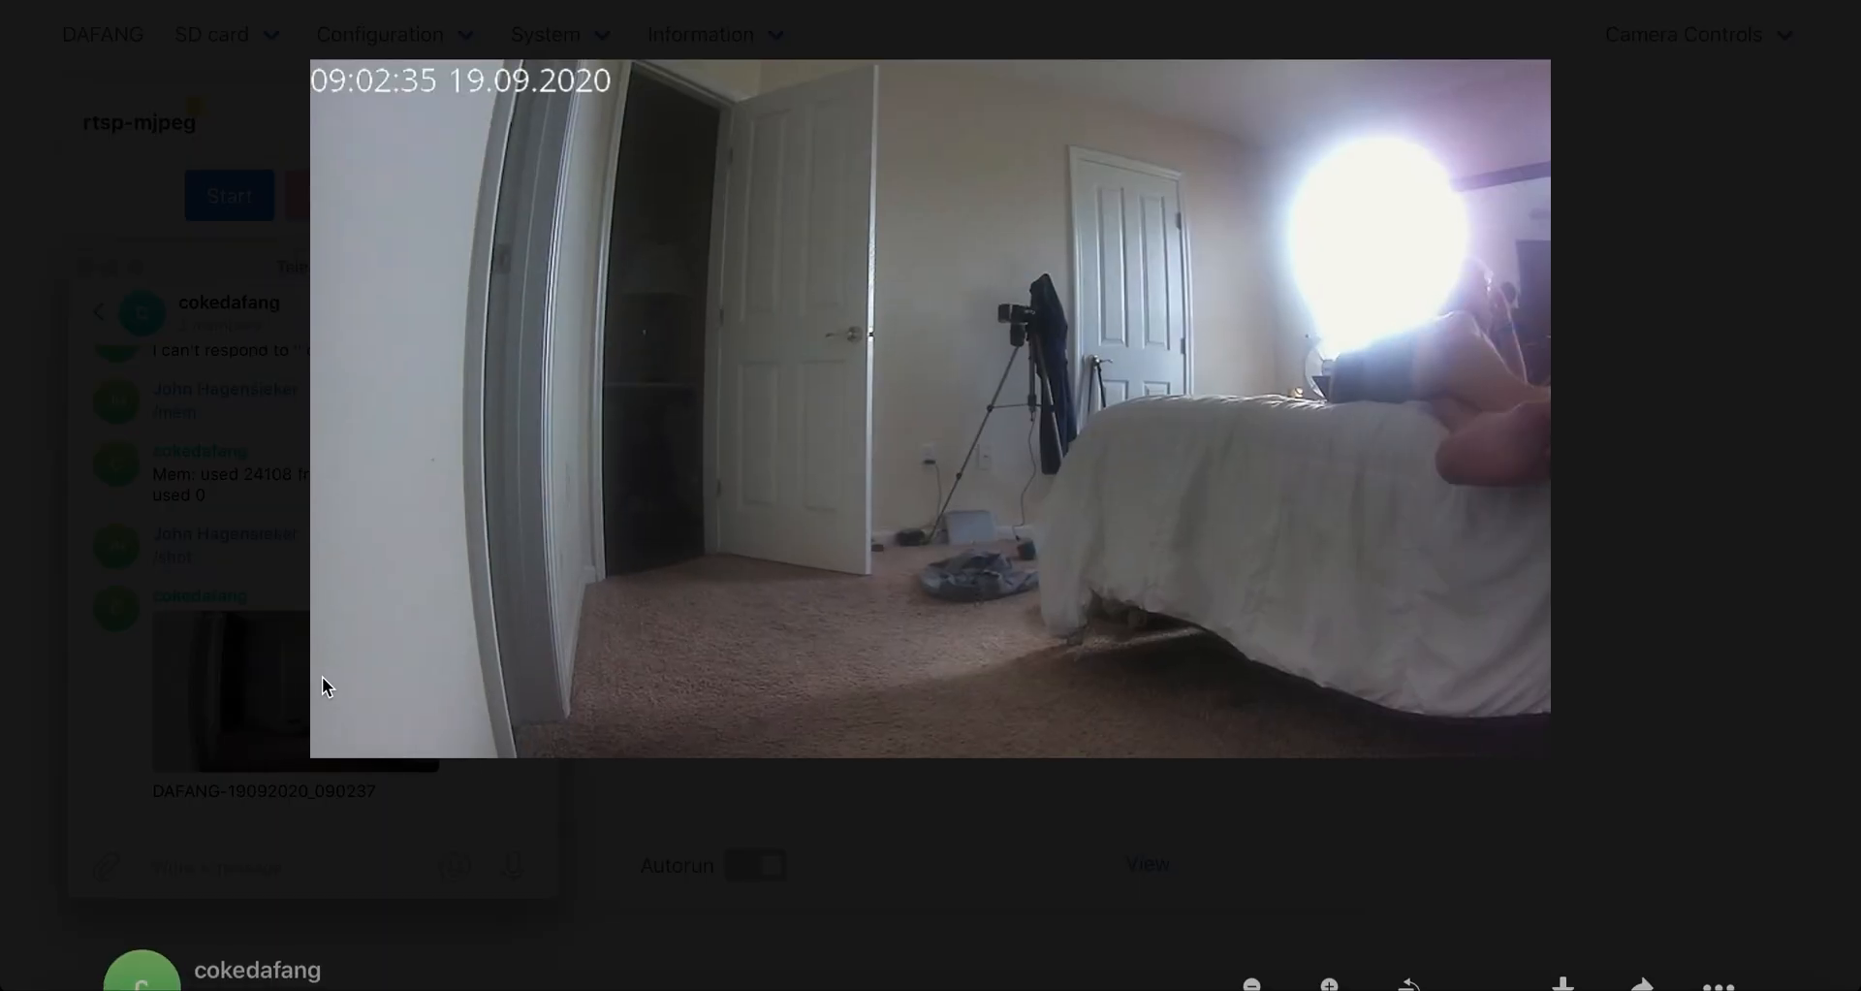
{"action": "mouse_move", "coordinate": [628, 836]}
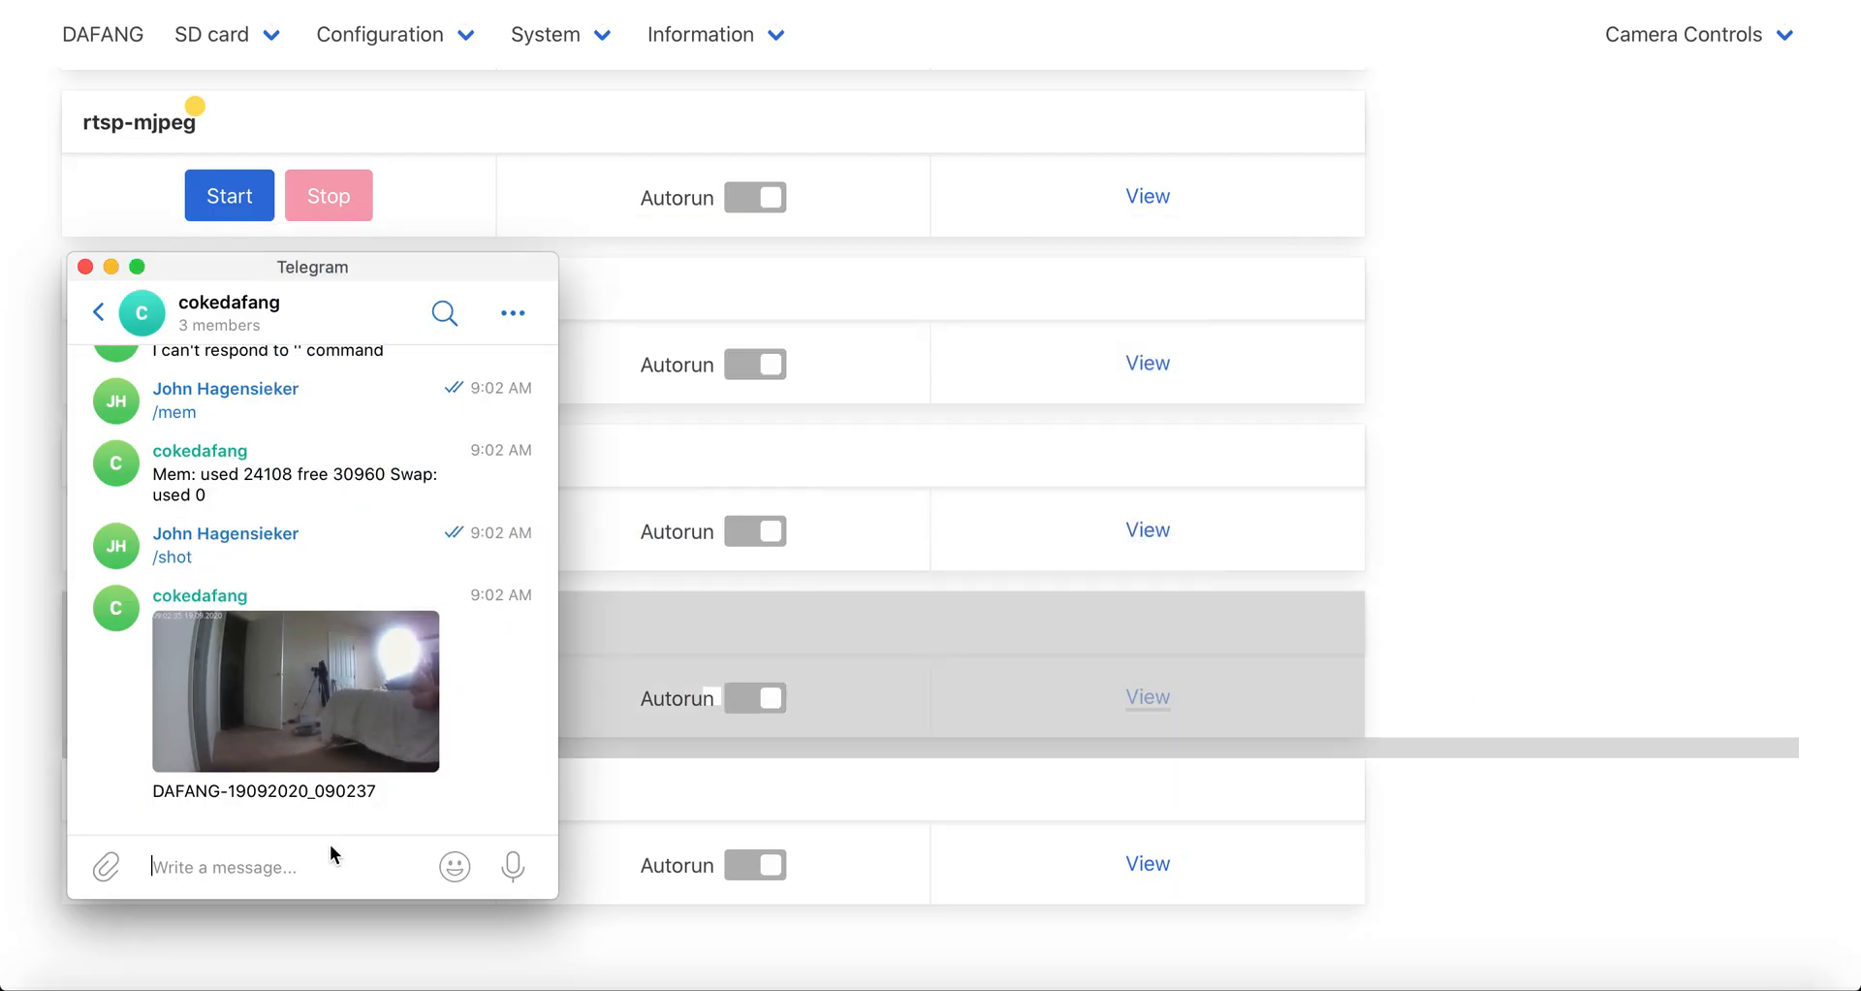
Send /on so the bot starts motion detection and posts snapshot DAFANG-19092020_090314.
{"action": "type", "text": "/on"}
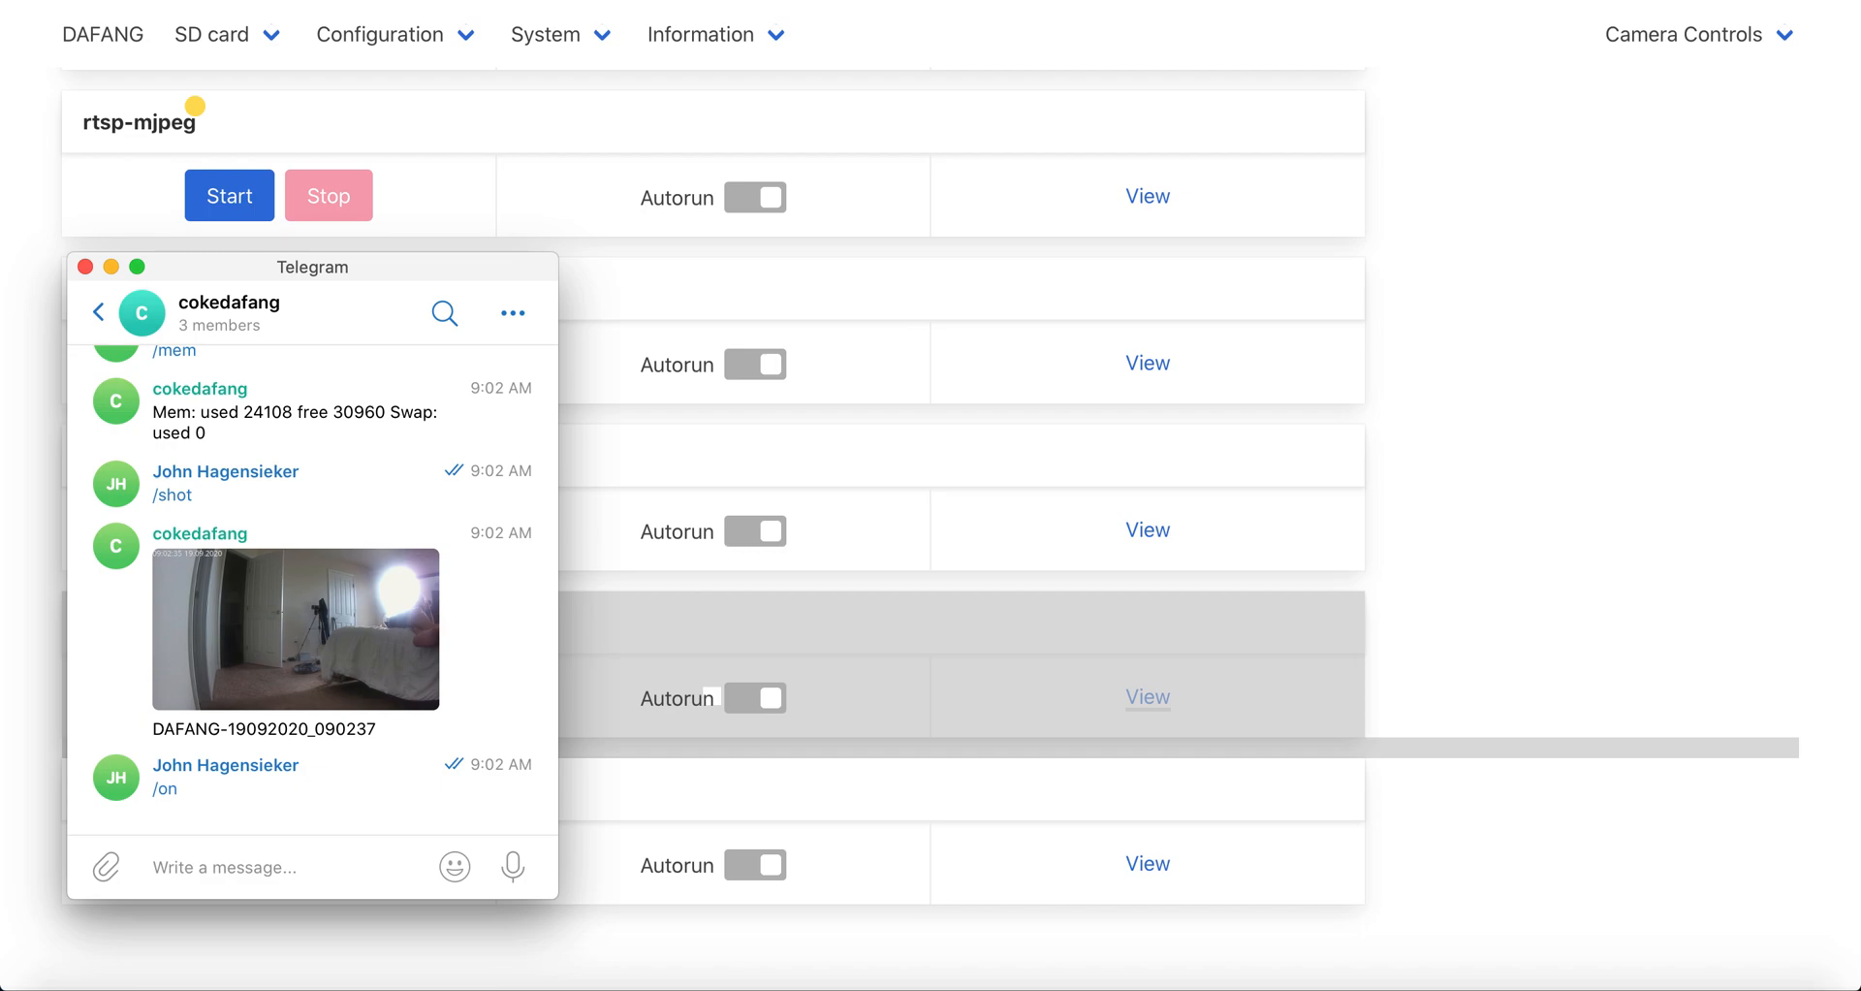
{"action": "scroll", "scroll_direction": "down", "scroll_amount": 3}
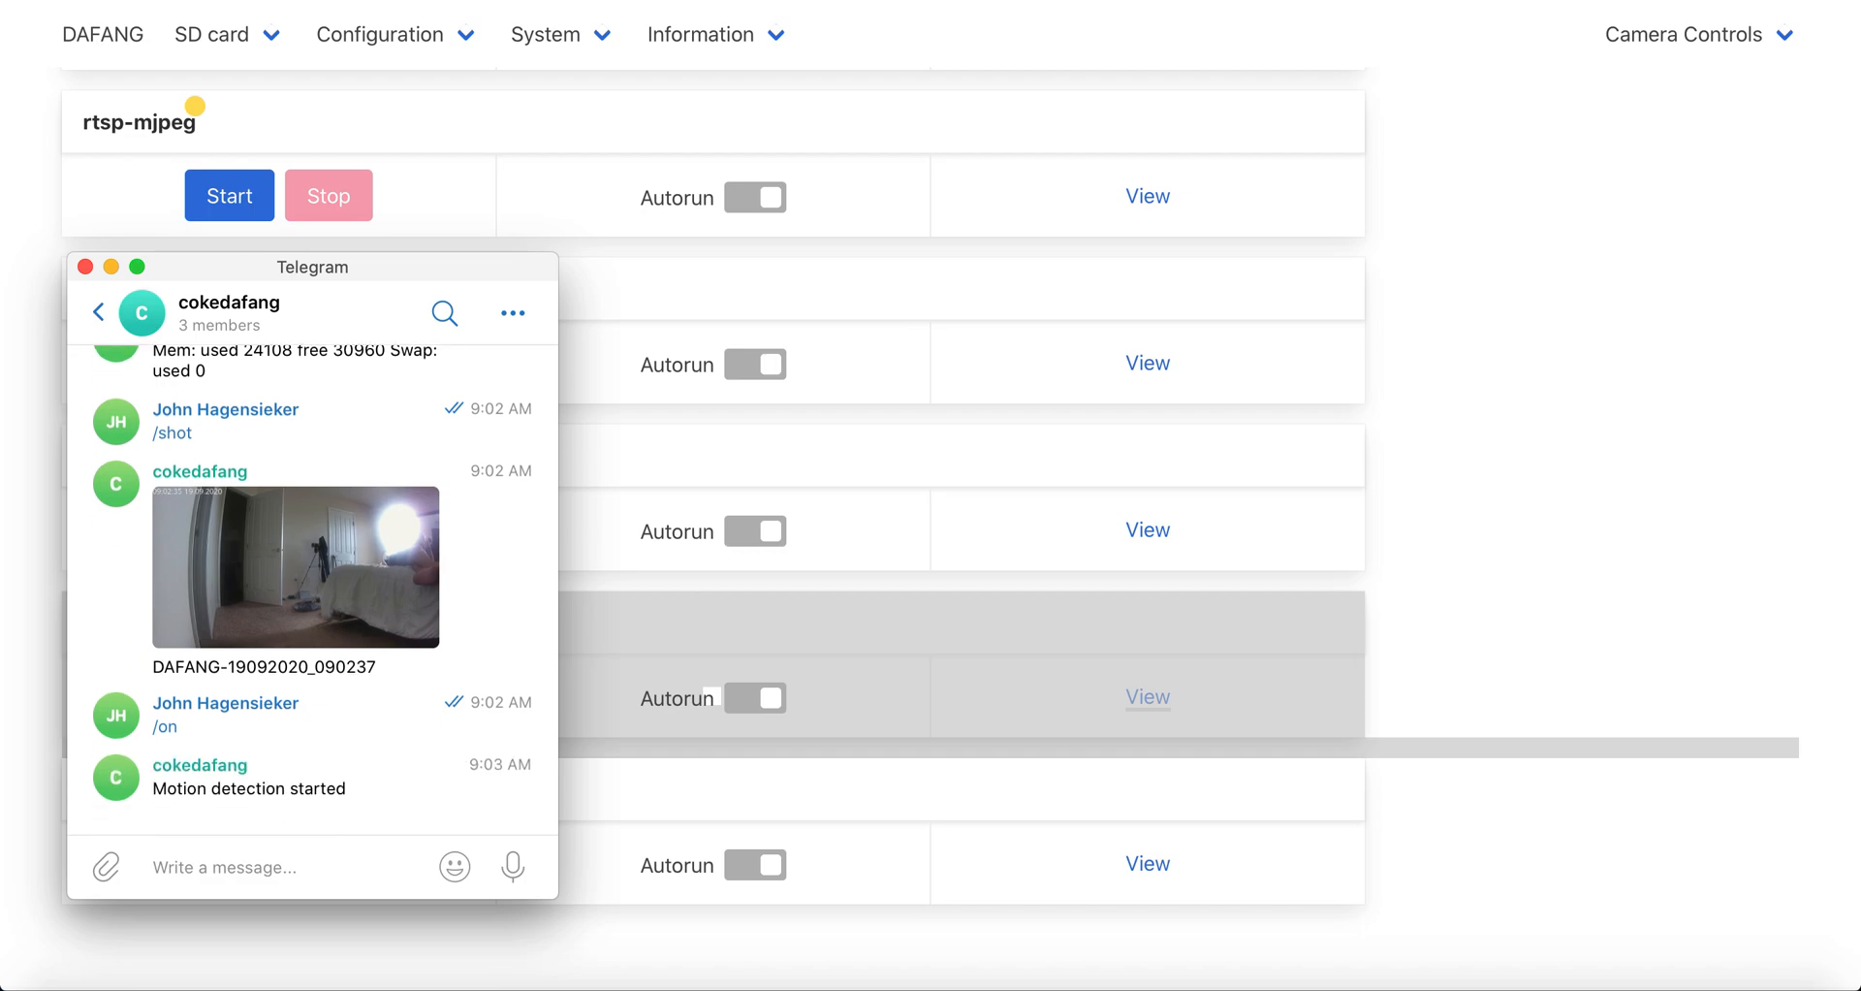
{"action": "left_click", "coordinate": [223, 866]}
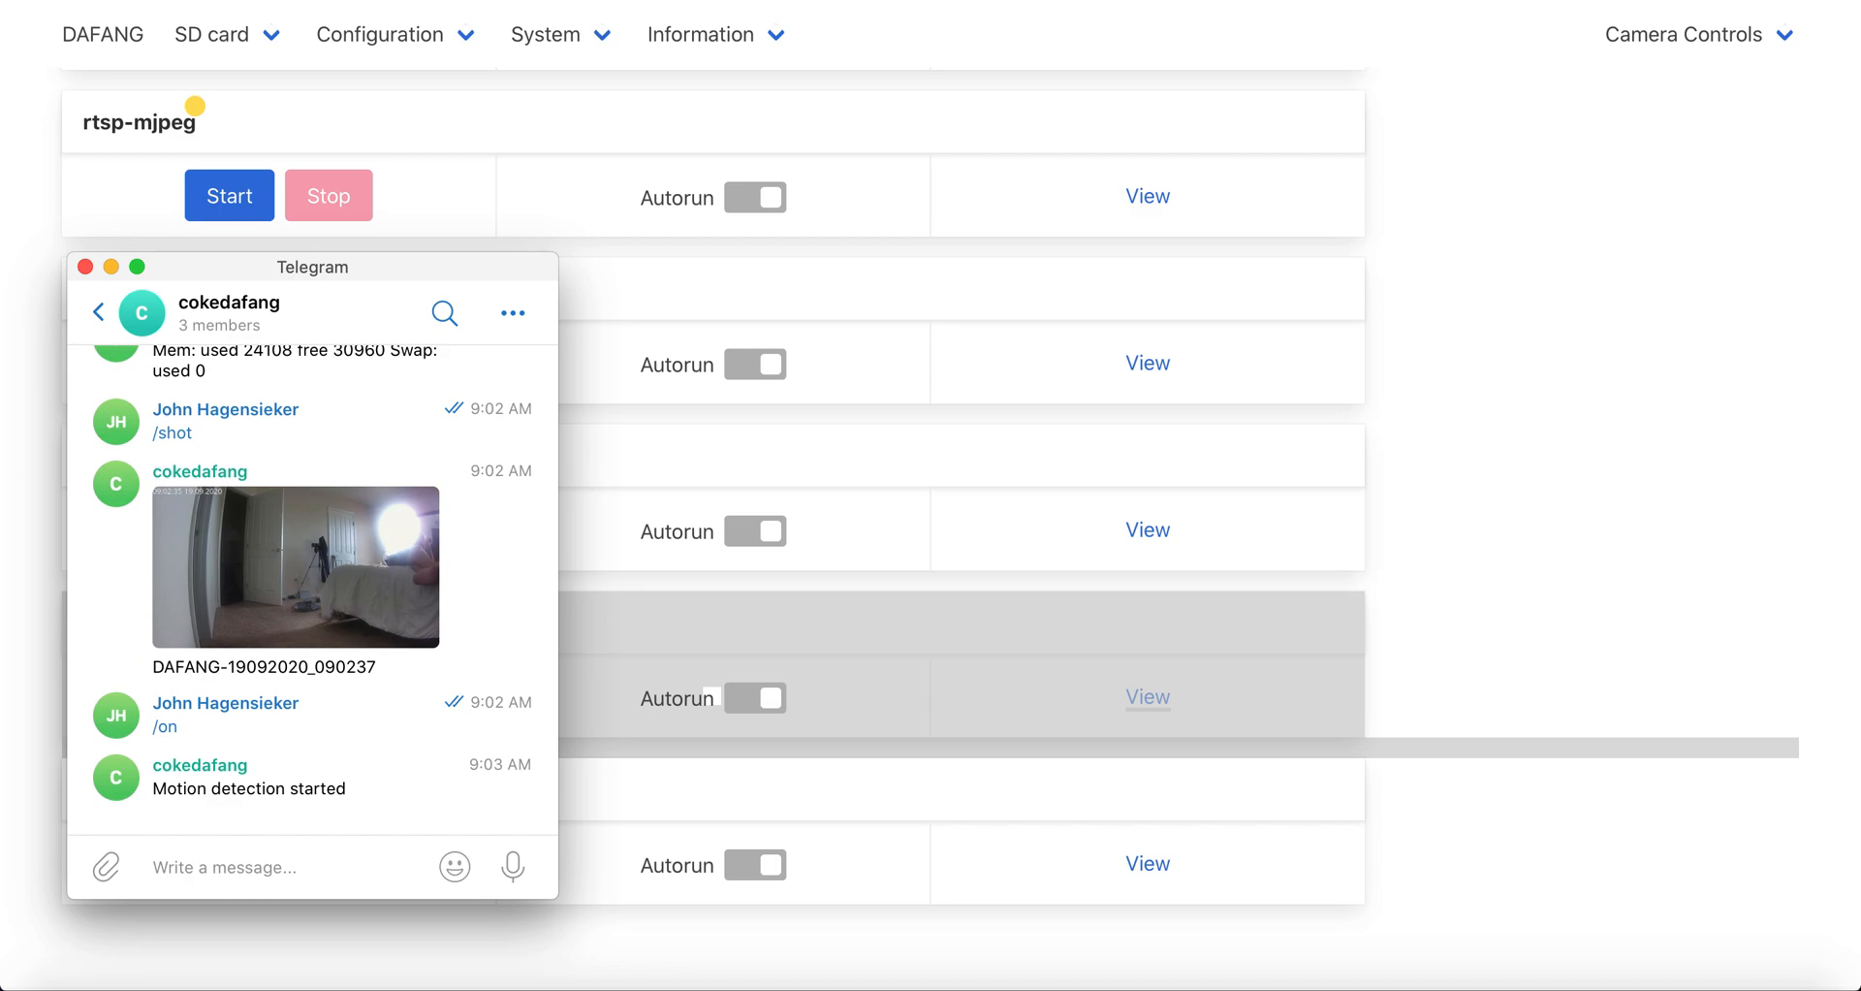
{"action": "left_click", "coordinate": [223, 867]}
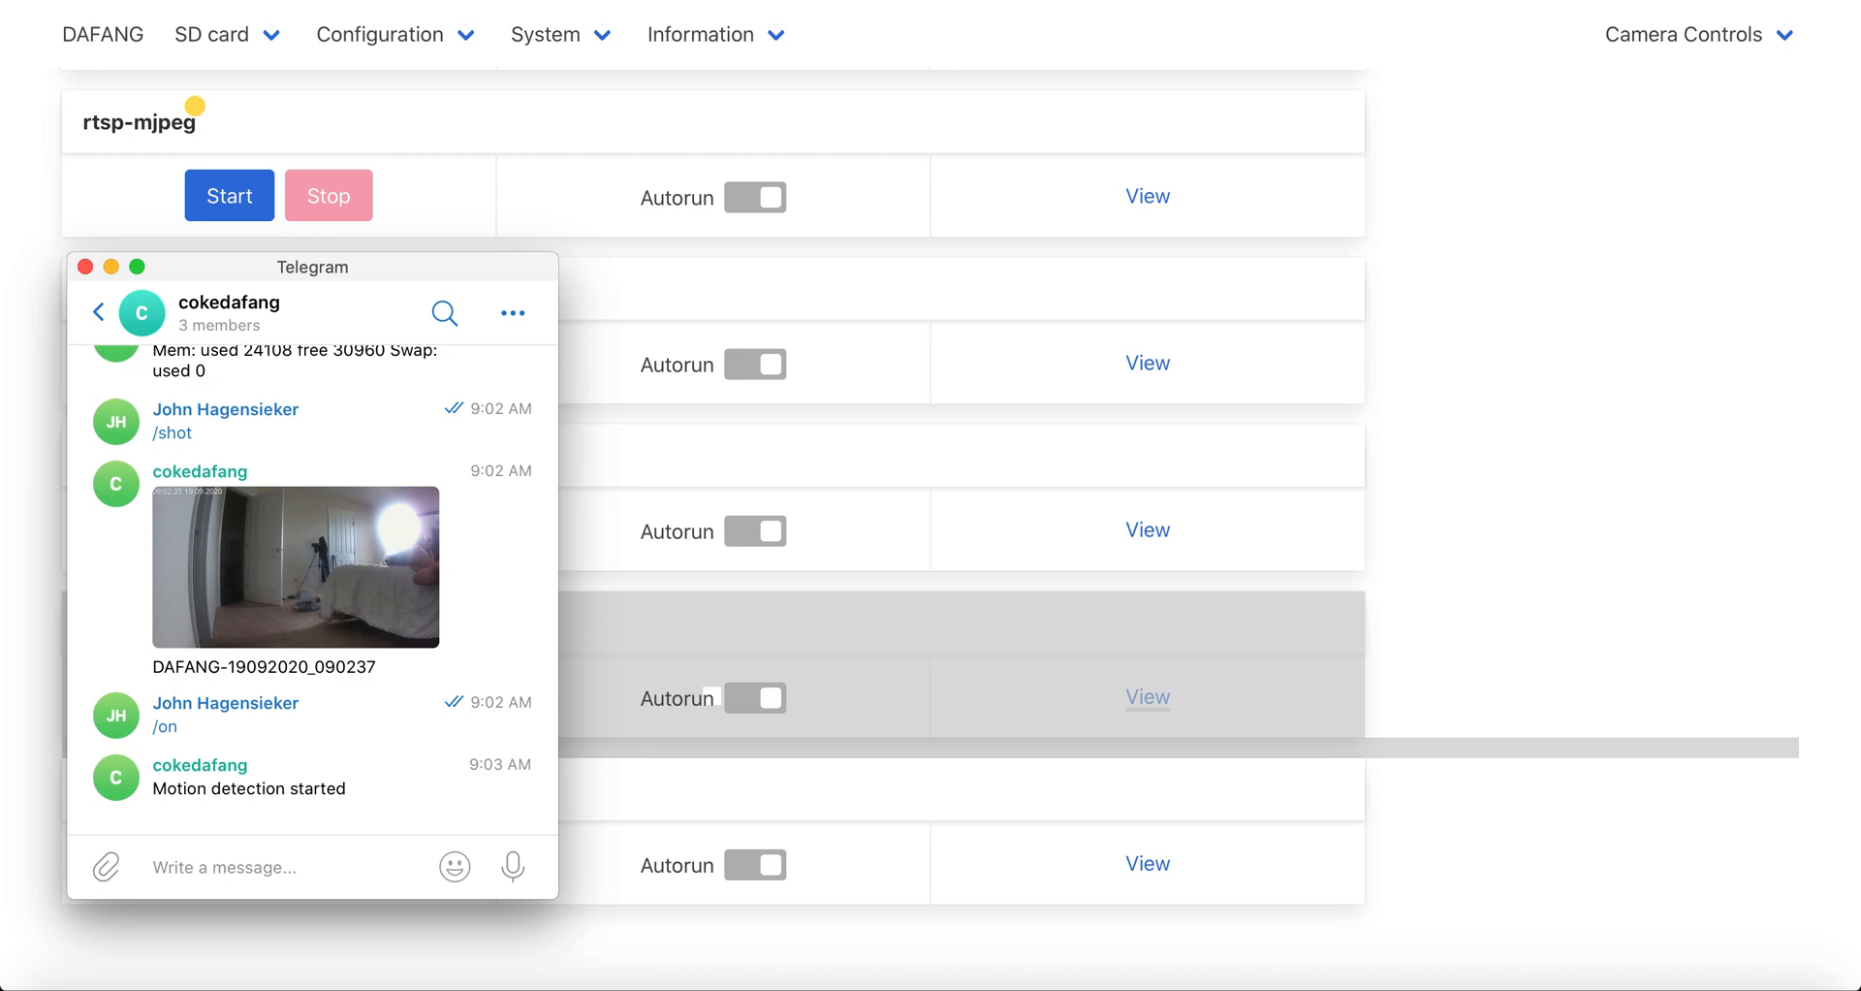
{"action": "scroll", "scroll_direction": "down", "scroll_amount": 3}
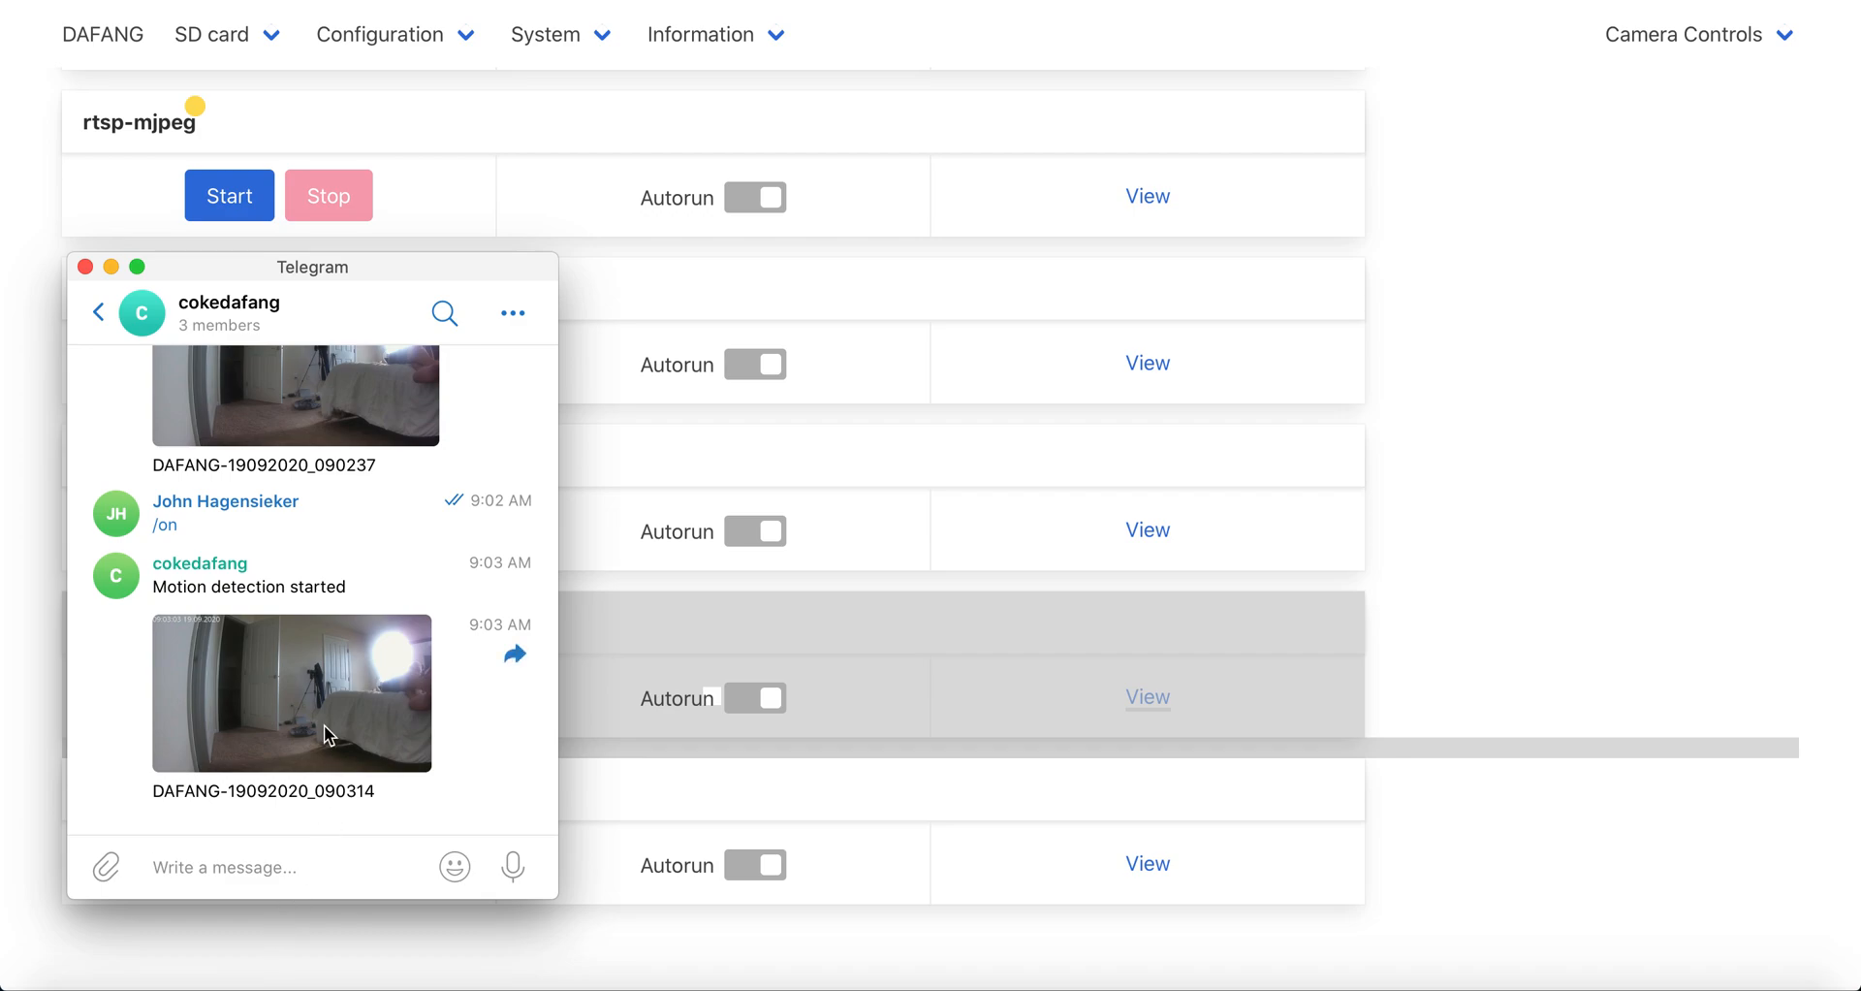
View the motion snapshot full-size and see the second snapshot DAFANG-19092020_090328 arrive.
{"action": "left_click", "coordinate": [291, 694]}
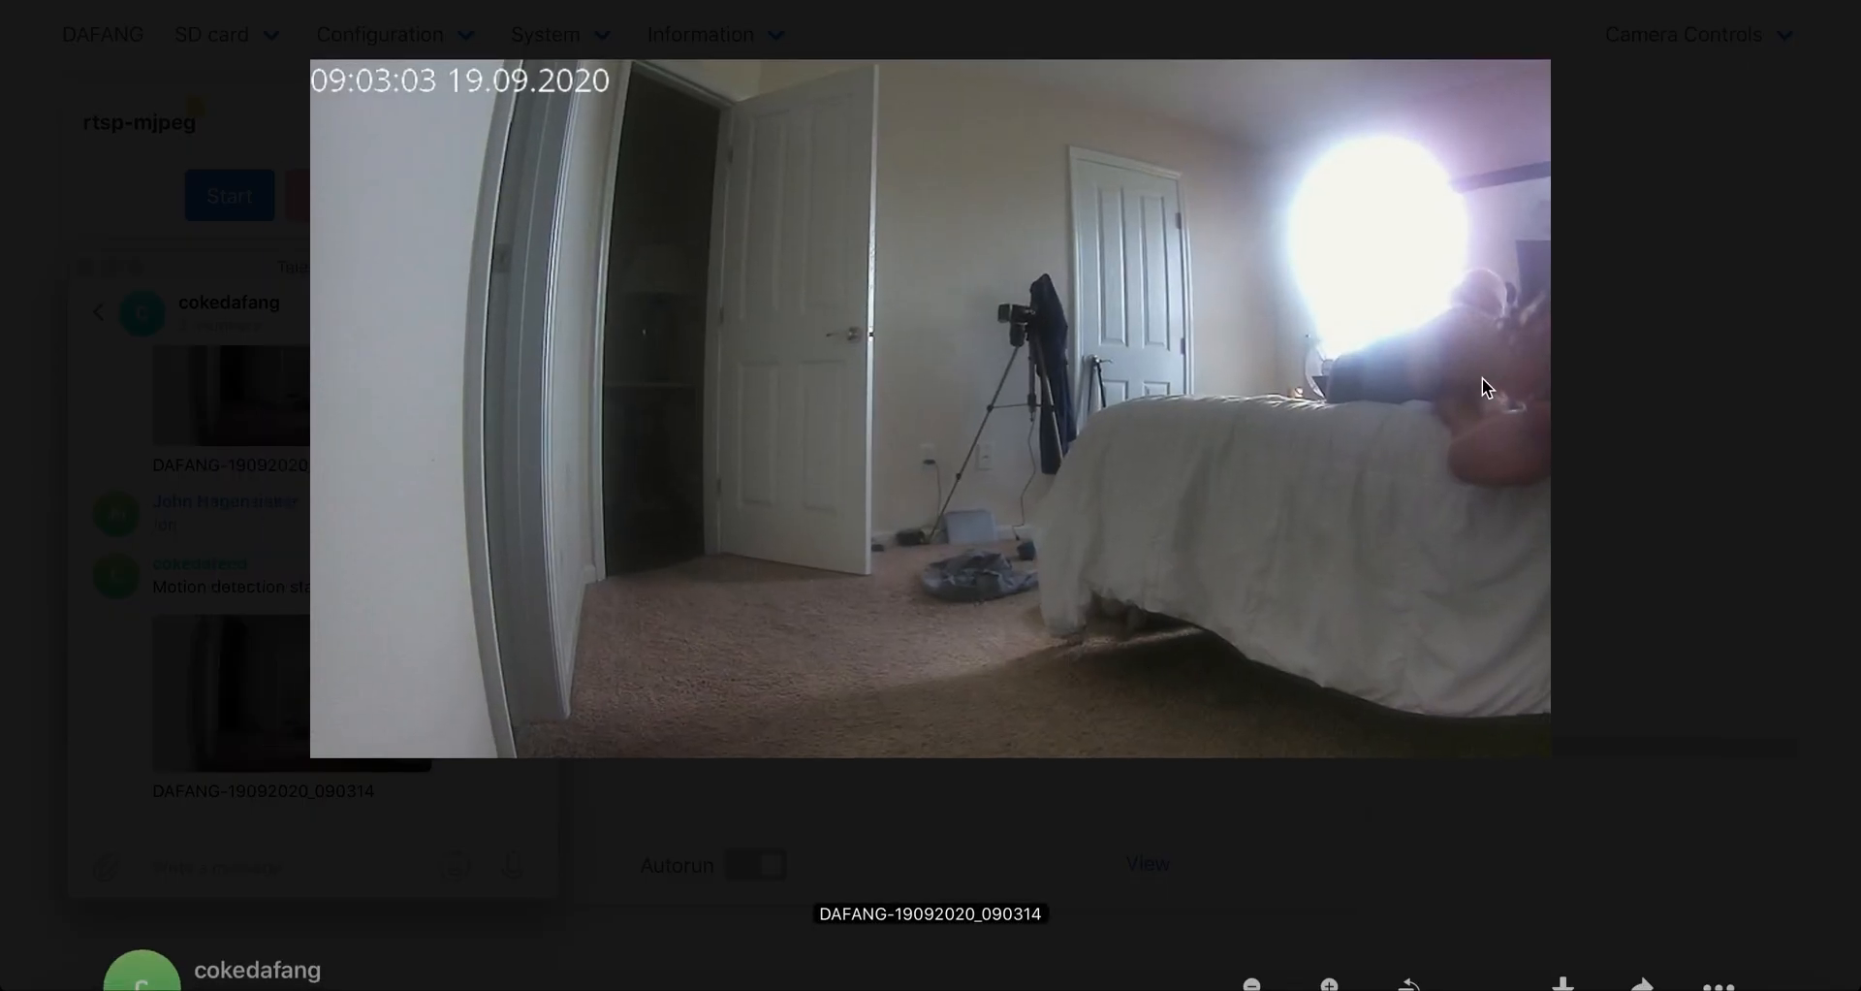
{"action": "mouse_move", "coordinate": [1194, 516]}
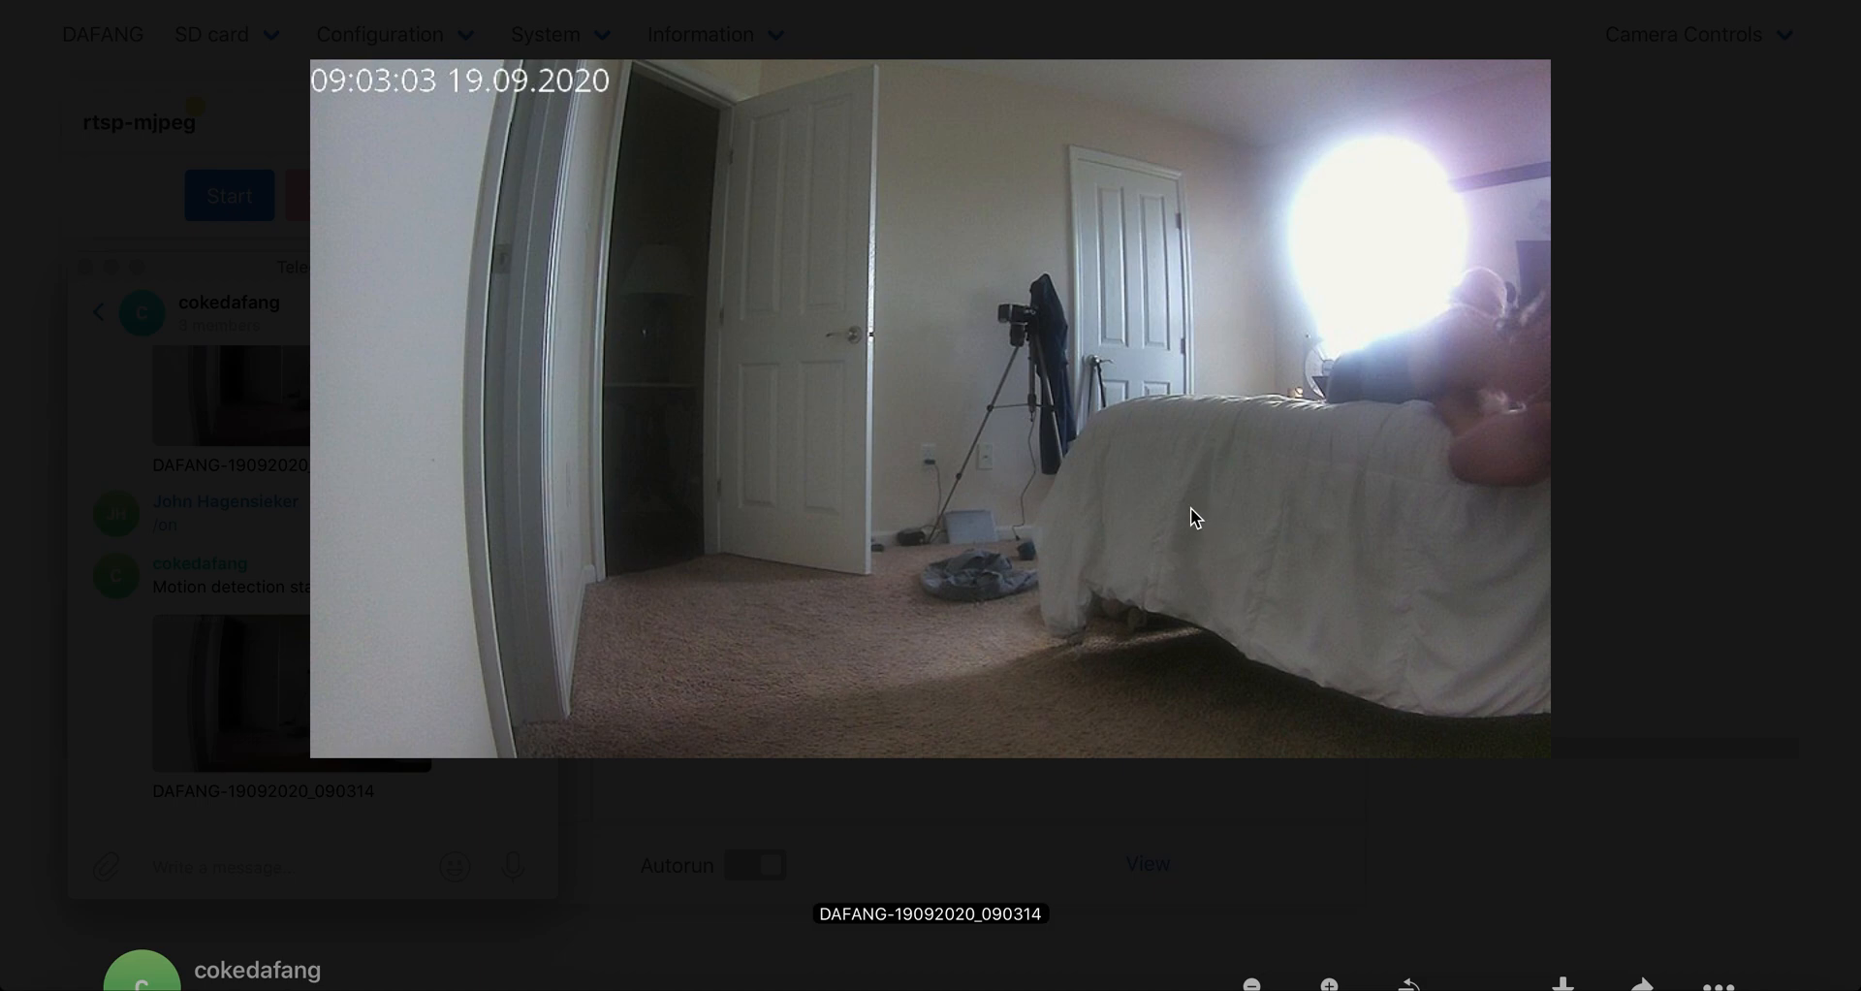
{"action": "mouse_move", "coordinate": [1679, 510]}
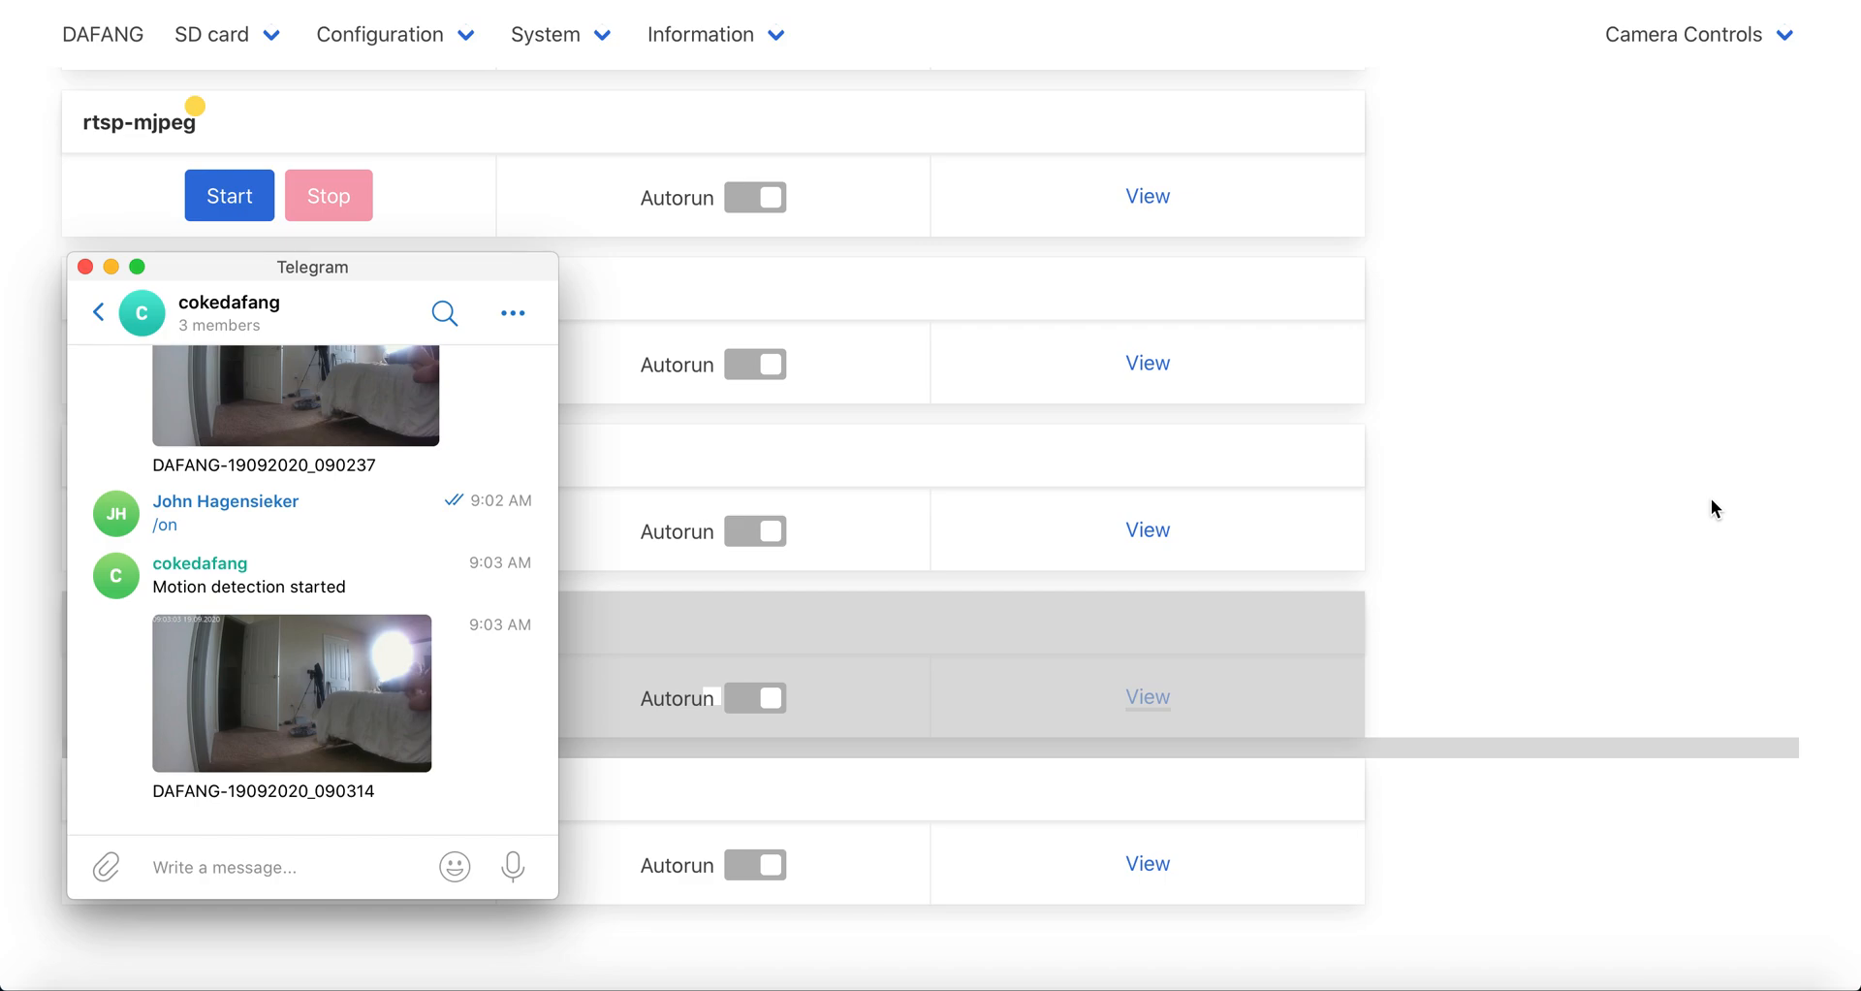
{"action": "scroll", "scroll_direction": "down", "scroll_amount": 3}
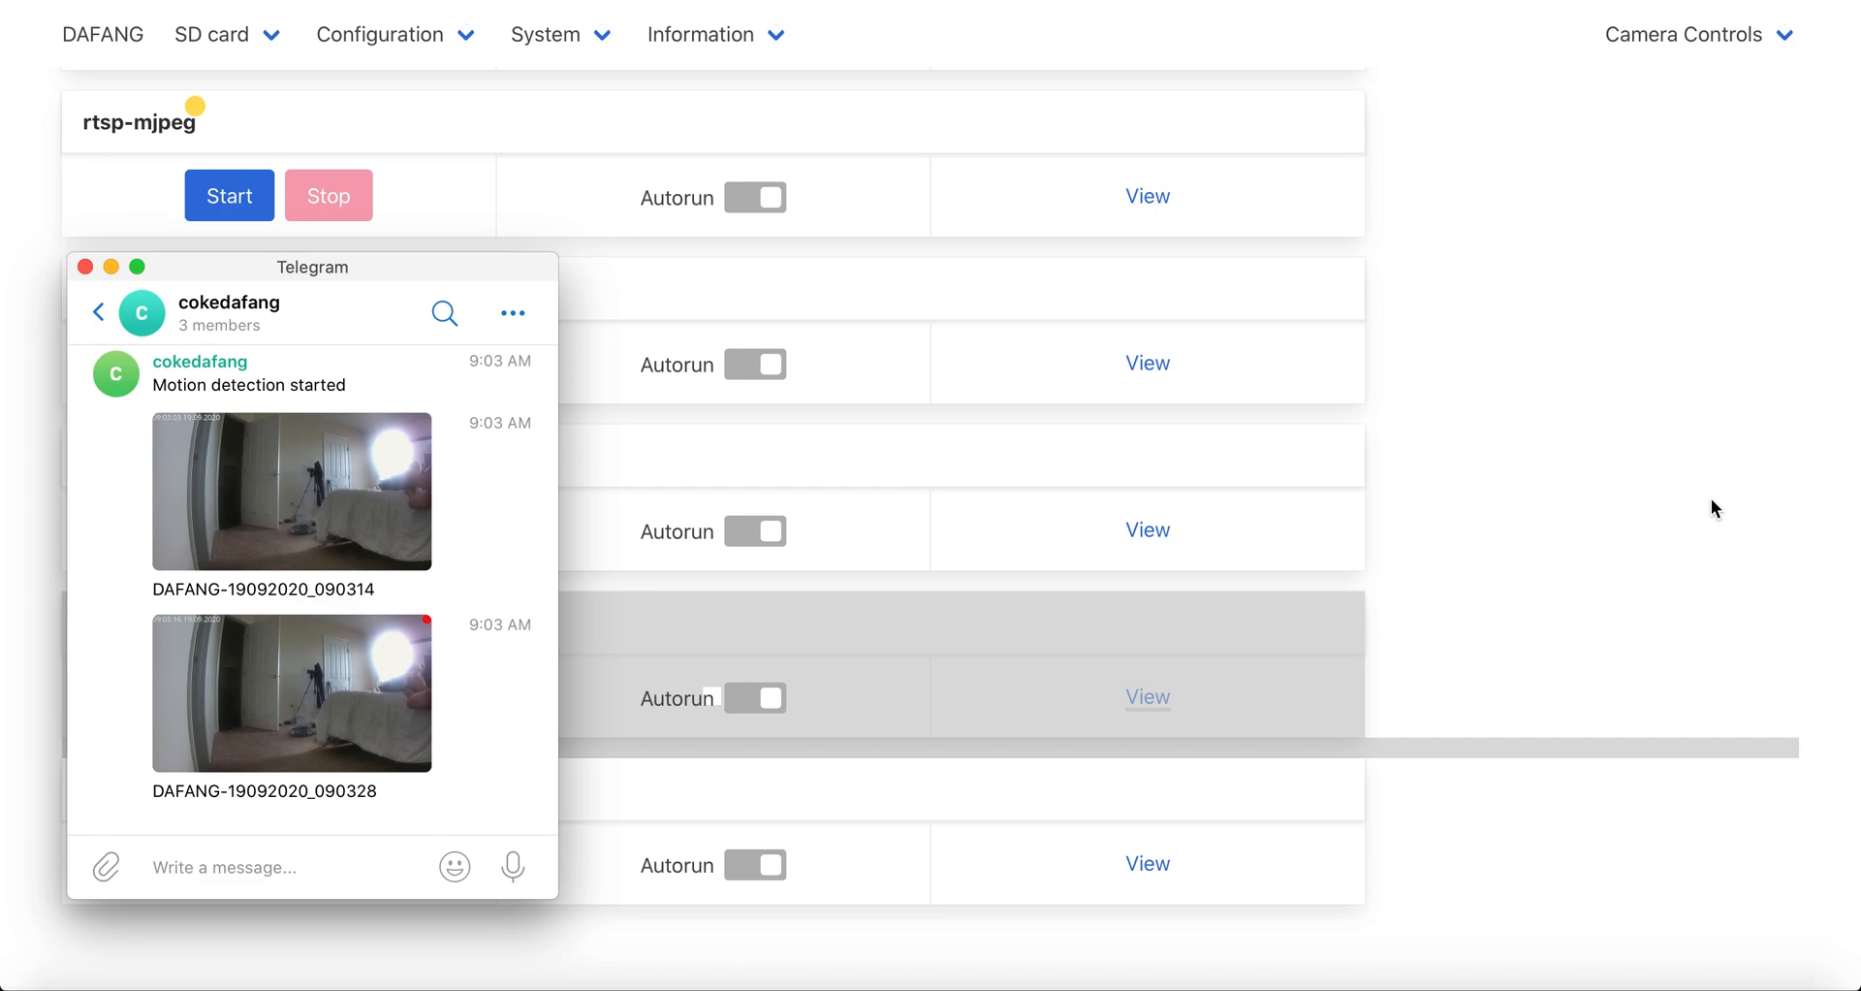
{"action": "mouse_move", "coordinate": [196, 107]}
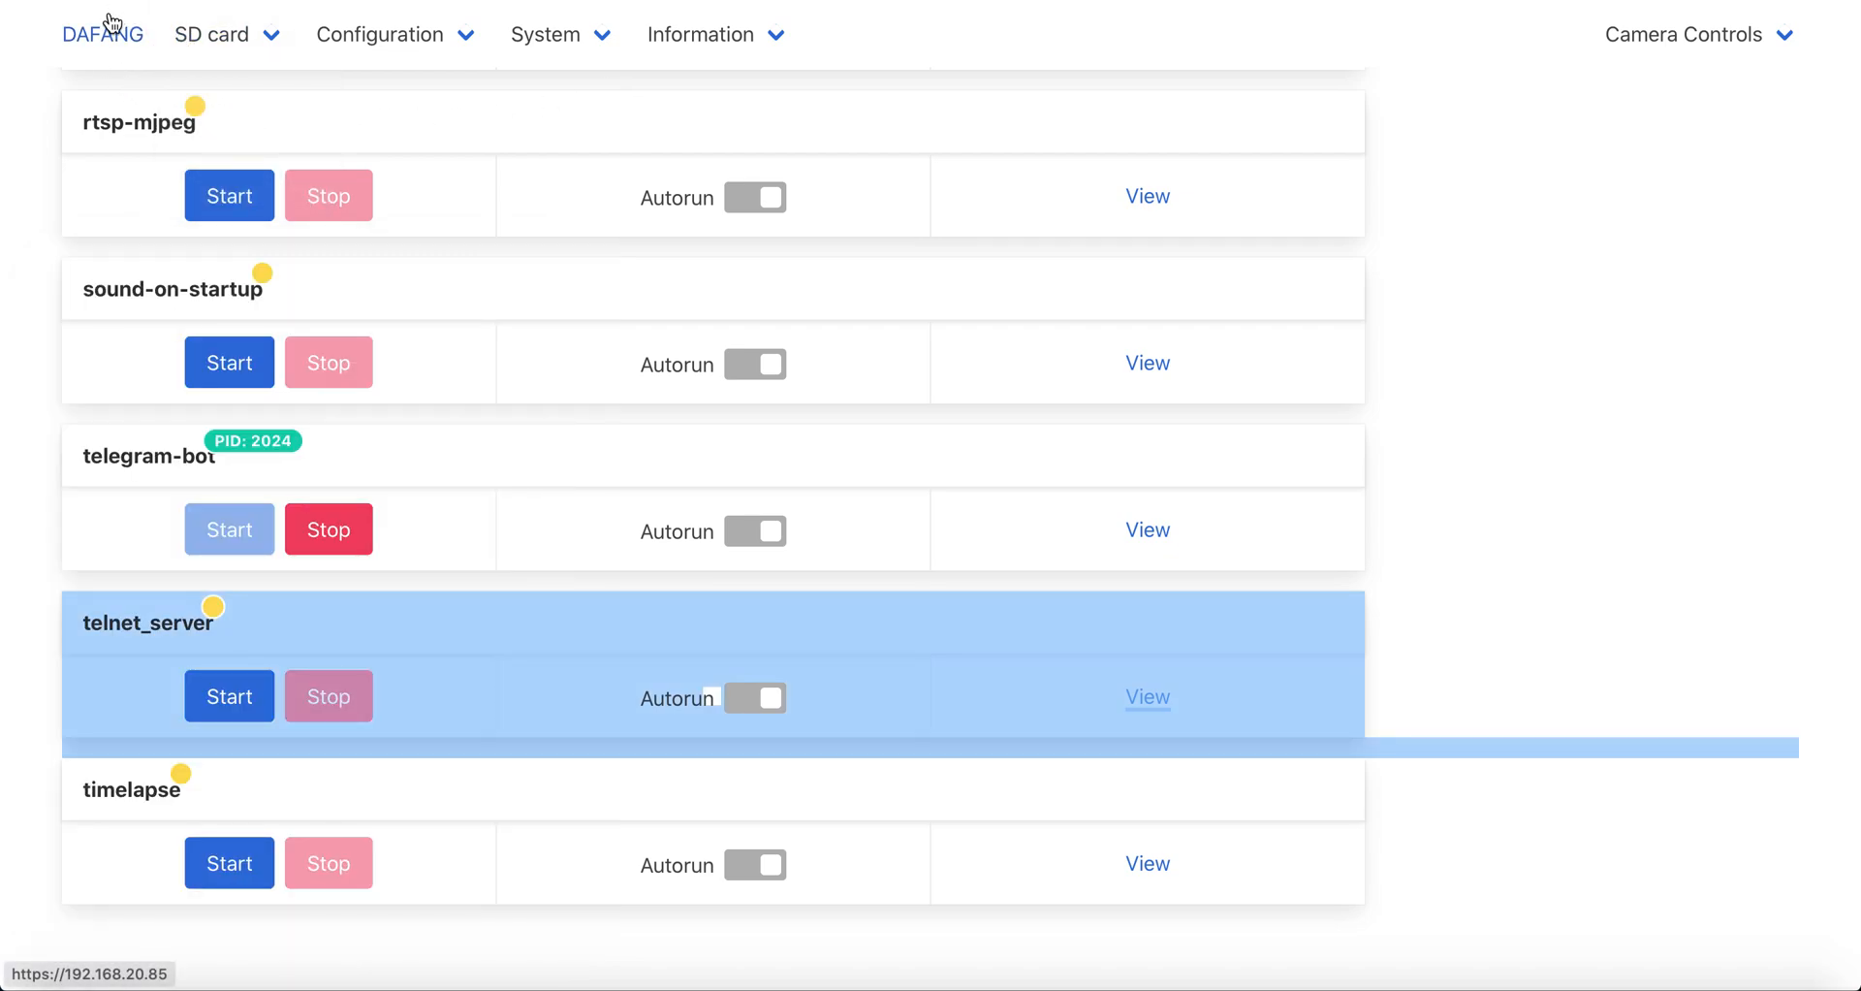
Check the DAFANG live view with Motion - Send Telegram enabled, then start a new browser tab.
{"action": "left_click", "coordinate": [1684, 33]}
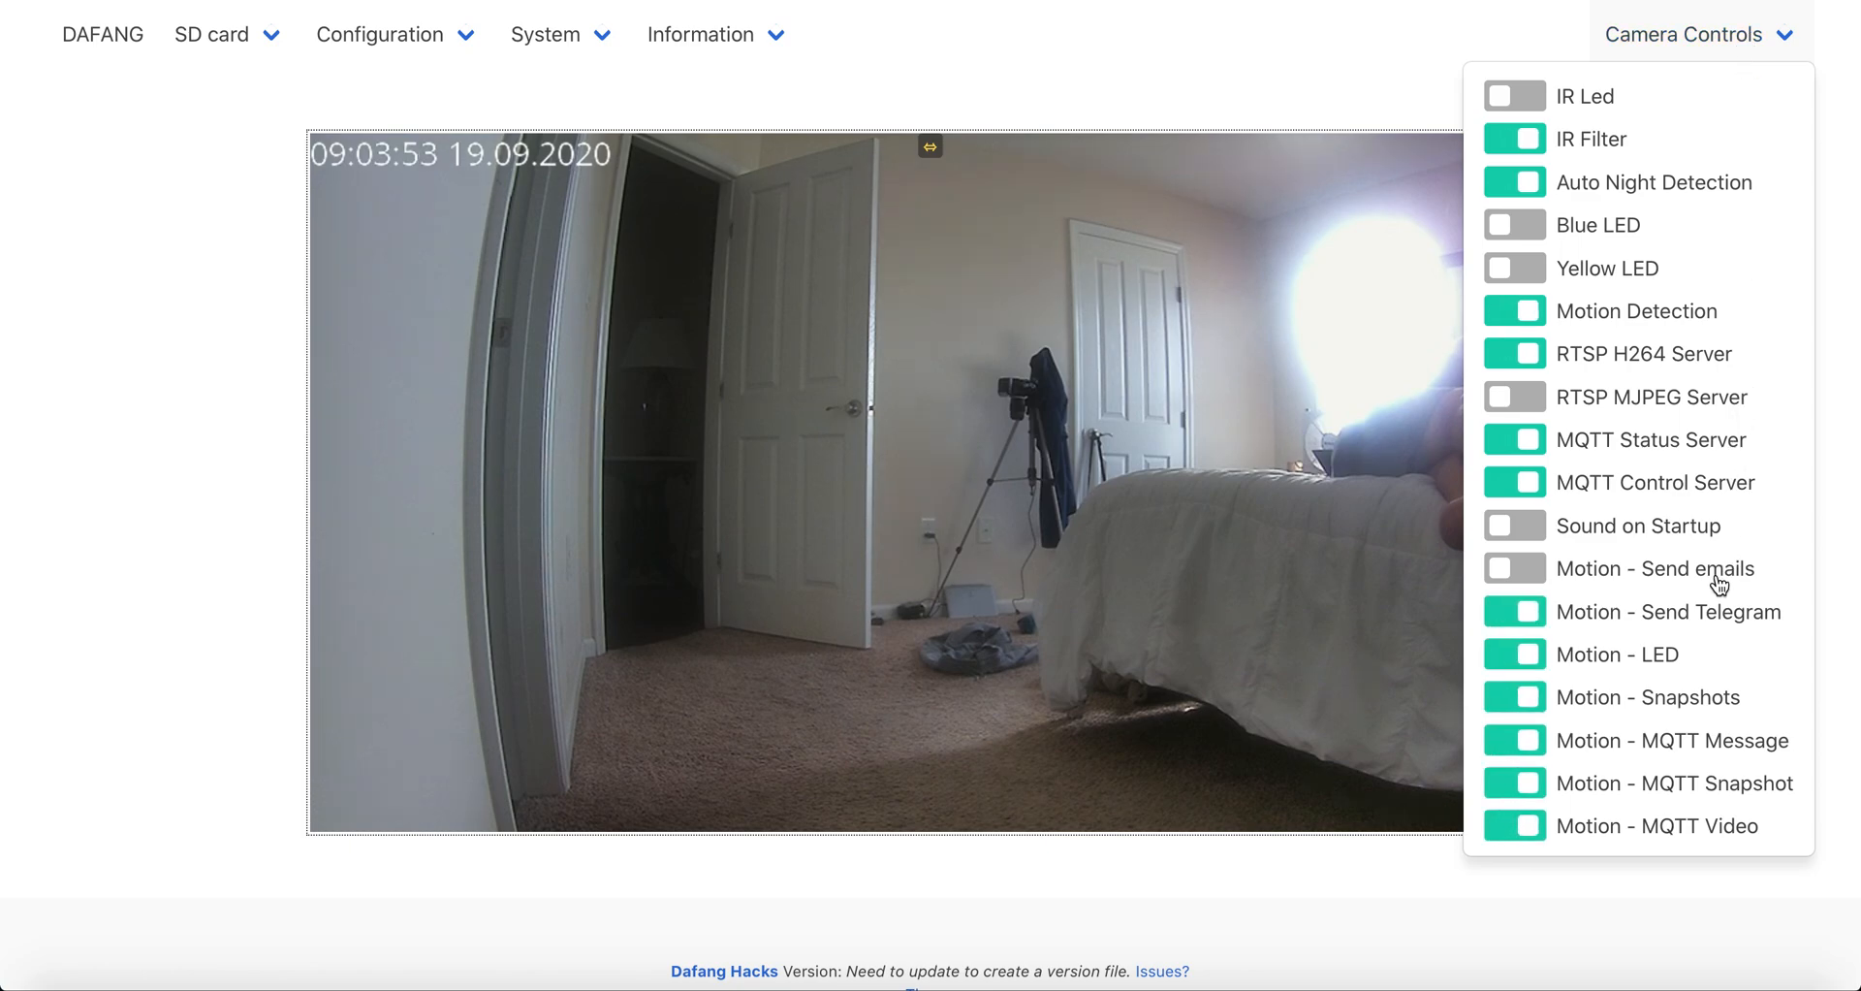
{"action": "mouse_move", "coordinate": [1753, 634]}
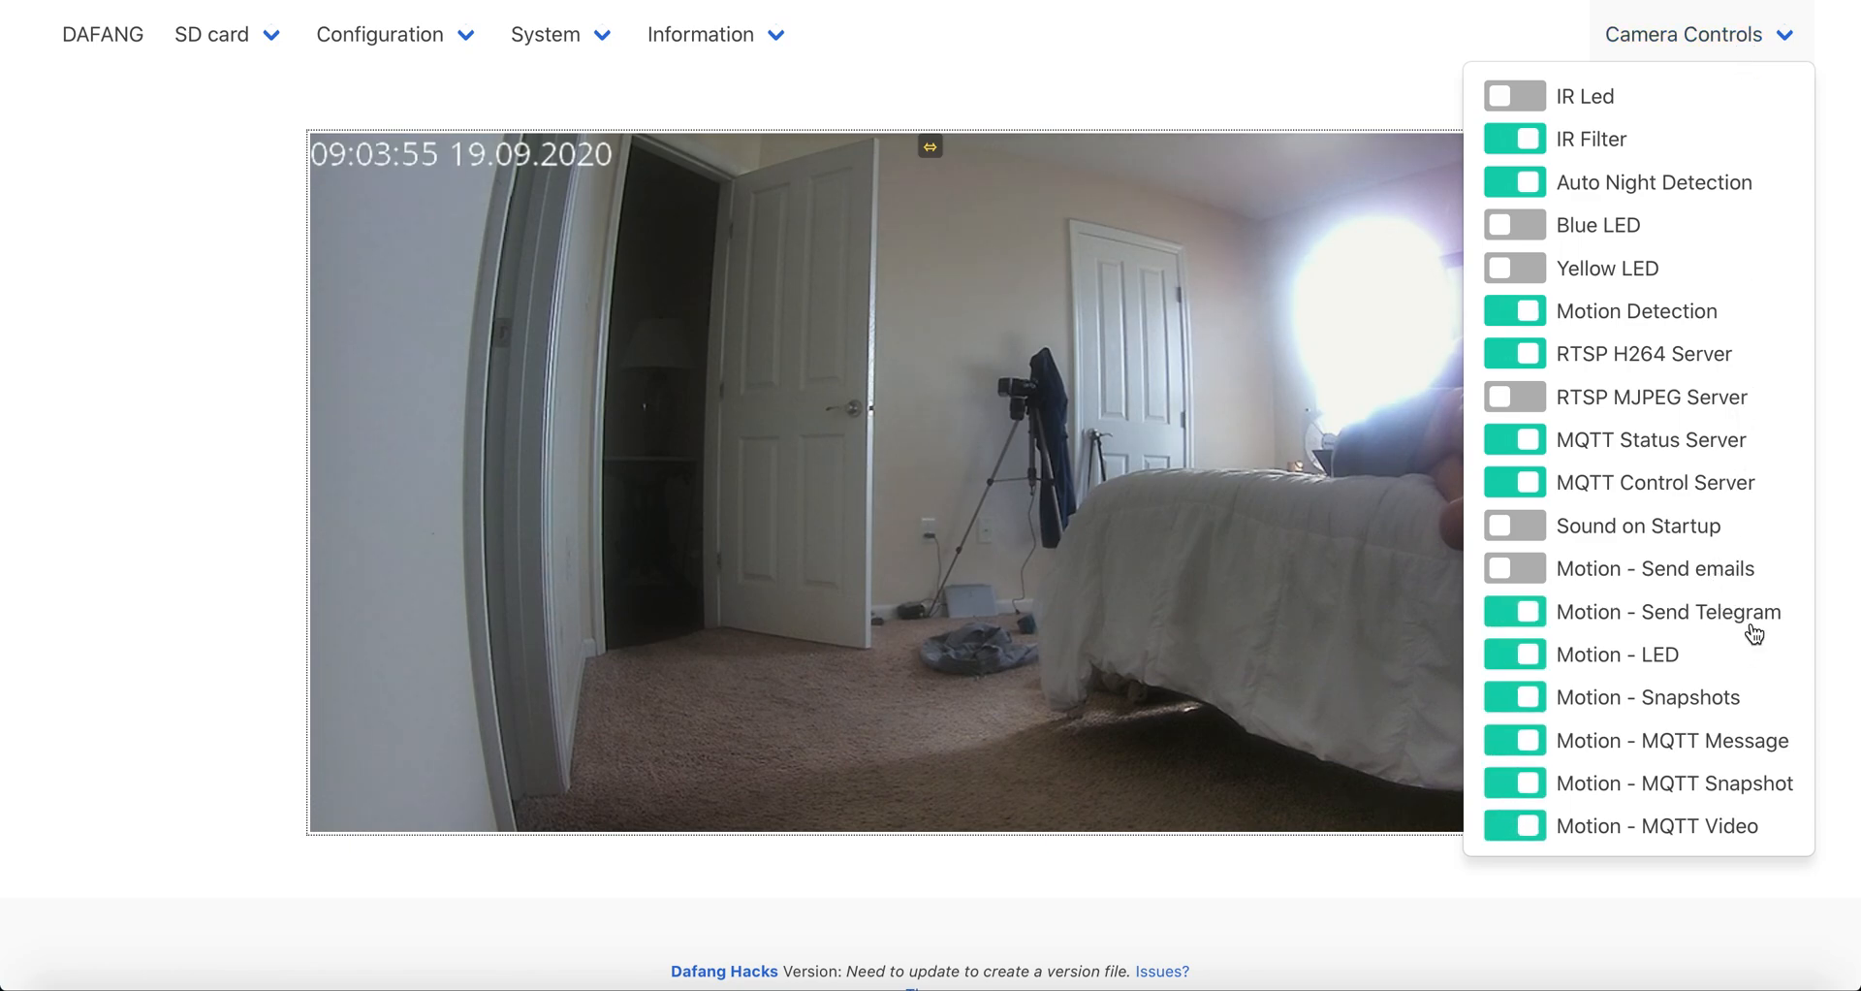
{"action": "mouse_move", "coordinate": [1778, 802]}
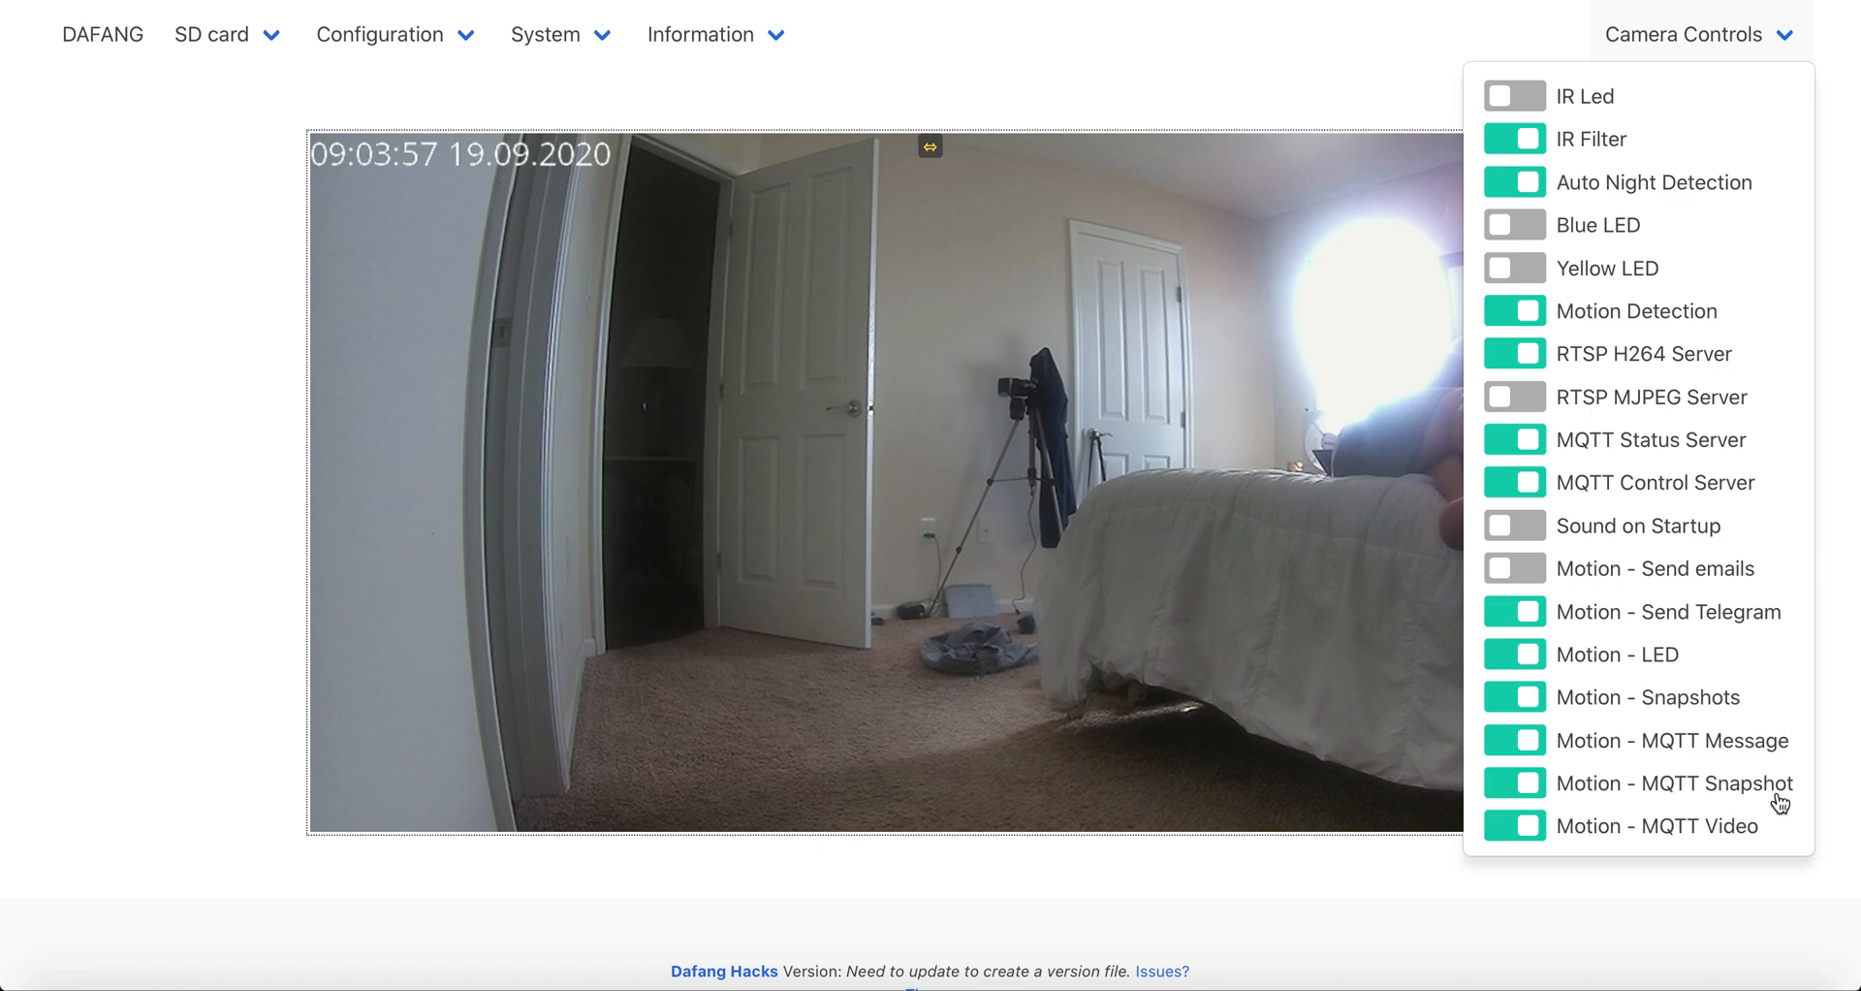
{"action": "left_click", "coordinate": [380, 33]}
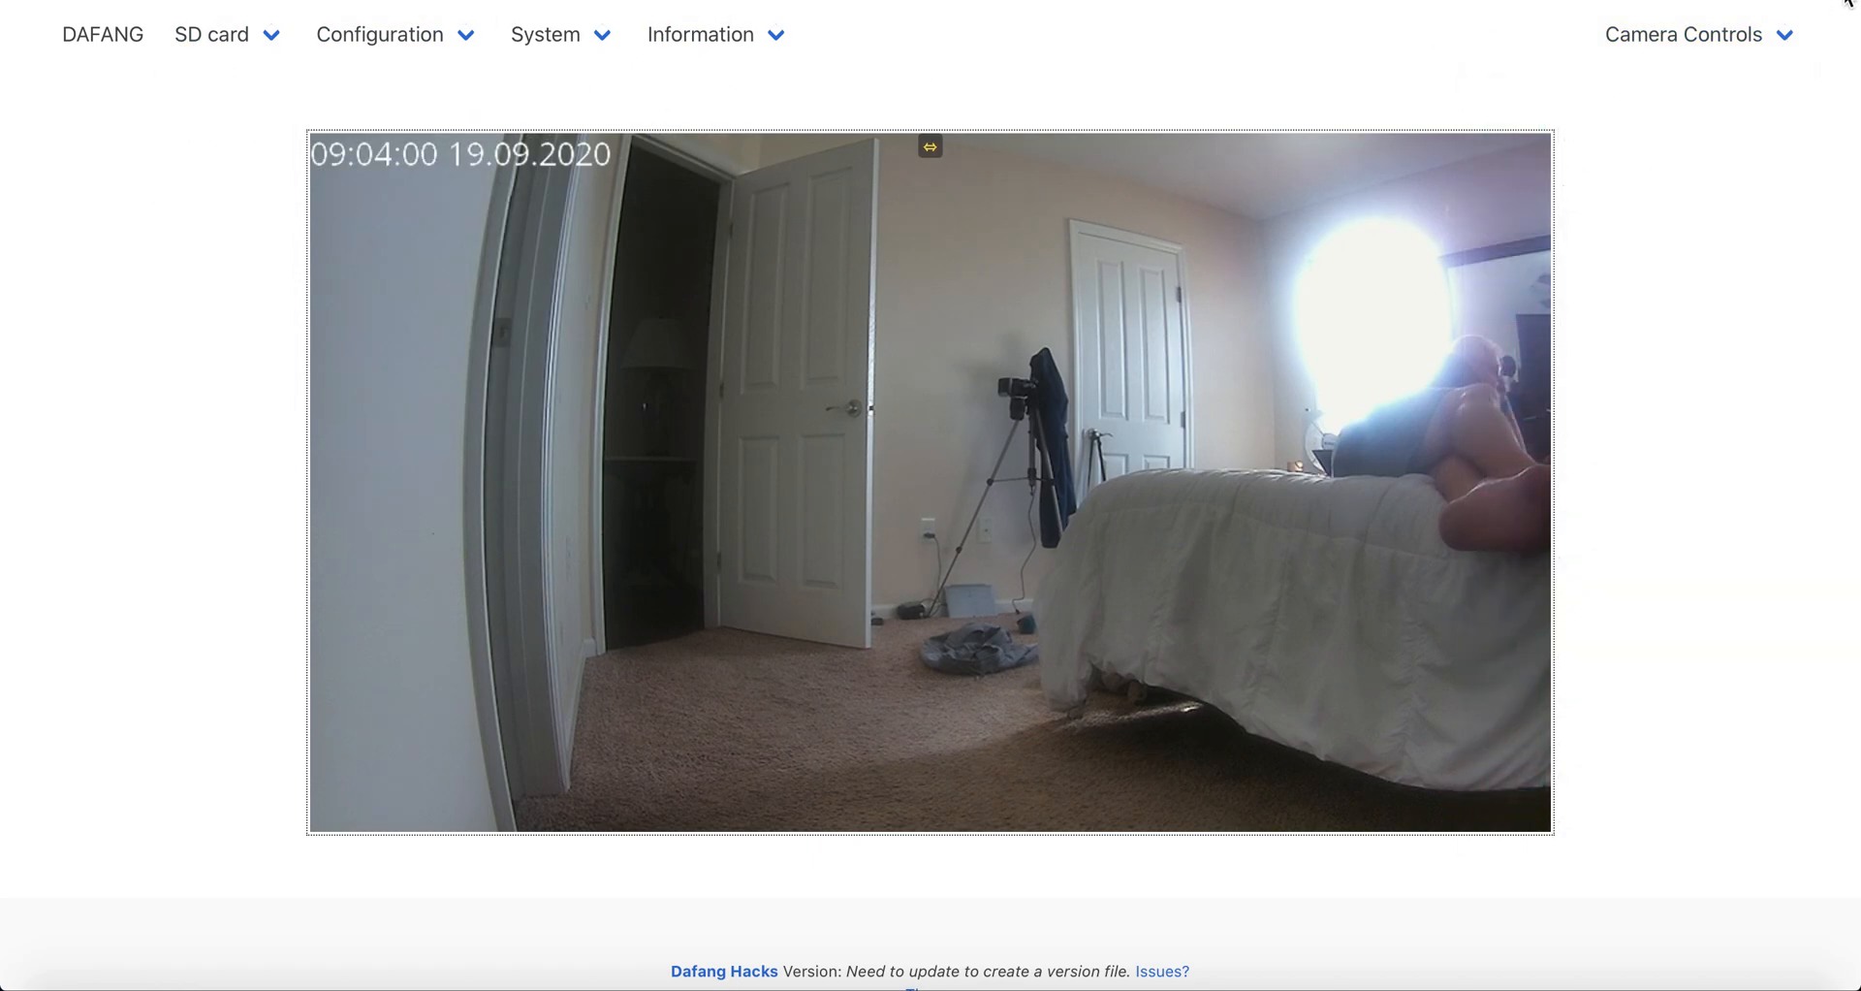
{"action": "left_click", "coordinate": [1844, 16]}
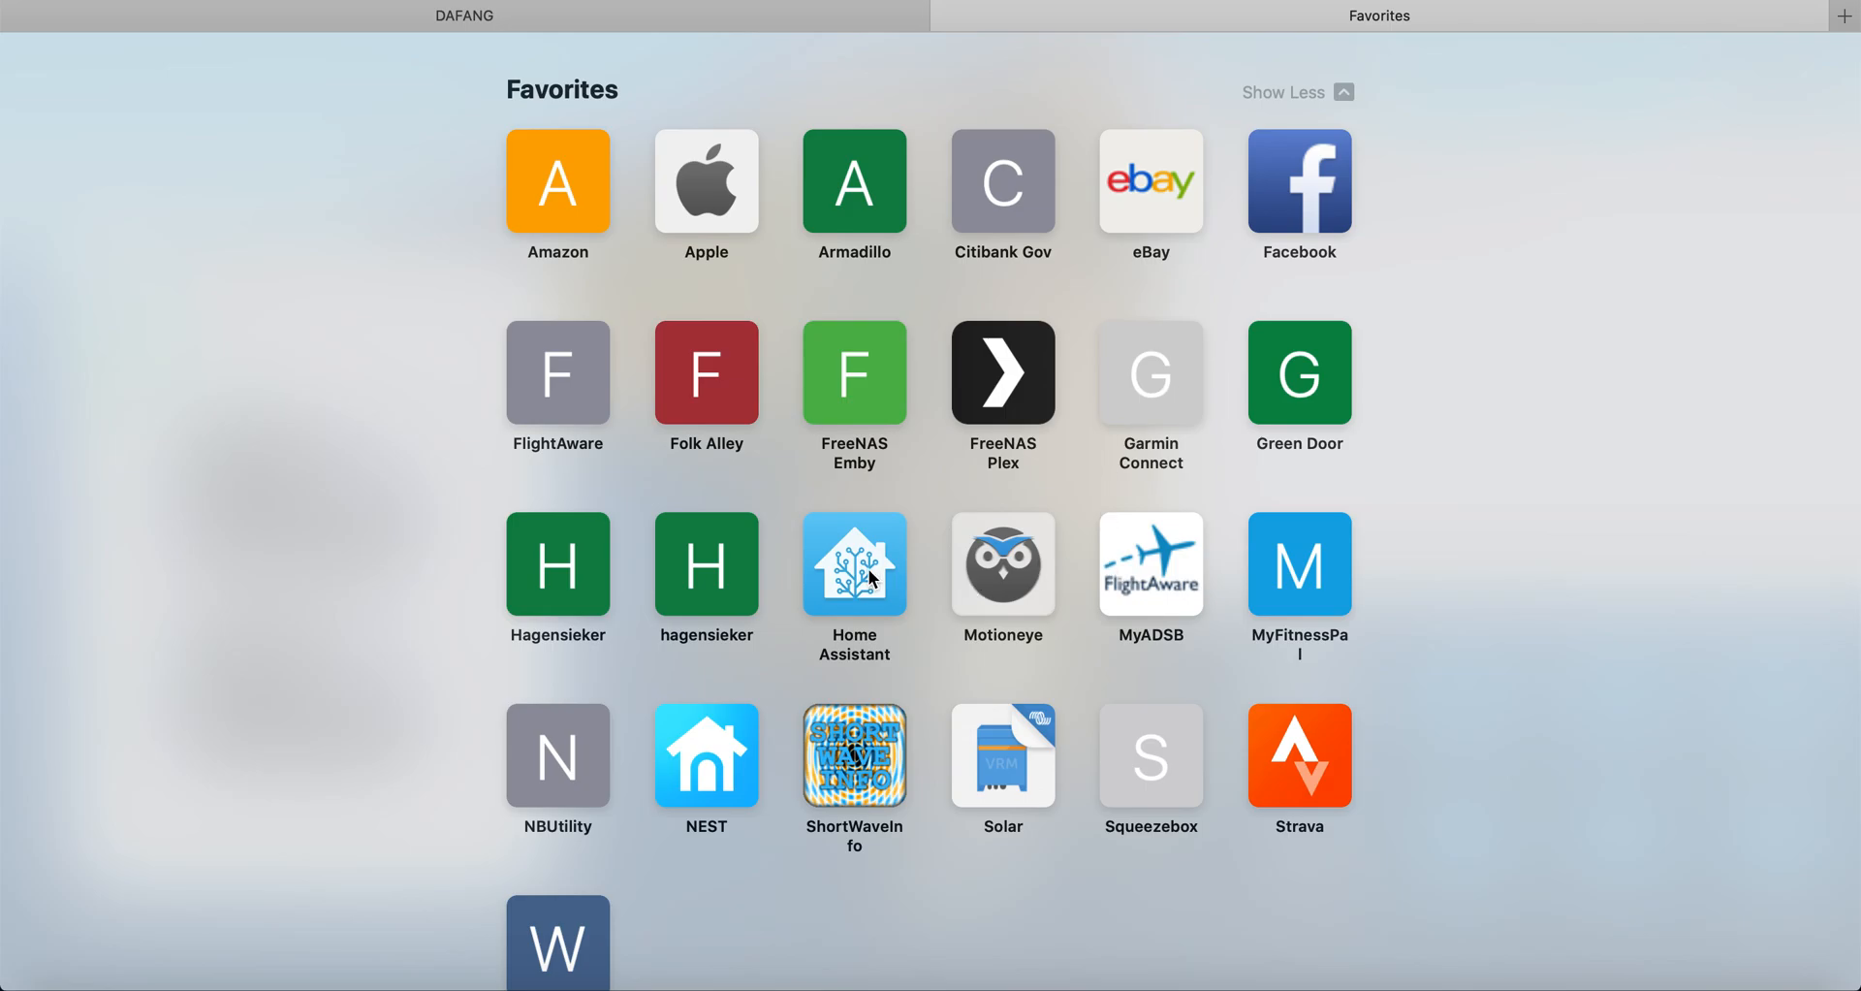
In Home Assistant, show the DAFANG CAMS dashboard and then the WEBLINKS camera feed page.
{"action": "left_click", "coordinate": [853, 562]}
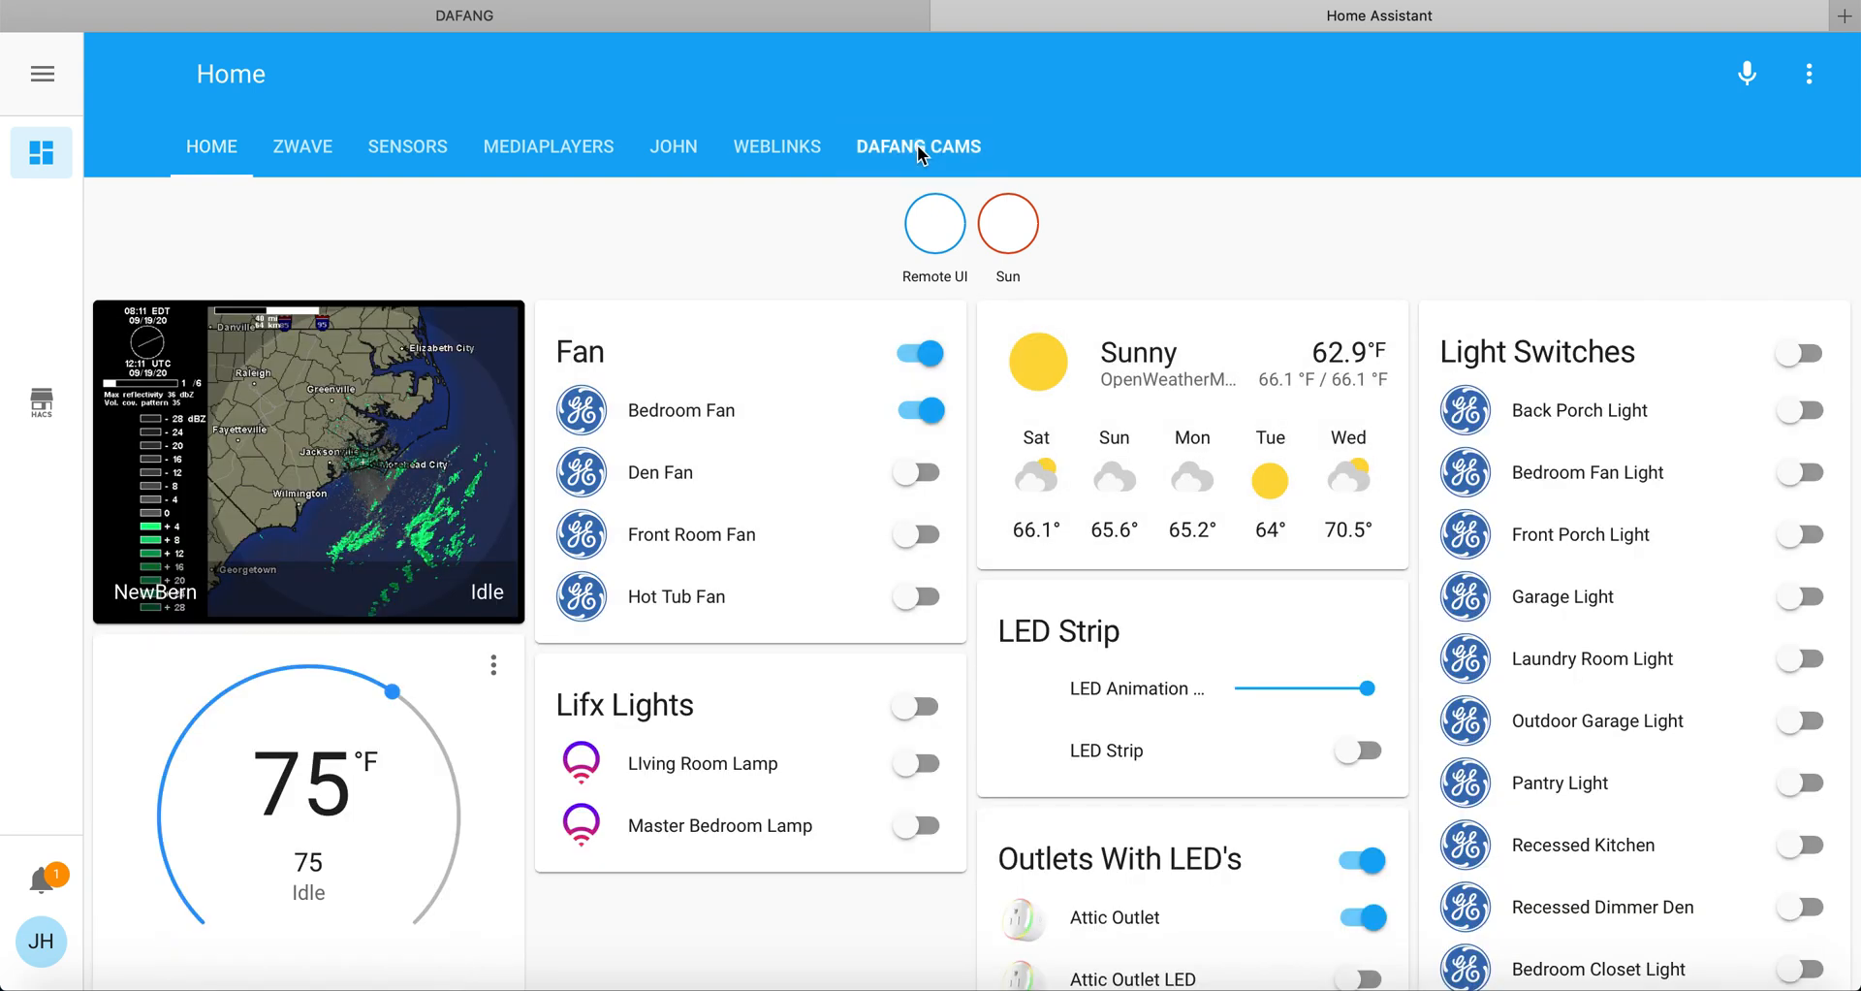
{"action": "left_click", "coordinate": [917, 145]}
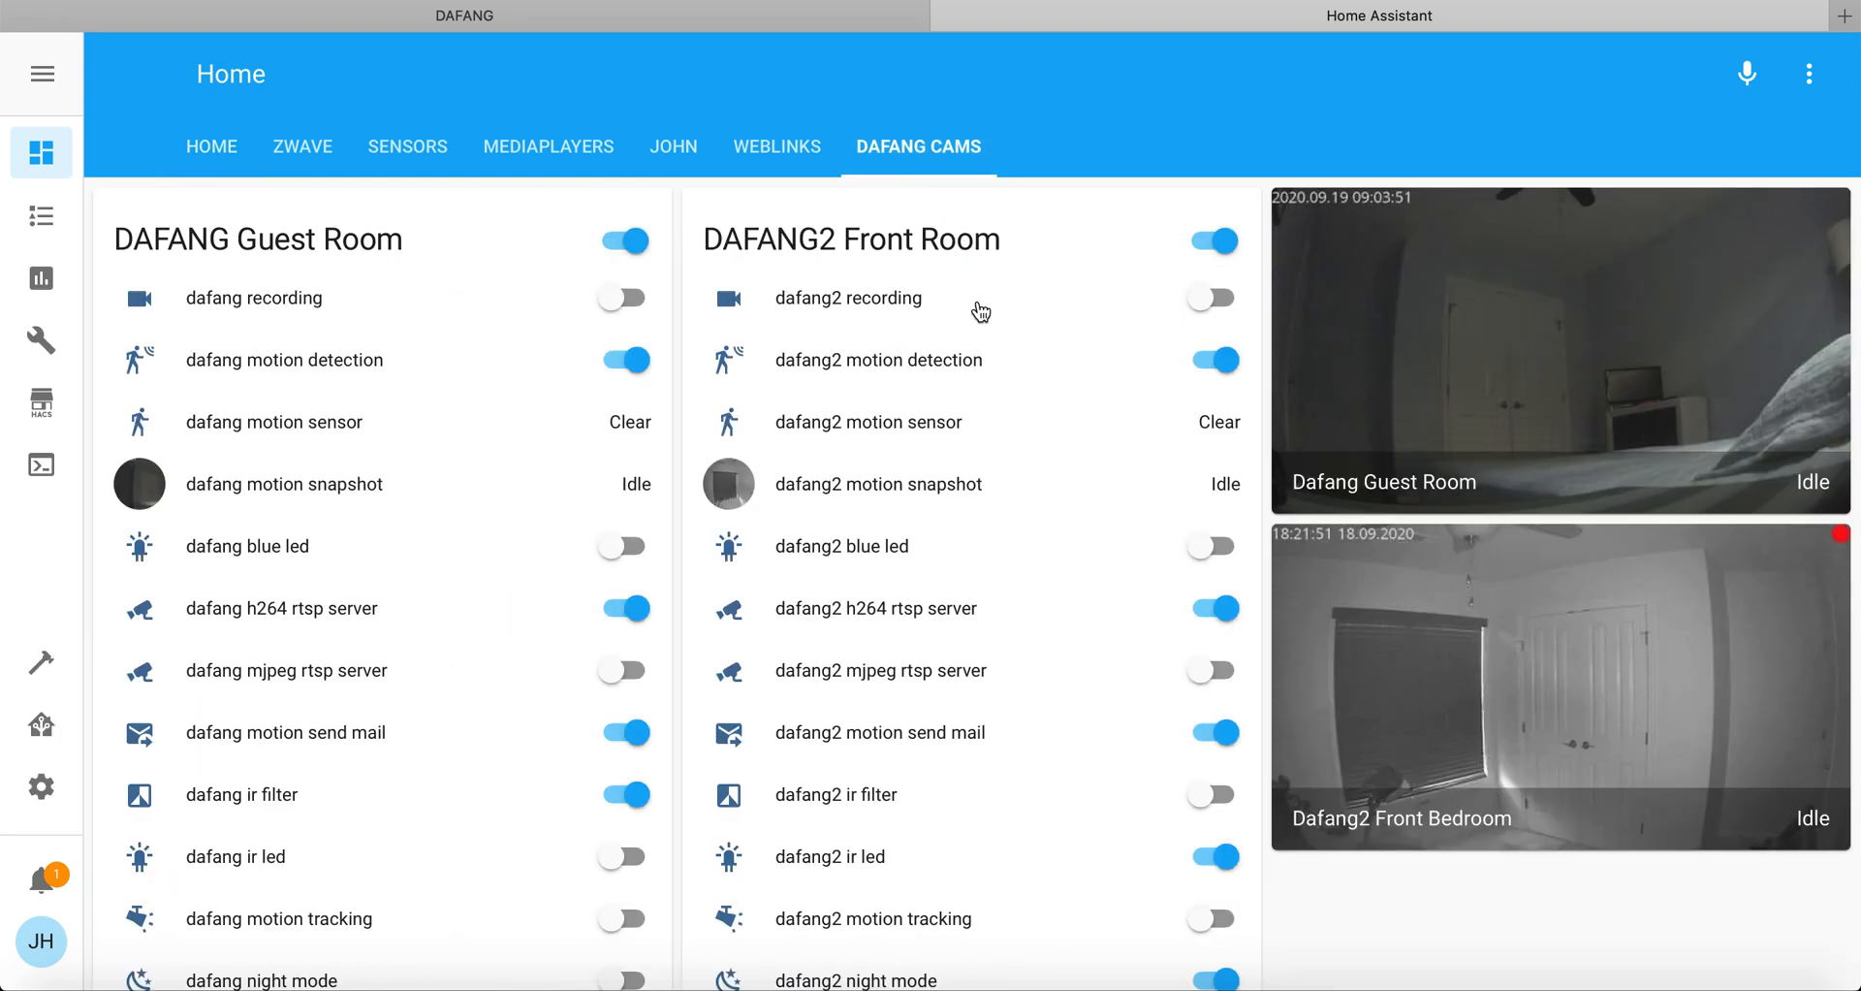
{"action": "mouse_move", "coordinate": [1425, 333]}
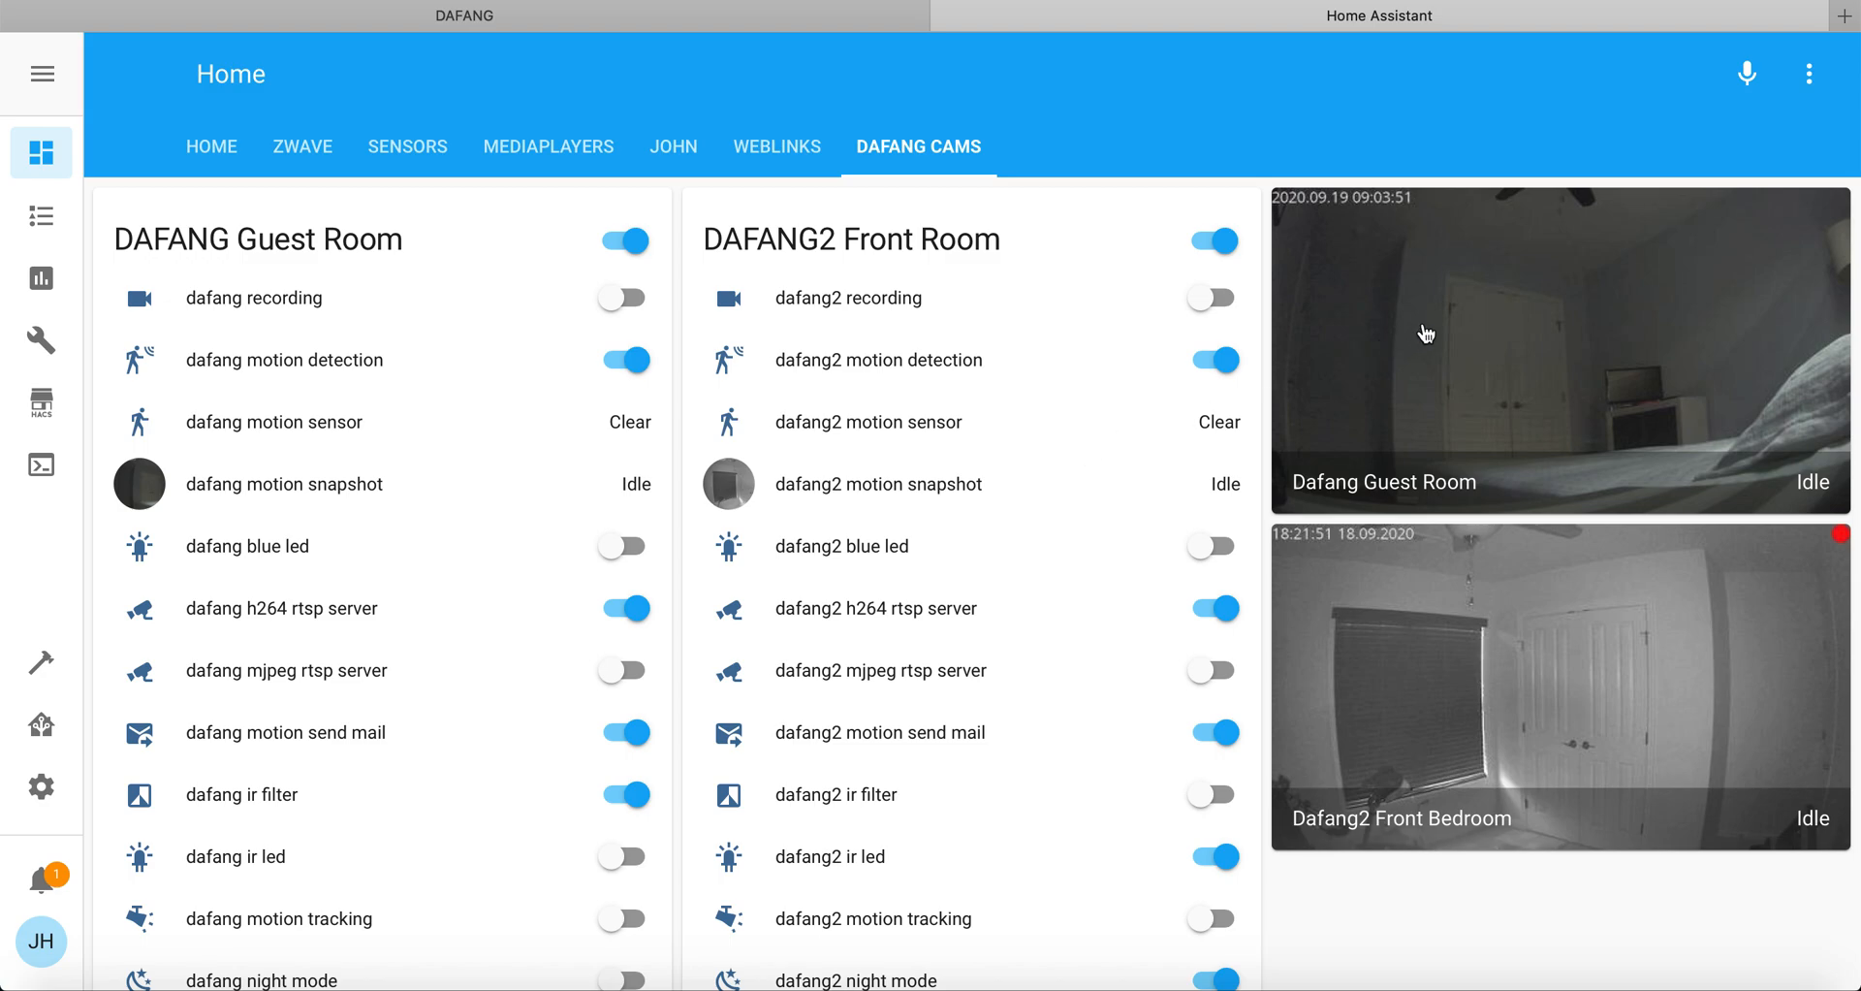
{"action": "mouse_move", "coordinate": [1587, 442]}
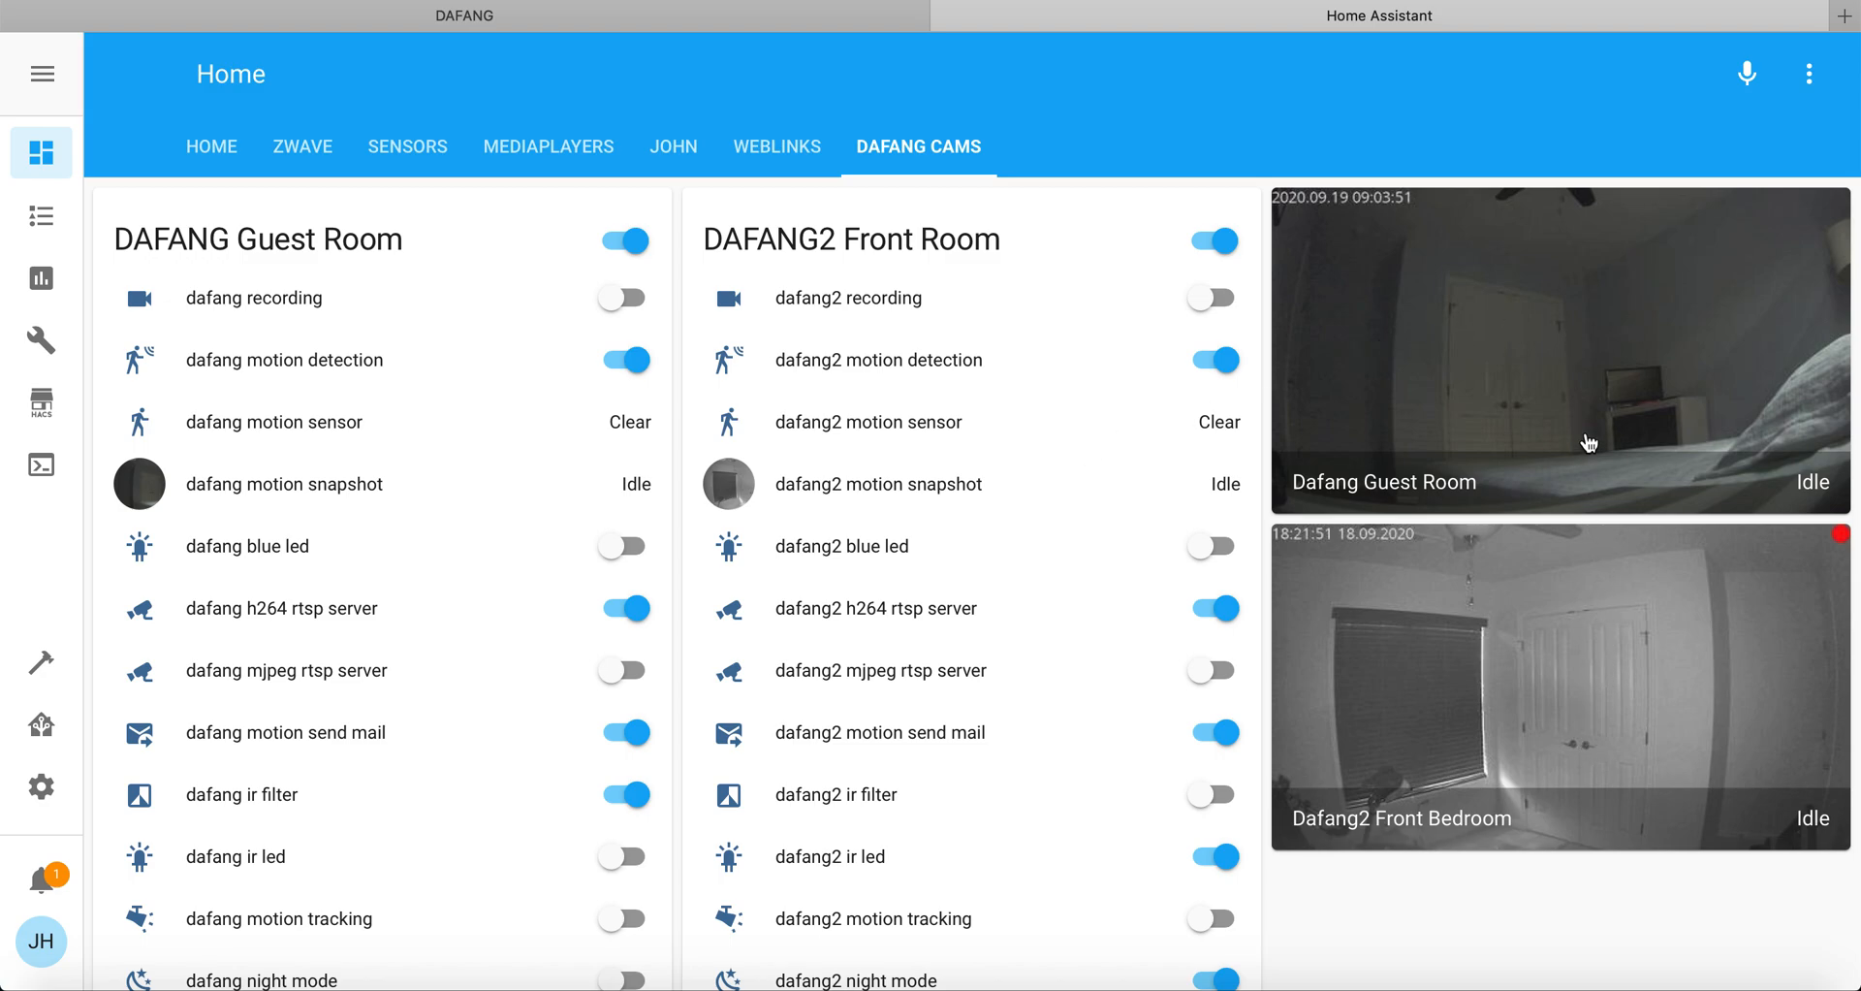
{"action": "mouse_move", "coordinate": [1588, 364]}
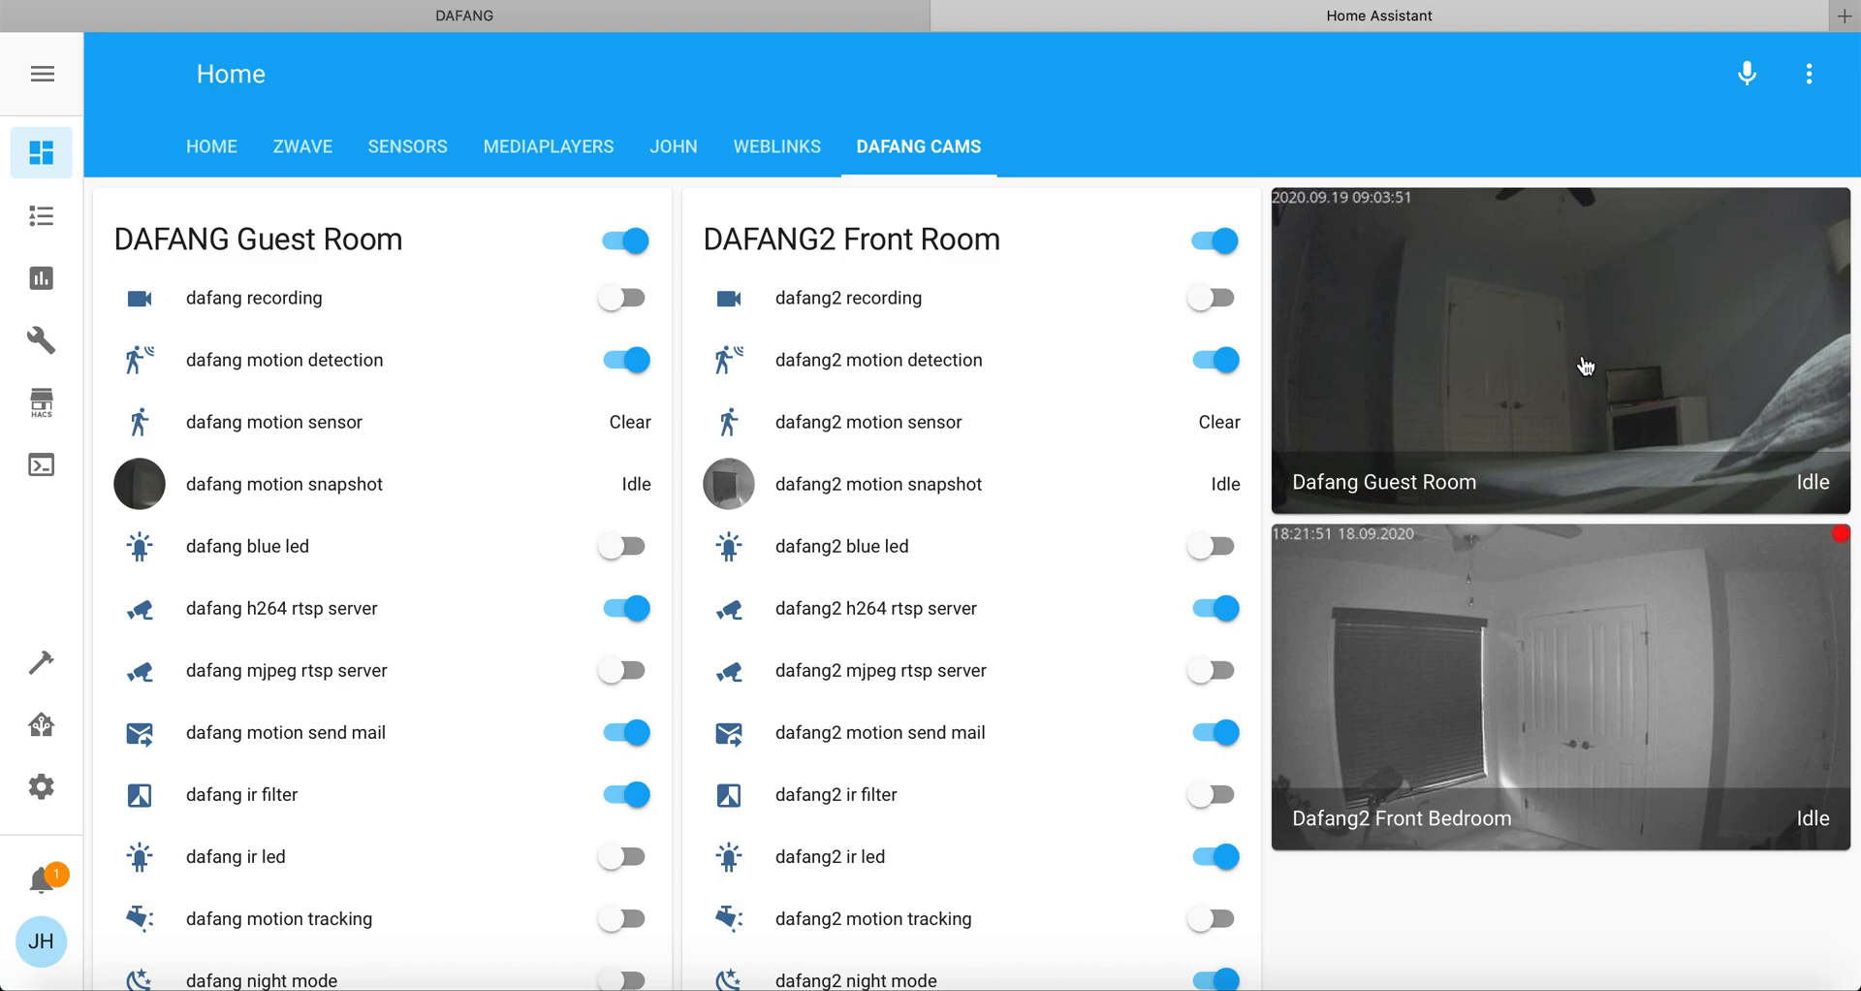
{"action": "left_click", "coordinate": [775, 146]}
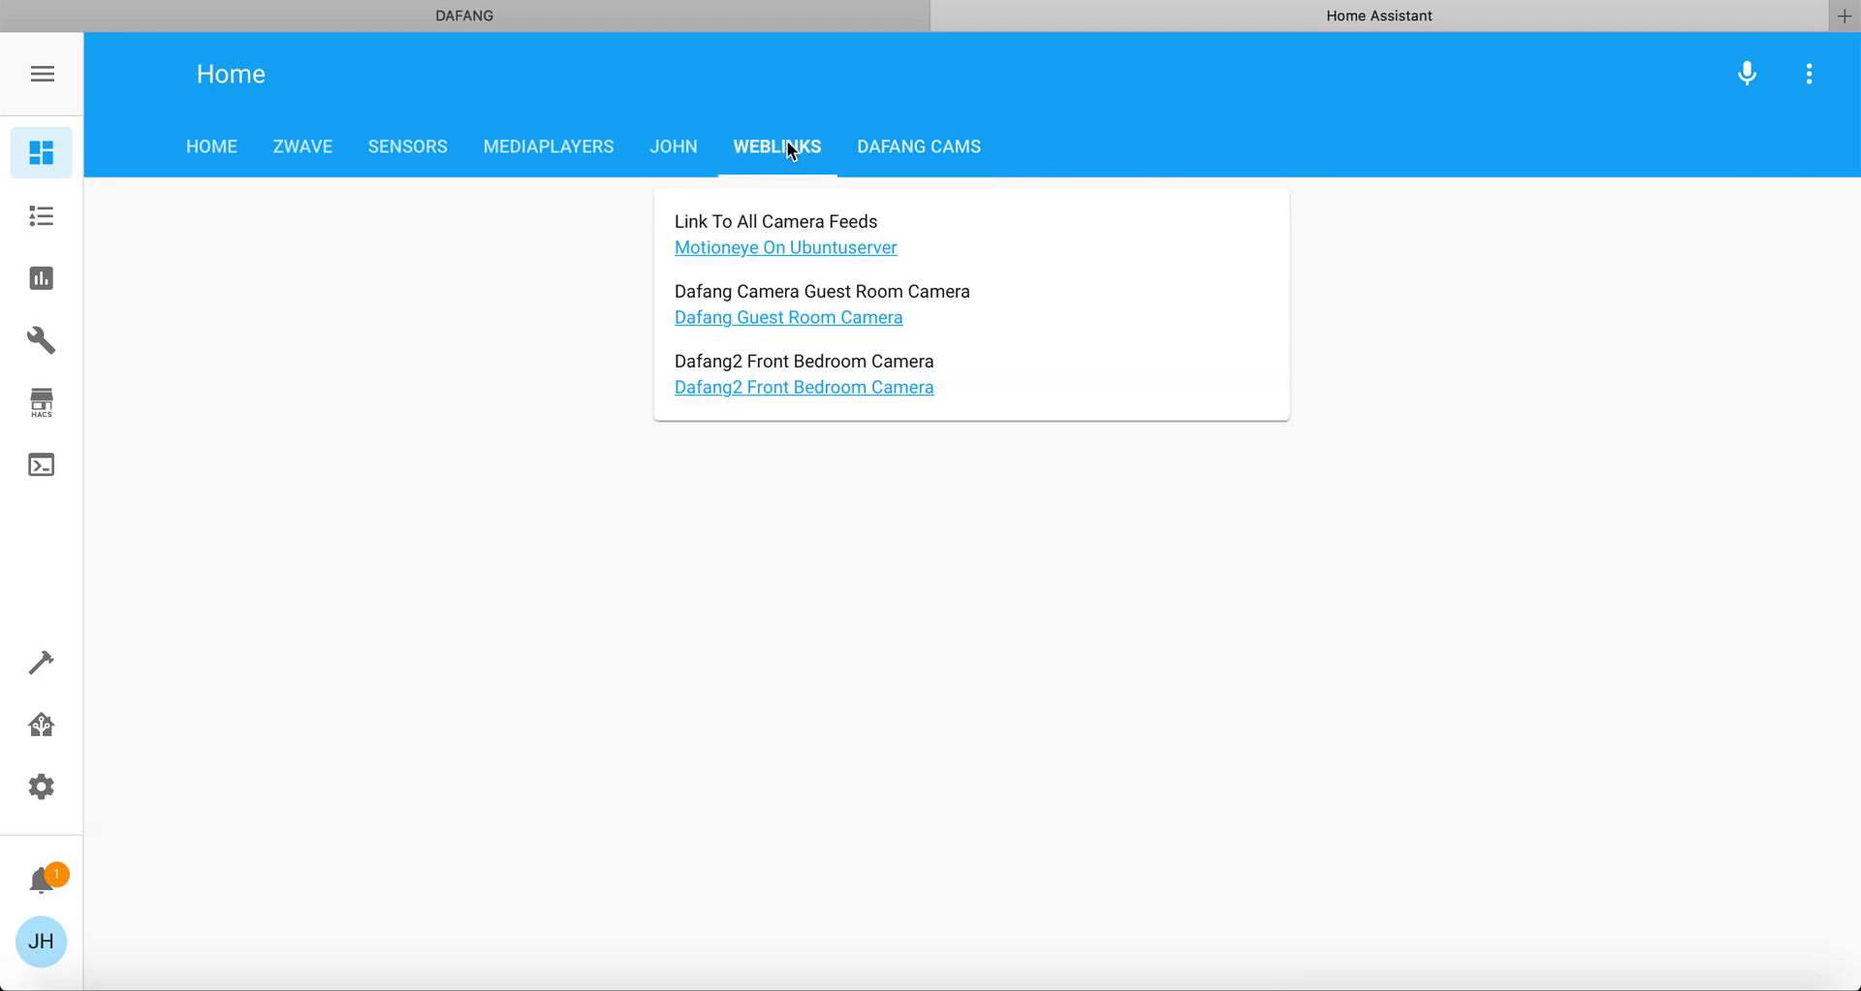
{"action": "mouse_move", "coordinate": [802, 387]}
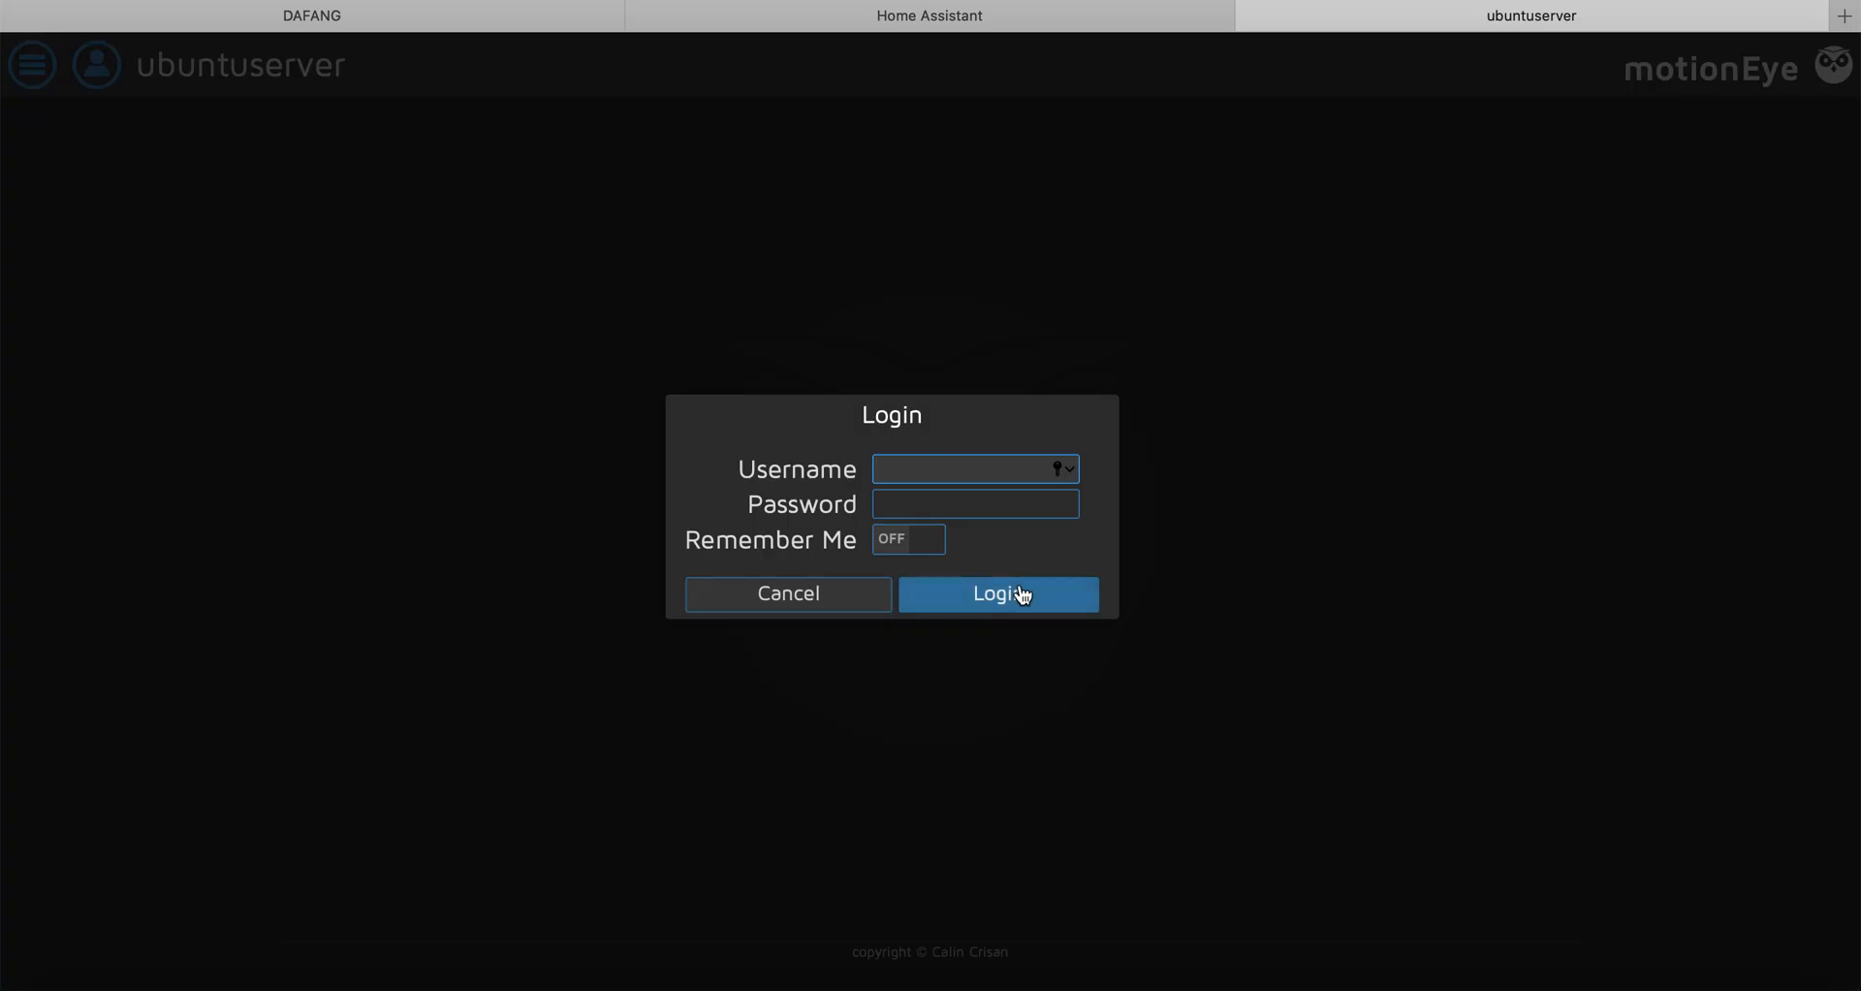
Log in to motionEye on ubuntuserver to show its five live camera feeds.
{"action": "left_click", "coordinate": [997, 594]}
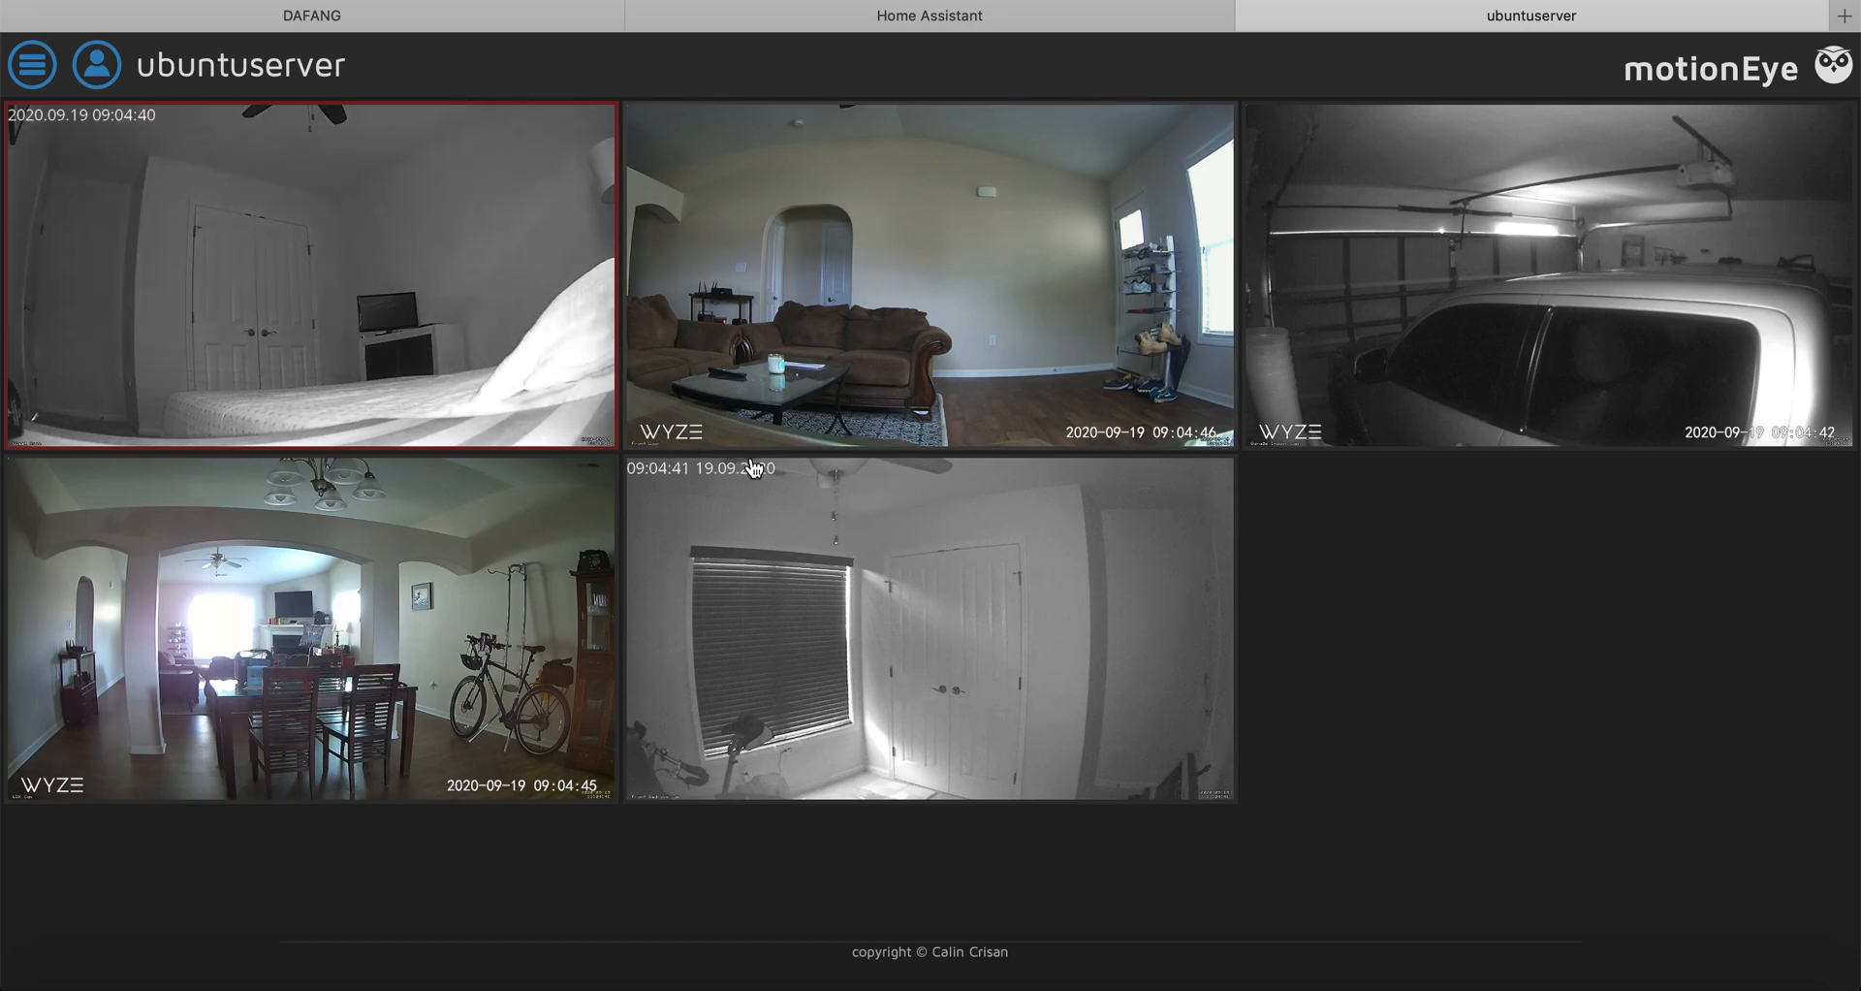
{"action": "mouse_move", "coordinate": [700, 442]}
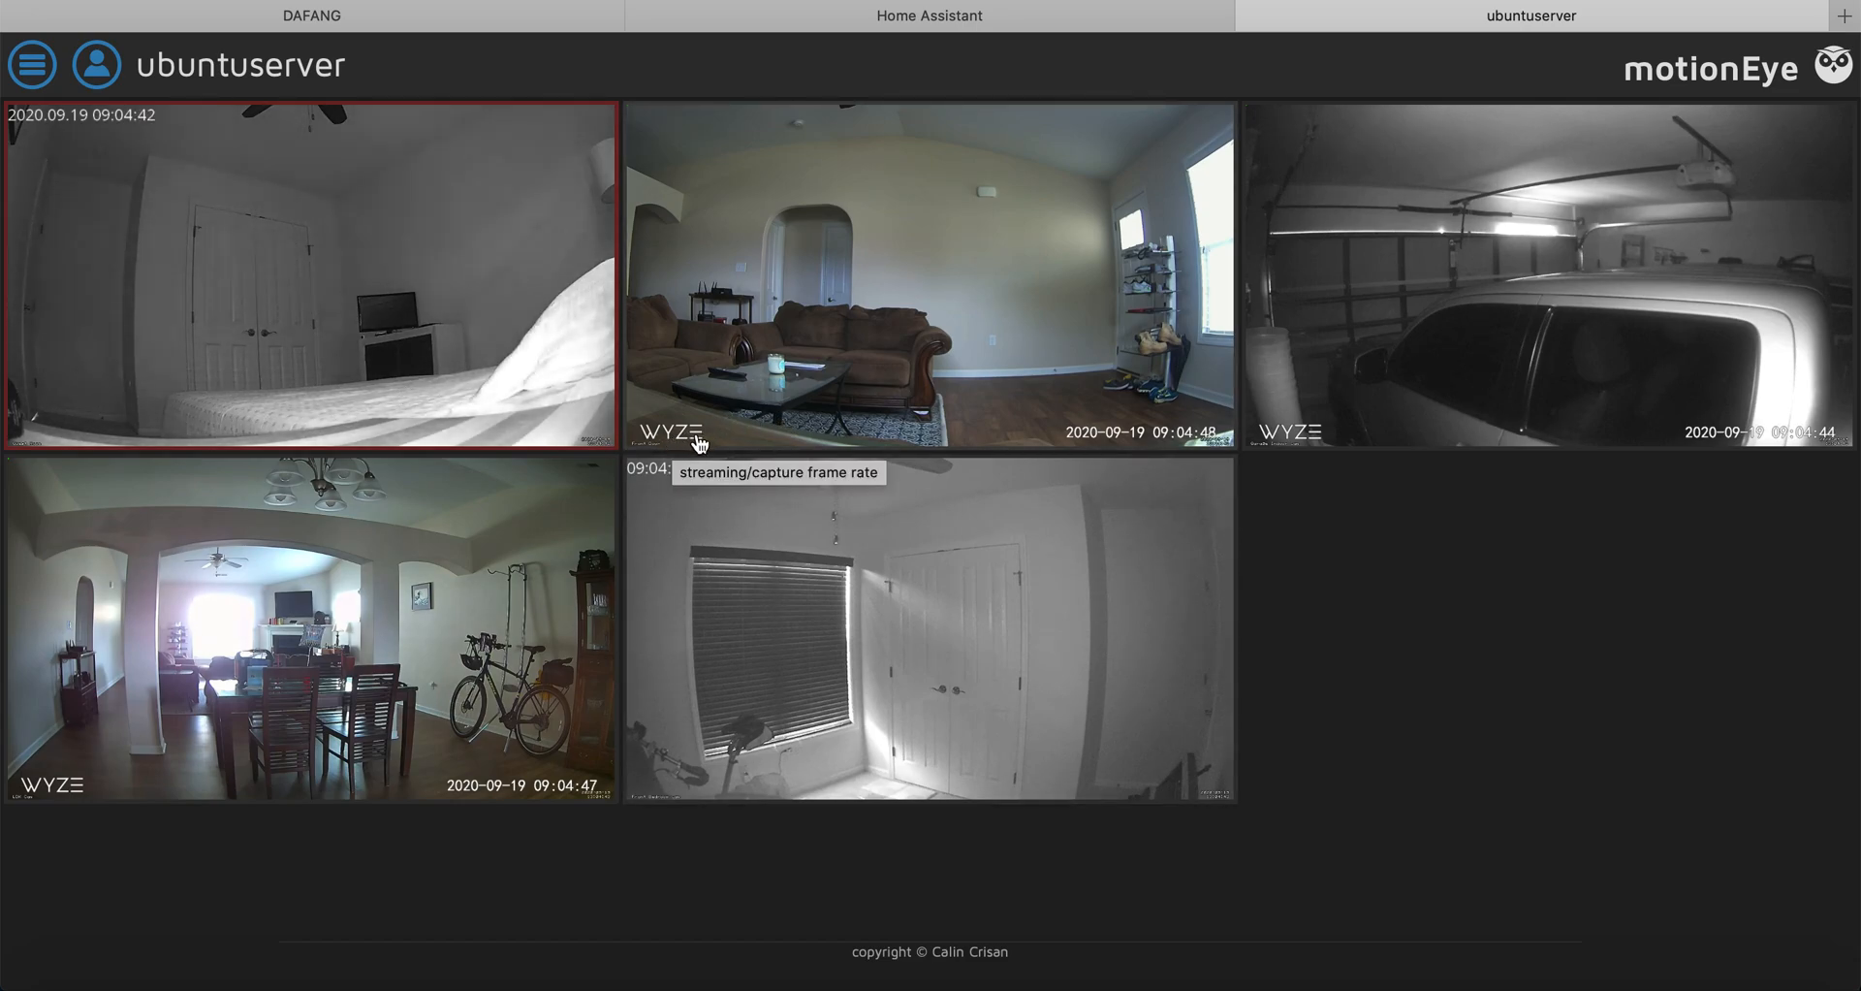